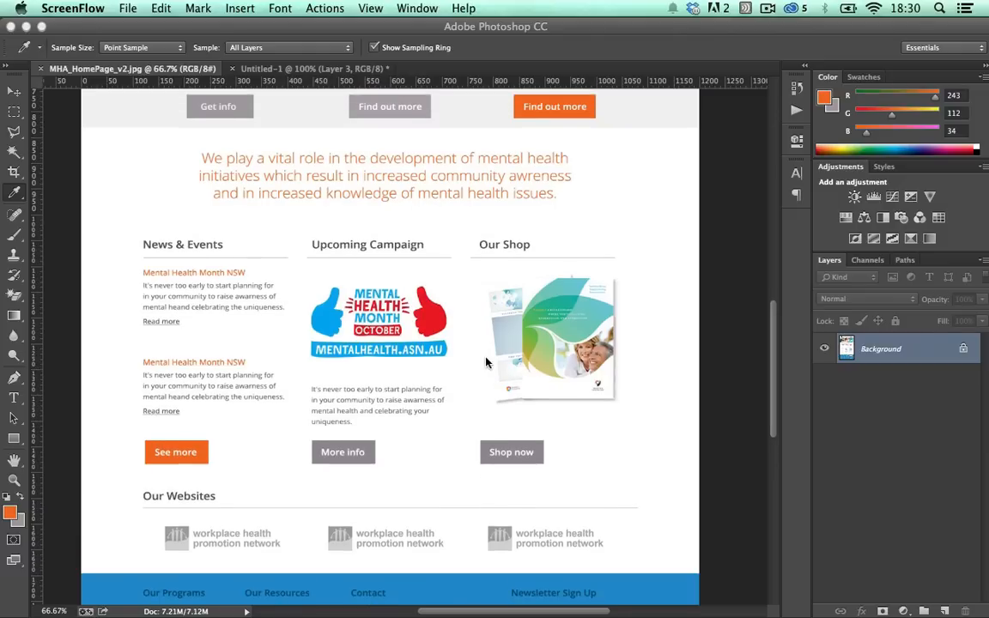
Scroll through the current view and browse before locating the template block file.
scroll(down, 3)
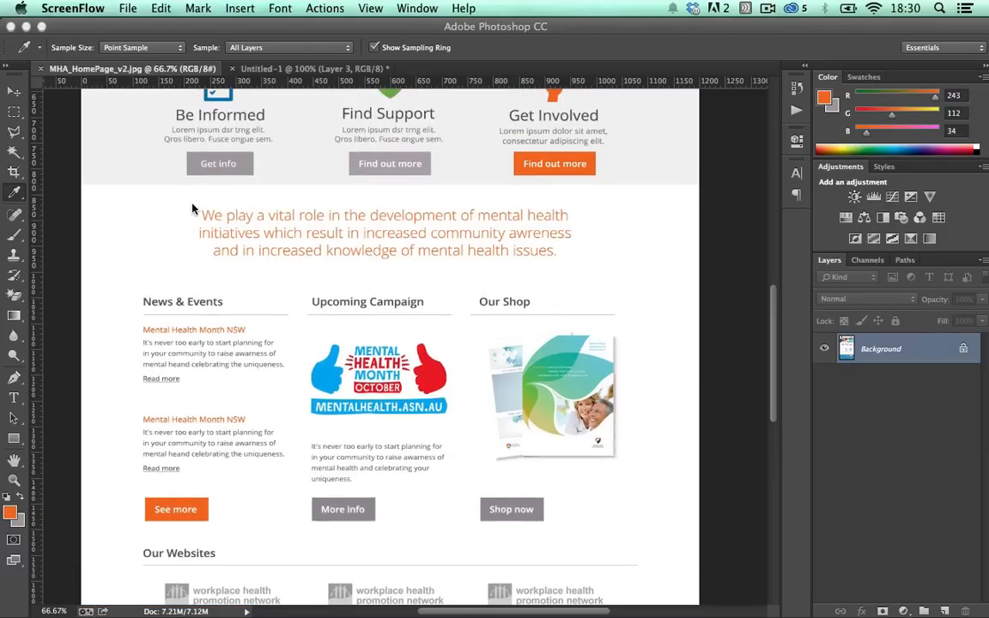
mouse_move(216, 243)
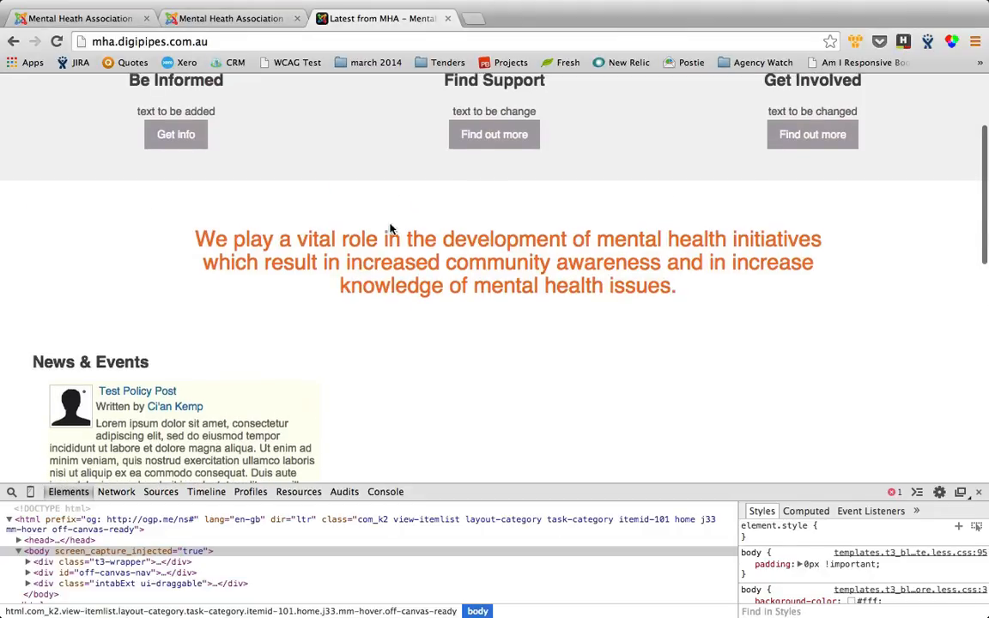
mouse_move(535, 321)
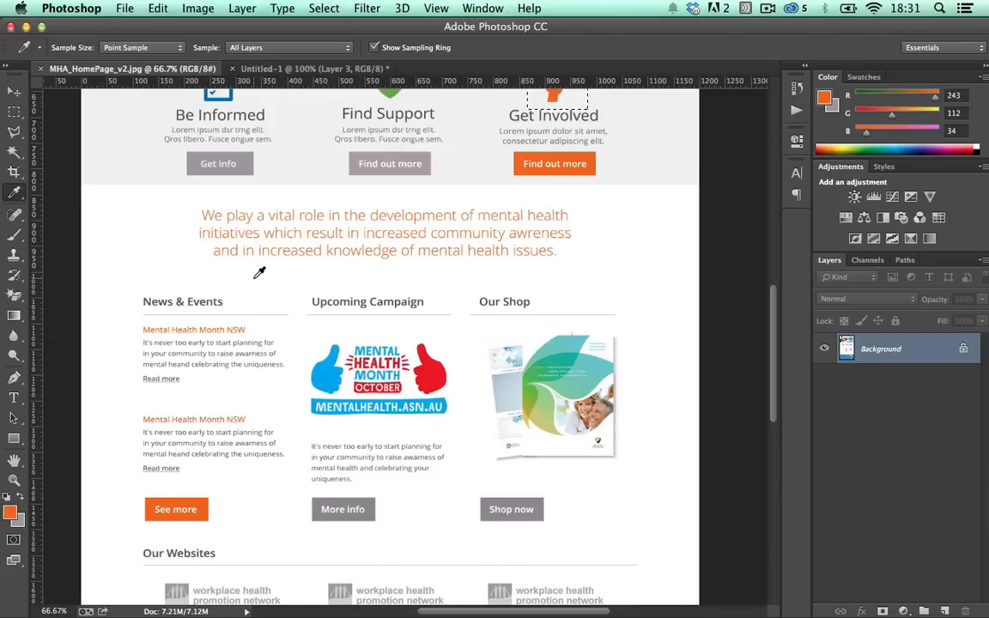
scroll(down, 3)
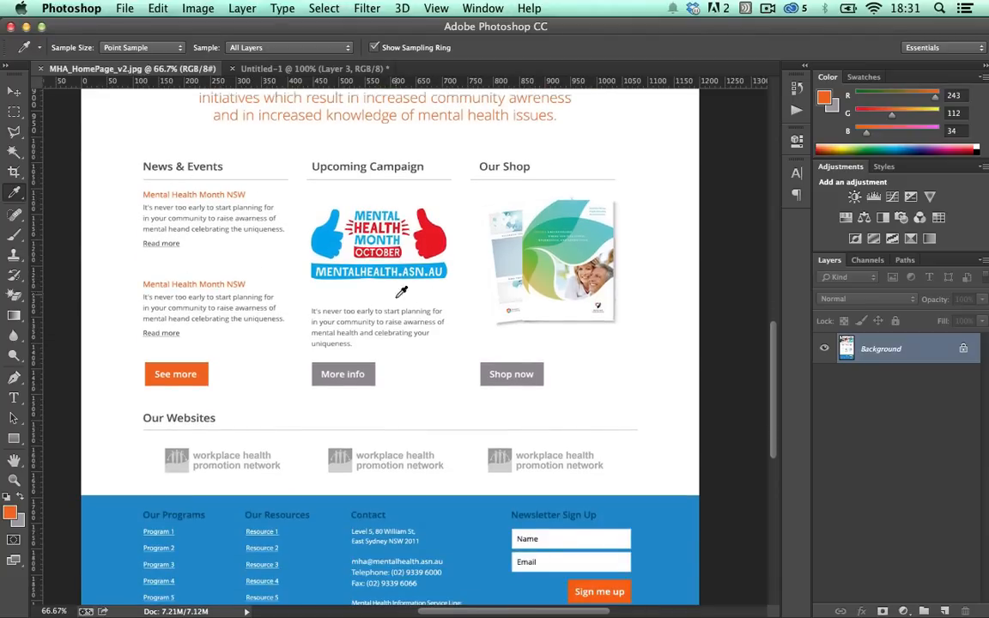
mouse_move(360, 335)
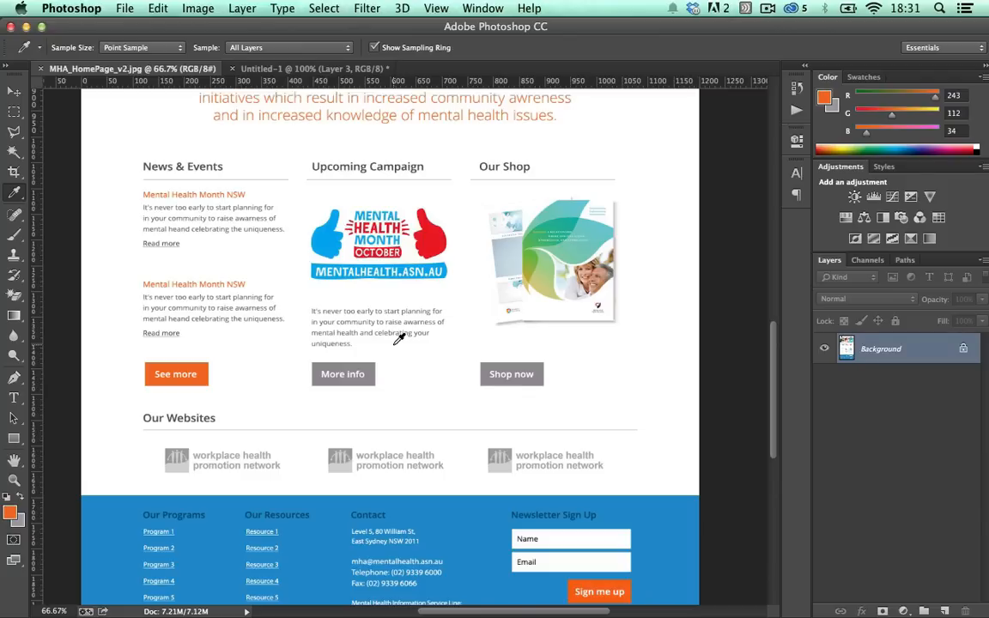
mouse_move(302, 327)
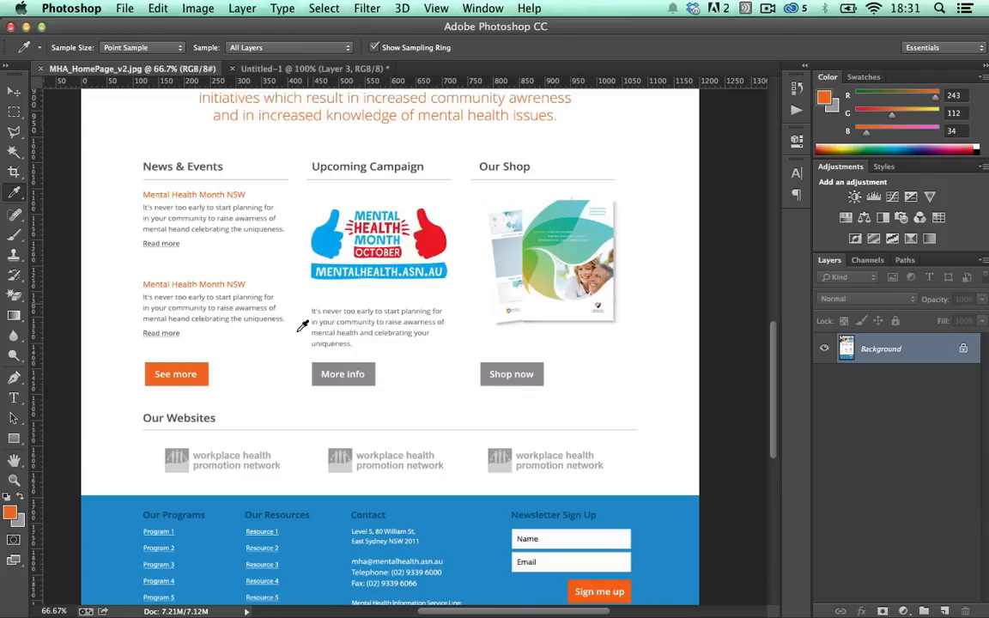
mouse_move(288, 348)
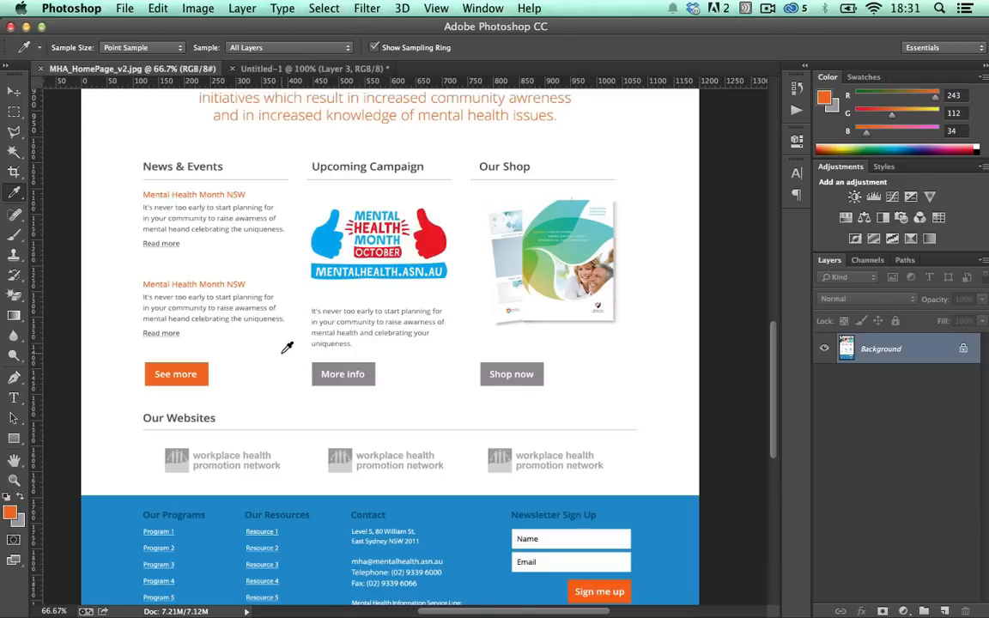
mouse_move(273, 323)
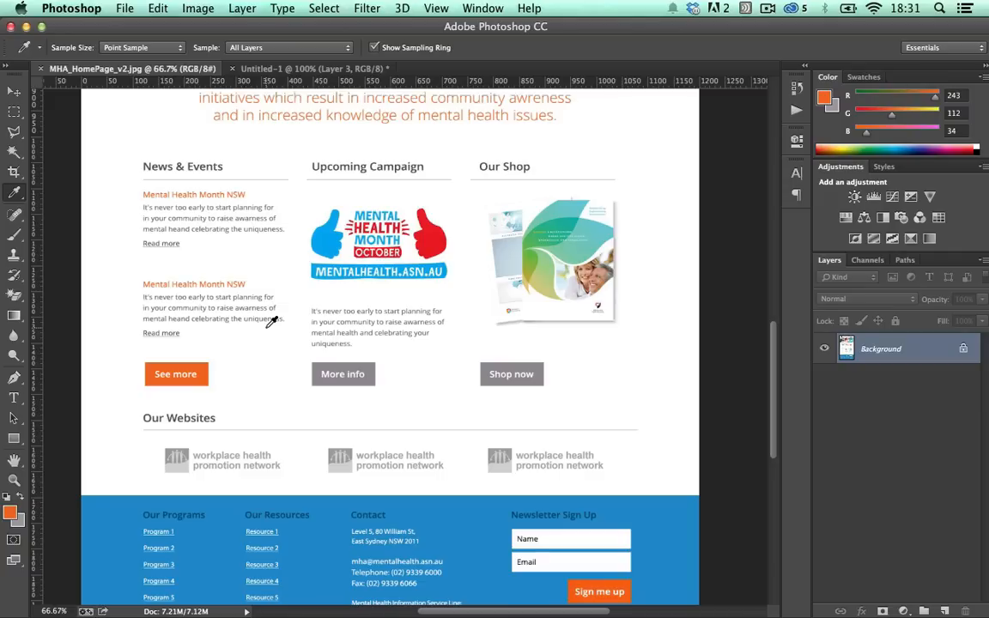
mouse_move(196, 329)
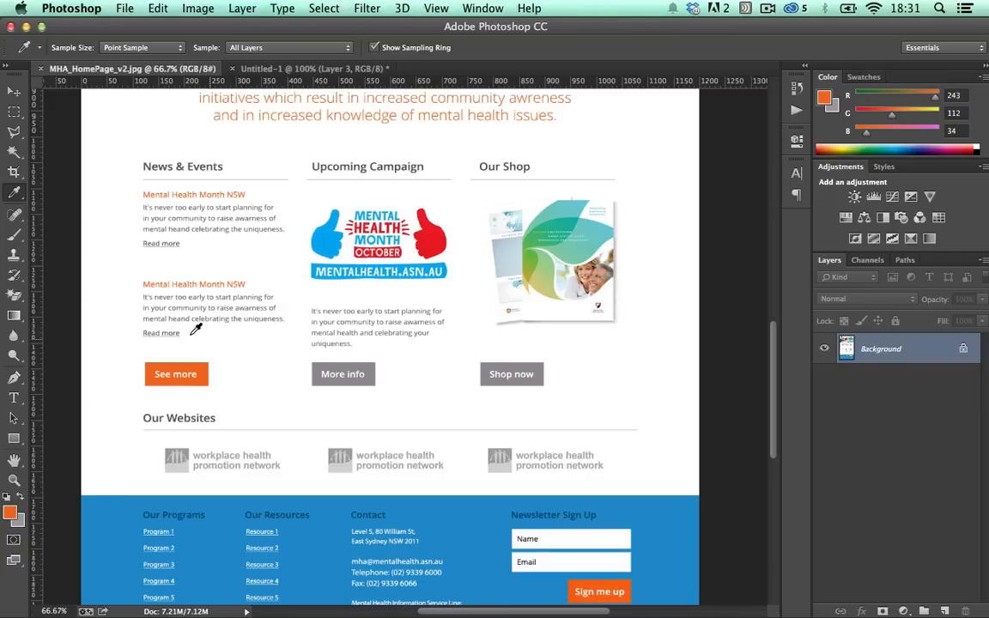
click(381, 17)
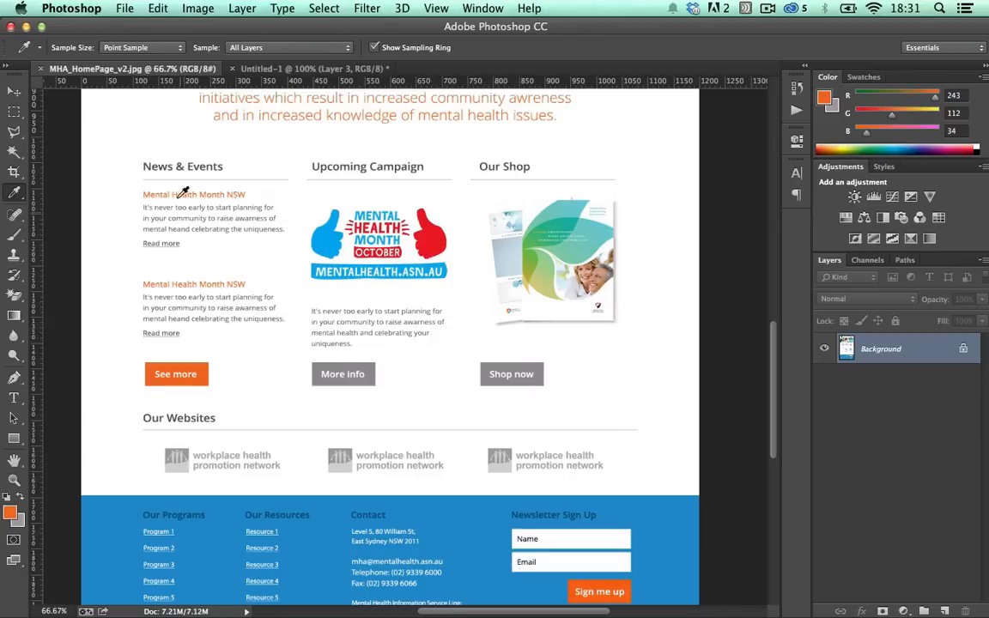
mouse_move(302, 164)
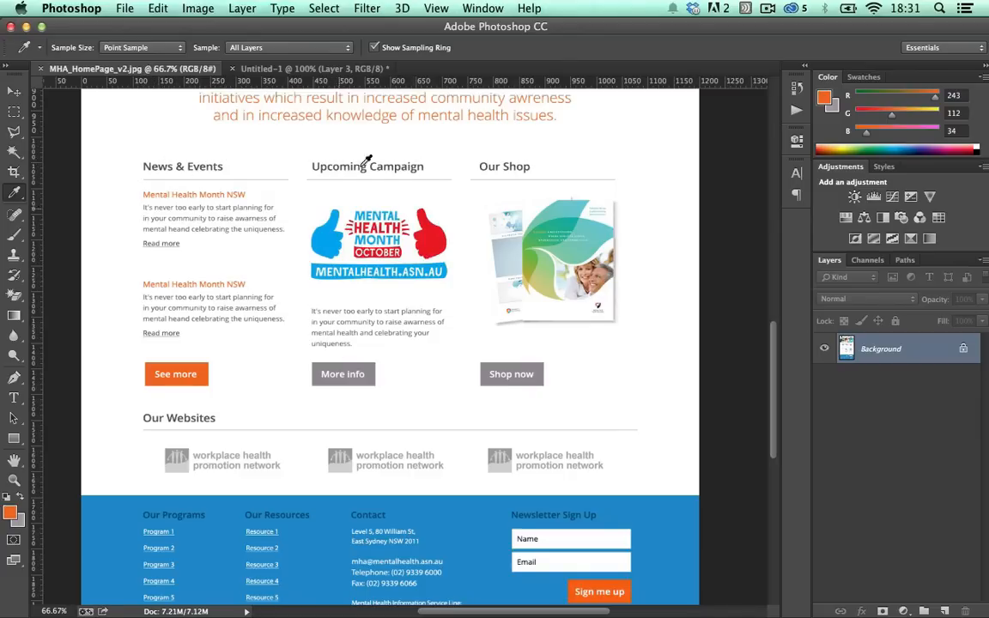
mouse_move(336, 177)
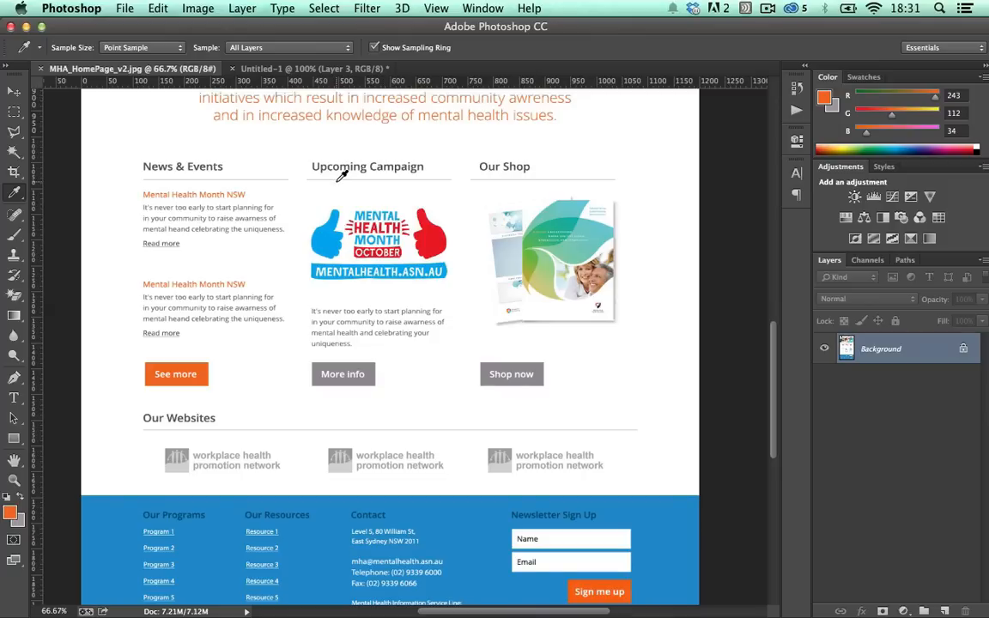
mouse_move(539, 161)
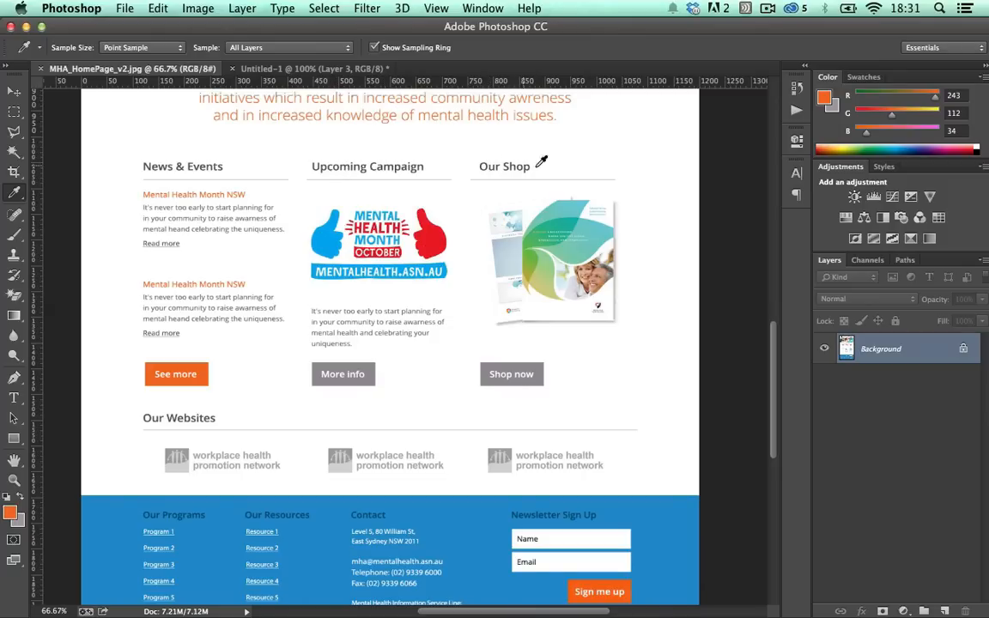
mouse_move(544, 167)
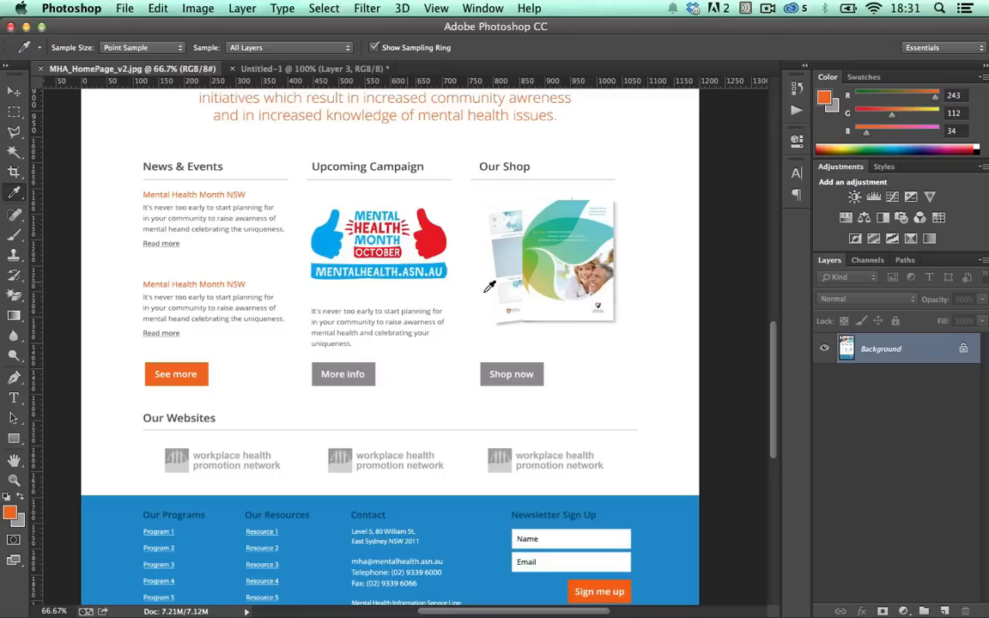
mouse_move(395, 300)
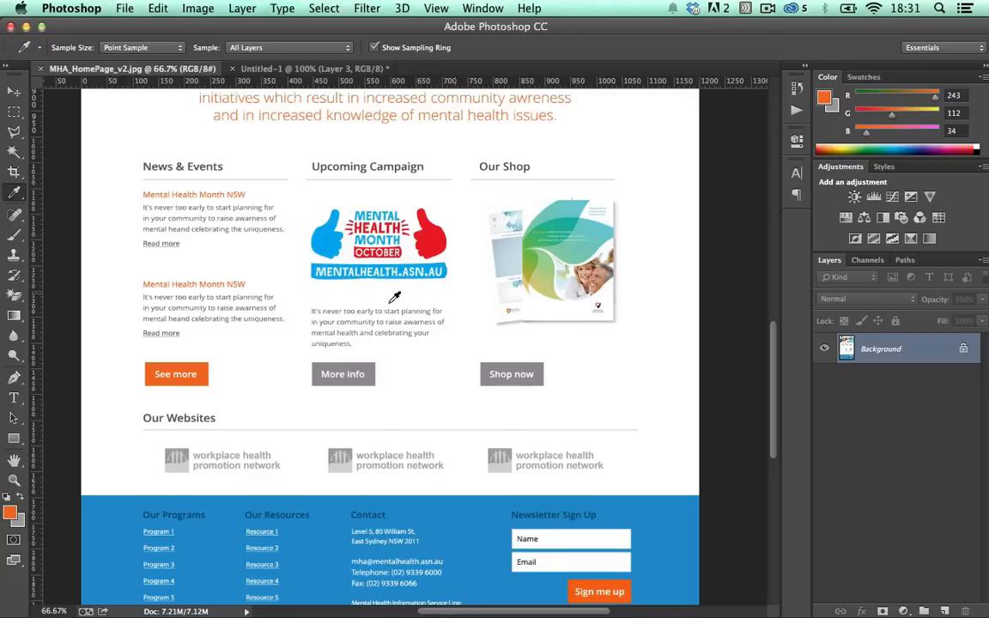
mouse_move(154, 165)
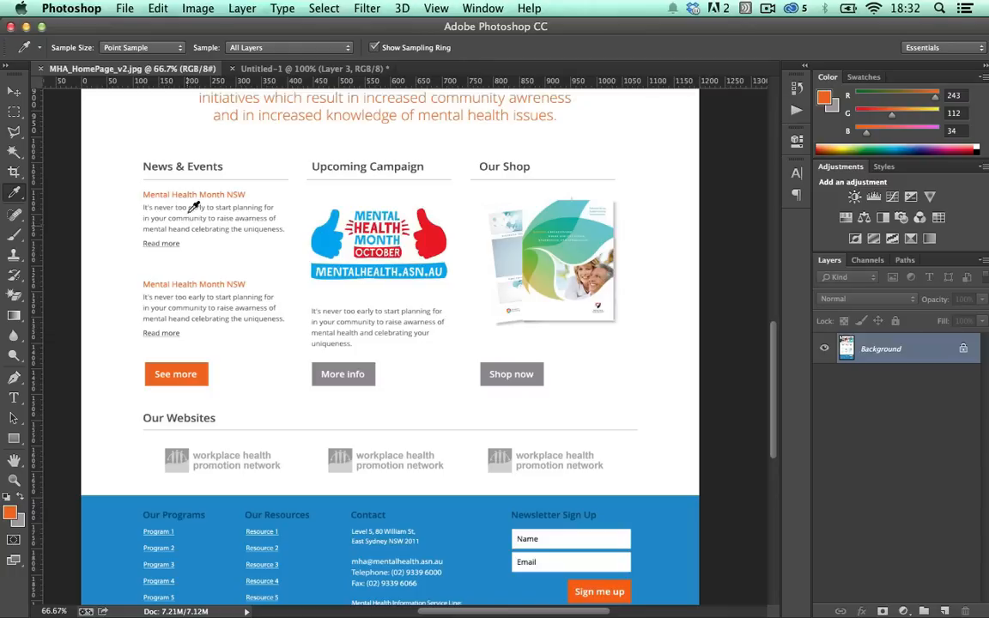
mouse_move(204, 231)
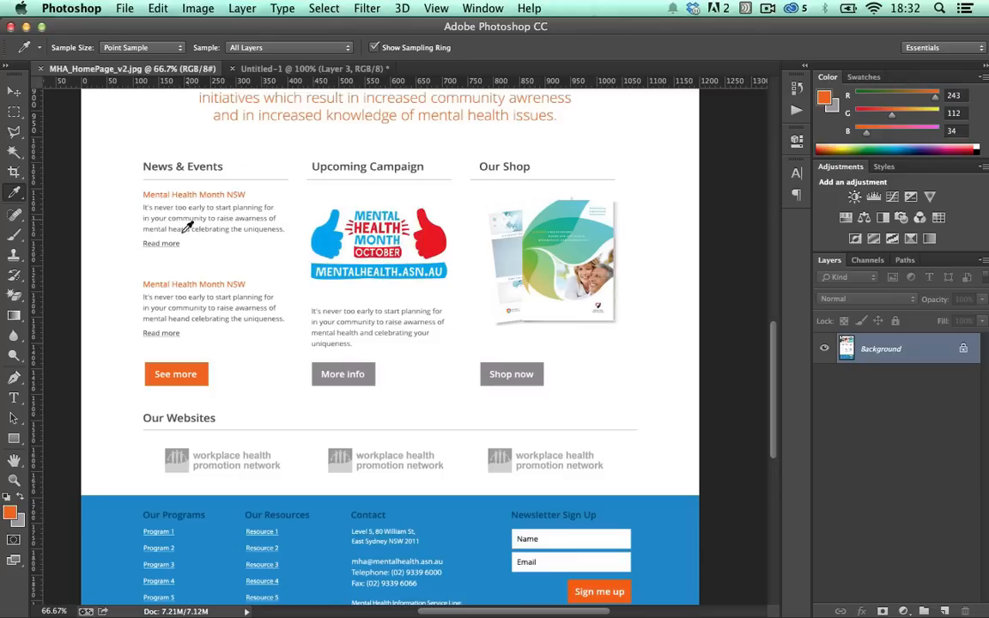
mouse_move(232, 266)
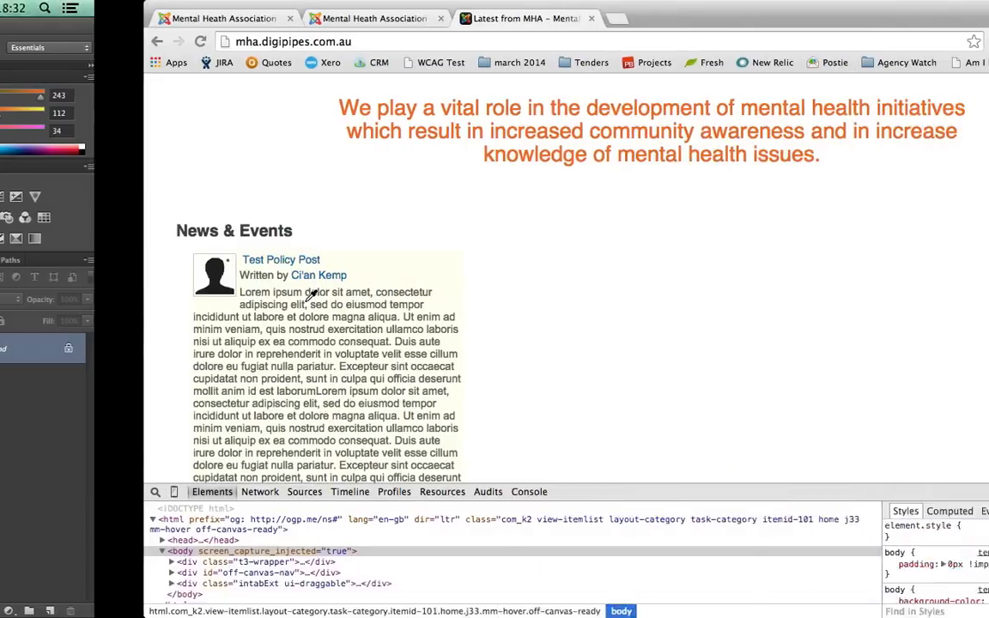
scroll(down, 3)
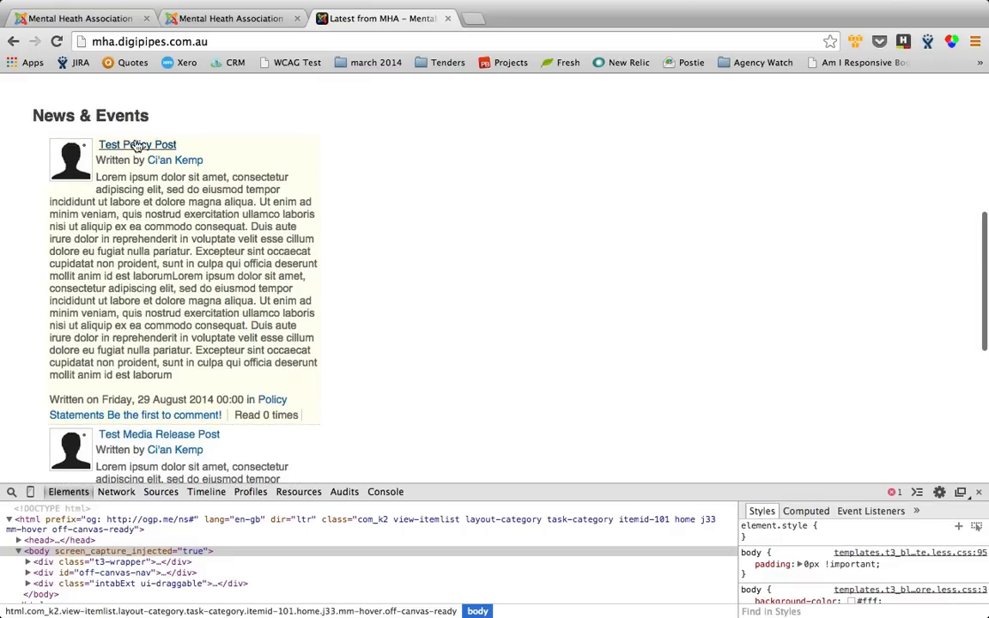
scroll(down, 3)
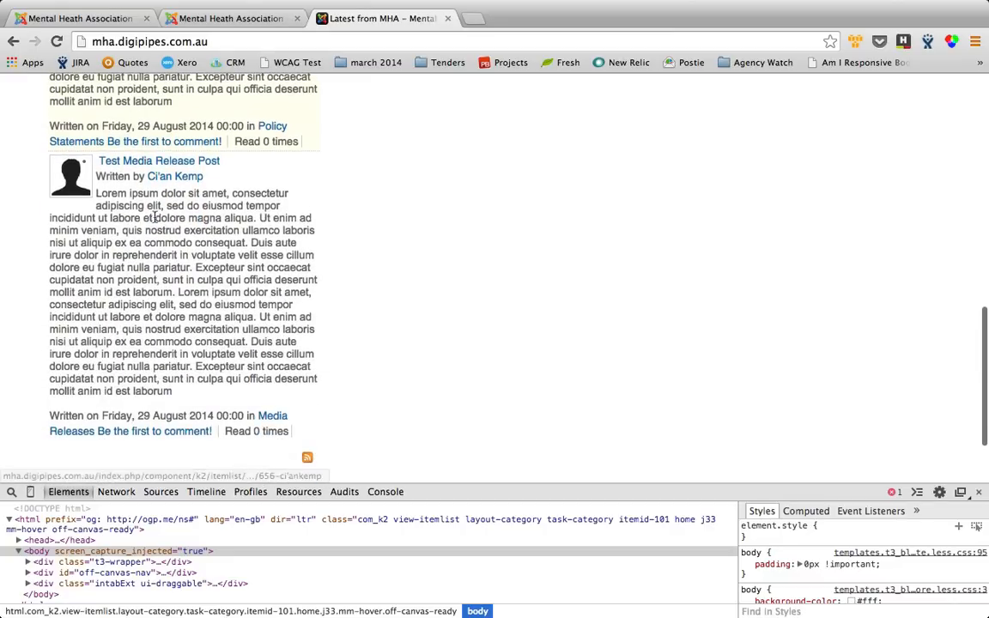
scroll(down, 3)
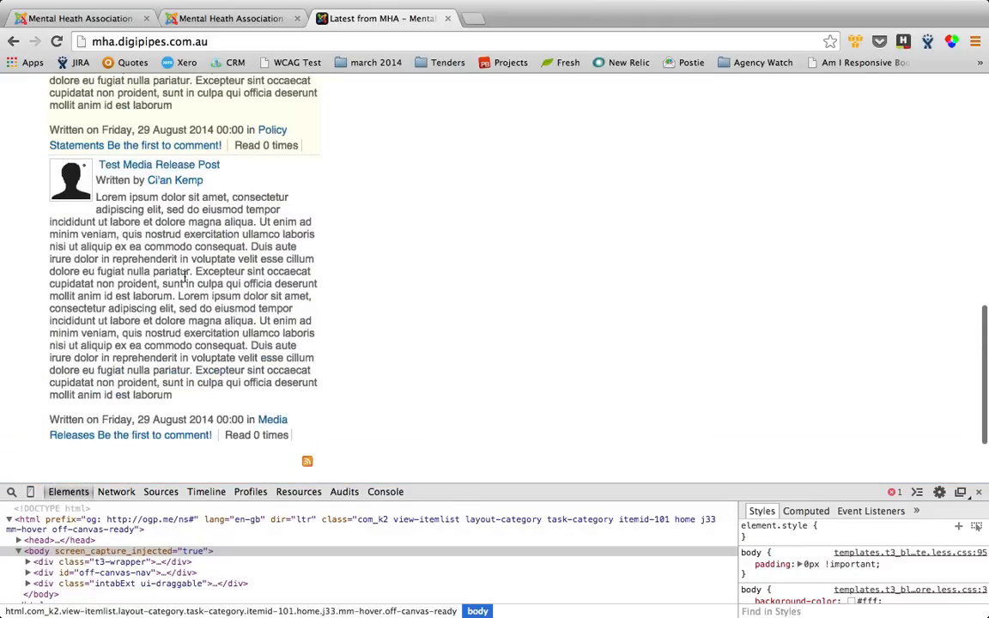
scroll(up, 3)
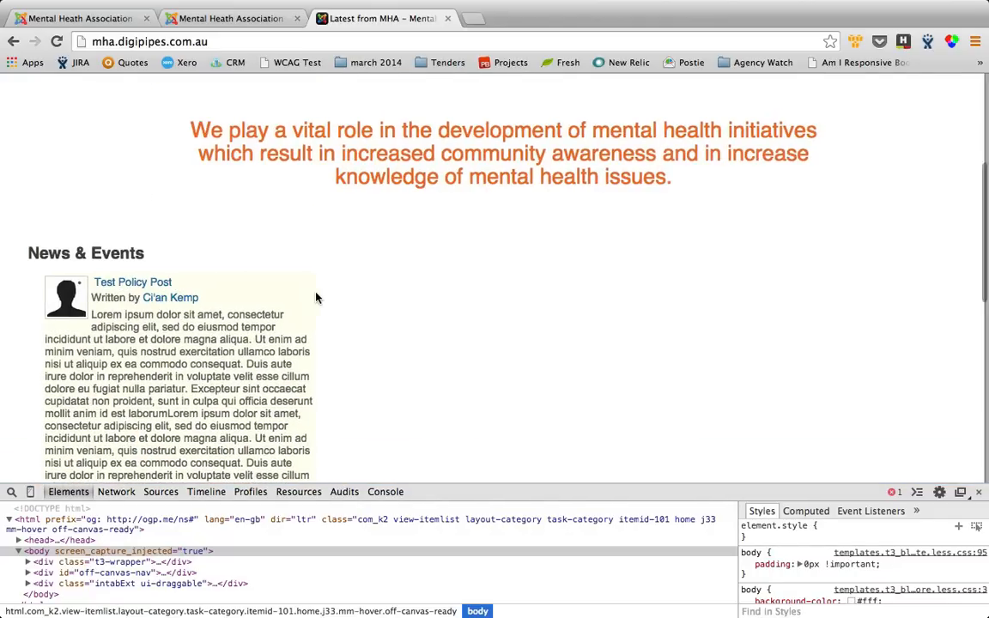
scroll(down, 3)
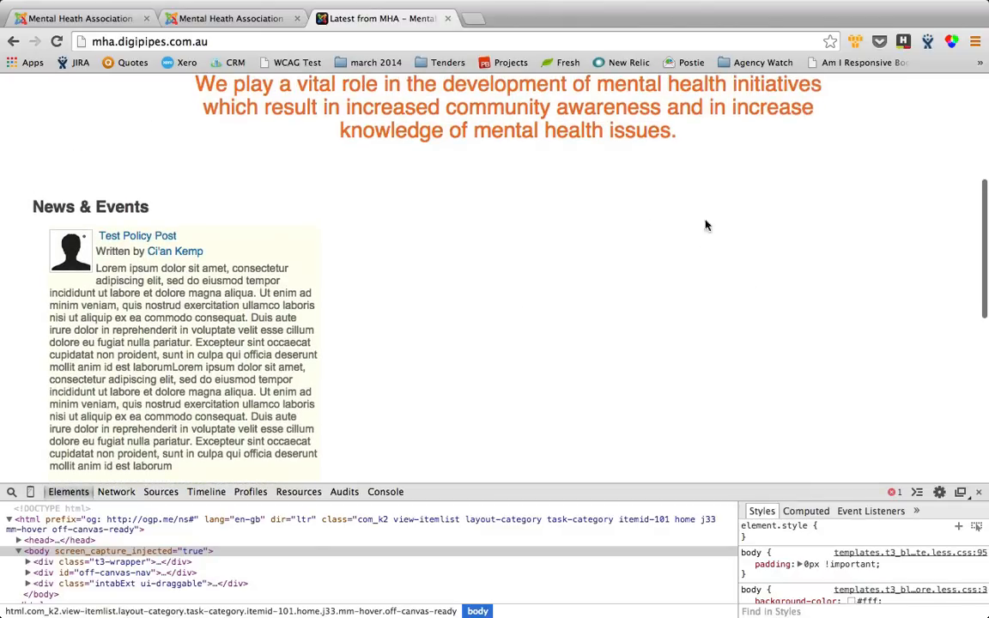
mouse_move(638, 209)
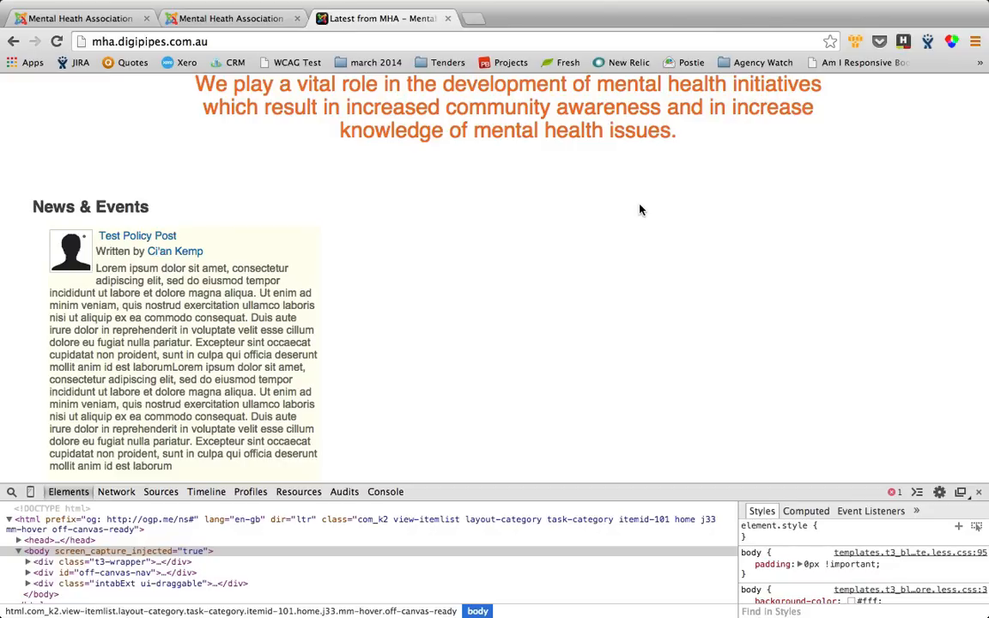
mouse_move(249, 127)
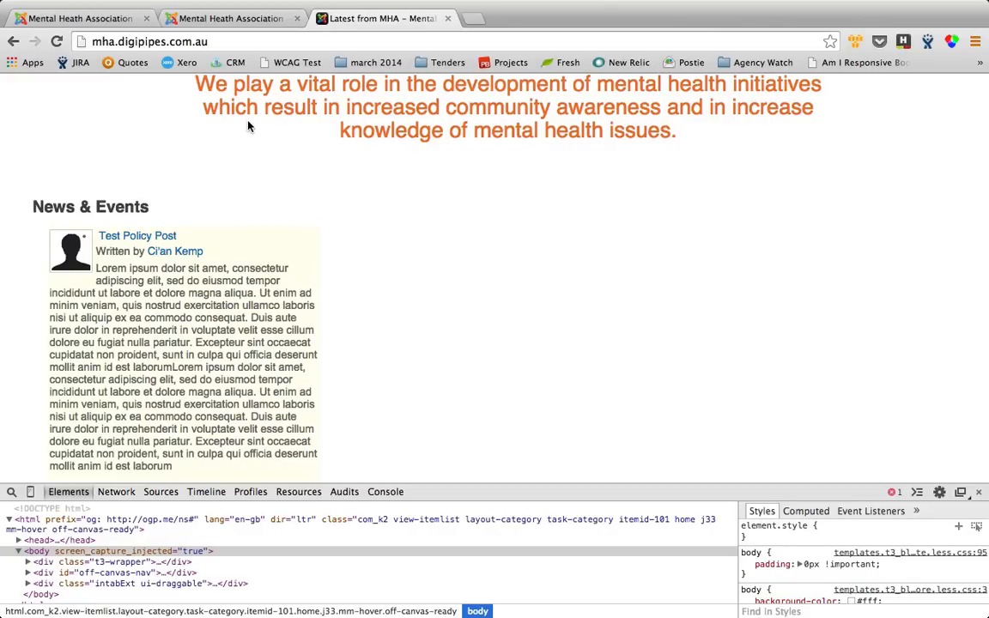
scroll(down, 3)
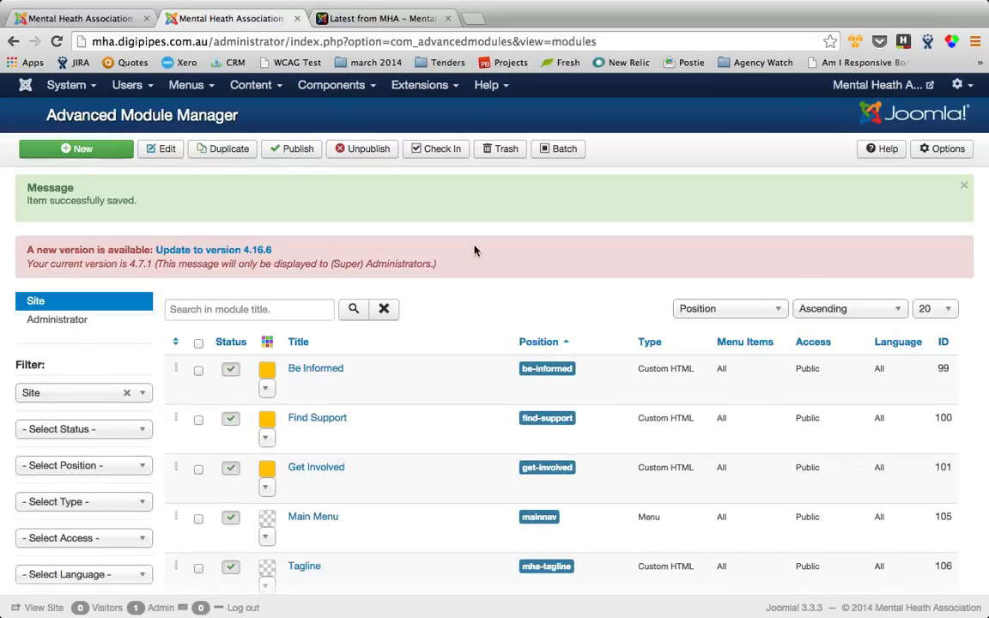
scroll(down, 3)
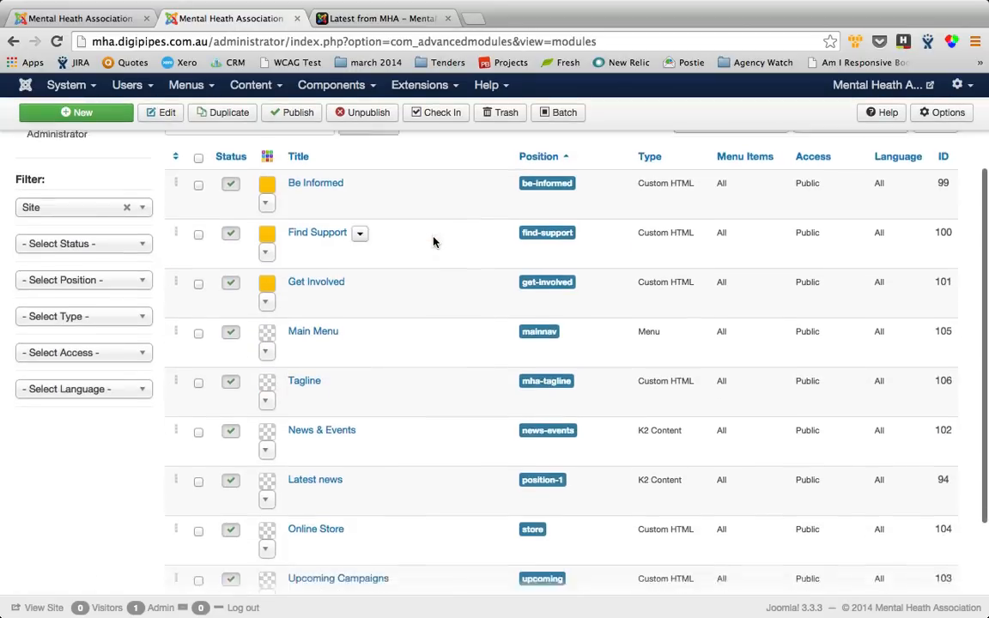
scroll(down, 3)
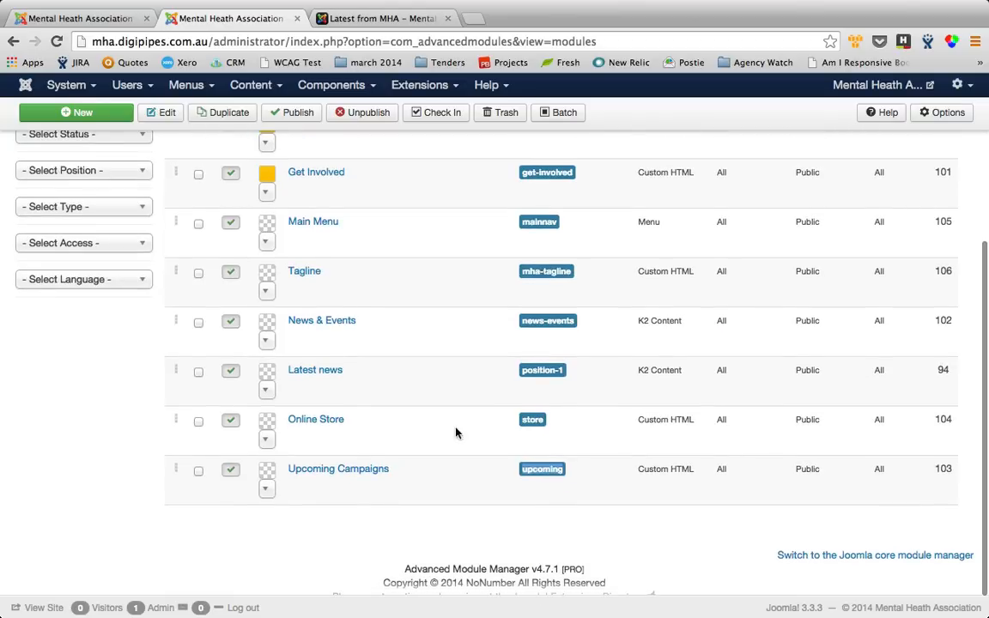
mouse_move(421, 419)
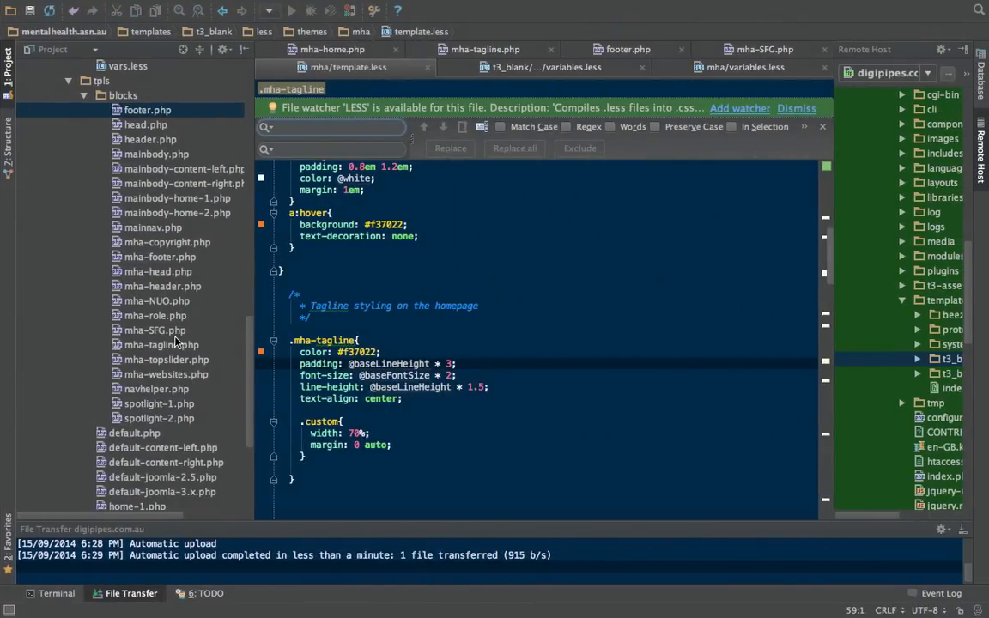
scroll(down, 3)
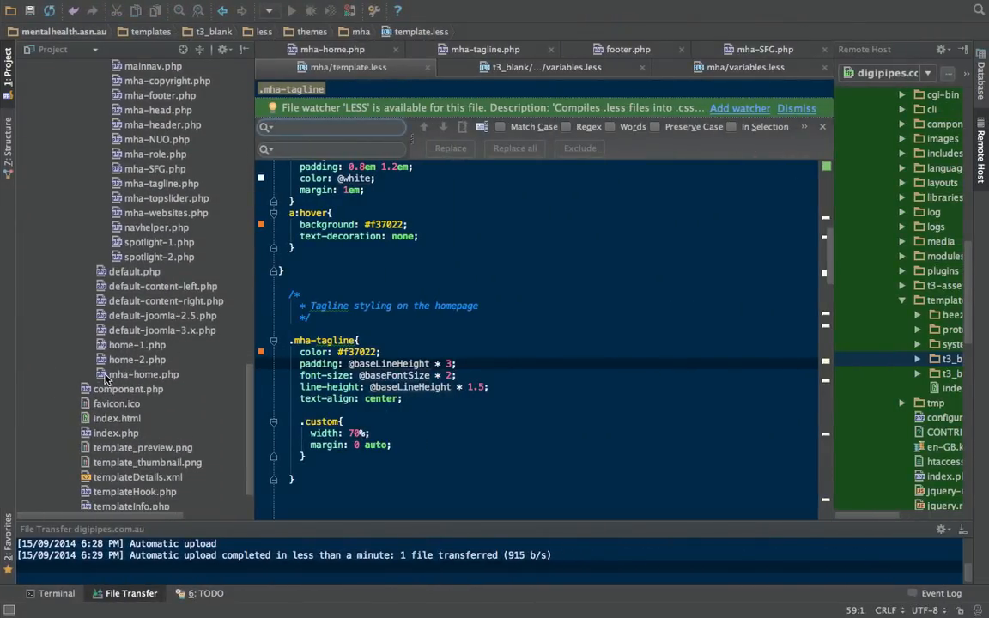
click(142, 374)
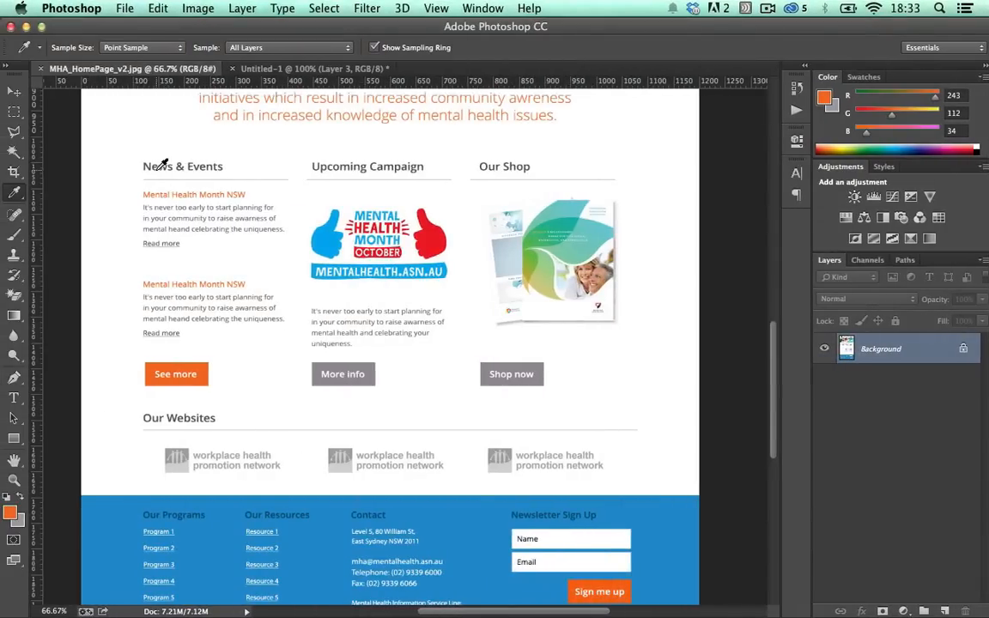
mouse_move(489, 161)
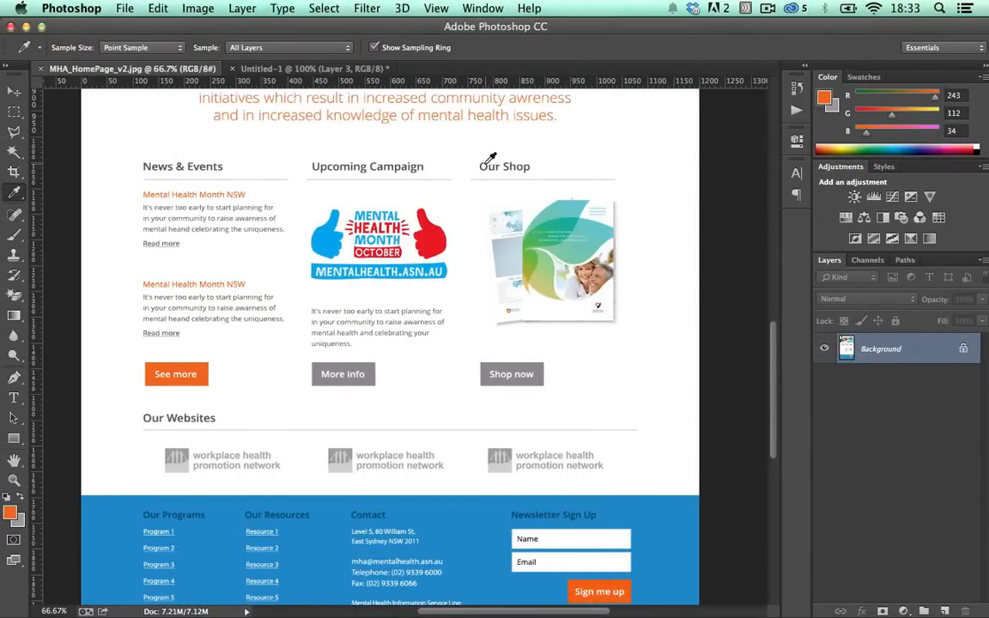
mouse_move(185, 168)
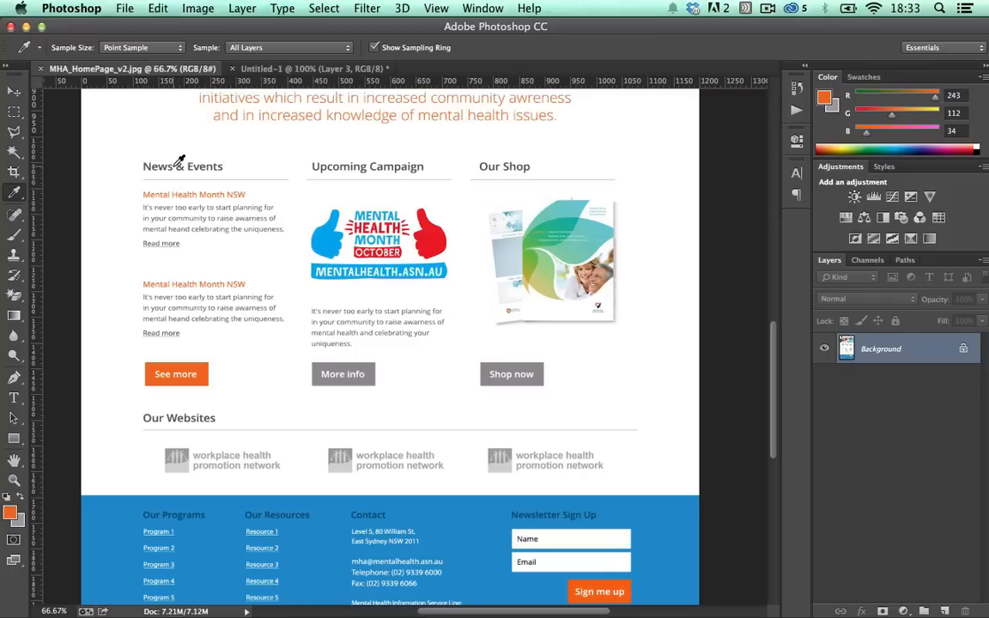
mouse_move(391, 163)
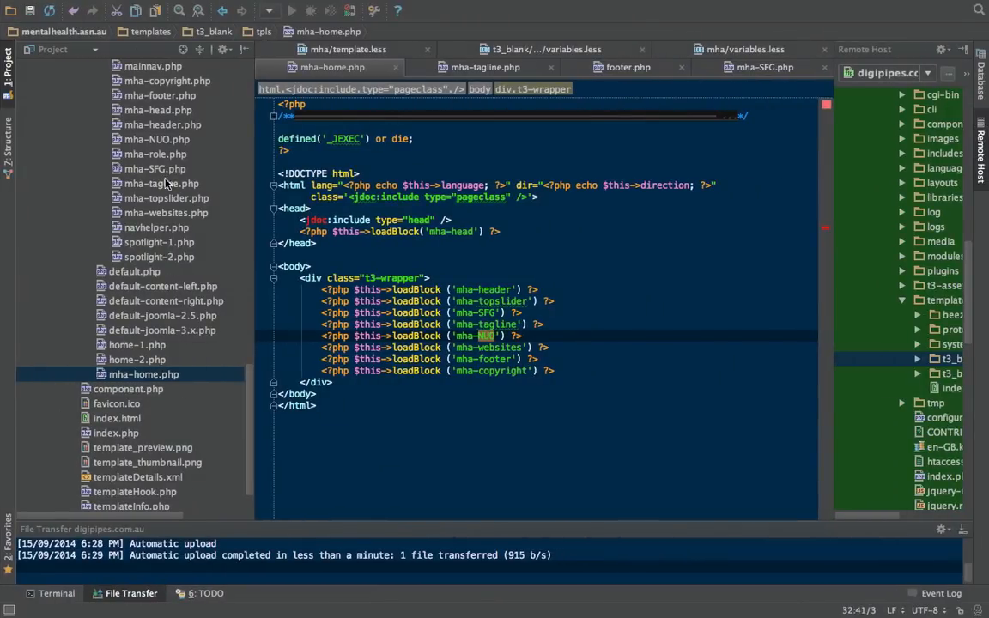
Open mha-NUO.php and correct the spotlight position name to 'upcoming-campaigns'.
click(156, 139)
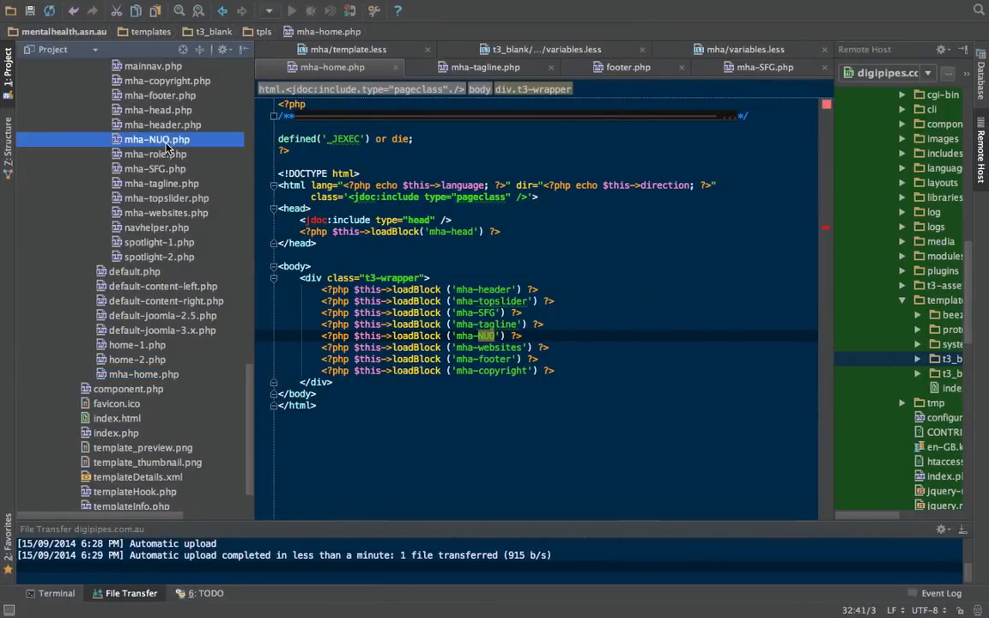
double_click(157, 139)
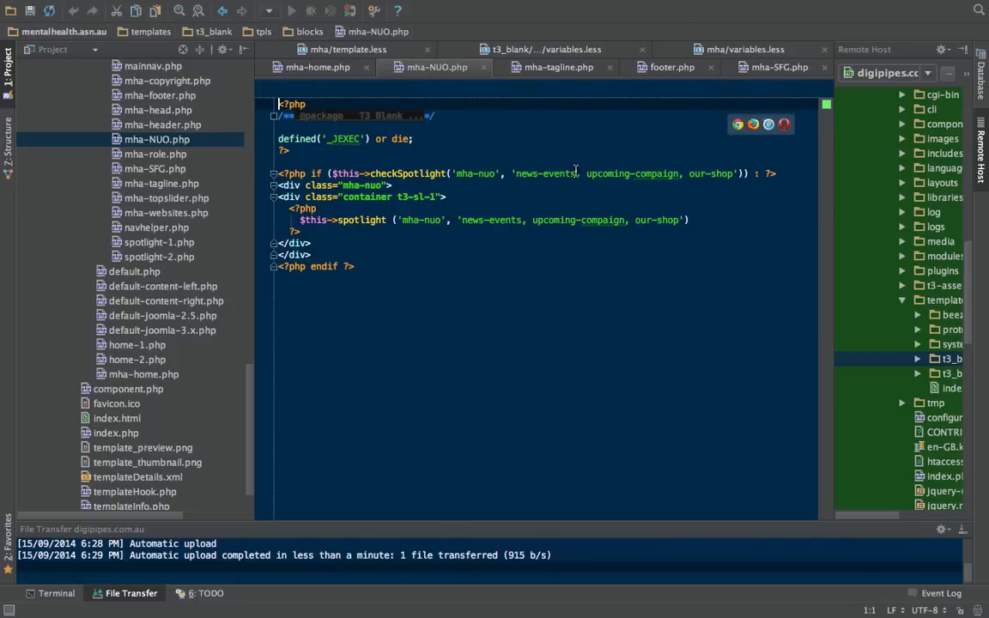
mouse_move(661, 174)
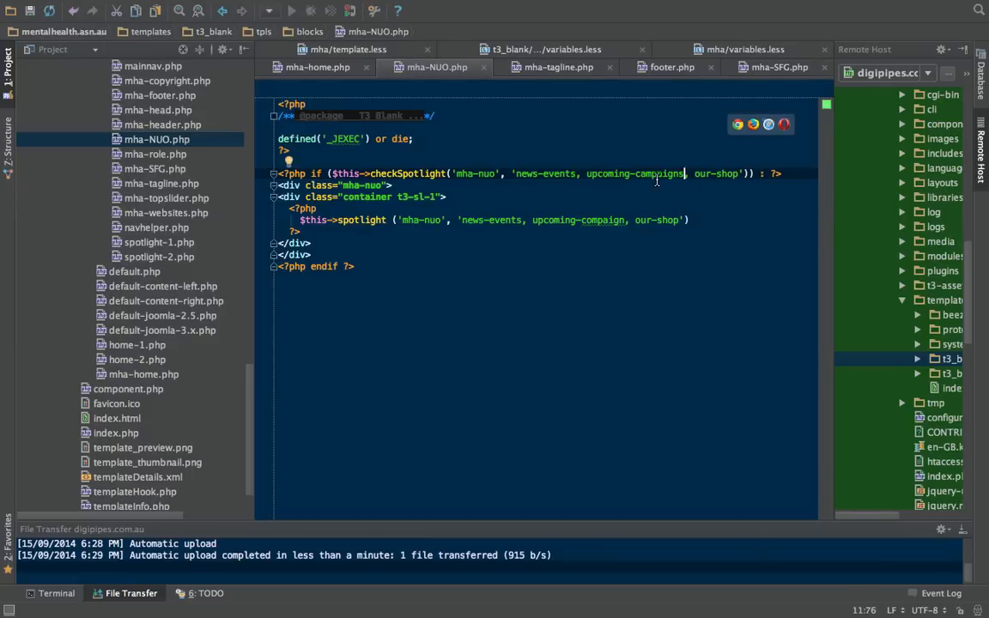
double_click(660, 174)
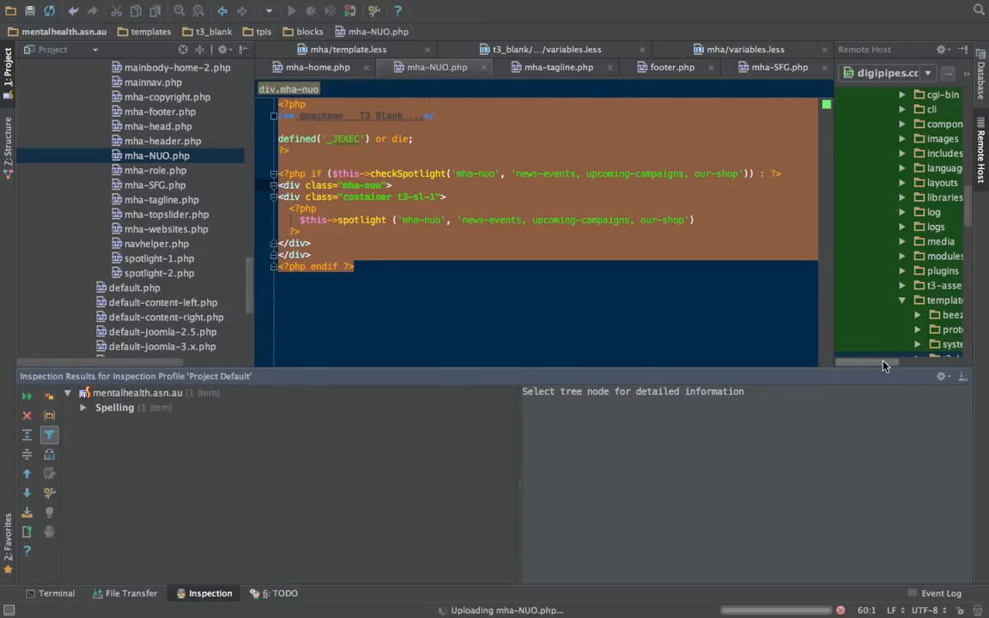
mouse_move(968, 381)
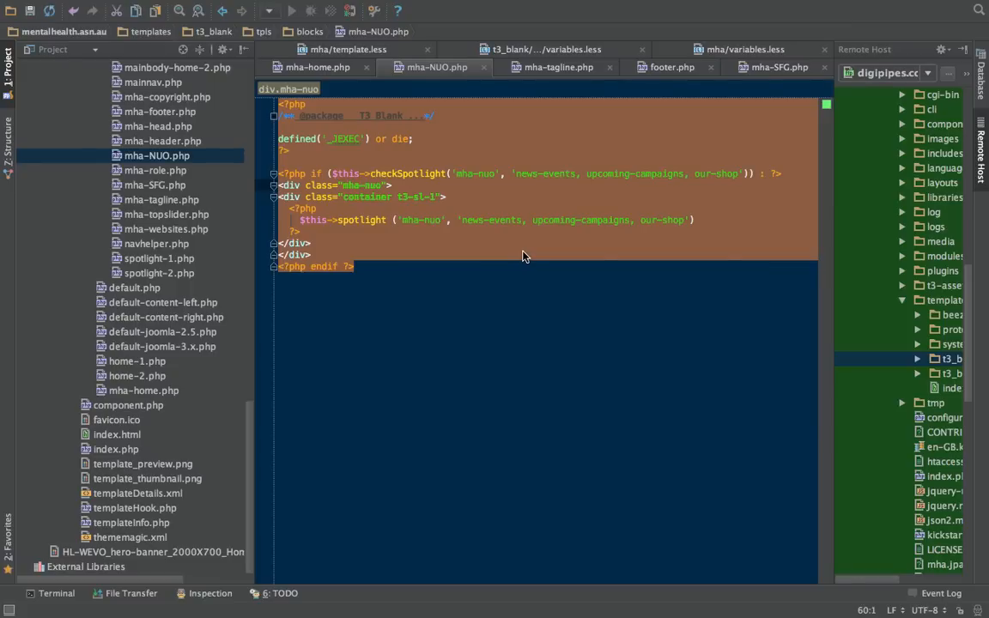
Close the spelling inspection results and browse the Refactor, Navigate, Code, Tools, Edit and File menus.
click(209, 594)
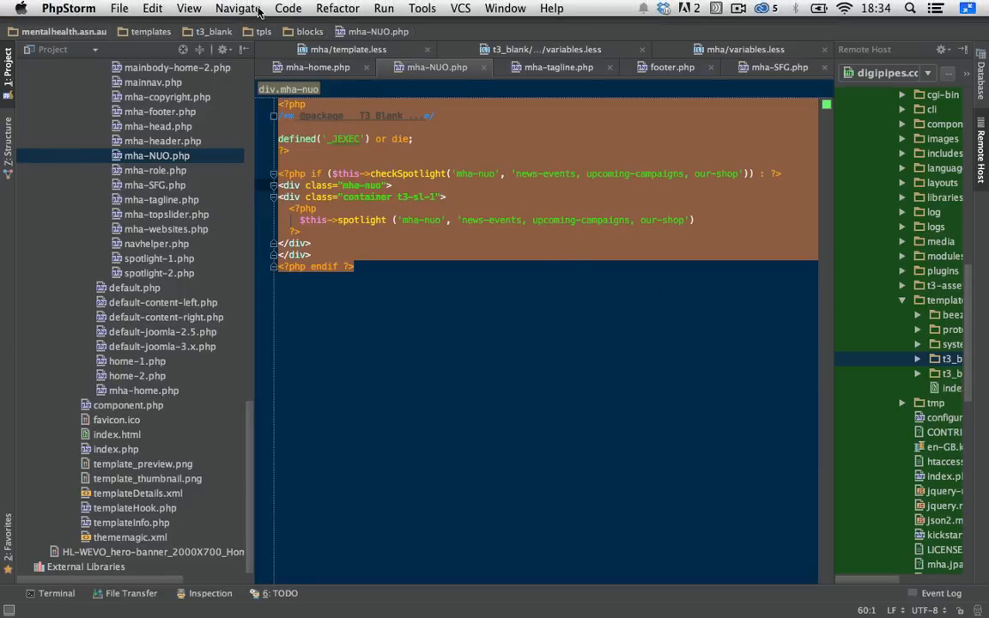
click(336, 7)
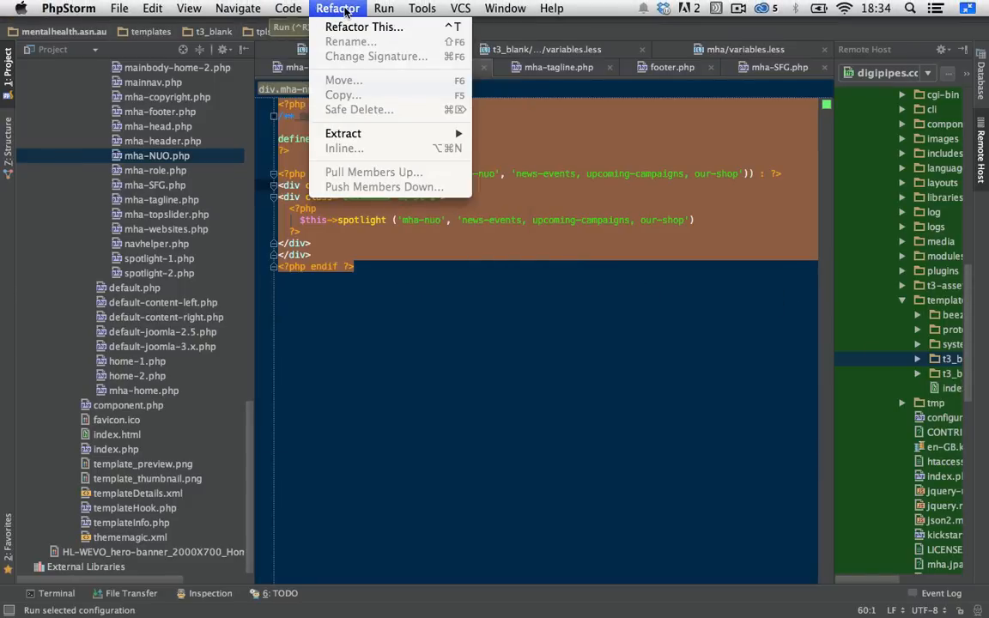
click(237, 7)
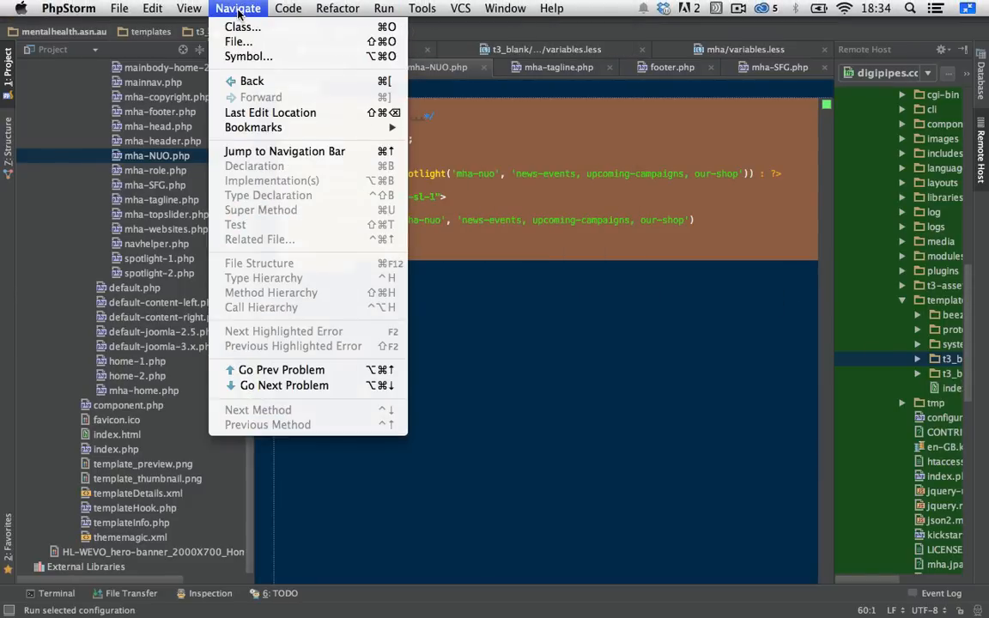
click(289, 7)
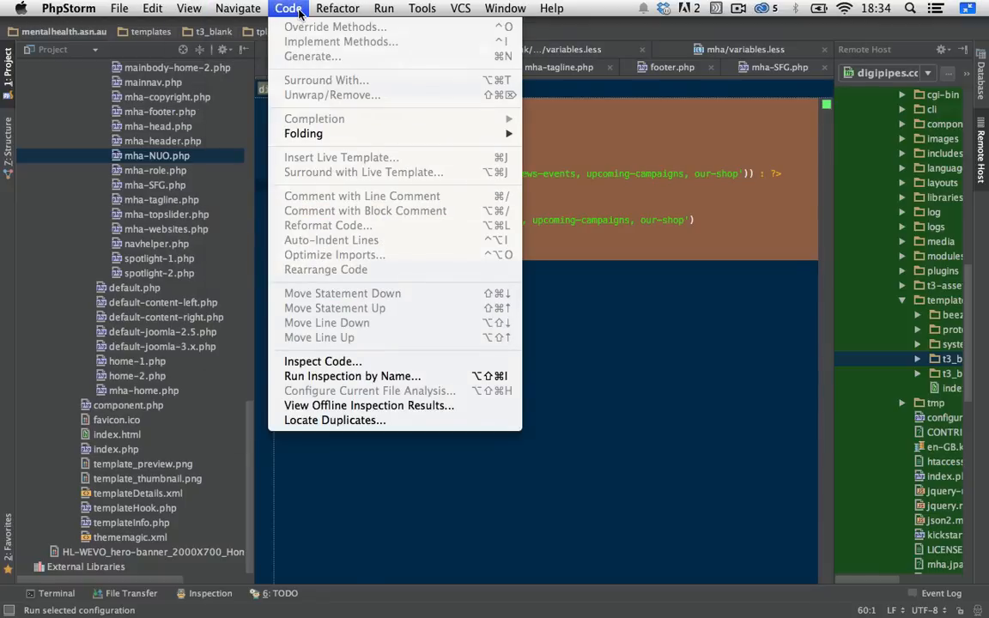
click(423, 7)
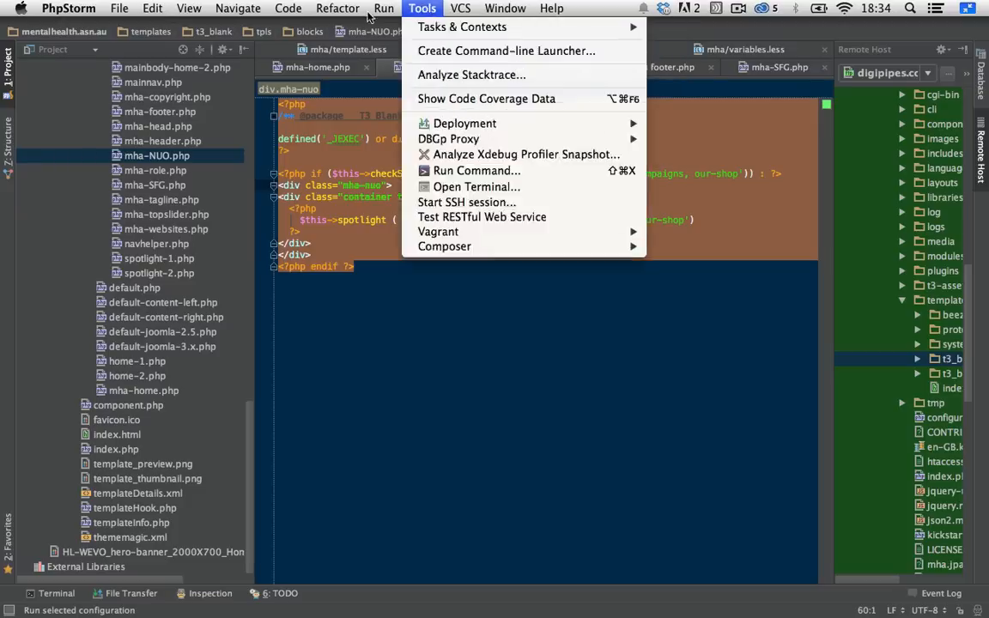
click(236, 7)
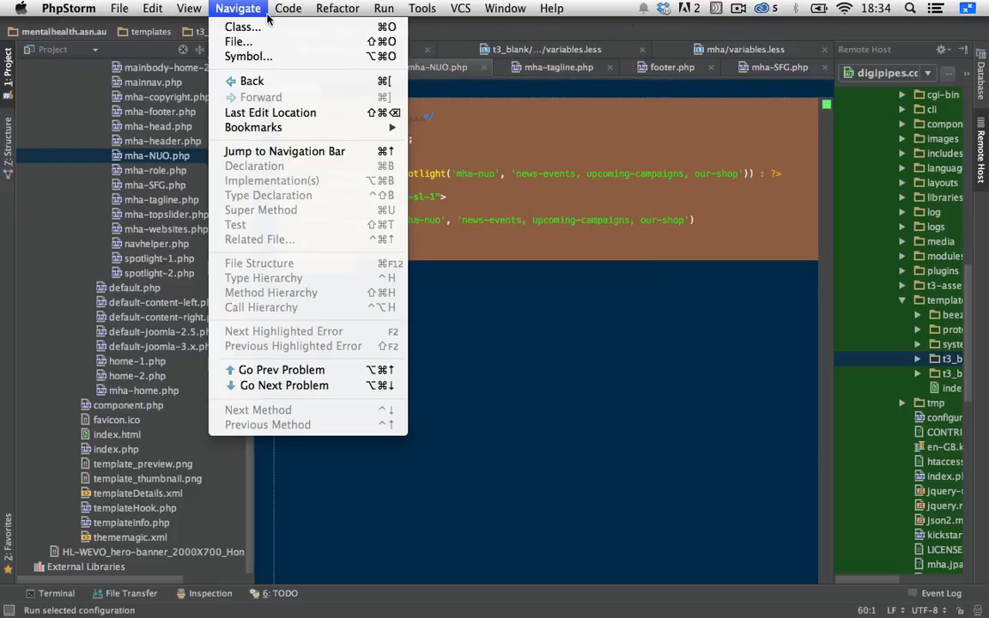
mouse_move(196, 21)
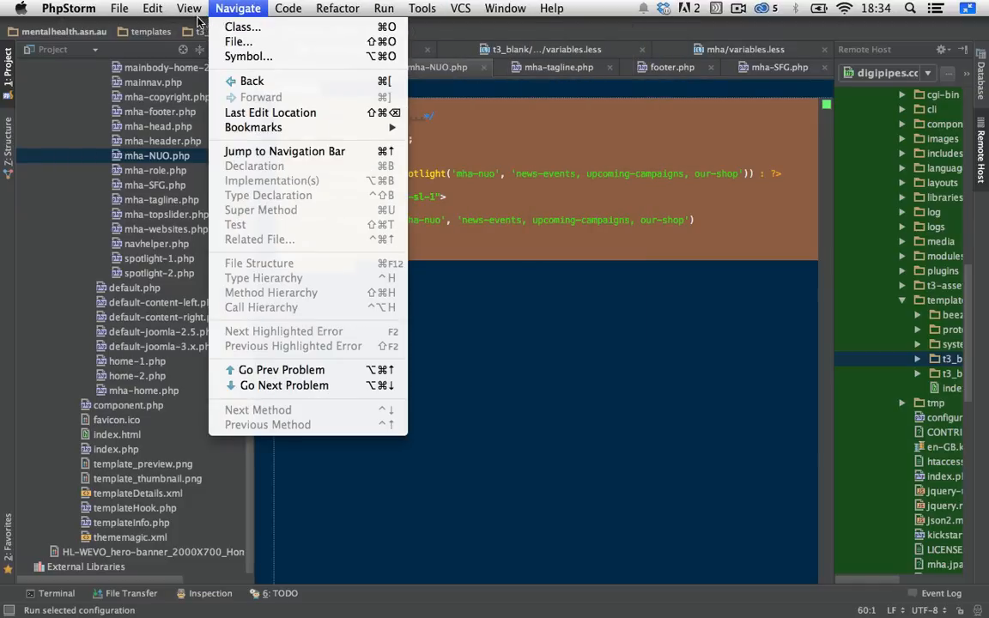
click(151, 7)
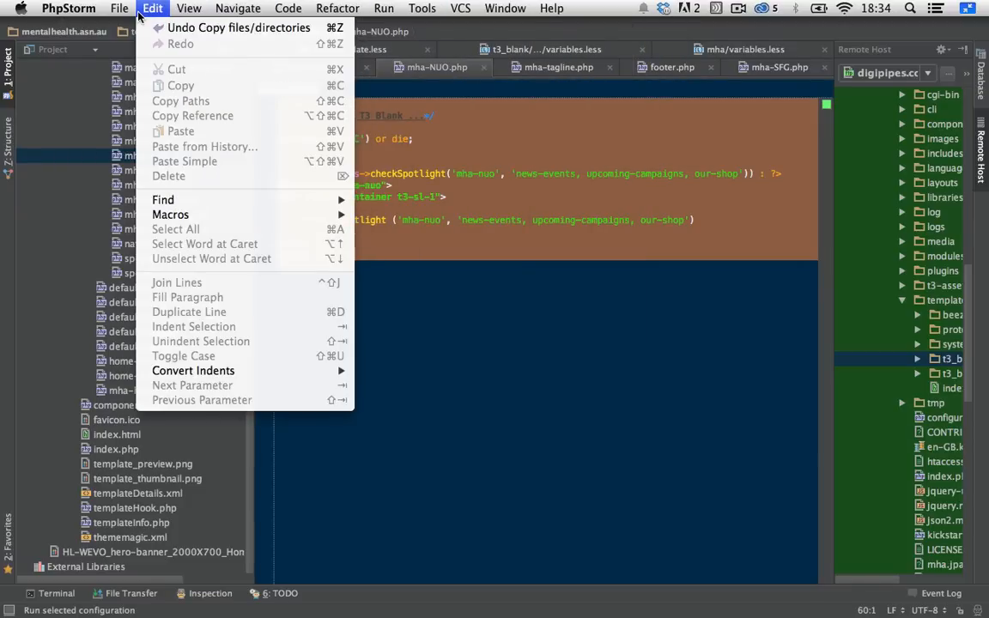
click(118, 6)
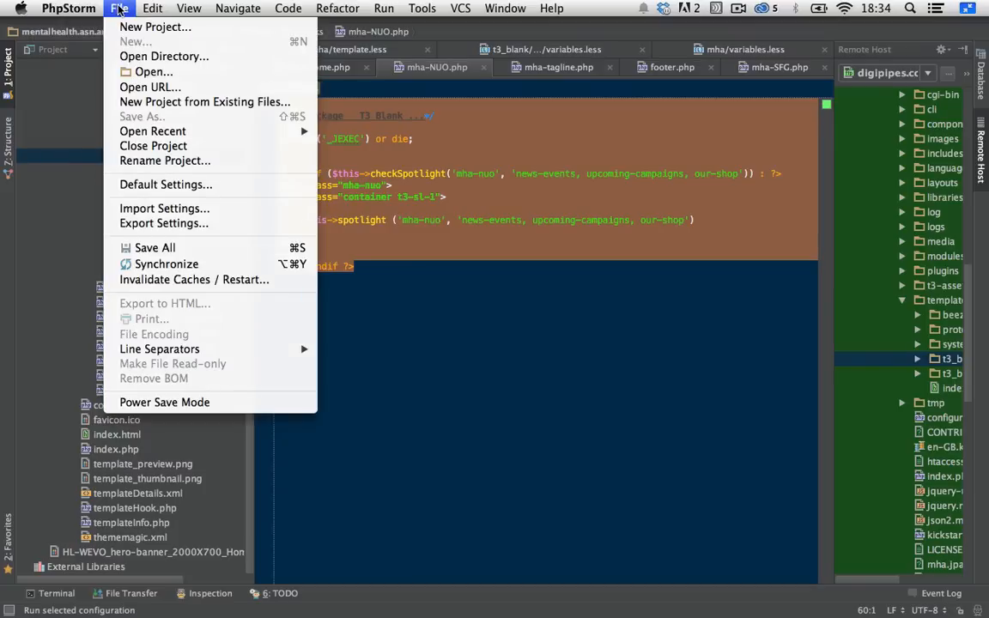
click(288, 7)
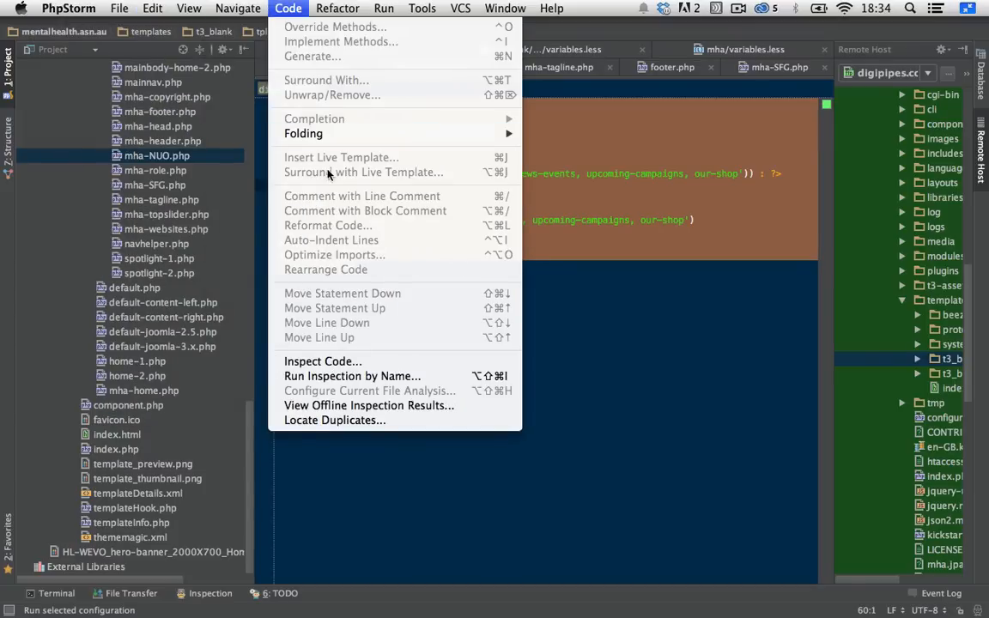
mouse_move(501, 250)
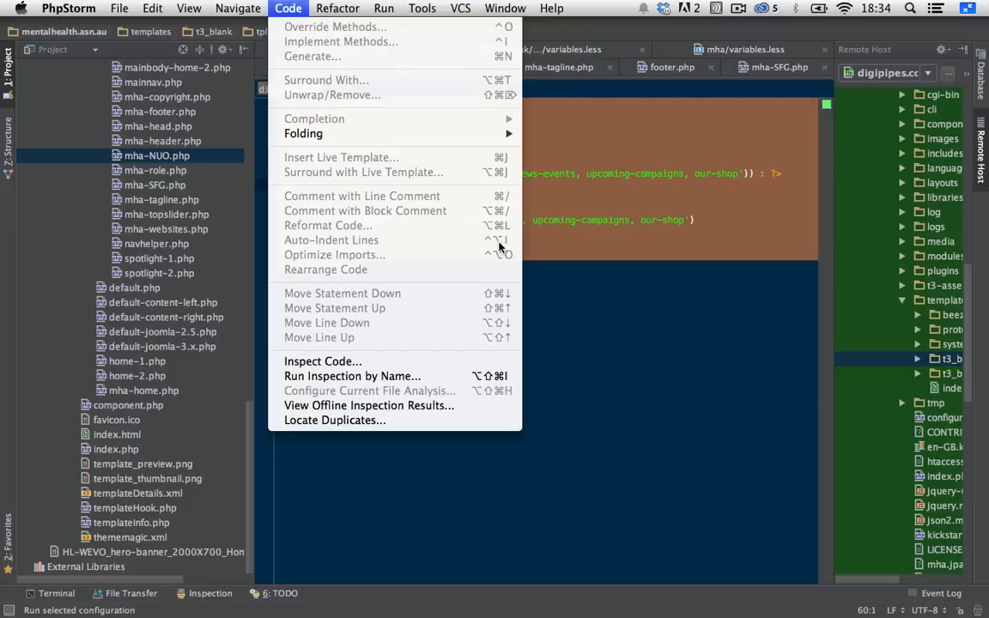
mouse_move(506, 248)
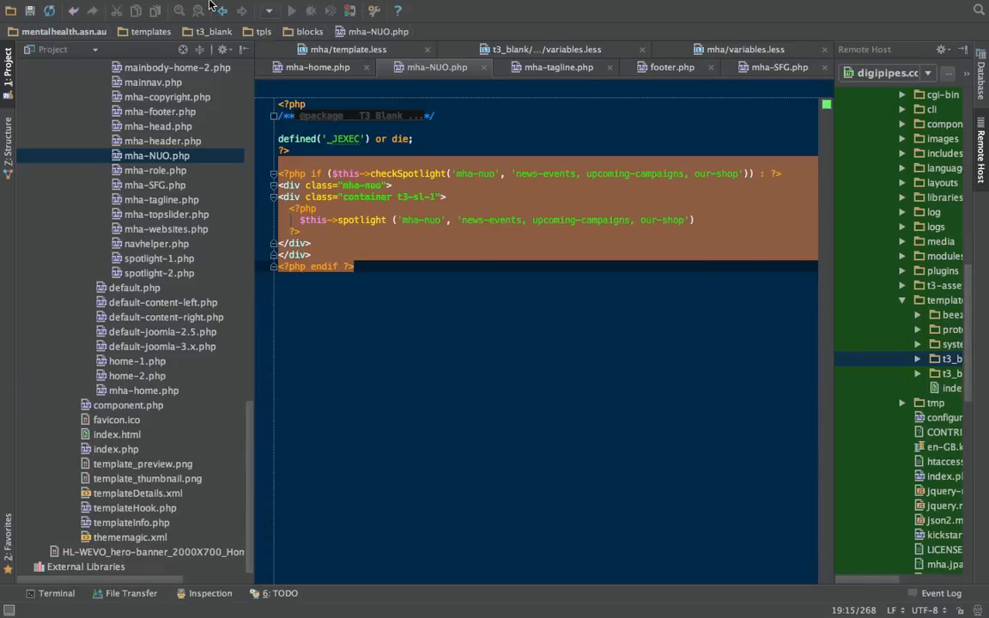
click(289, 7)
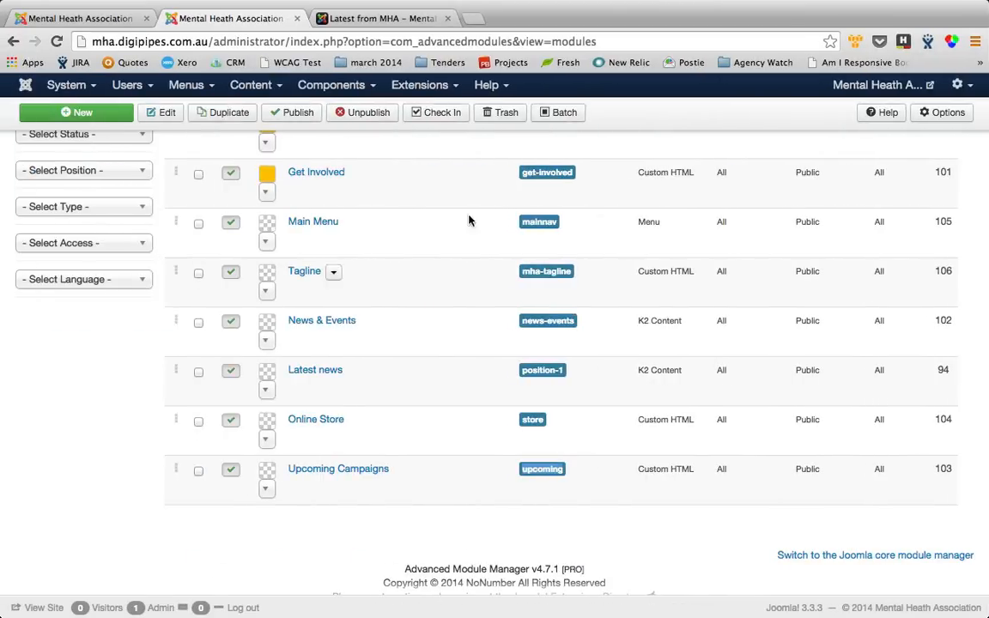
mouse_move(316, 419)
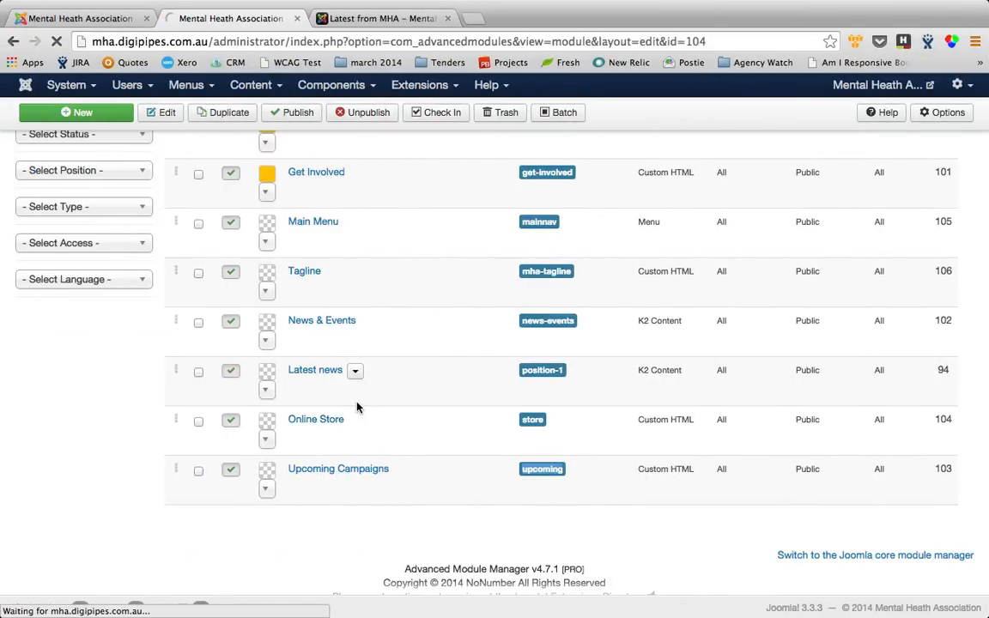
Open the Online Store module, retitle it Our Shop and enter 'Image to be inserted' as custom output.
click(316, 419)
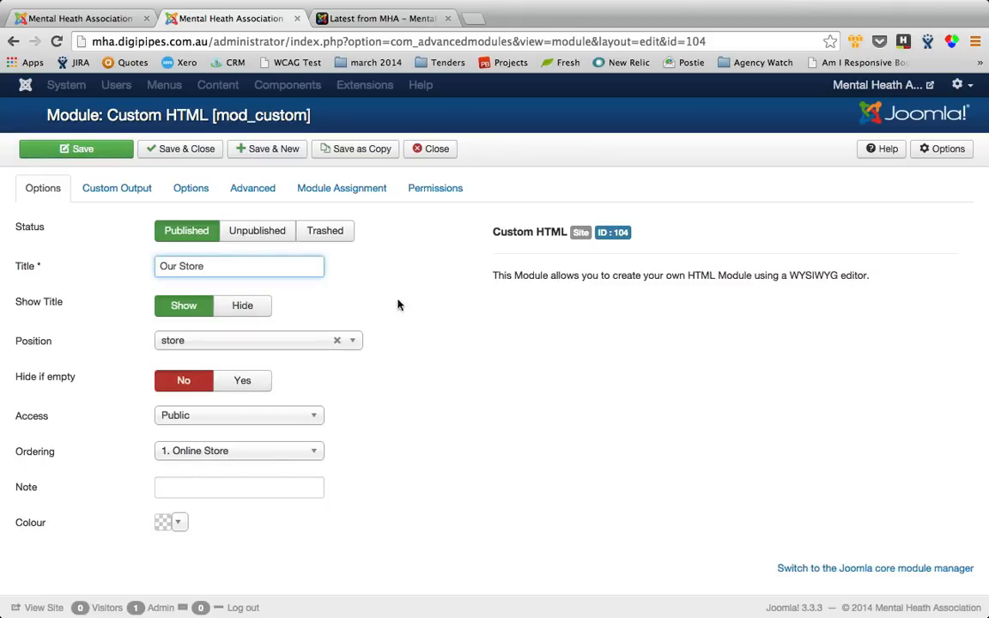
click(239, 266)
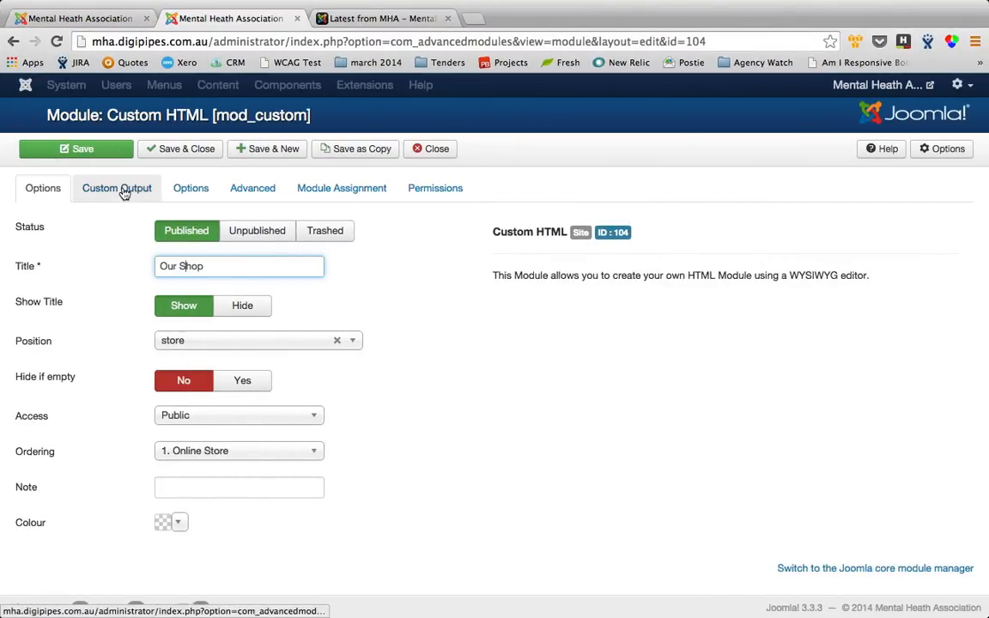
click(116, 187)
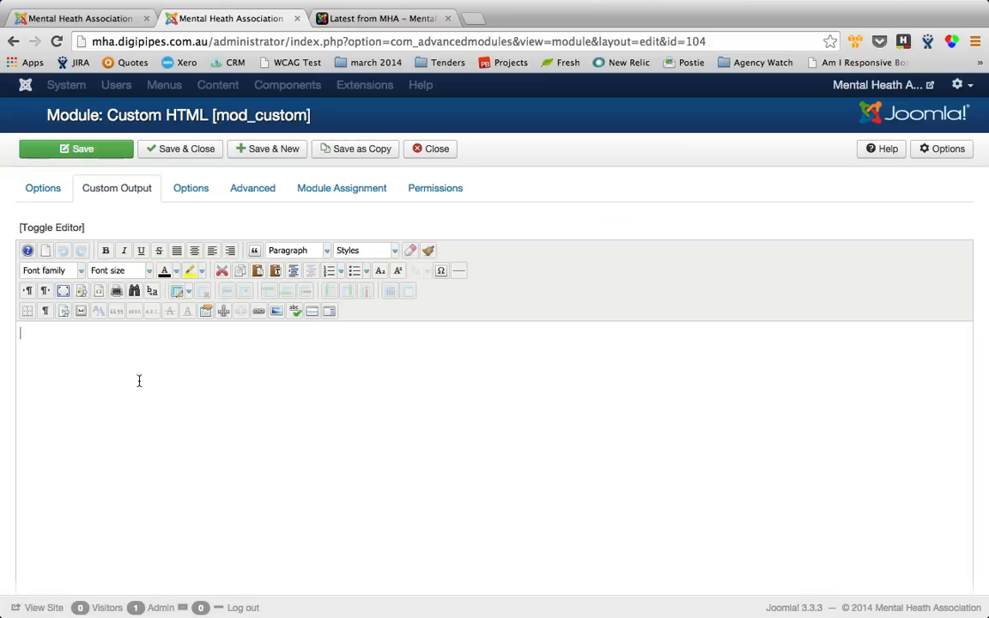
text(Image to be inserted)
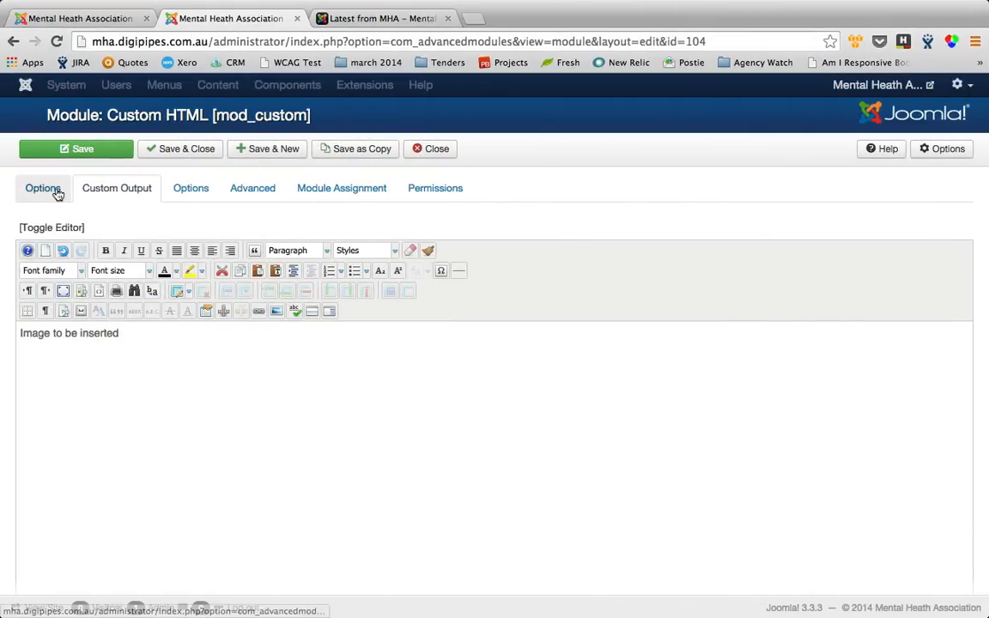
click(41, 187)
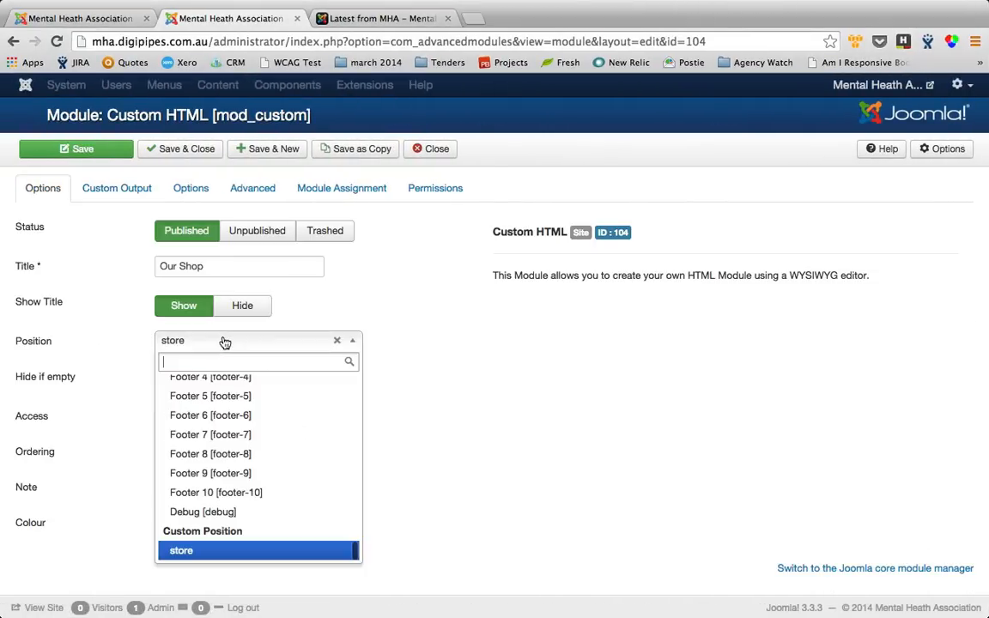
Assign the new custom position 'our-shop' and save and close the module.
text(our)
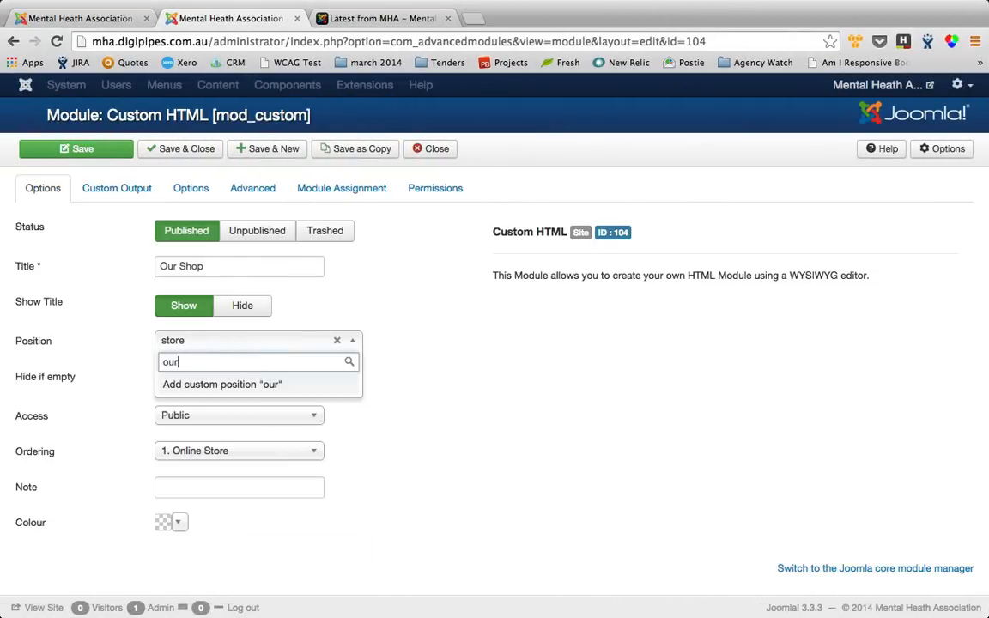
text(-sh)
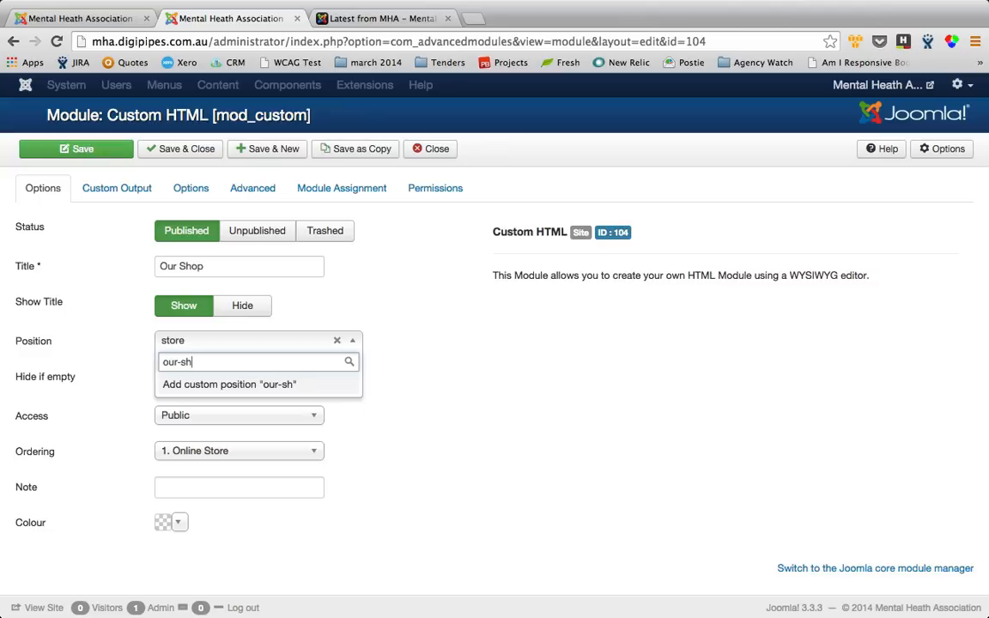
click(230, 385)
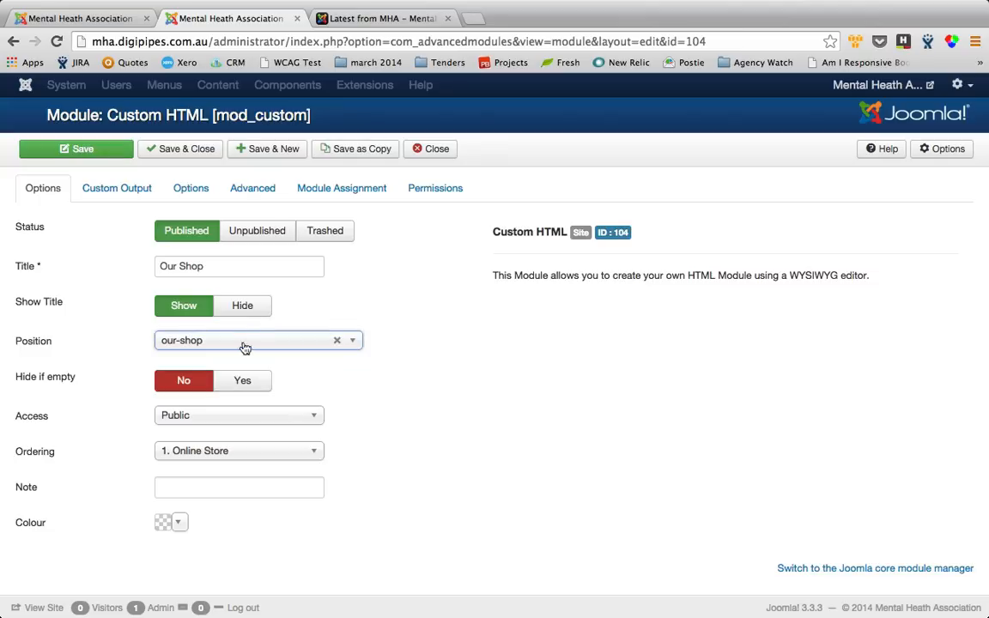
mouse_move(178, 147)
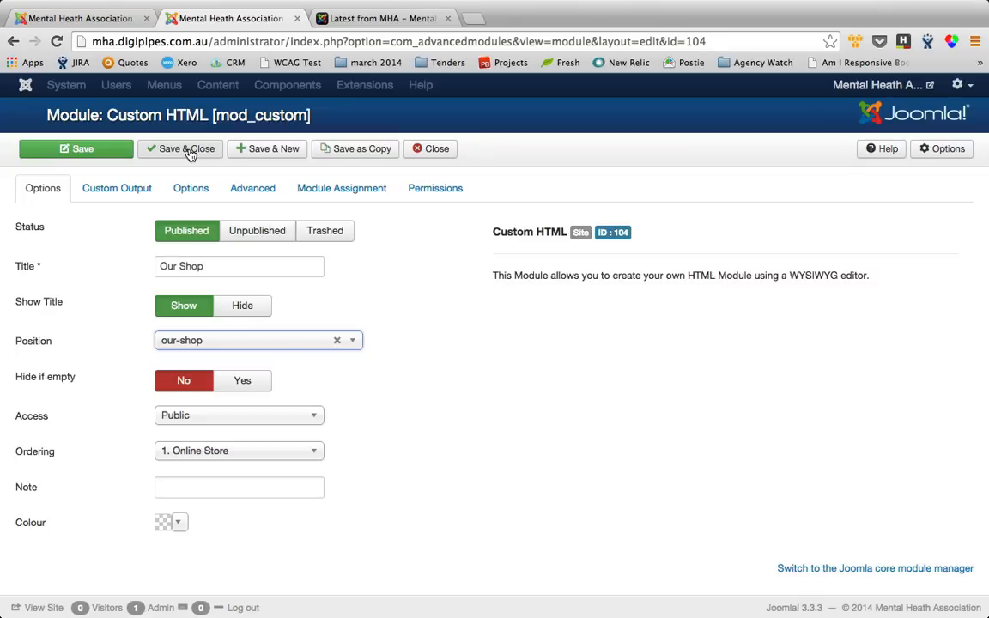
click(180, 147)
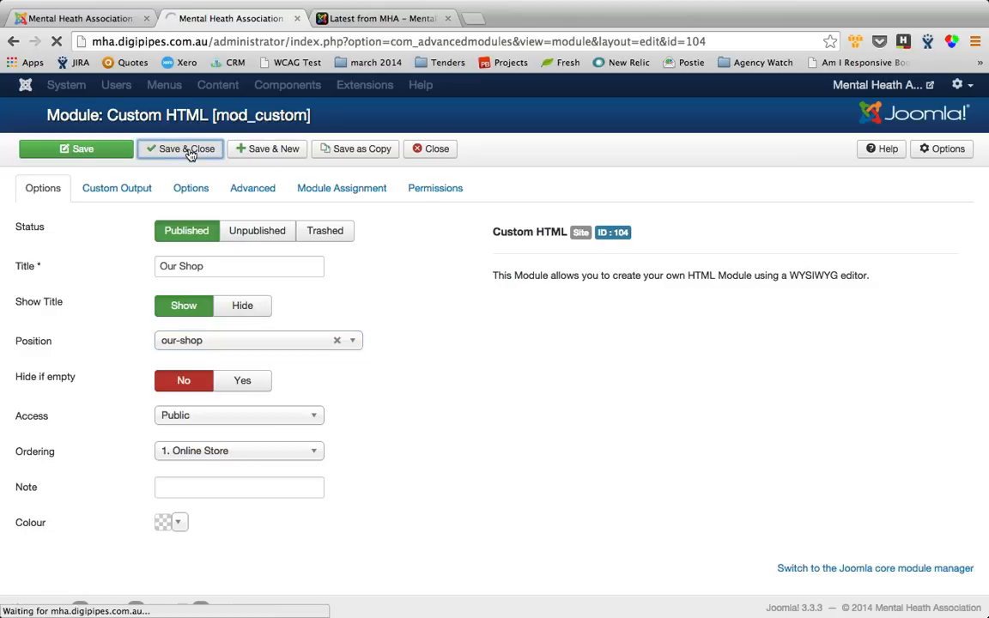
click(181, 147)
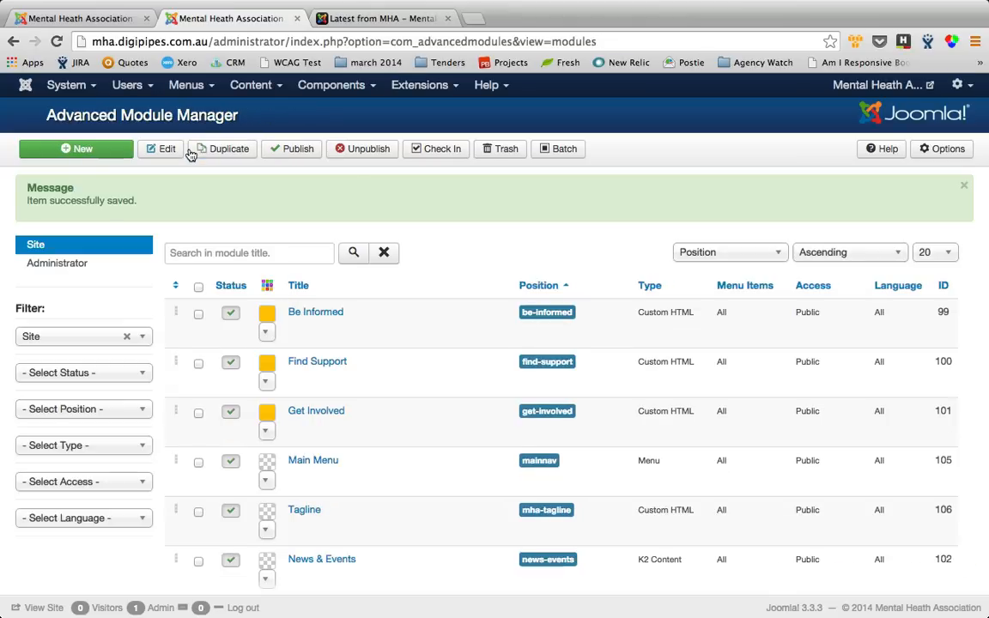
scroll(down, 3)
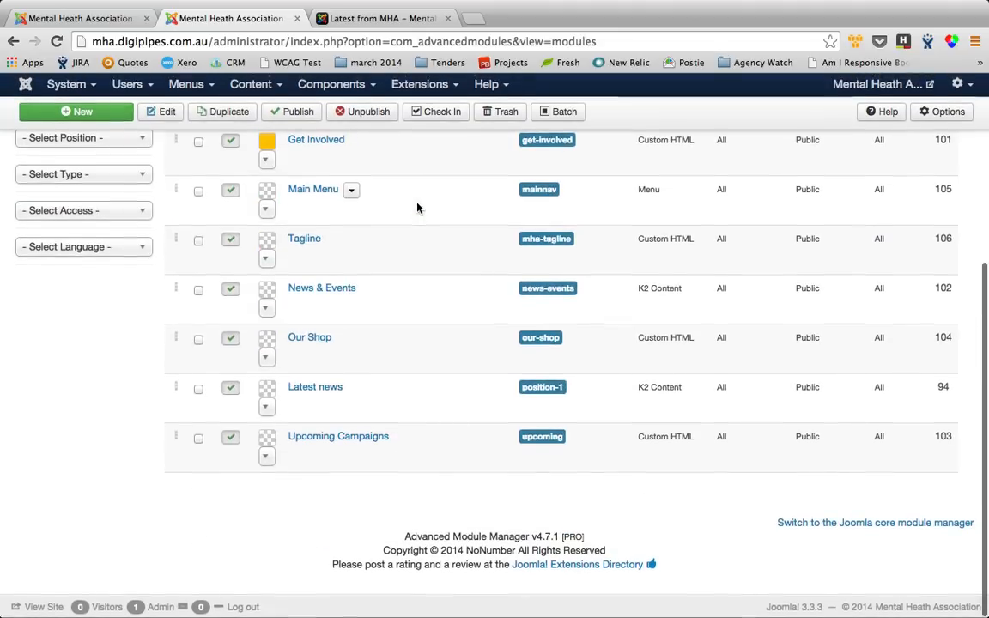
mouse_move(321, 289)
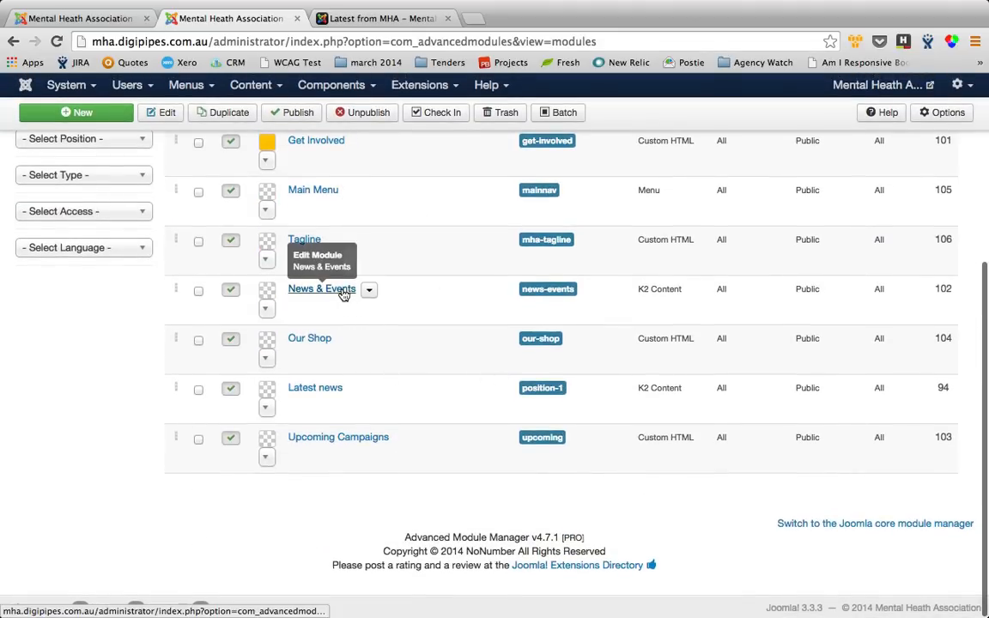
click(323, 288)
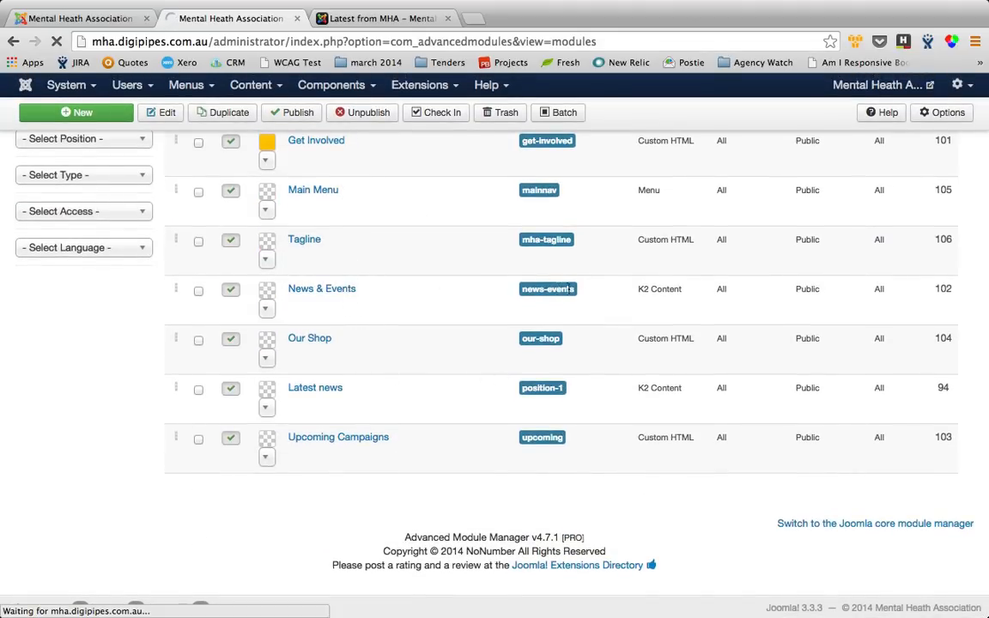
click(321, 288)
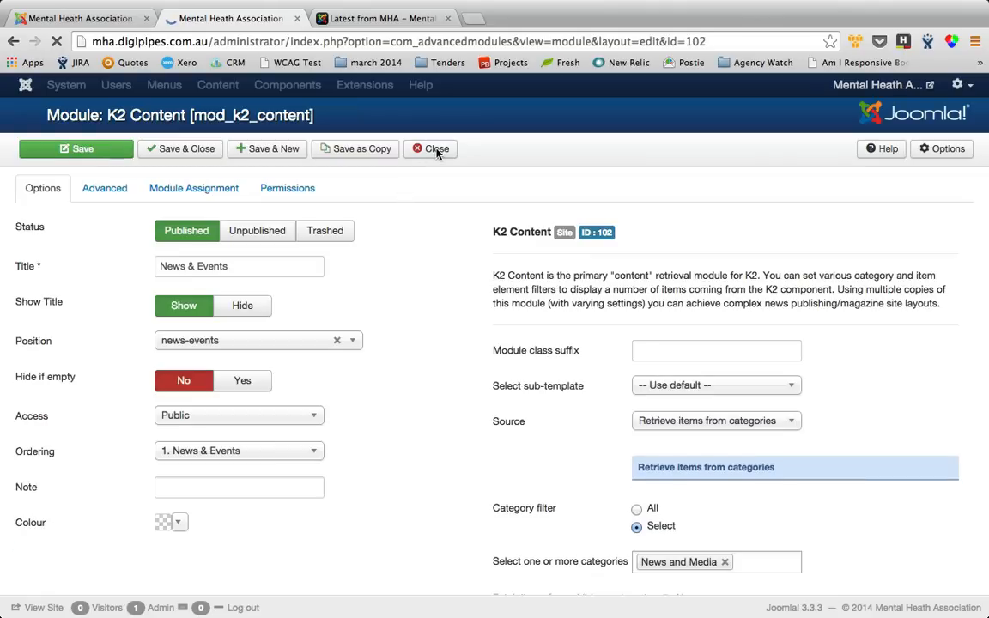
click(429, 148)
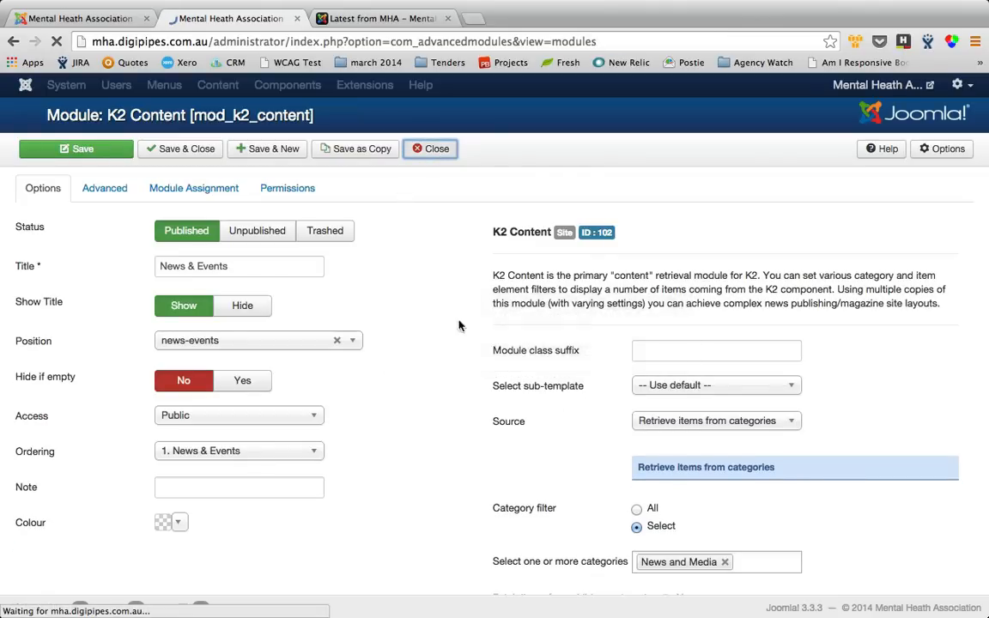
click(430, 148)
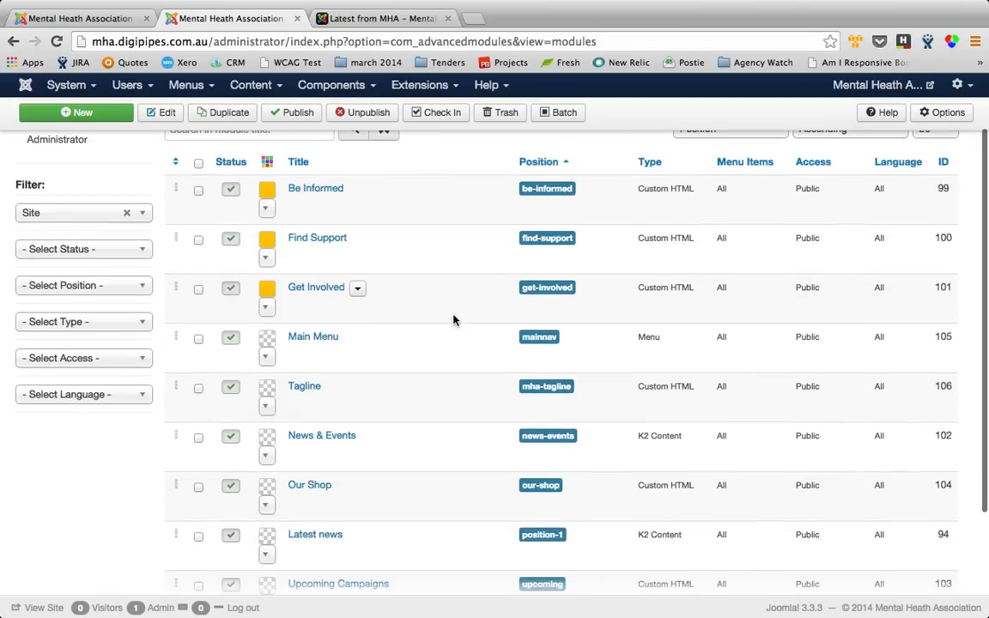
scroll(down, 3)
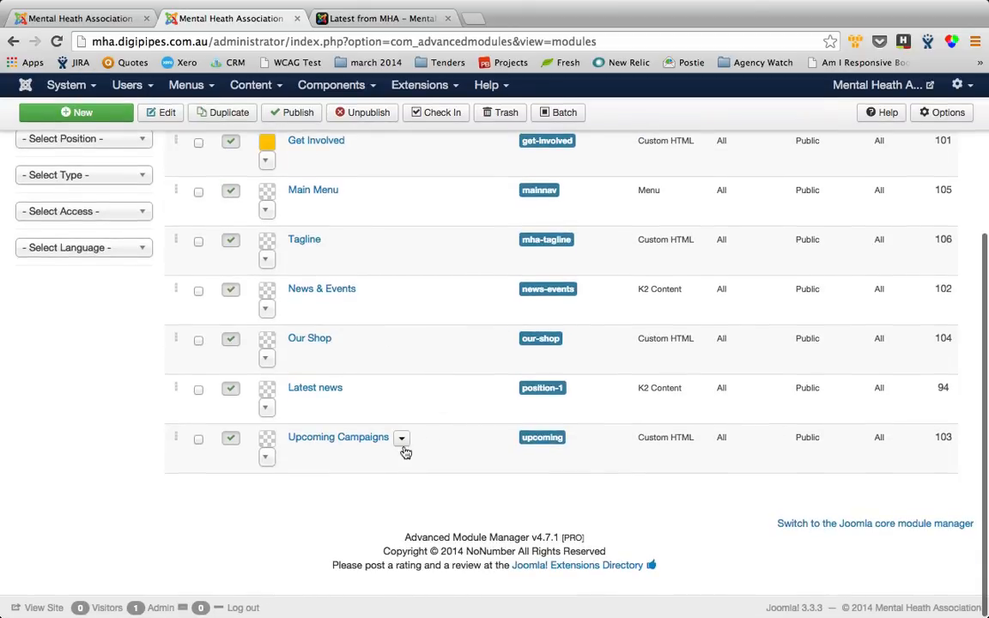
click(337, 438)
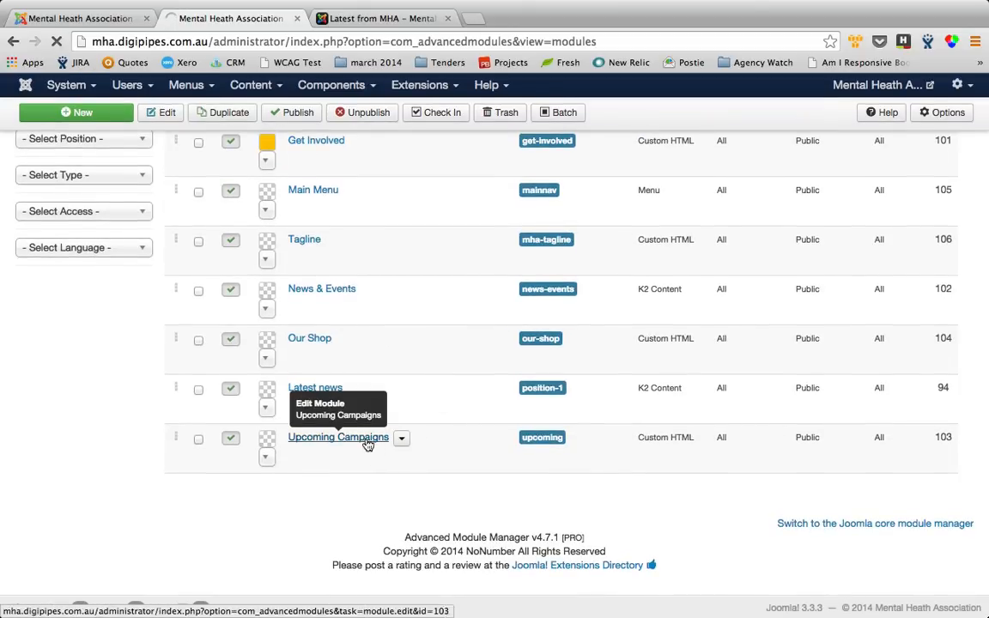
Open Upcoming Campaigns and enter the placeholder 'text and images to be added' as custom output.
click(337, 438)
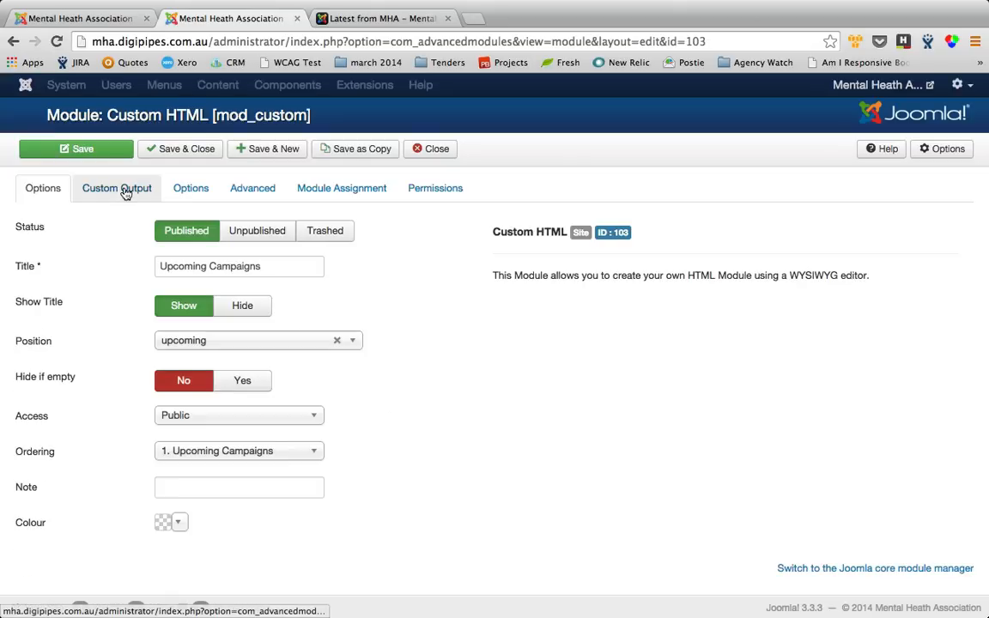
click(117, 187)
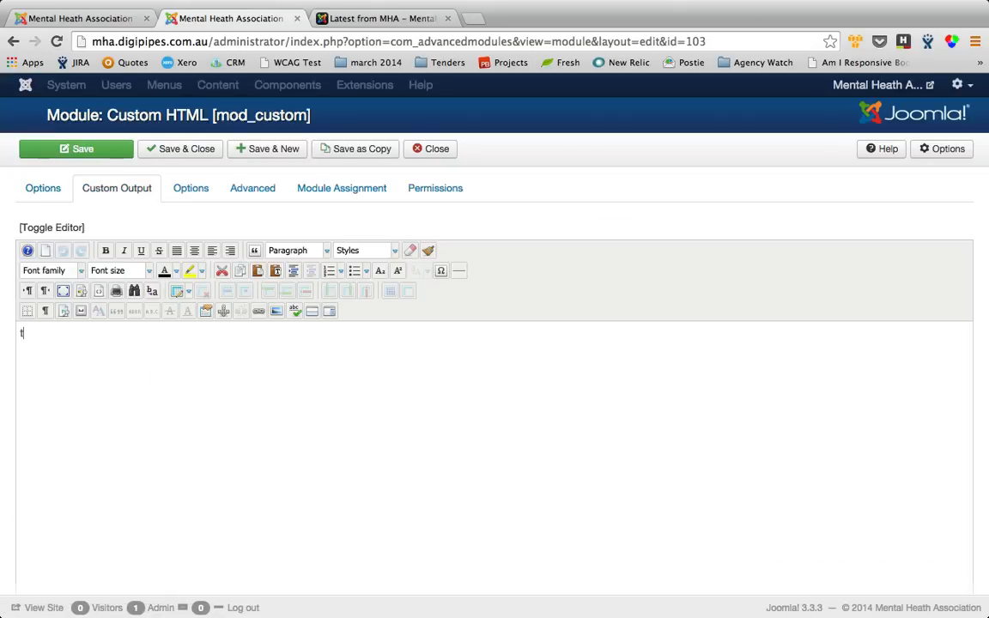
text(ext and imag)
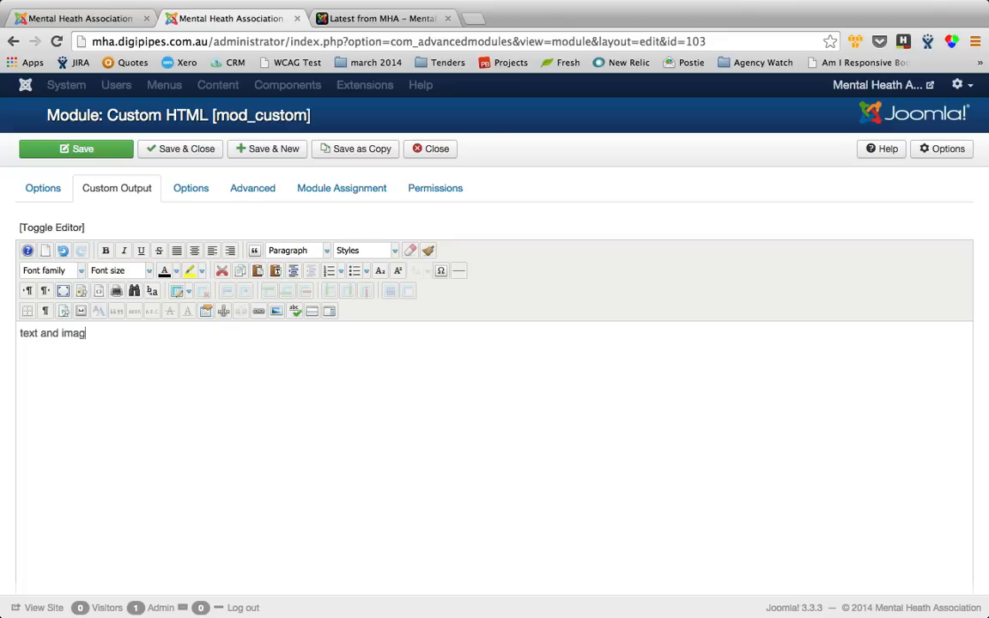
text(es to be added)
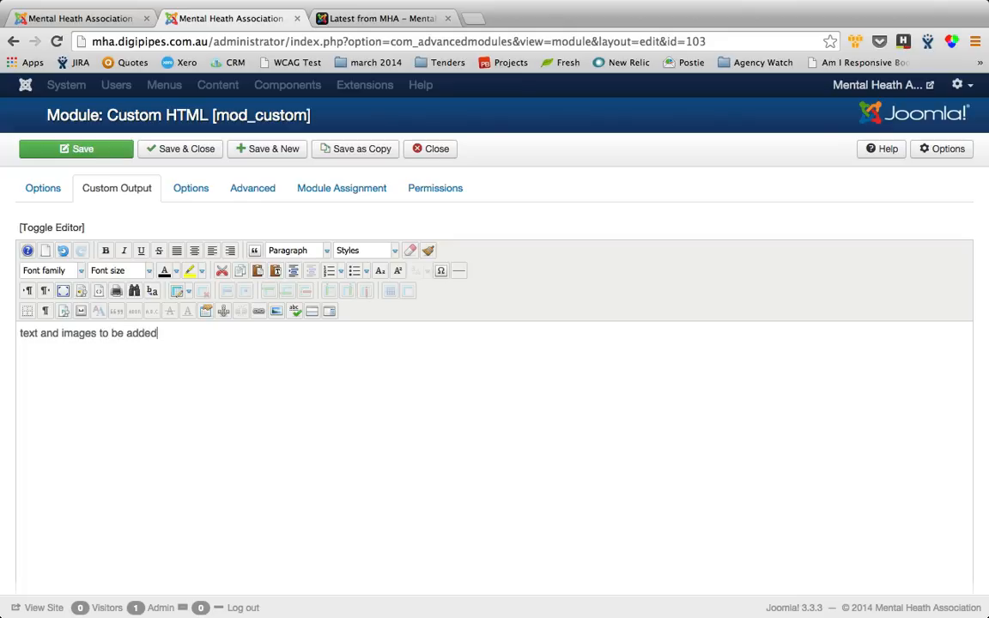
click(41, 187)
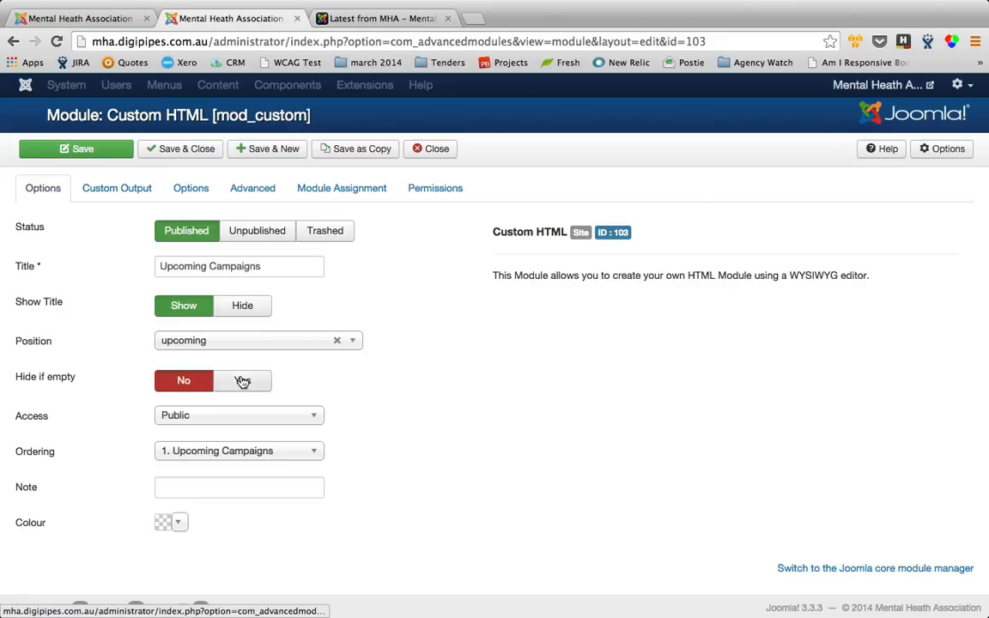
Add 'upcoming-campaigns' as a new custom module position.
click(249, 340)
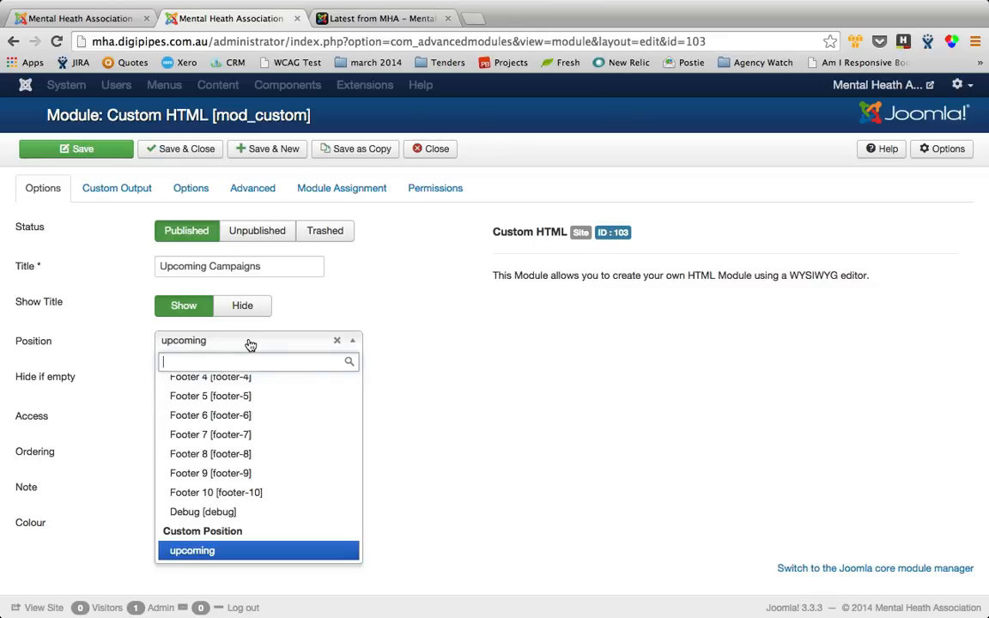
text(upcoming-cam)
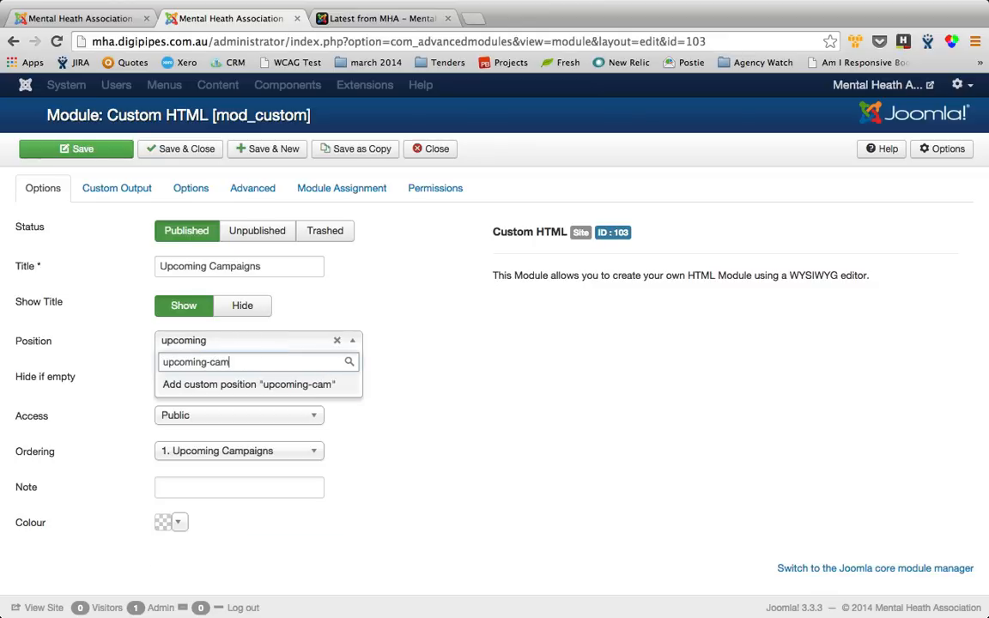
text(pa)
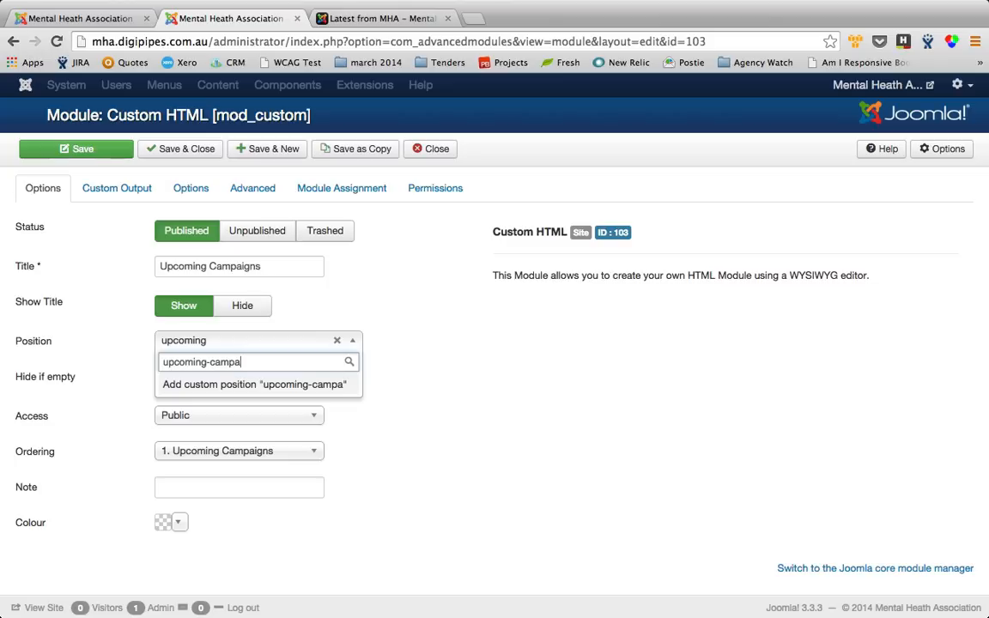
click(254, 384)
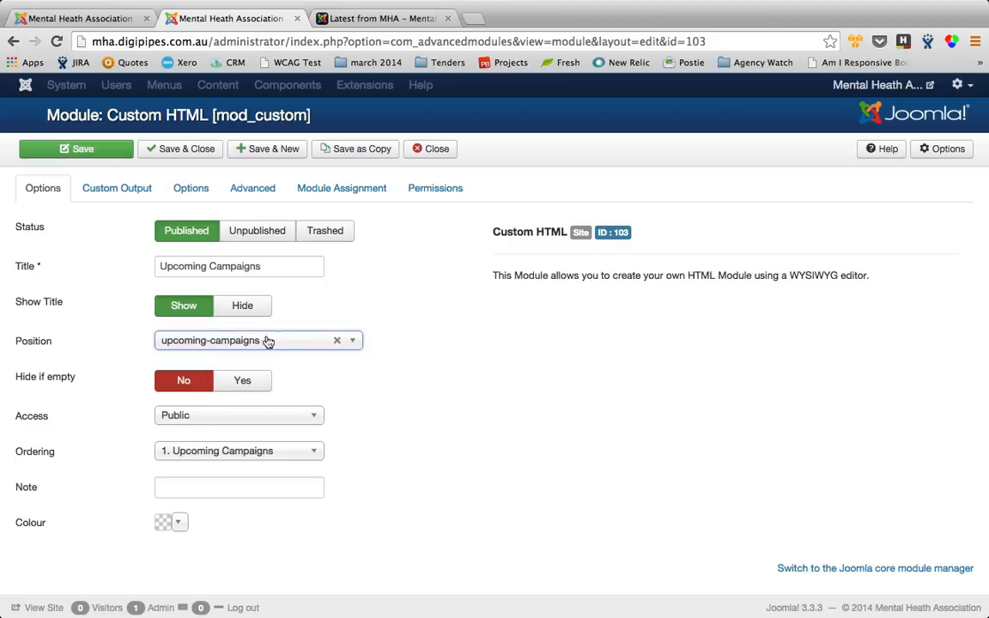
mouse_move(199, 198)
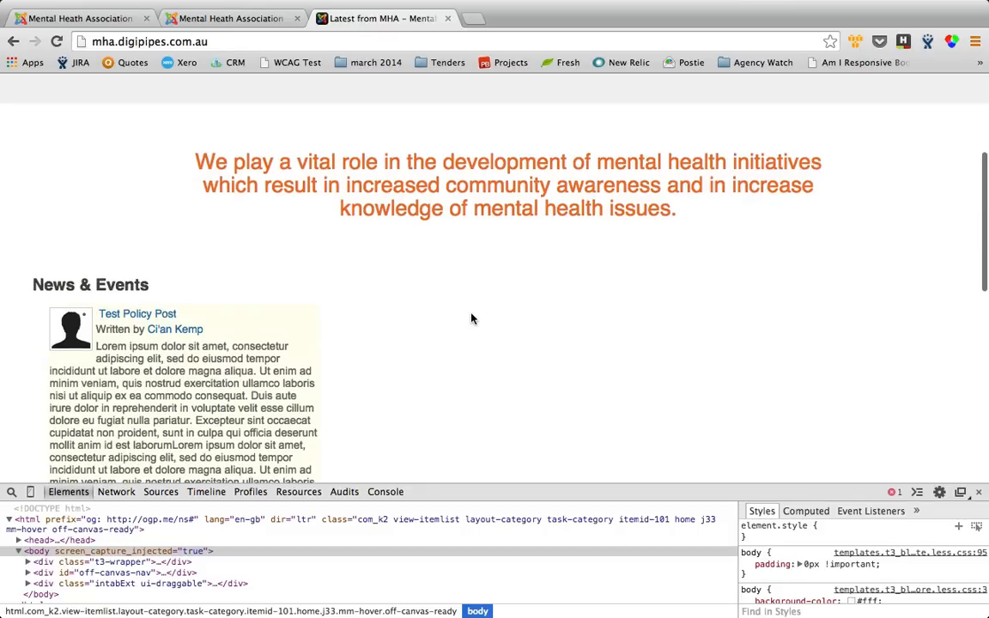
Reload the homepage in Chrome to see the Our Shop section beside News & Events.
click(57, 41)
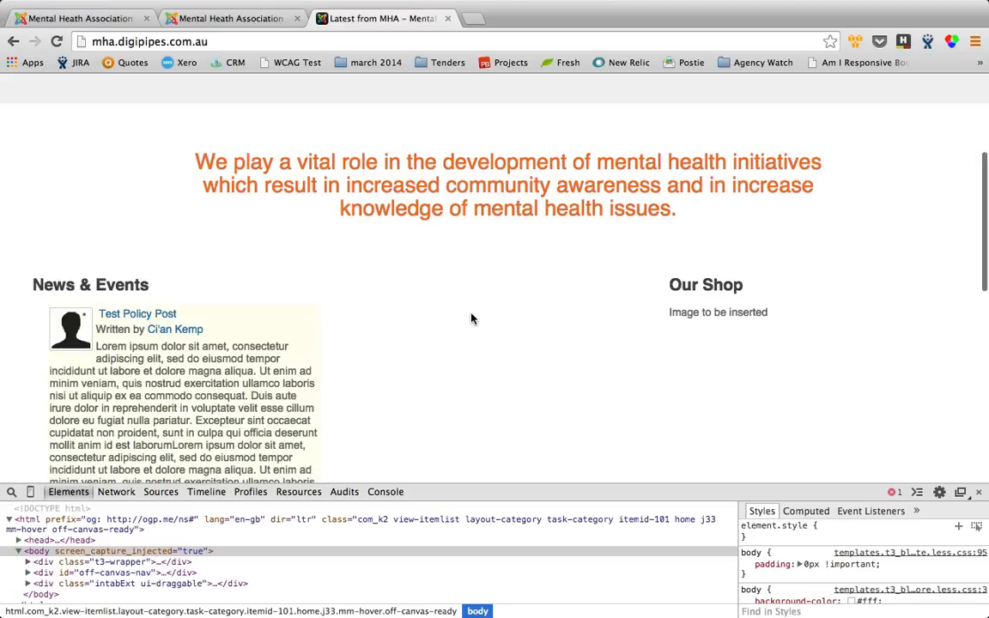
scroll(down, 3)
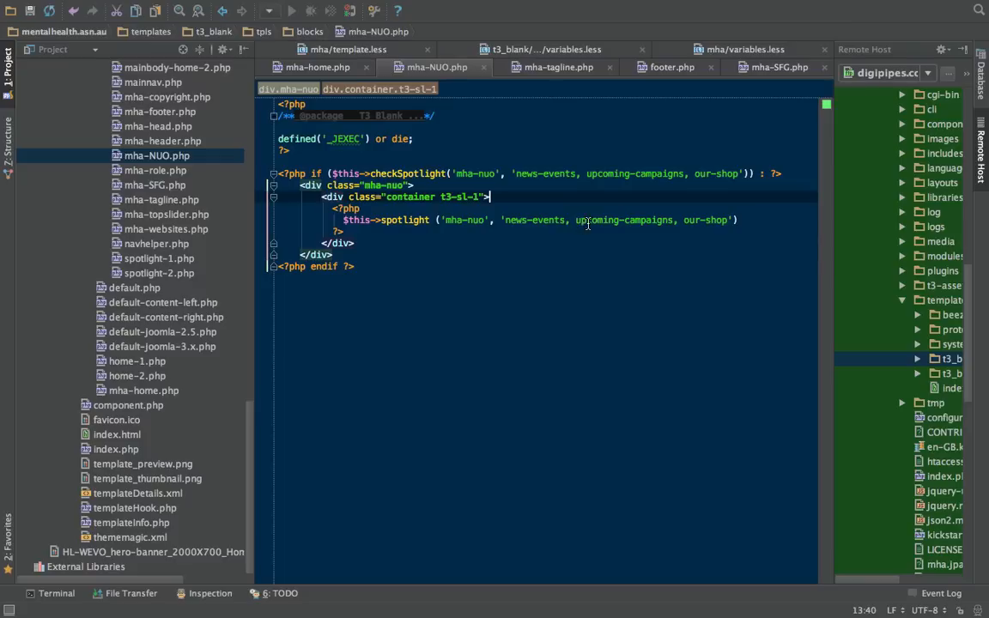
Check the upcoming-campaigns names in mha-NUO.php and upload the file to digipipes.com.au.
double_click(624, 220)
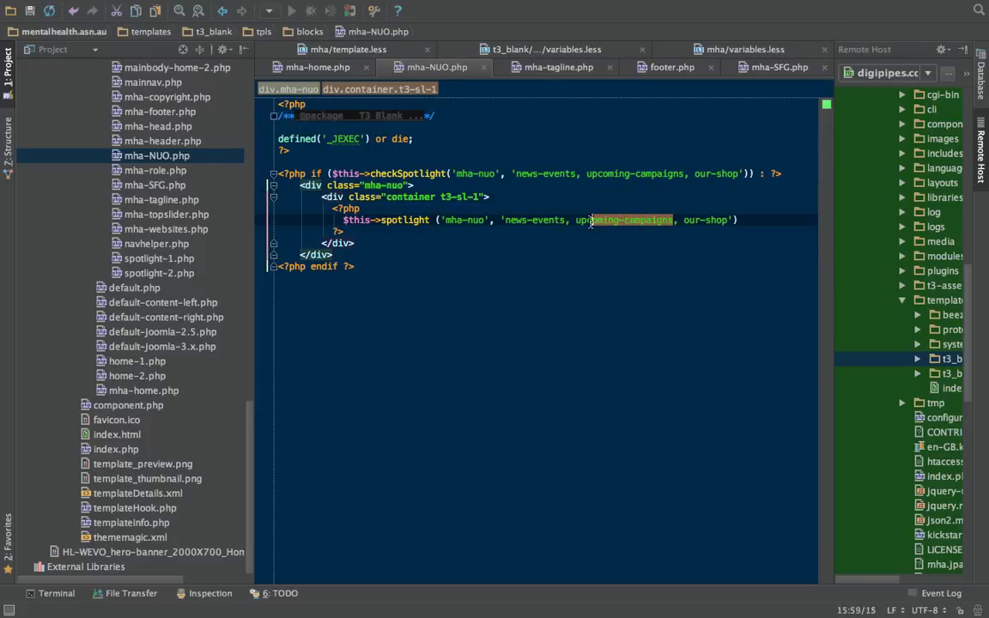
double_click(625, 220)
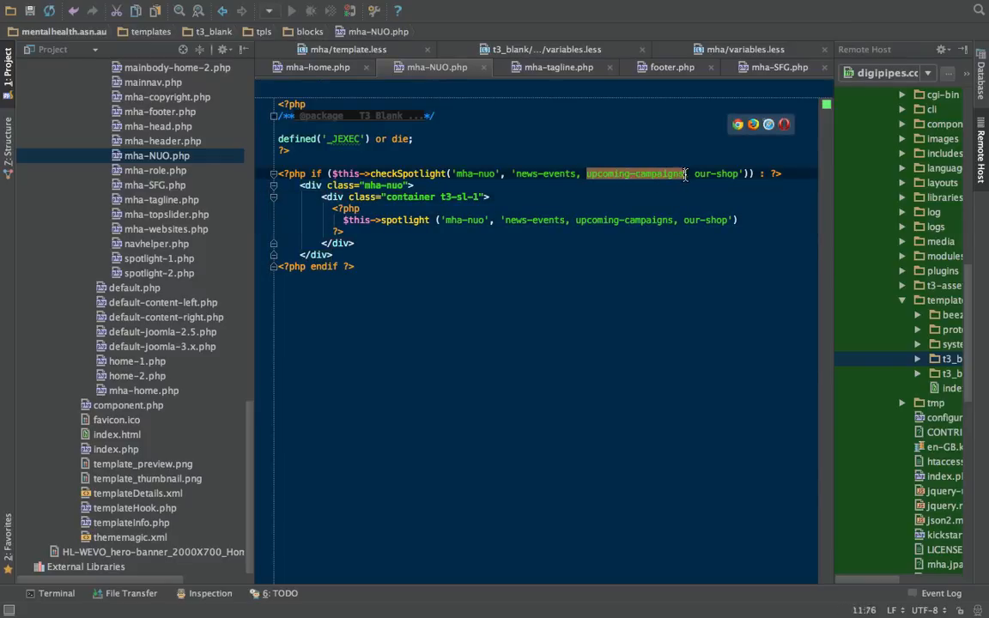
click(525, 411)
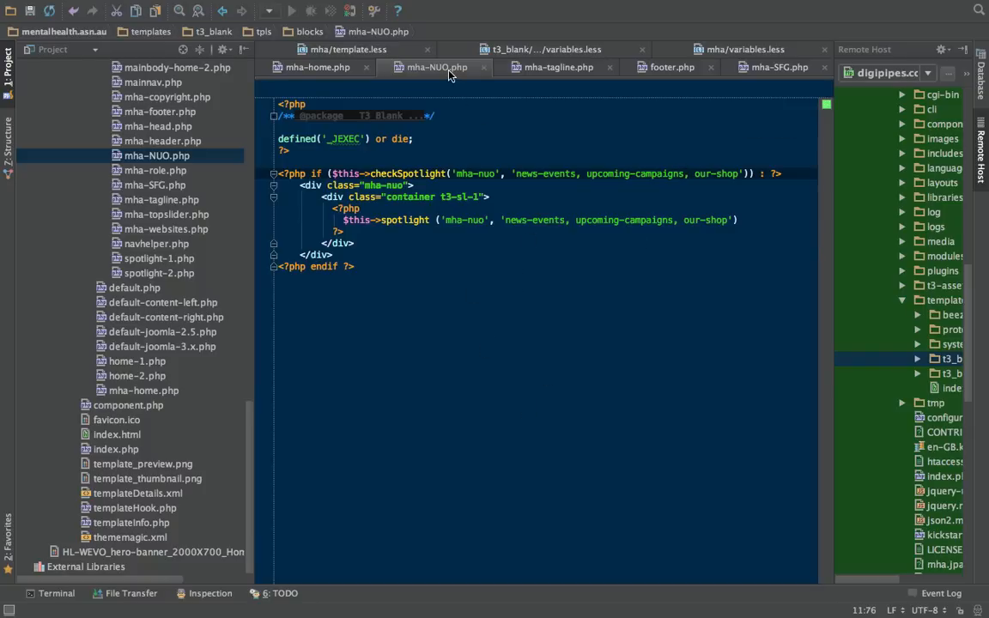
right_click(436, 67)
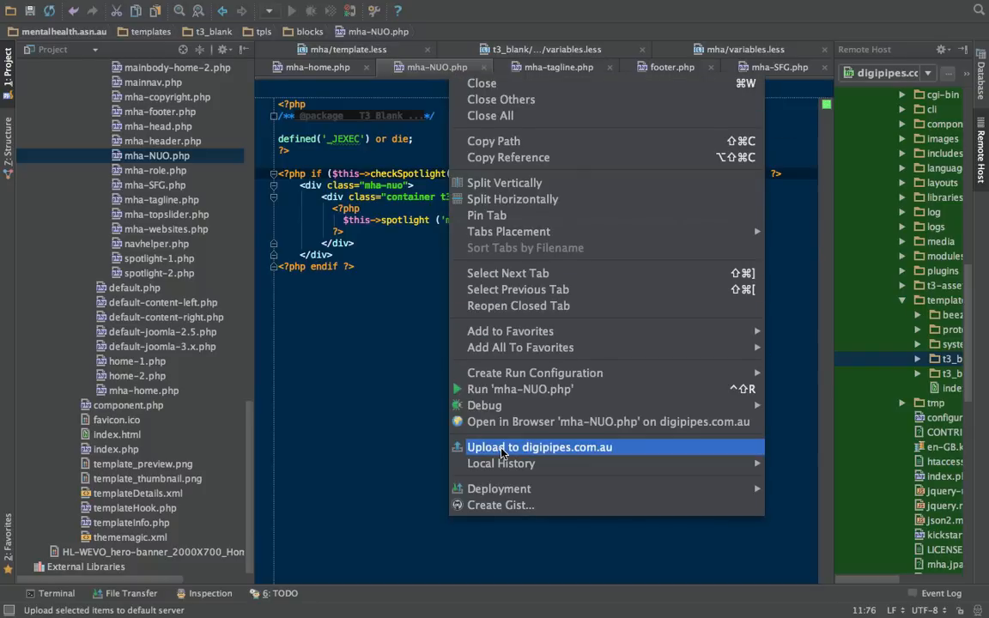
click(539, 446)
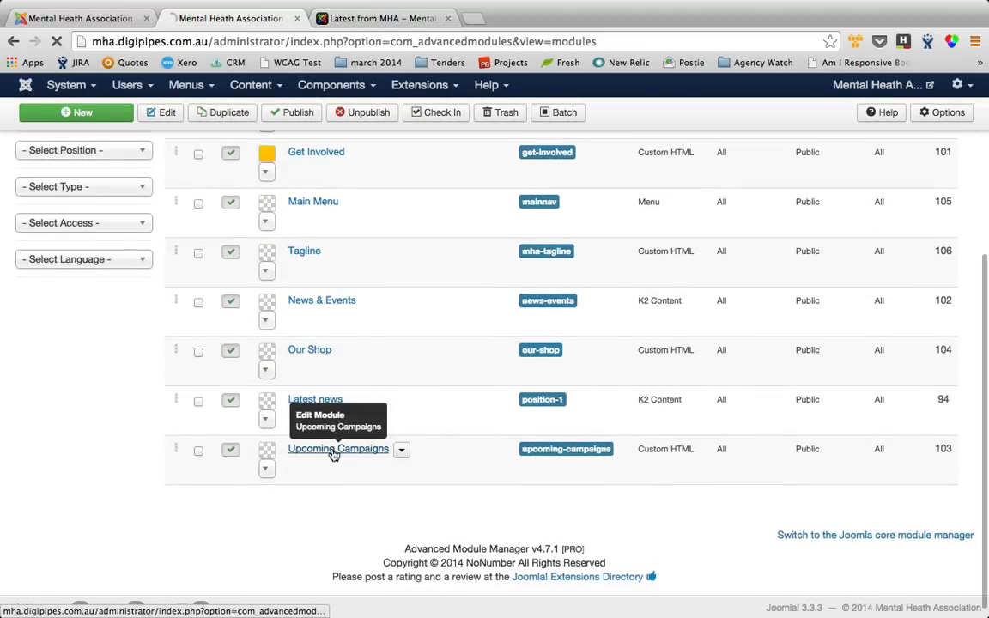
Reopen Upcoming Campaigns, keep the upcoming-campaigns position and save the module.
click(338, 448)
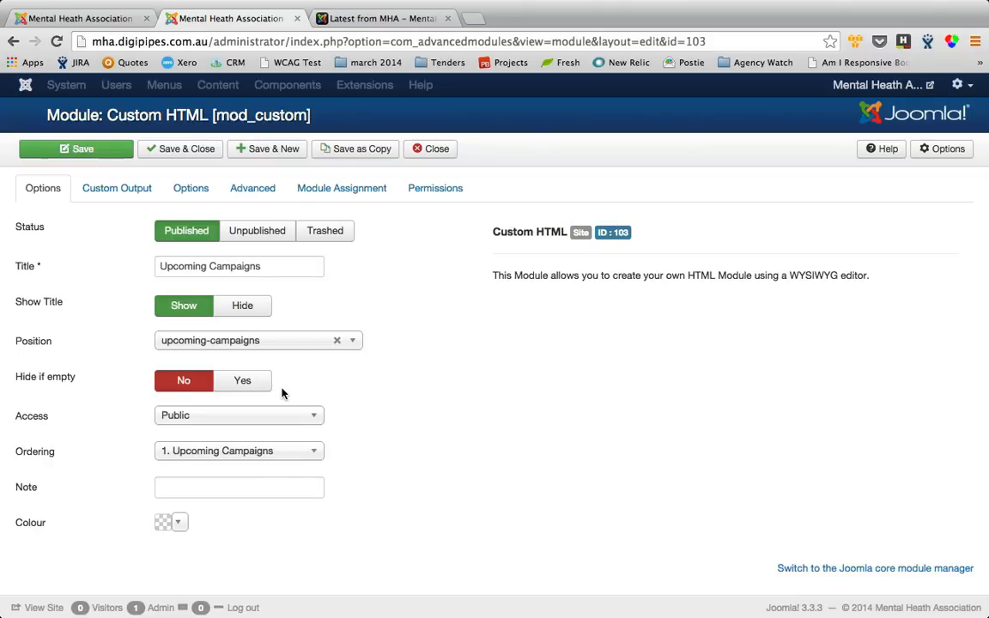
click(258, 340)
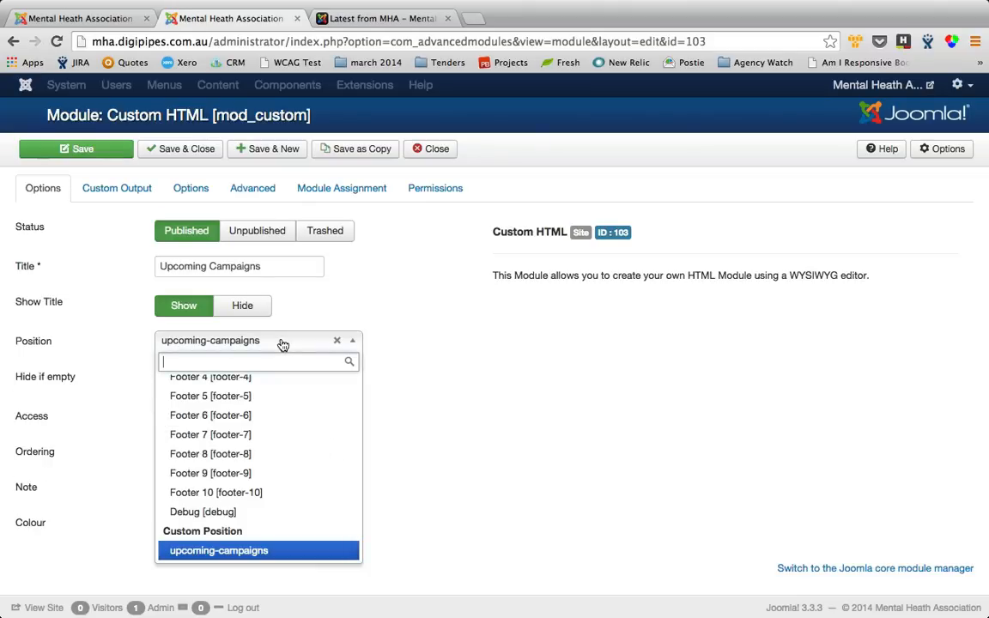
click(218, 549)
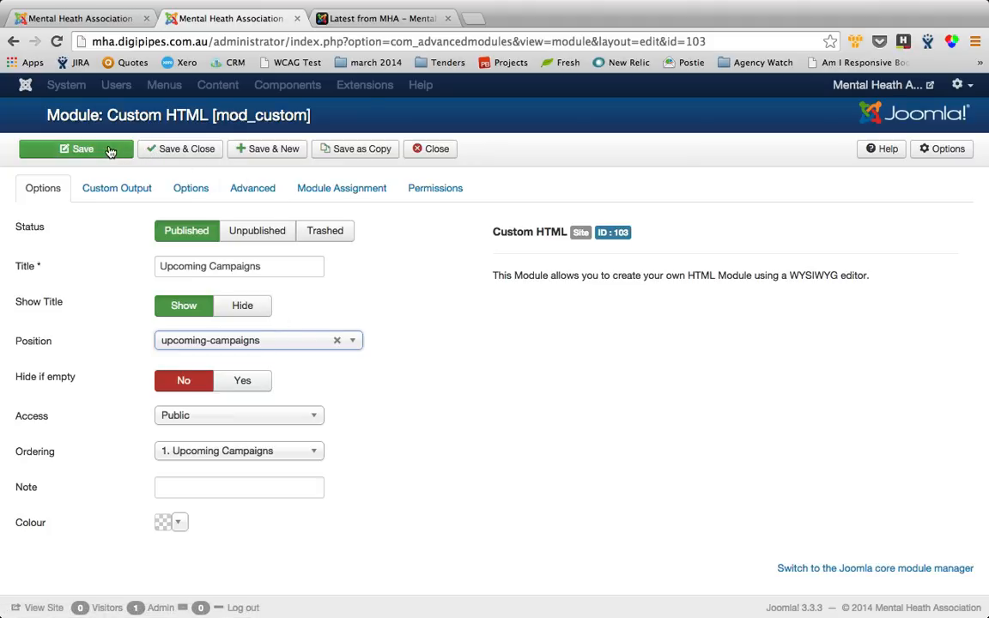
click(76, 147)
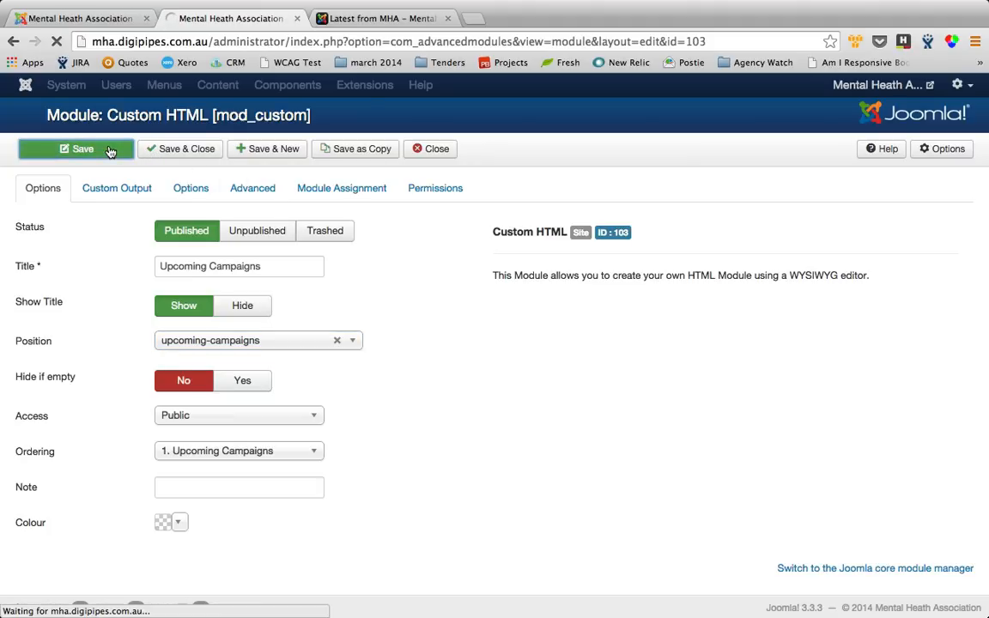
click(76, 147)
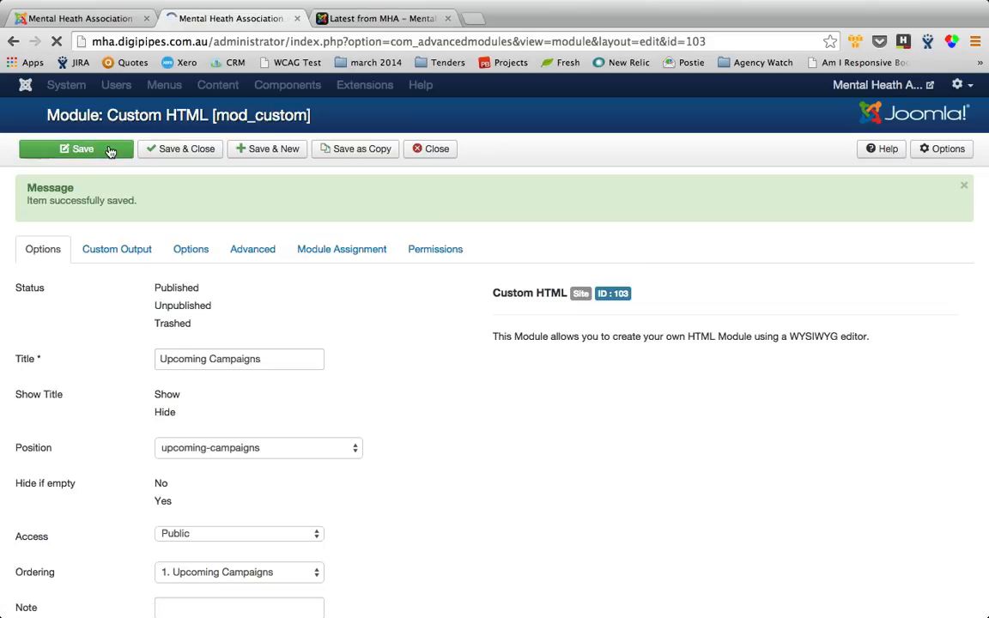
Switch to the live homepage and check the News & Events and Our Shop columns.
click(381, 17)
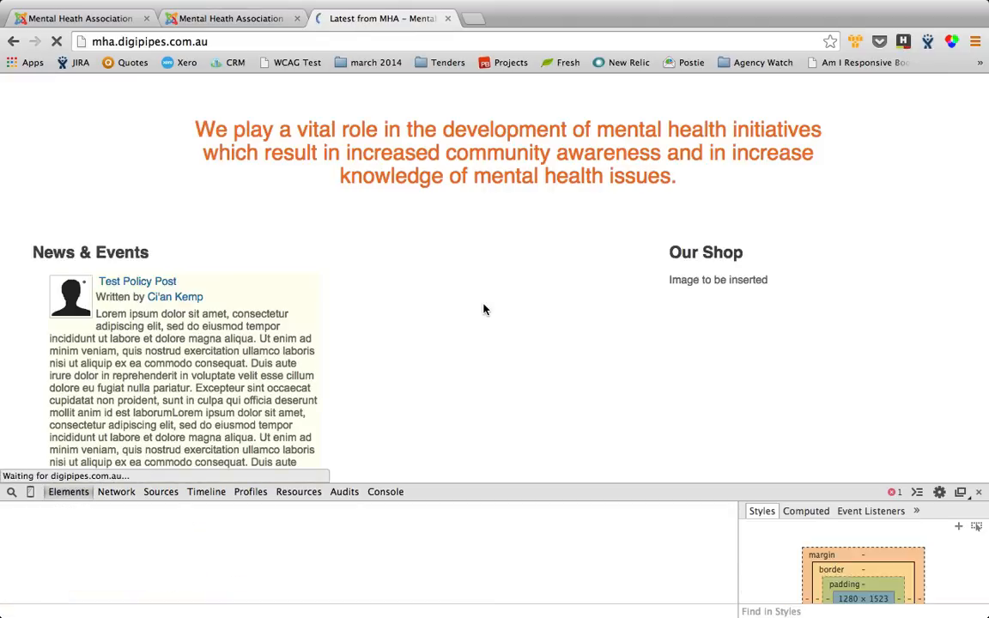
scroll(down, 3)
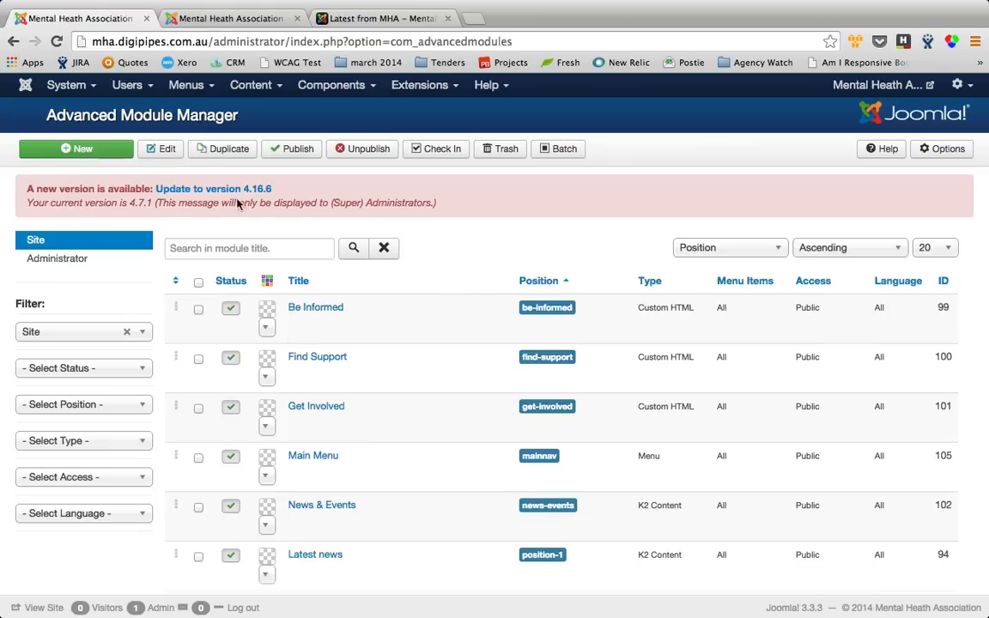
Open Upcoming Campaigns and review its Custom Output and Options tabs against the template positions.
scroll(down, 3)
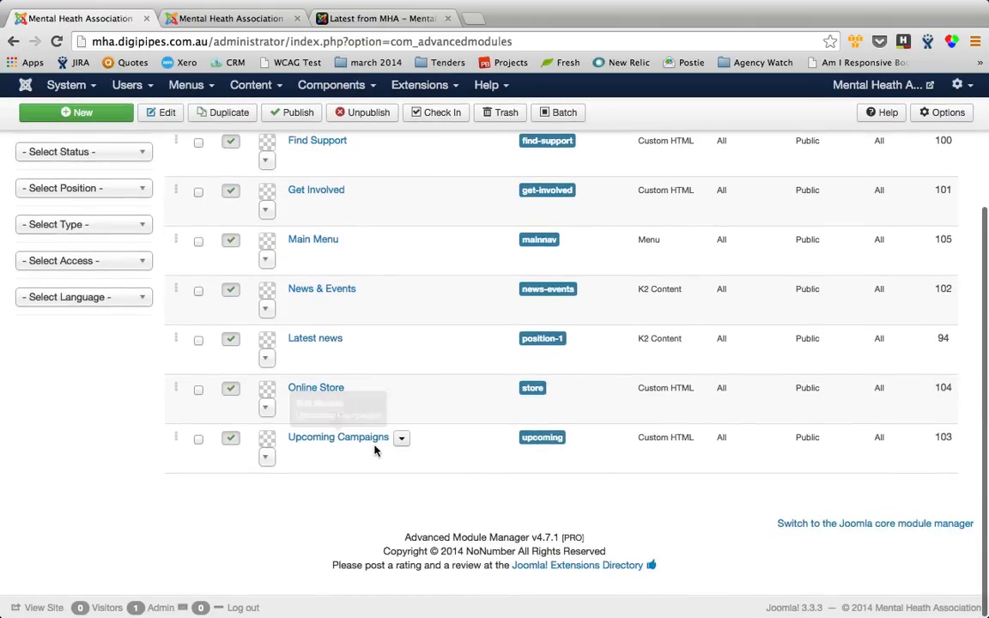
mouse_move(337, 438)
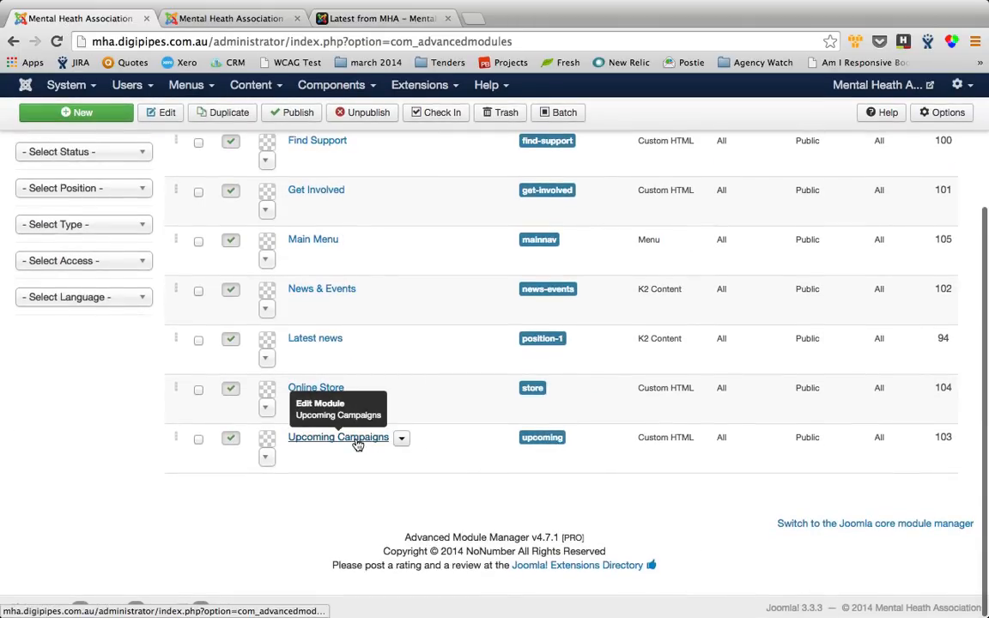
click(336, 438)
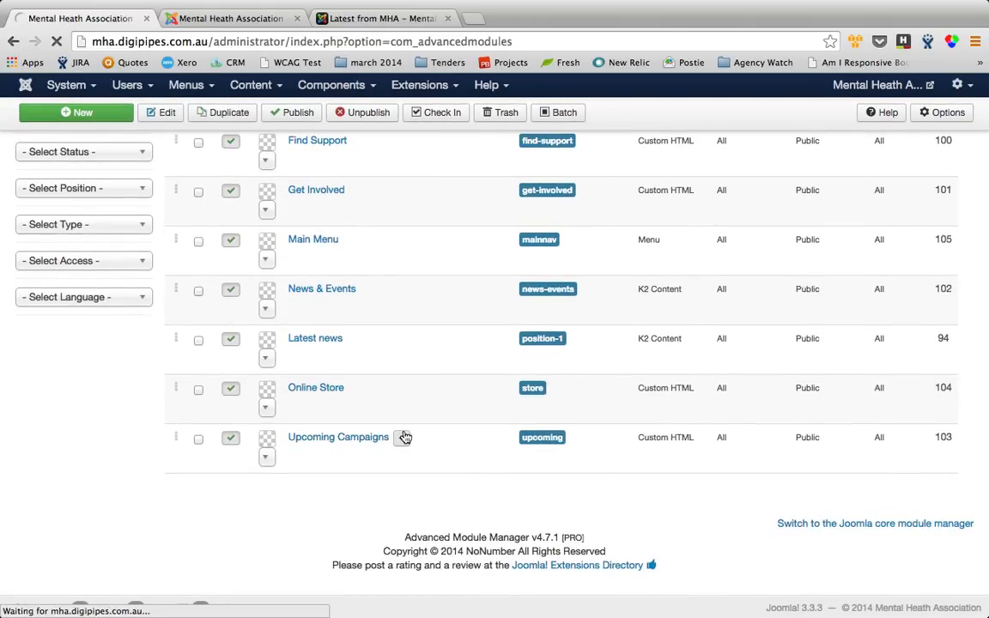
click(337, 438)
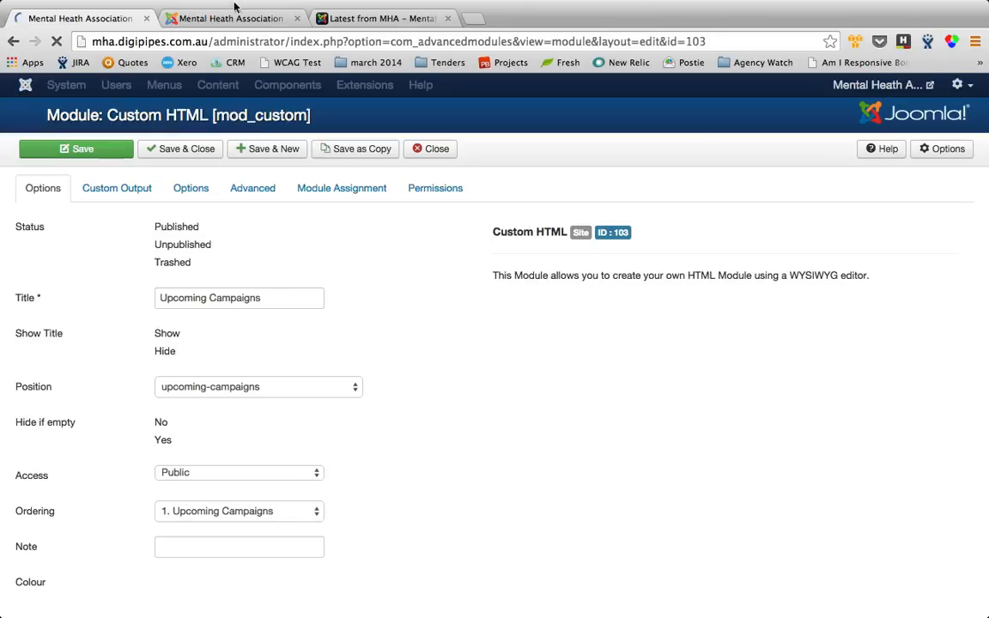
mouse_move(206, 349)
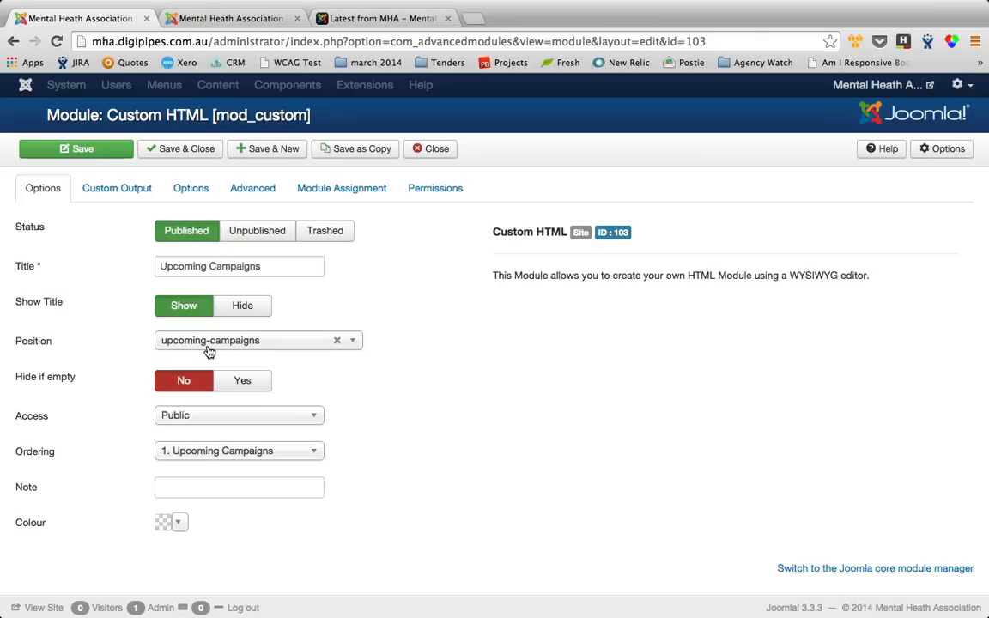
mouse_move(206, 333)
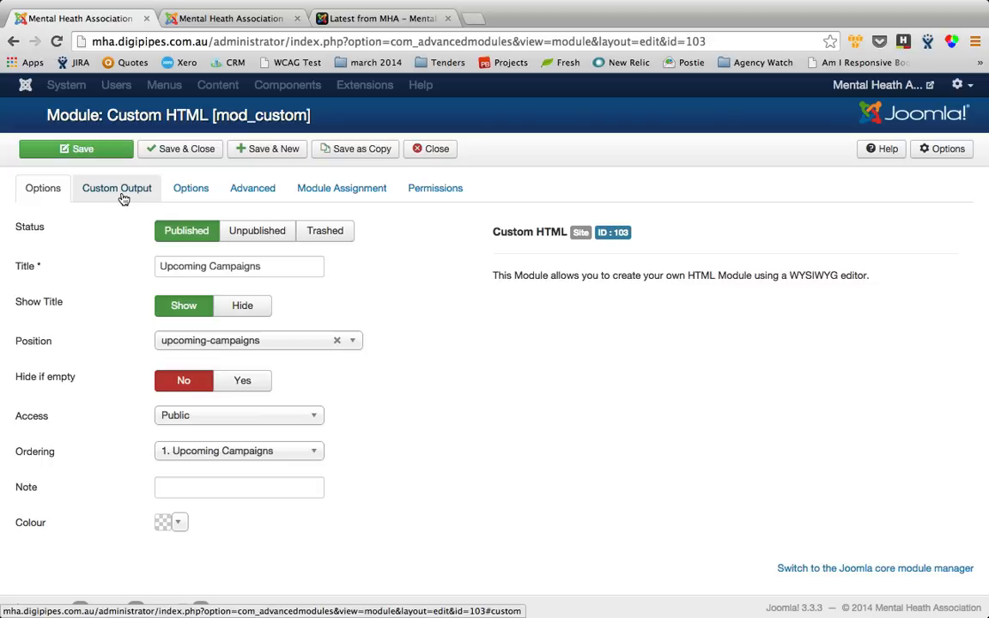
click(117, 187)
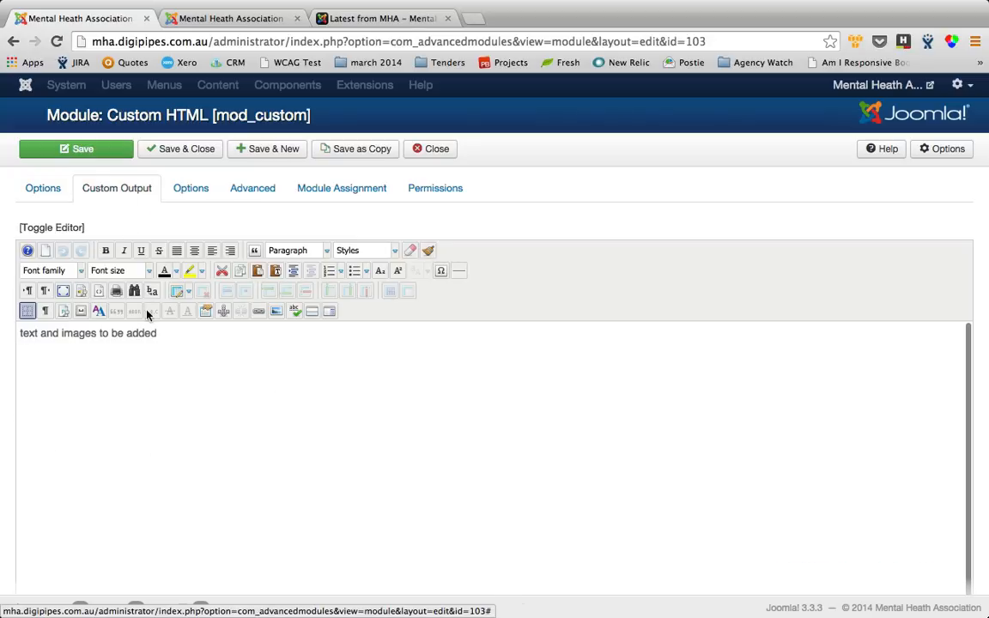
click(41, 187)
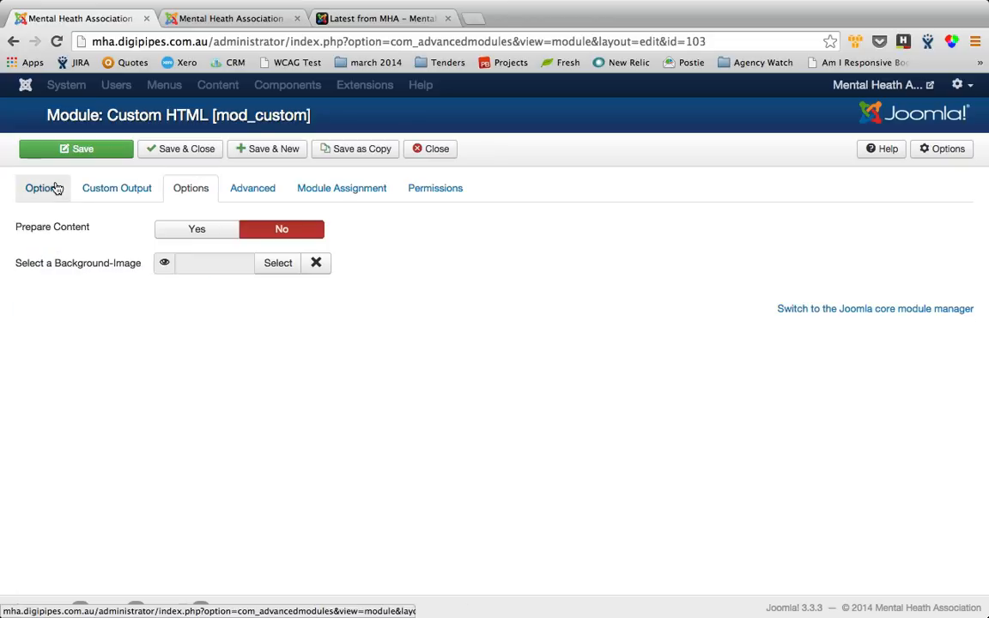
click(41, 187)
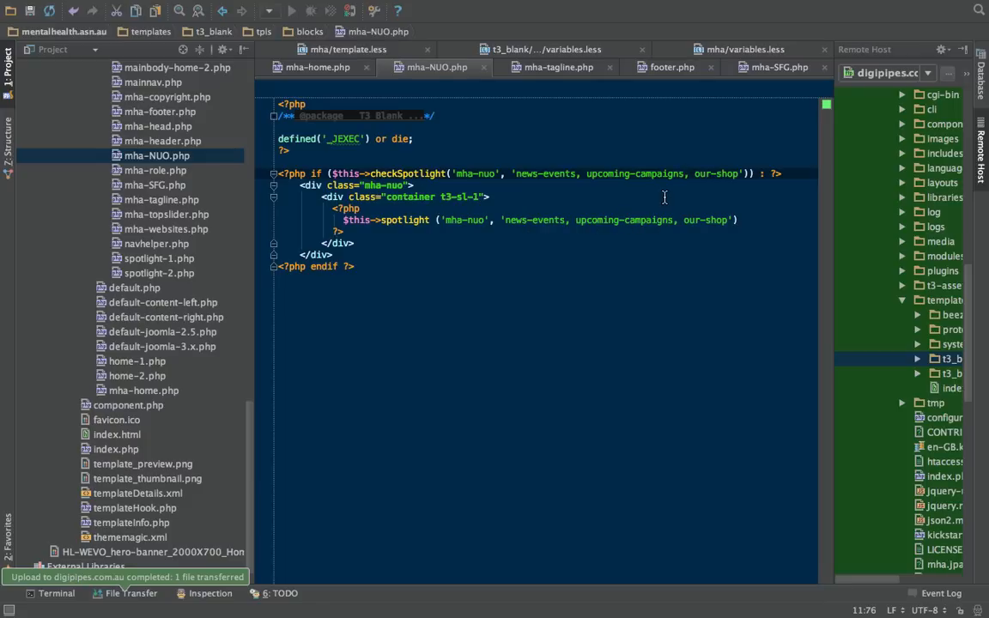
mouse_move(663, 240)
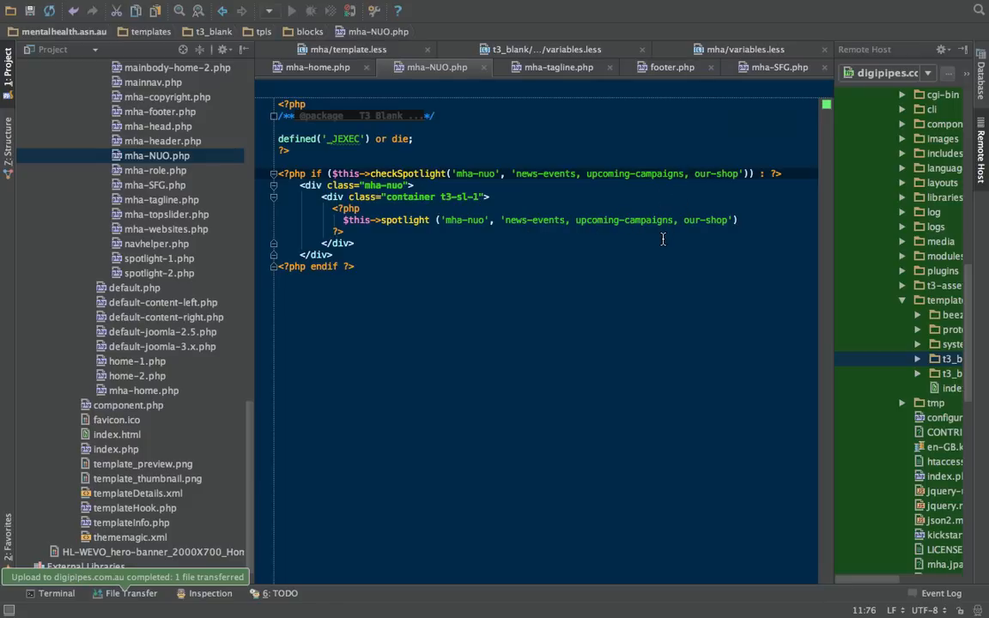
mouse_move(316, 340)
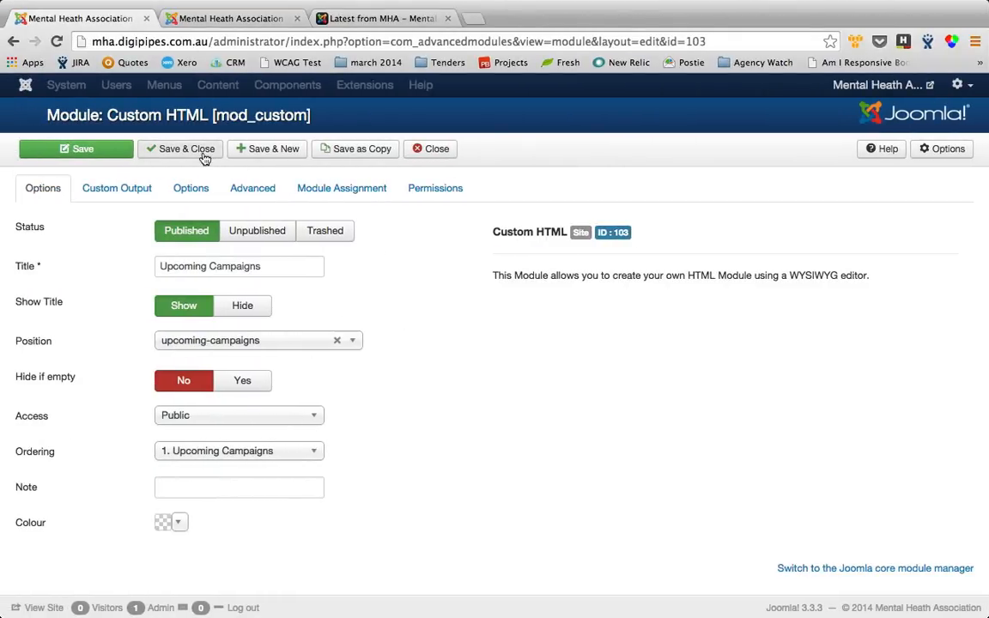
Save and close the Upcoming Campaigns module, returning to the module list.
click(181, 148)
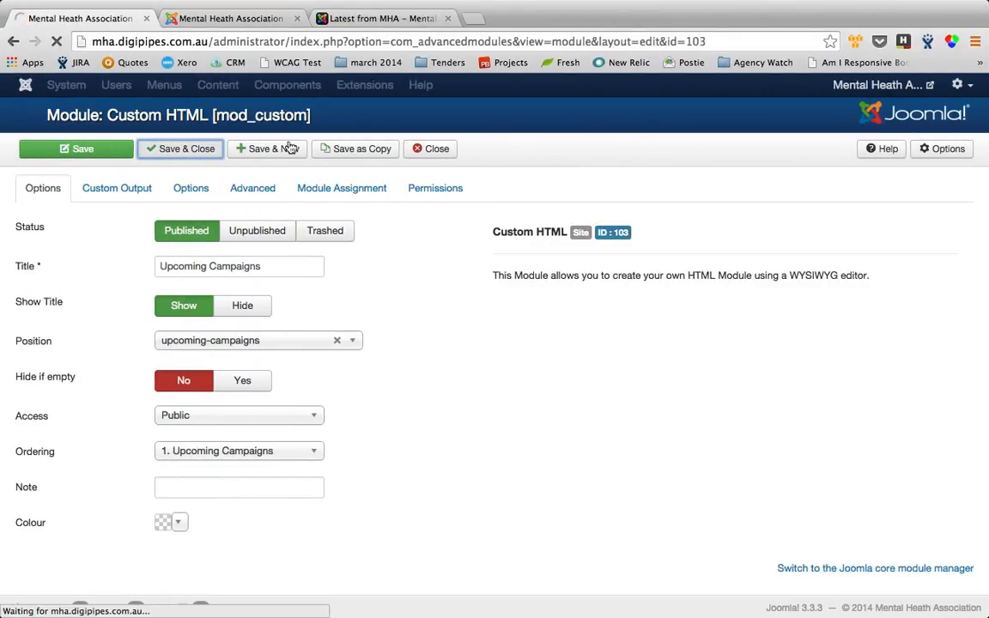
click(180, 147)
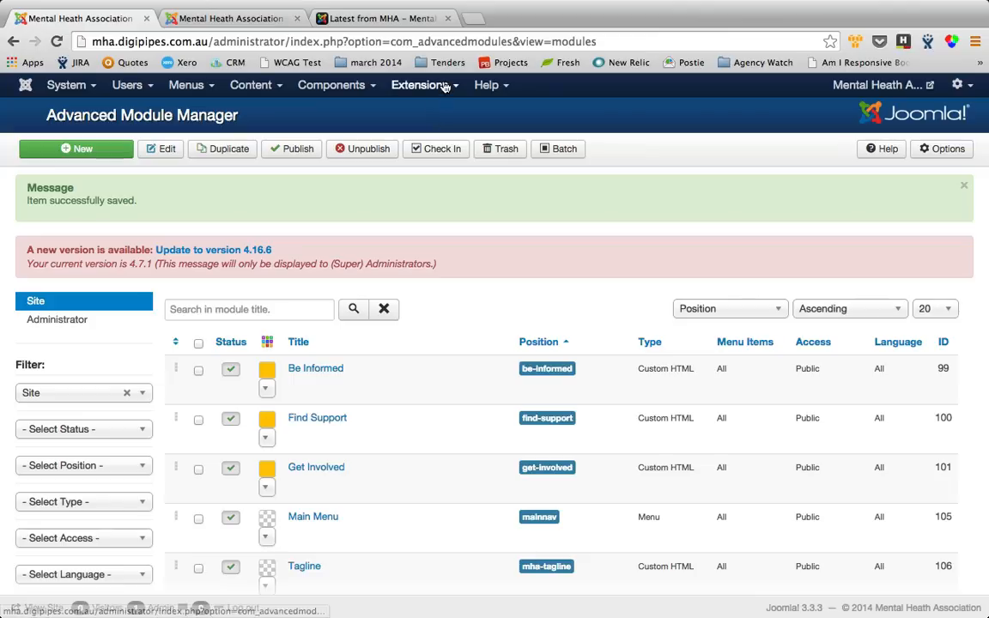
Open the MHA - Home template style from Template Manager and view its Layout tab.
click(424, 84)
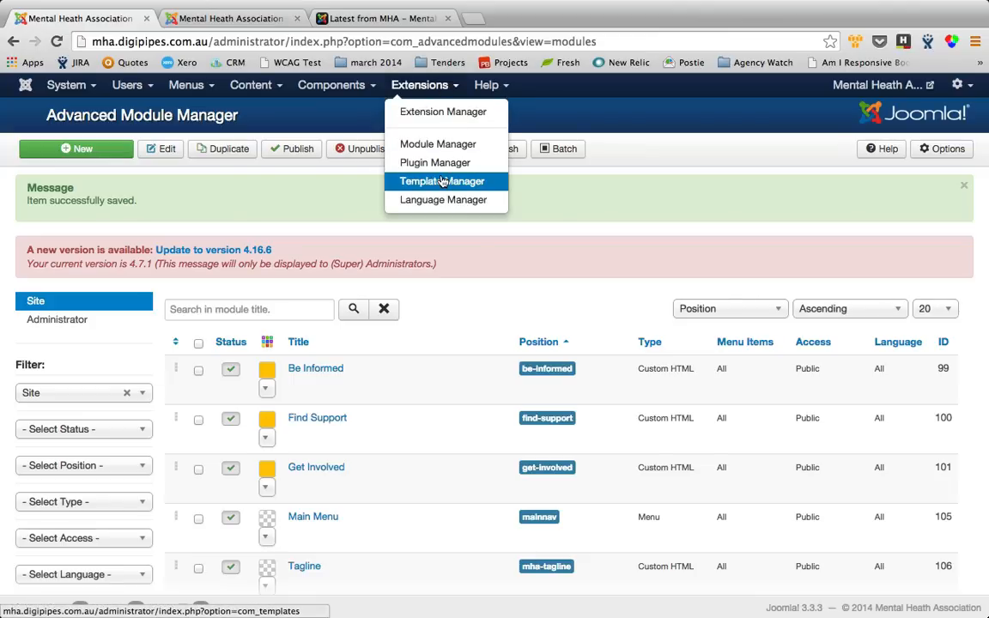
click(442, 182)
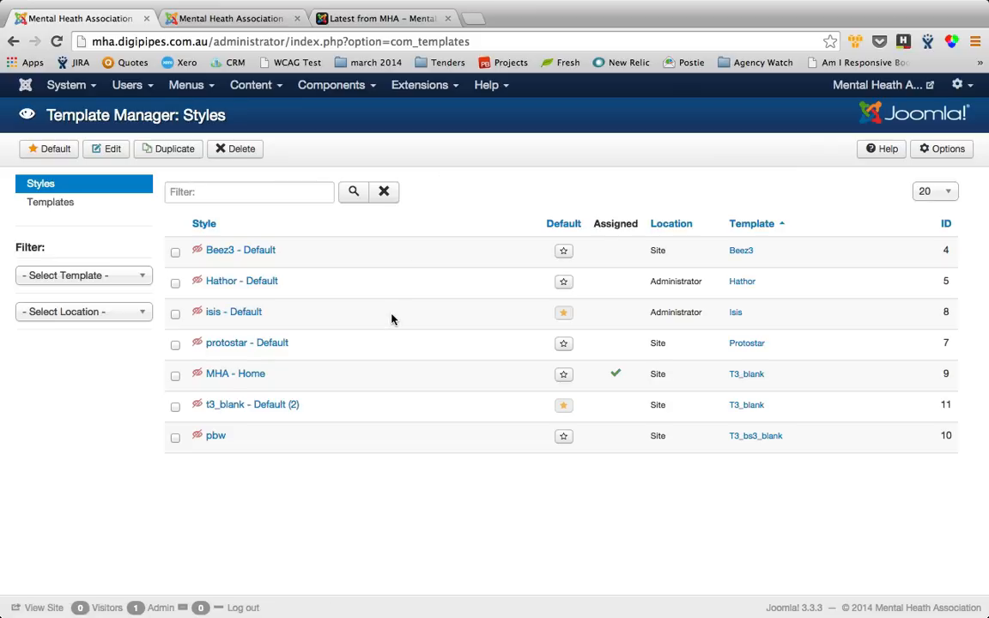
mouse_move(235, 374)
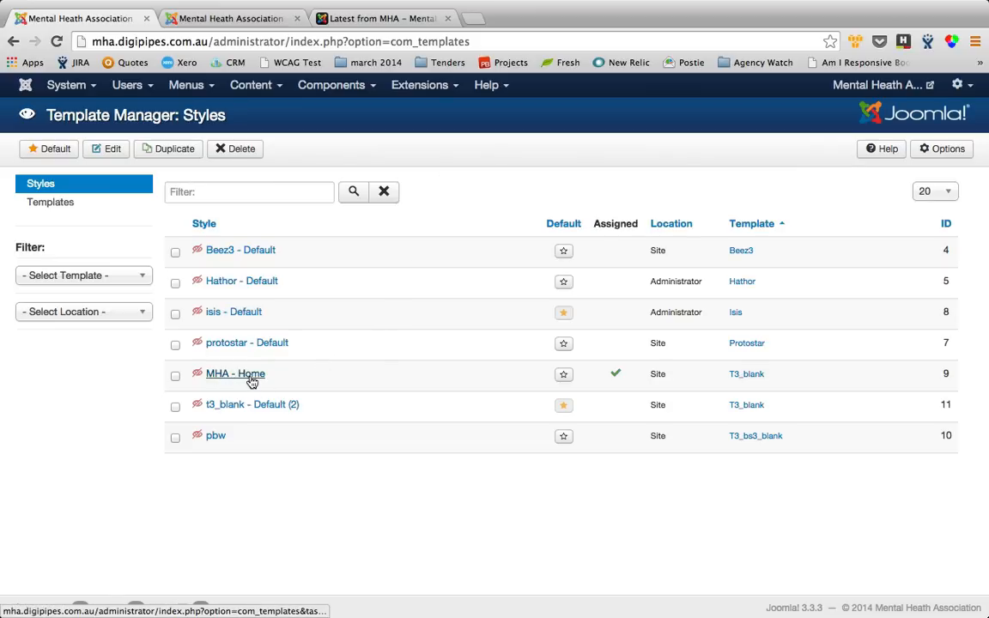
click(235, 374)
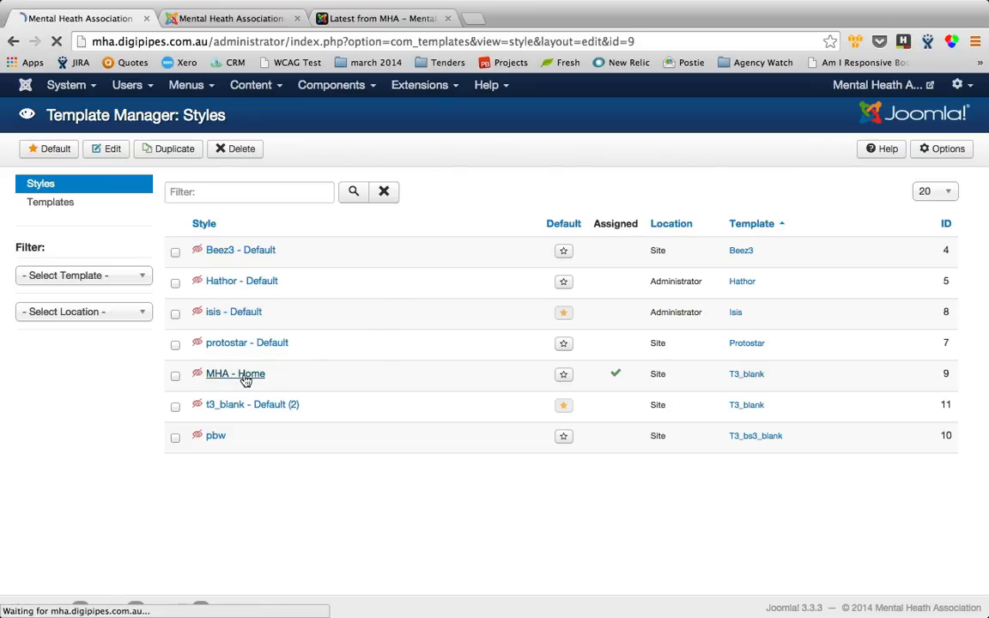
click(235, 374)
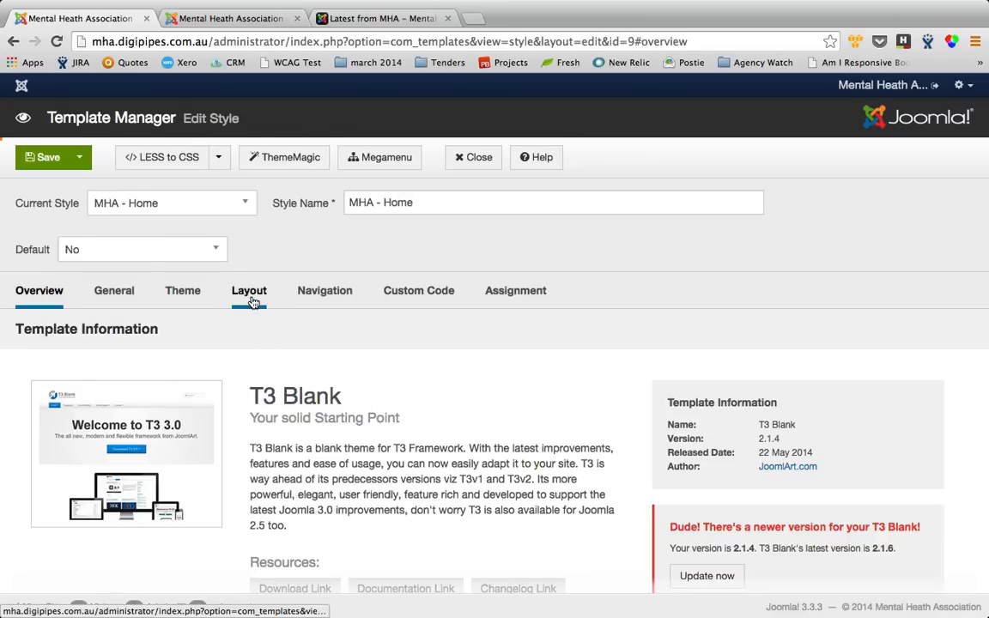
click(249, 290)
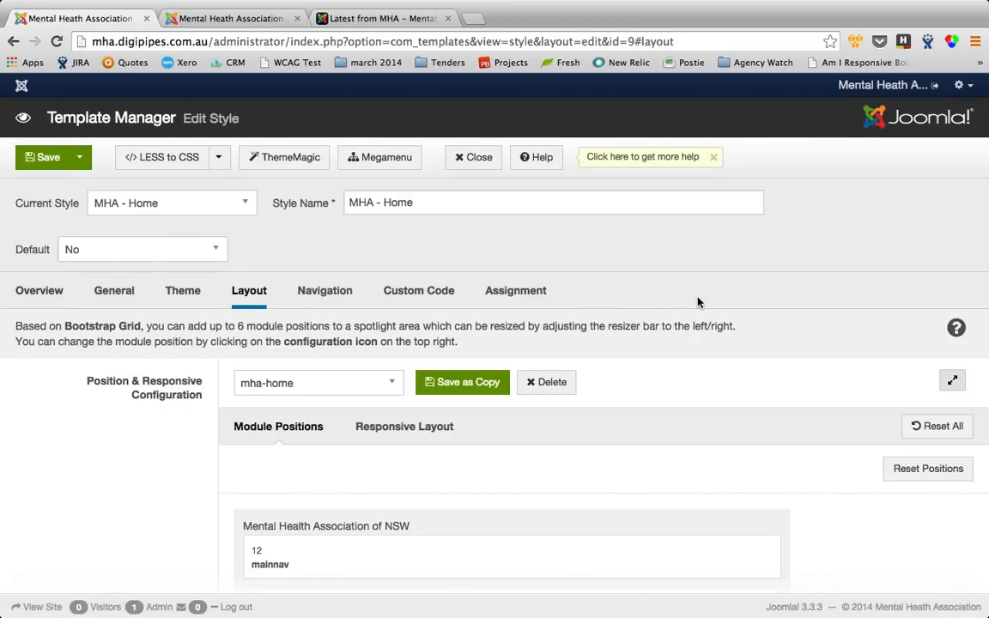
Reassign the misspelled upcoming-compaign layout slot to the upcoming-campaigns position.
scroll(down, 3)
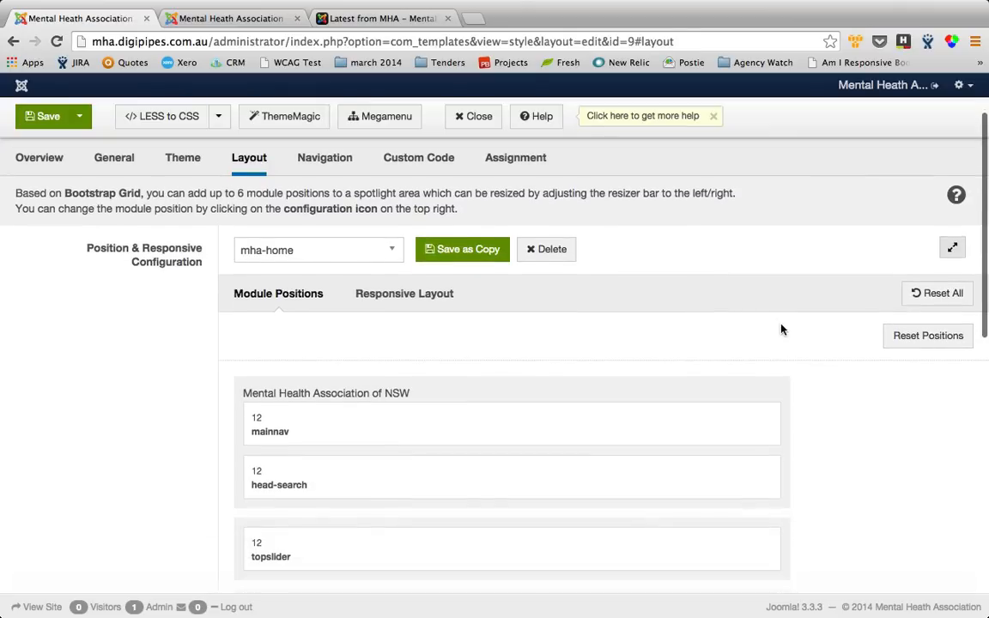
scroll(down, 3)
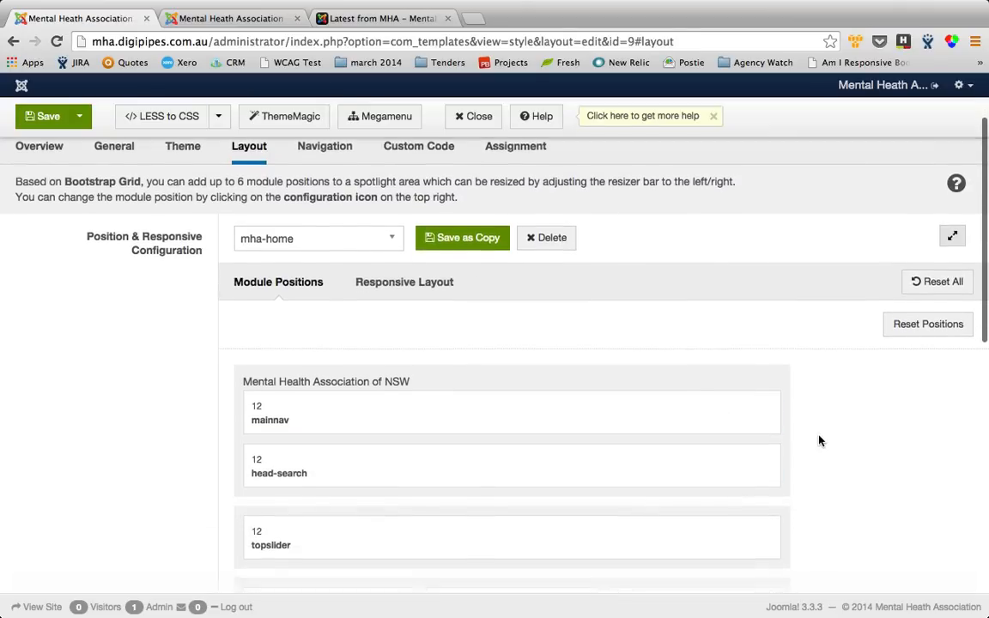
scroll(down, 3)
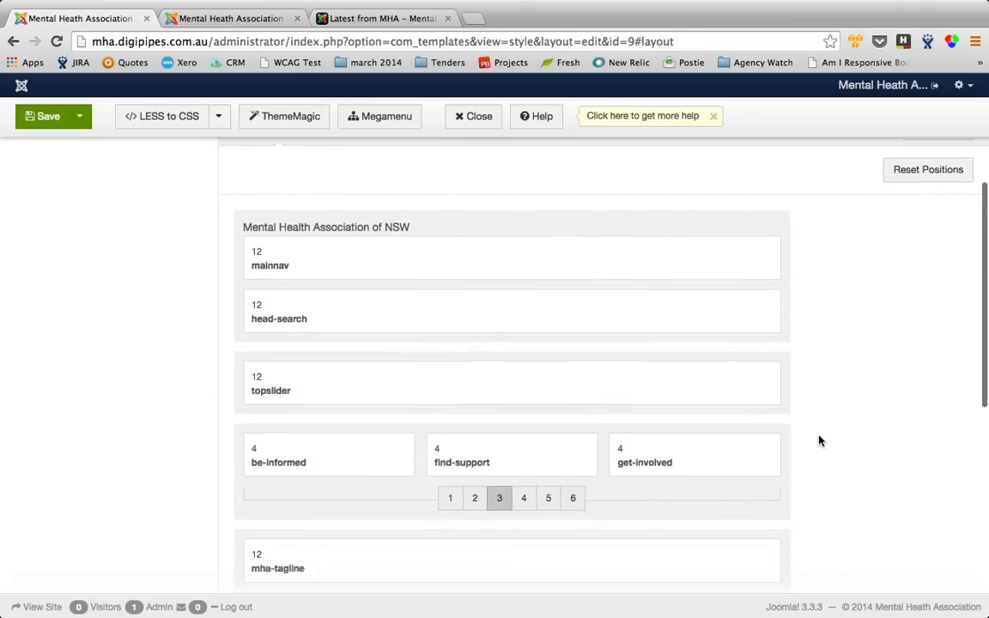
scroll(down, 3)
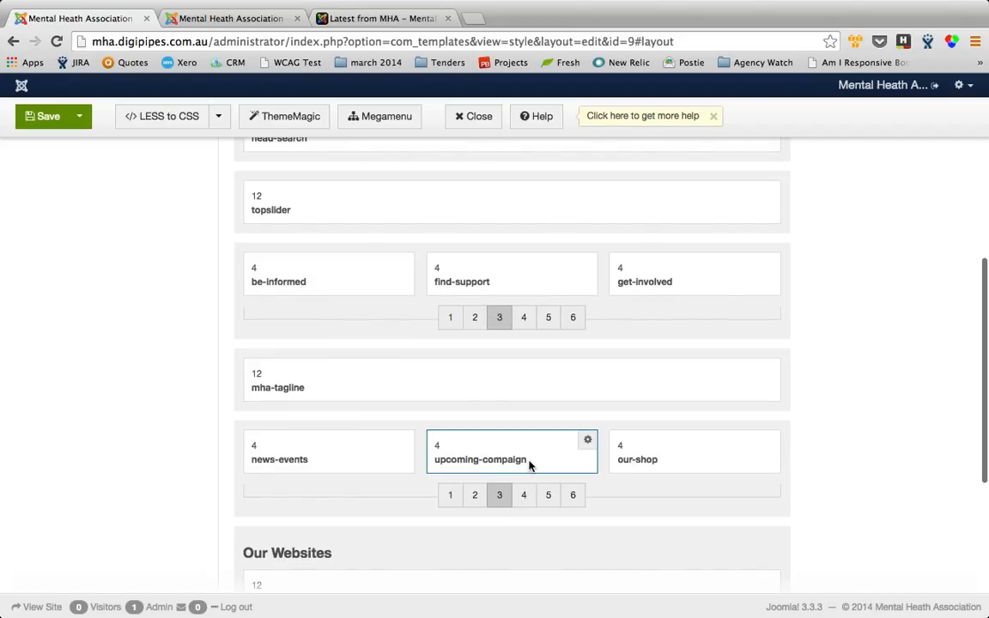
click(587, 439)
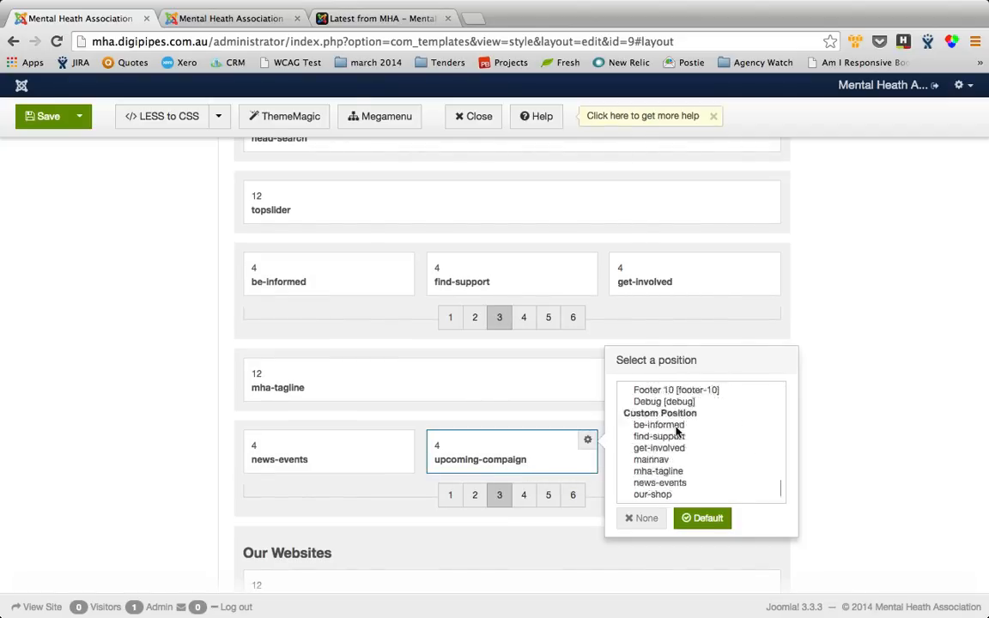
scroll(down, 3)
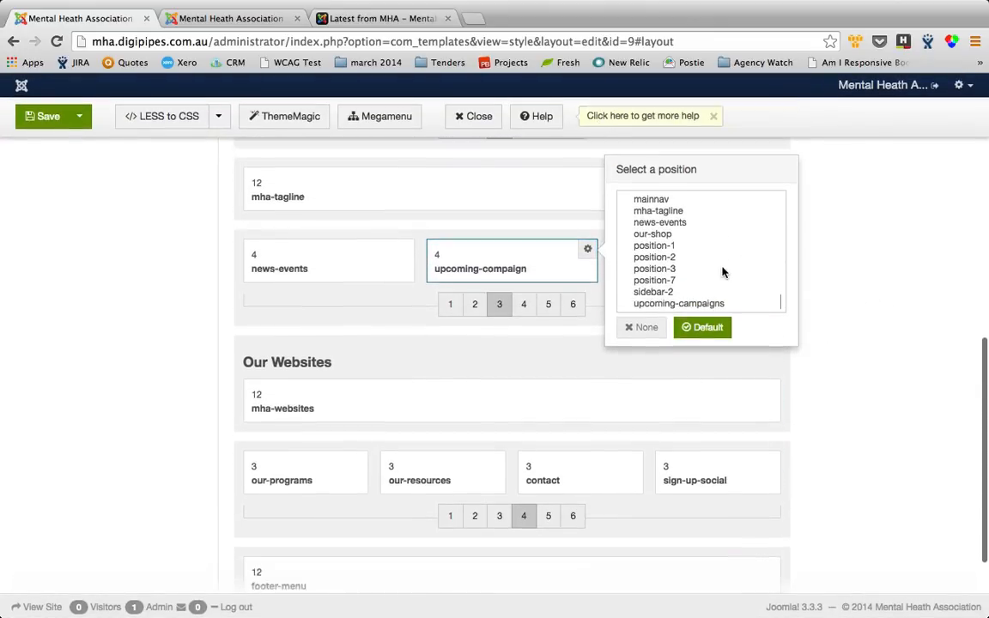
scroll(down, 3)
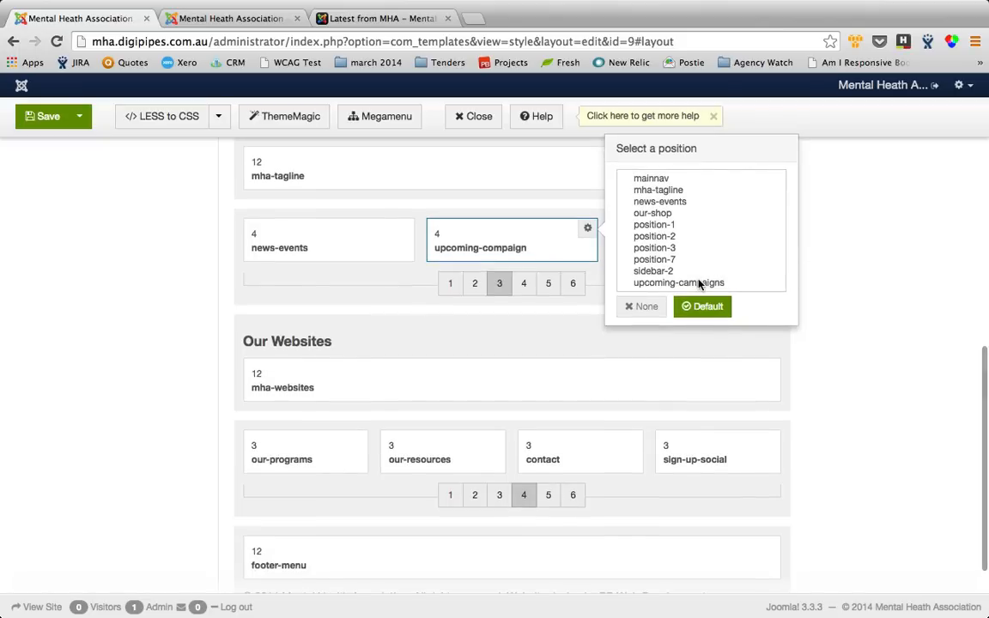
mouse_move(490, 264)
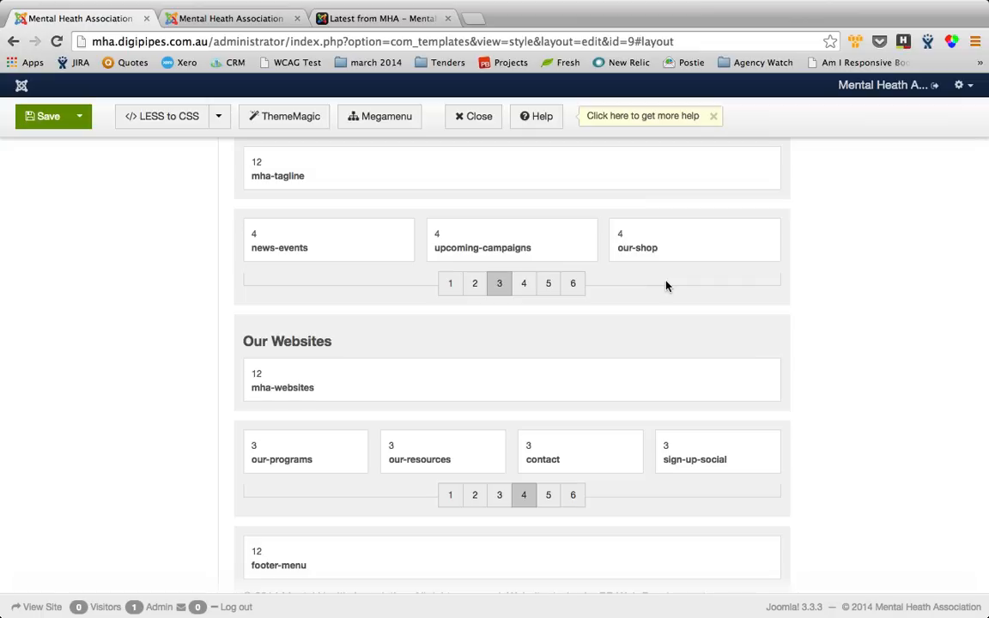
scroll(down, 3)
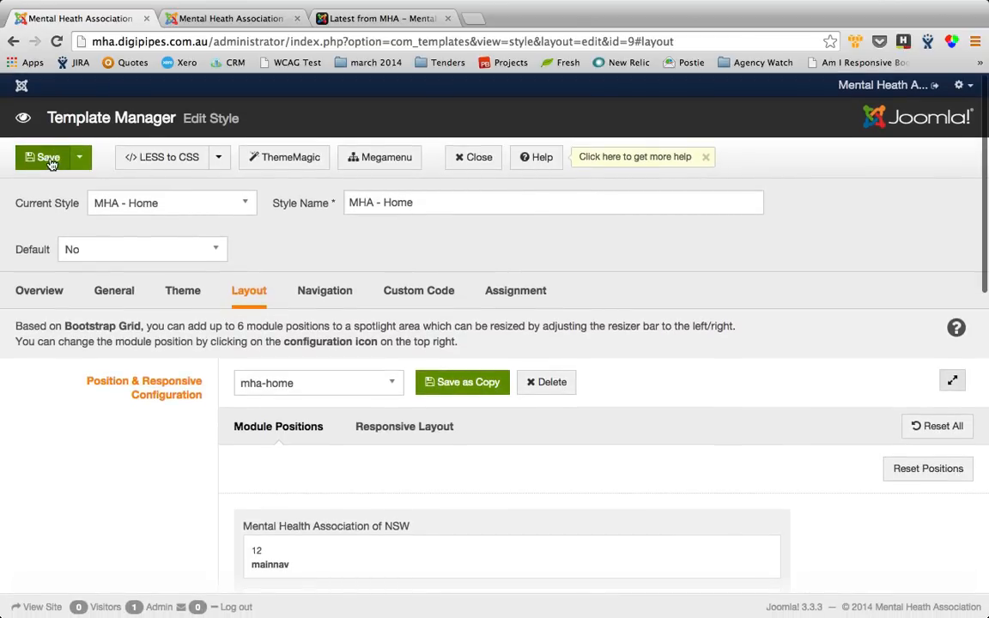
Save the template style layout and switch to the homepage to check the Upcoming Campaigns column.
click(43, 158)
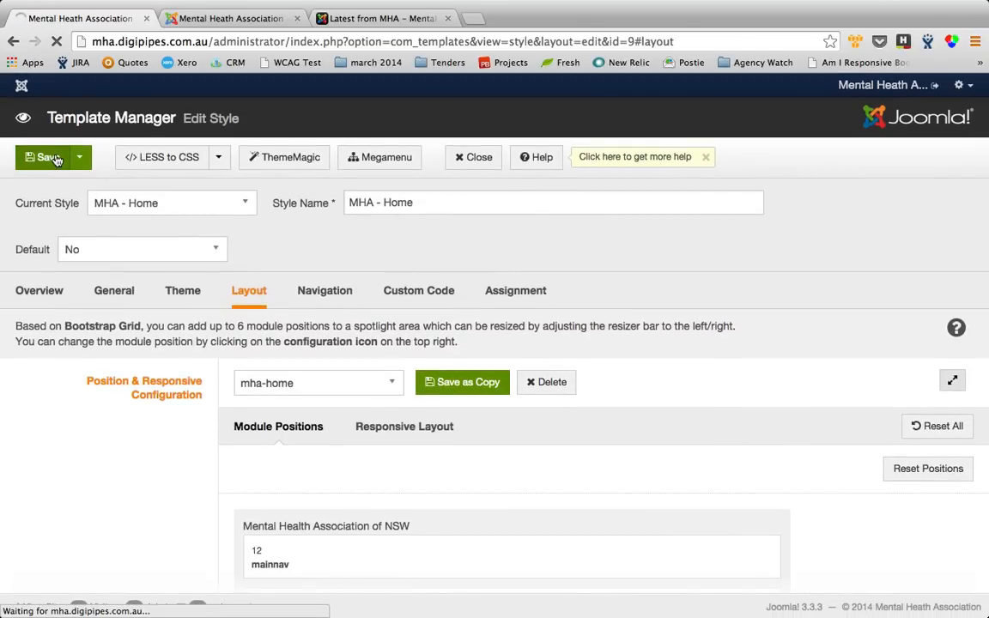
click(48, 157)
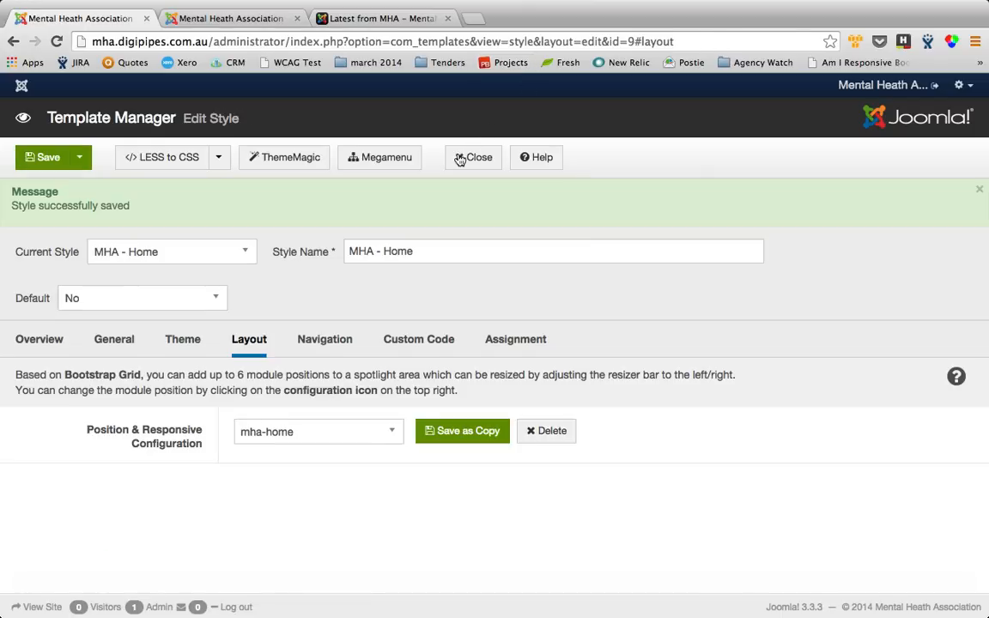
click(381, 17)
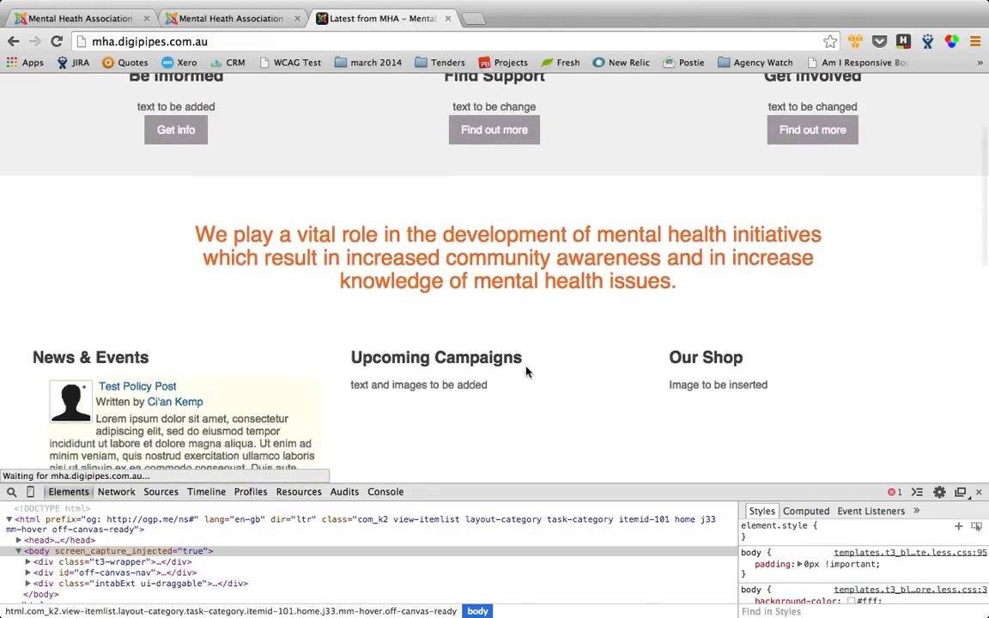
Scroll the homepage to the News & Events, Upcoming Campaigns and Our Shop columns, then return to admin.
scroll(down, 3)
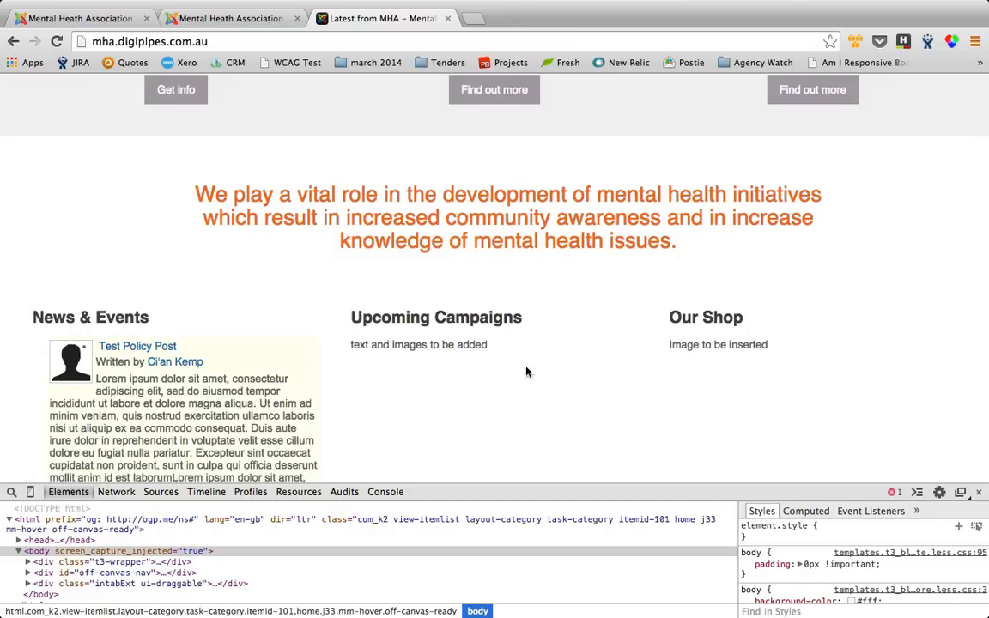
mouse_move(333, 333)
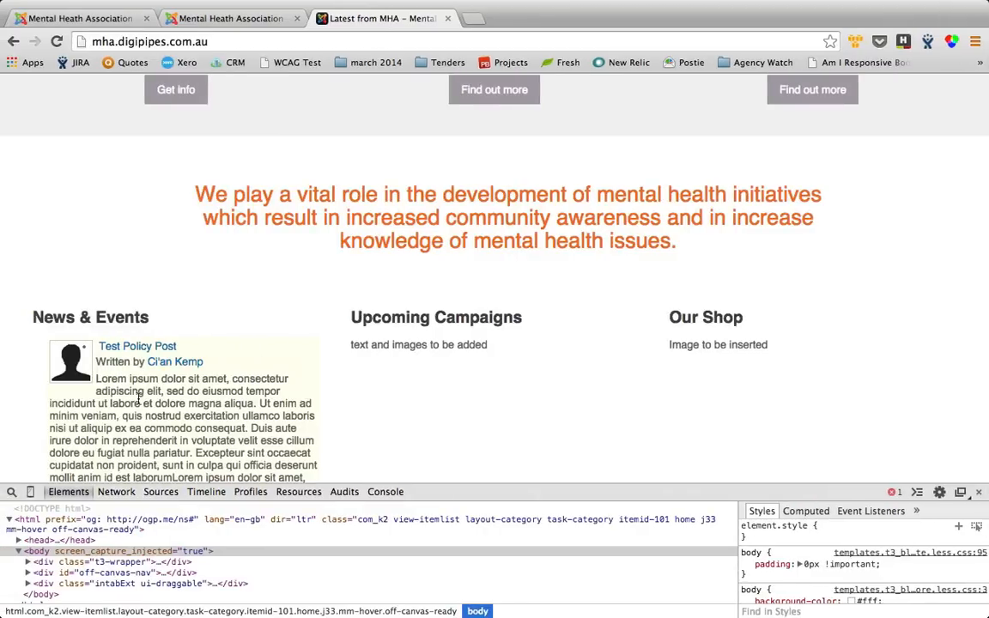
scroll(down, 3)
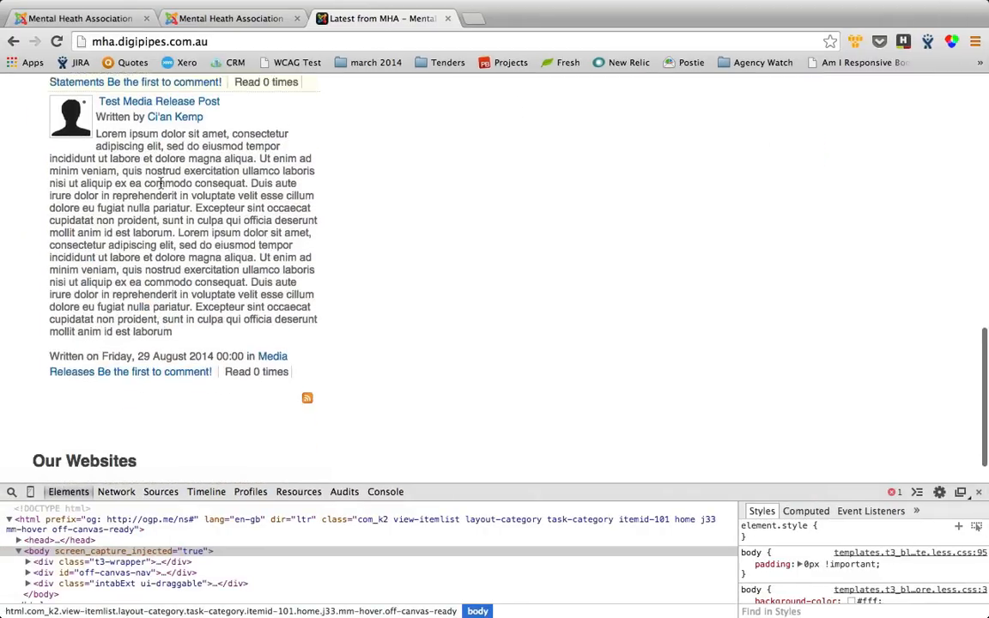
click(232, 18)
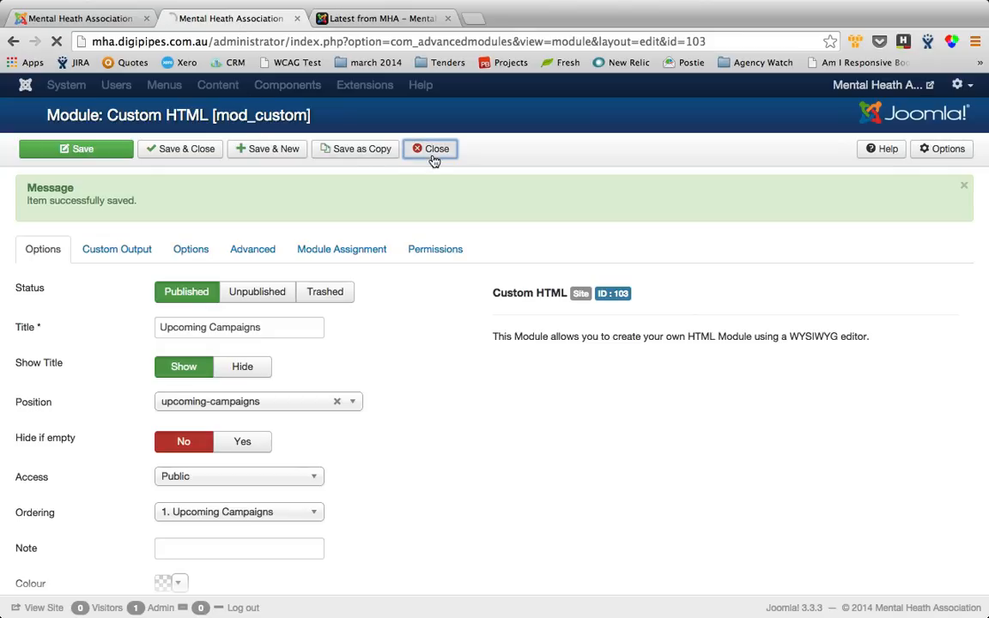
Close the module and go to Components > K2 > Items > Parameters.
click(429, 148)
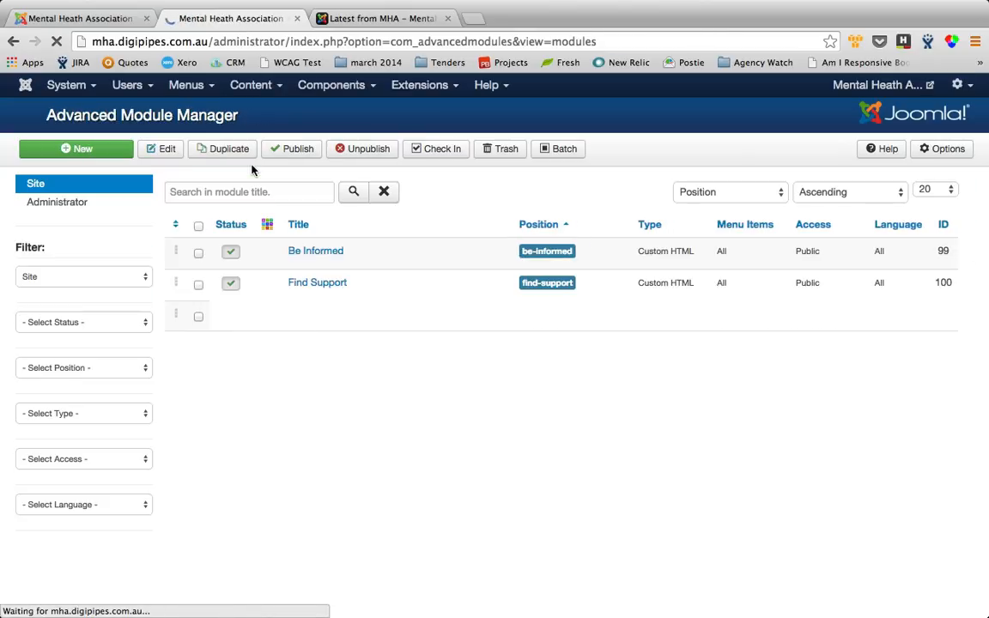
click(330, 84)
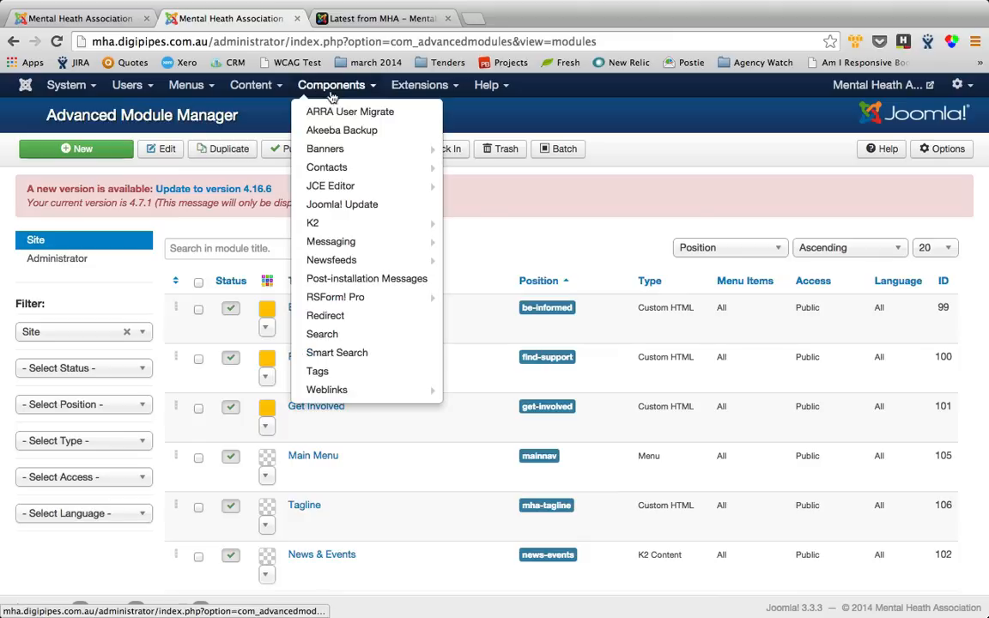
mouse_move(312, 223)
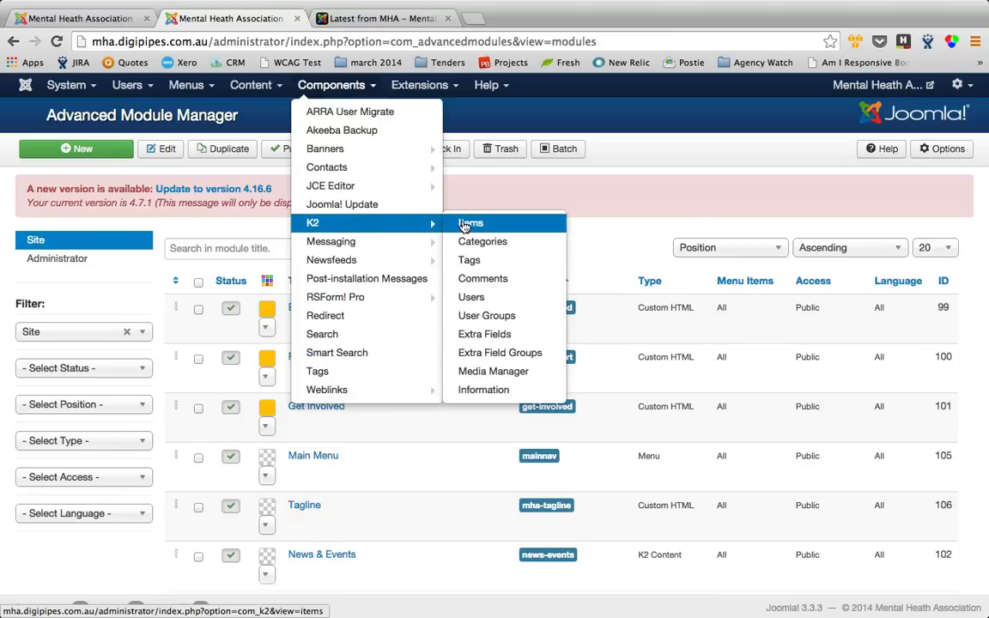
click(471, 223)
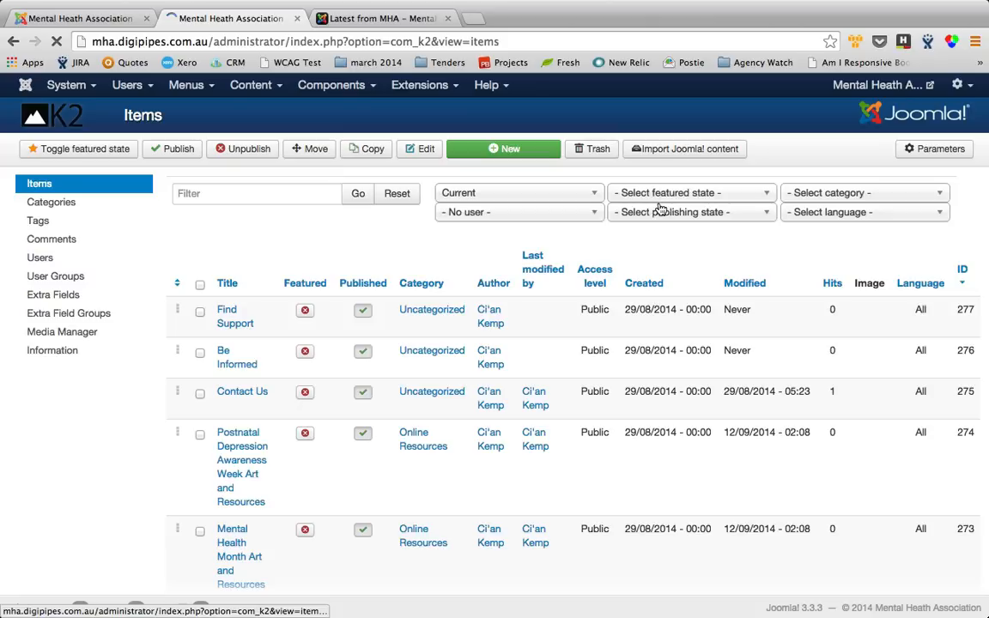
click(934, 148)
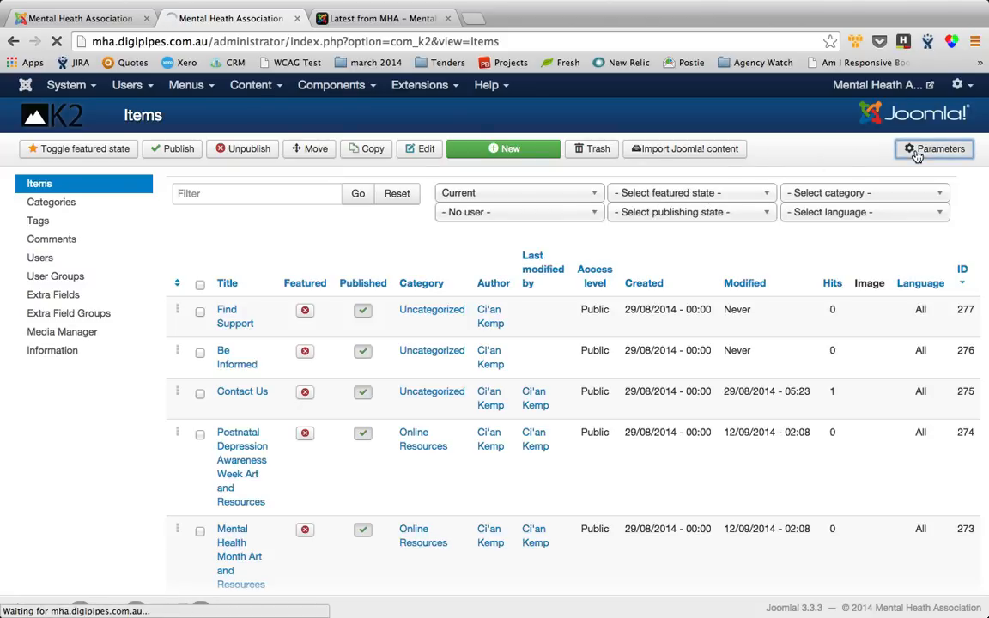
click(933, 148)
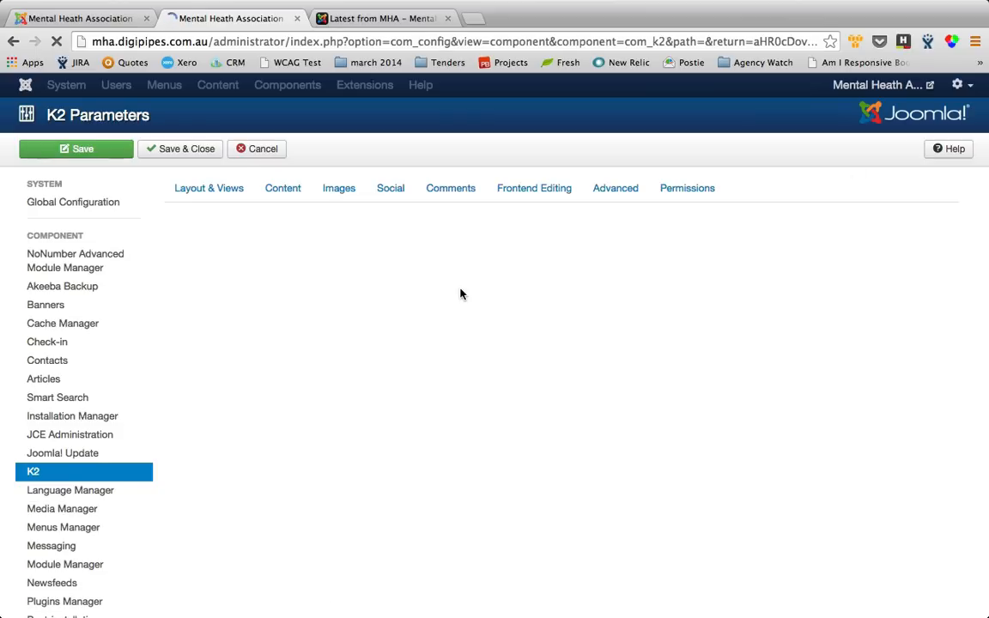
click(209, 187)
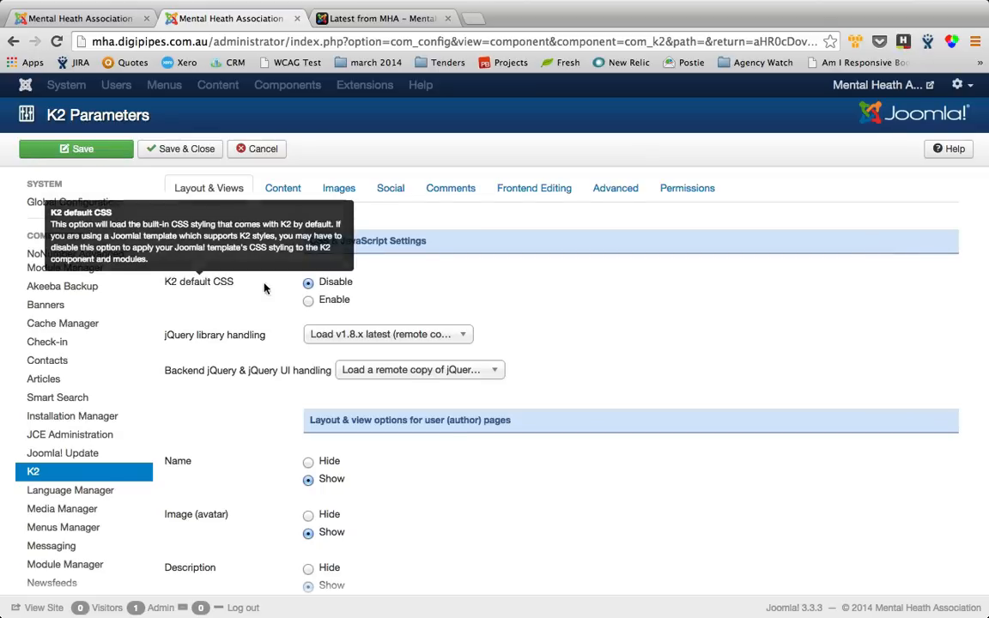
mouse_move(273, 344)
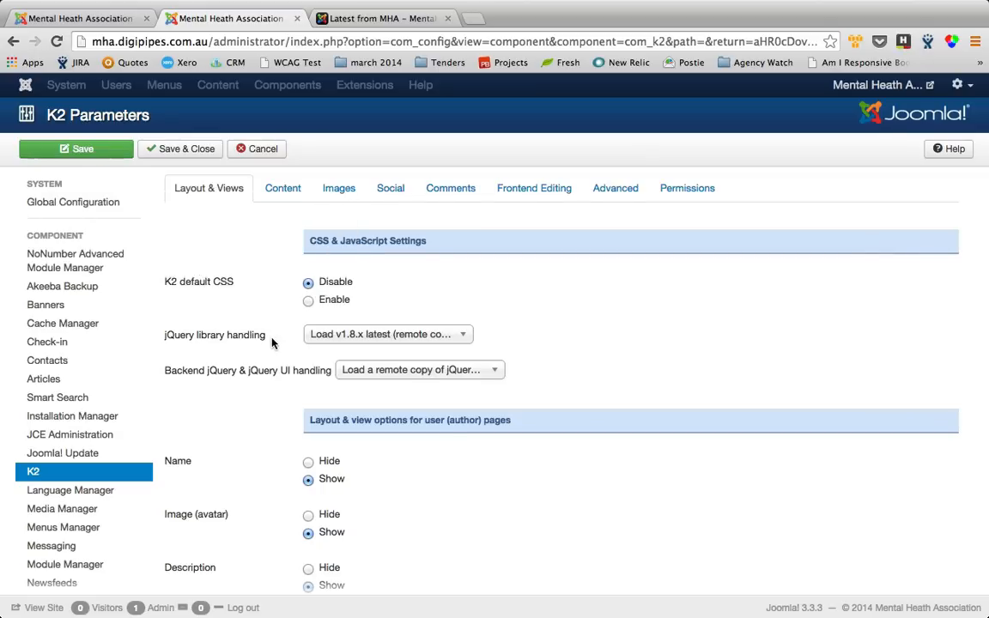
mouse_move(194, 345)
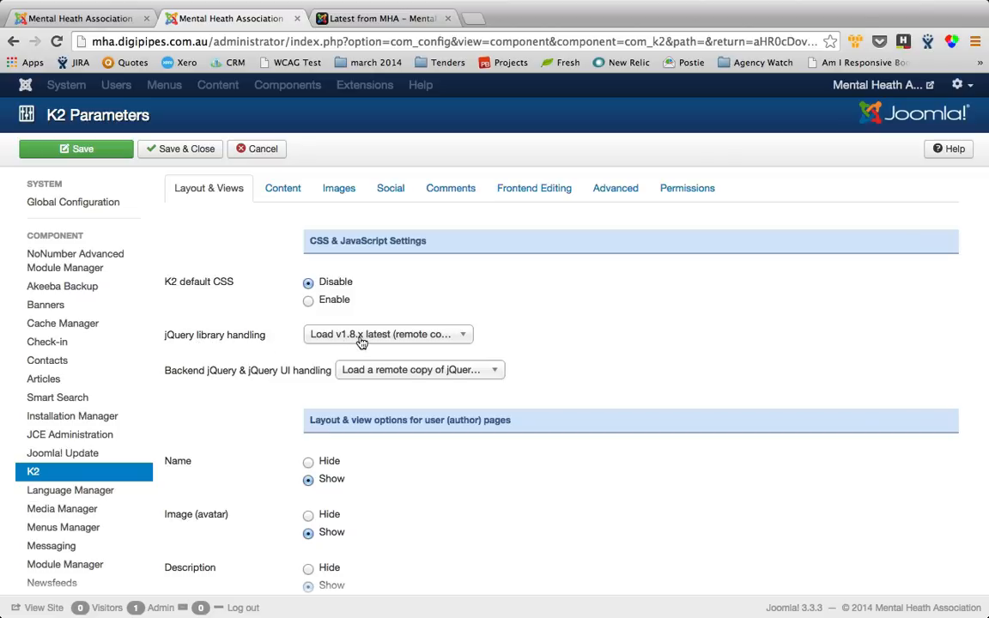
Set jQuery handling to 'Do not load the jQuery library', keep remote backend copy, Save & Close.
click(388, 333)
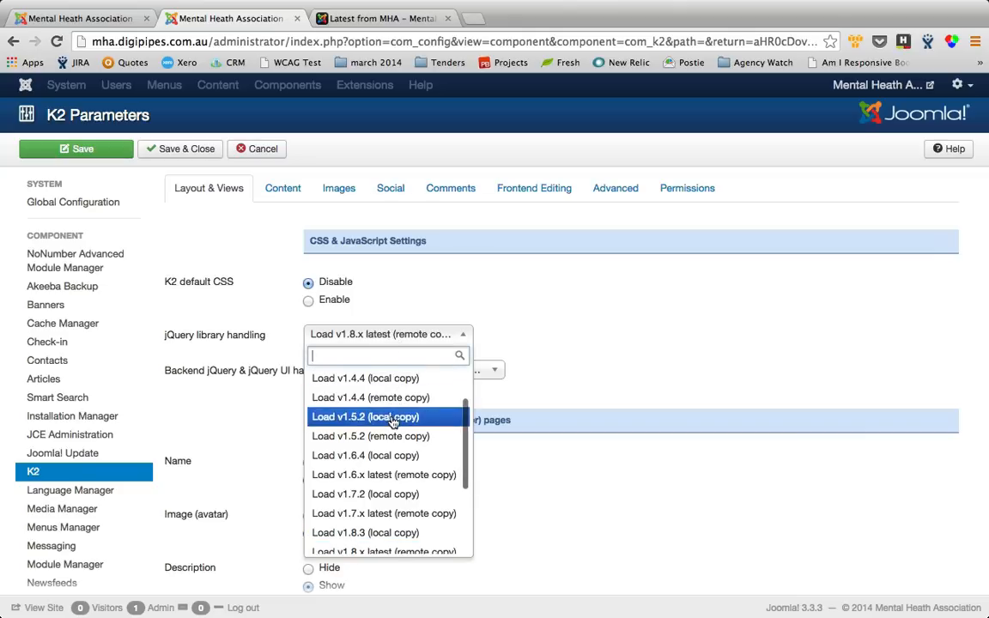
click(388, 333)
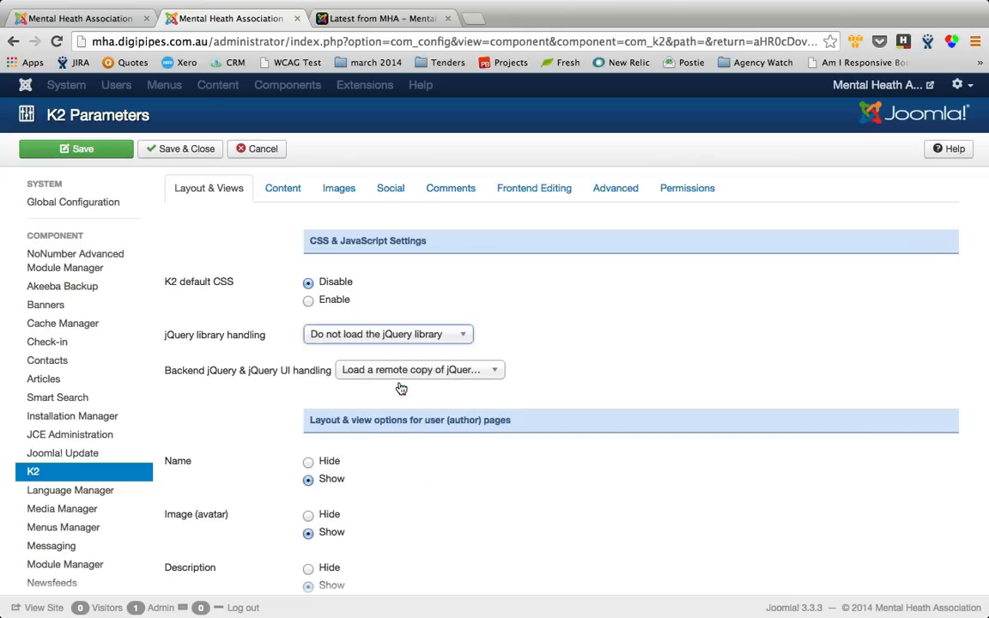
mouse_move(416, 374)
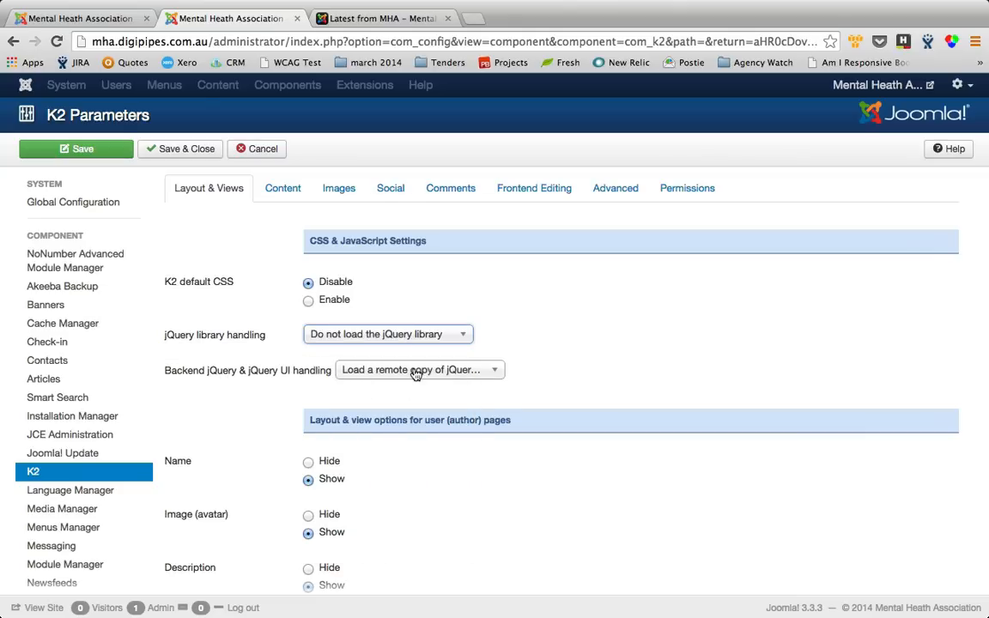
click(418, 369)
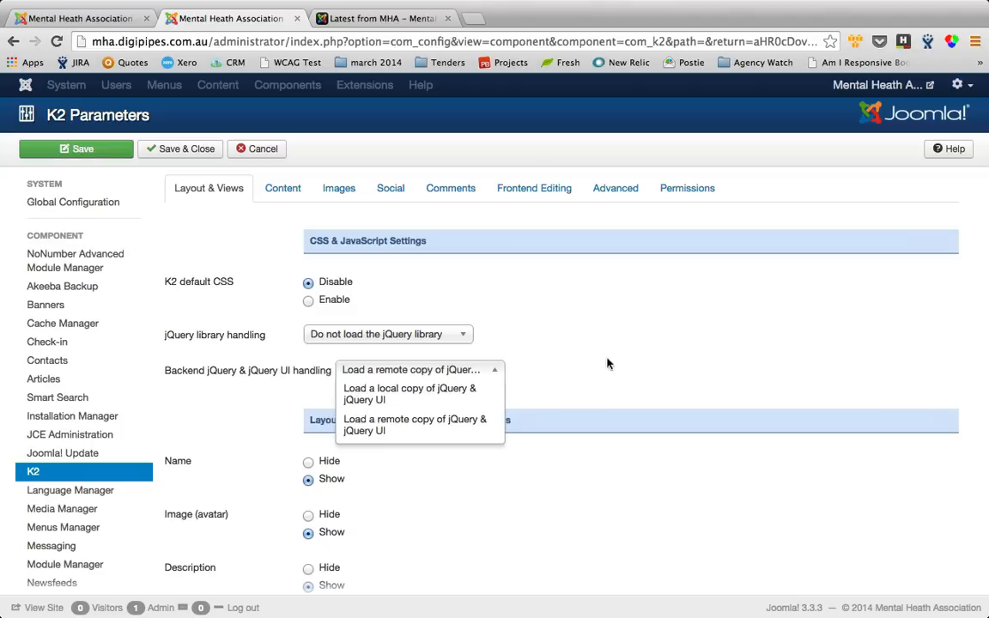
click(419, 369)
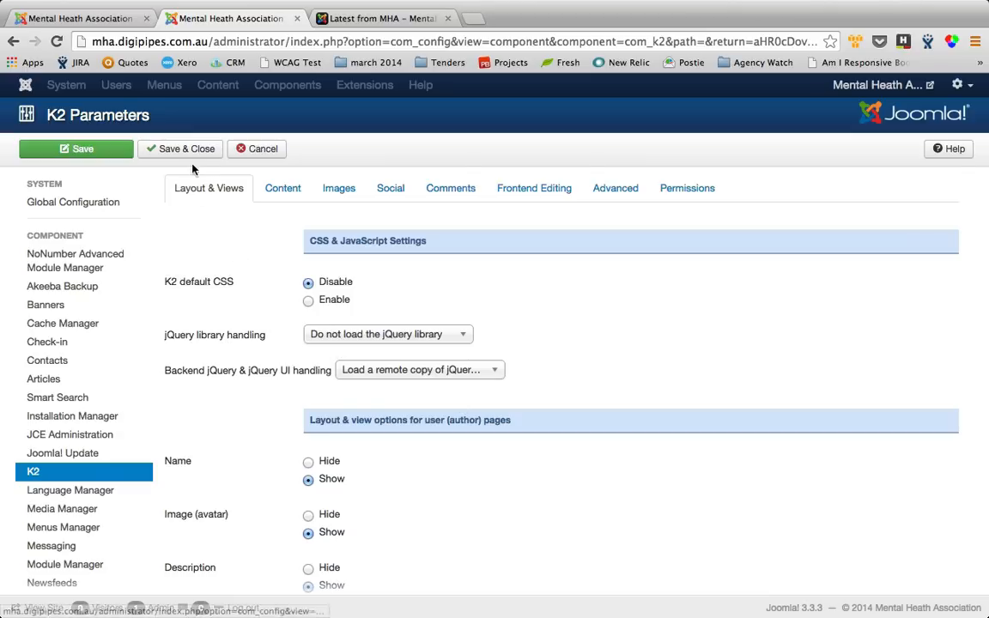
click(180, 147)
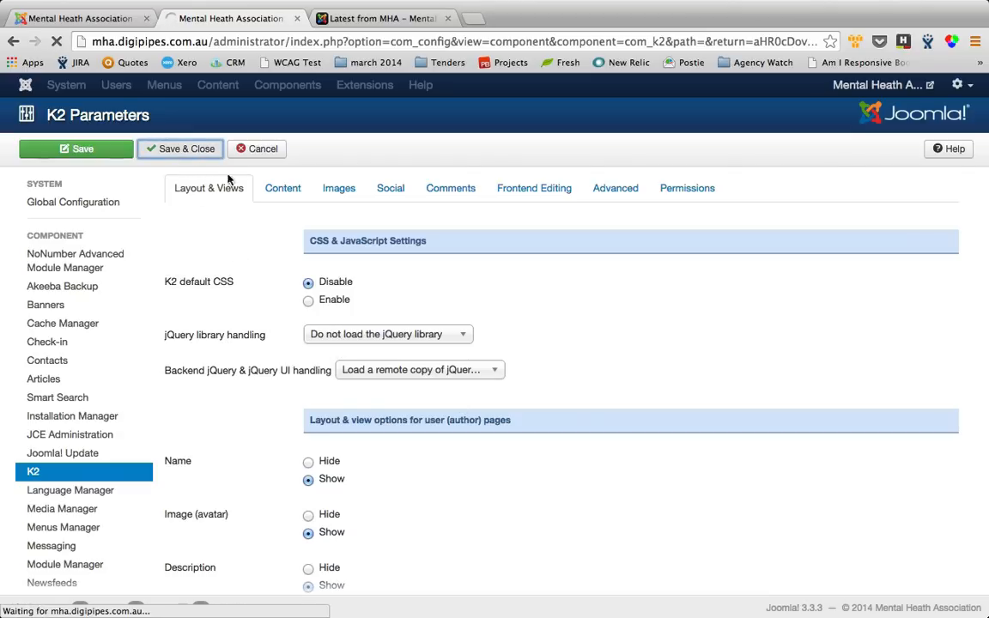
Reload the front-end homepage and scroll down to inspect the News & Events module.
click(381, 17)
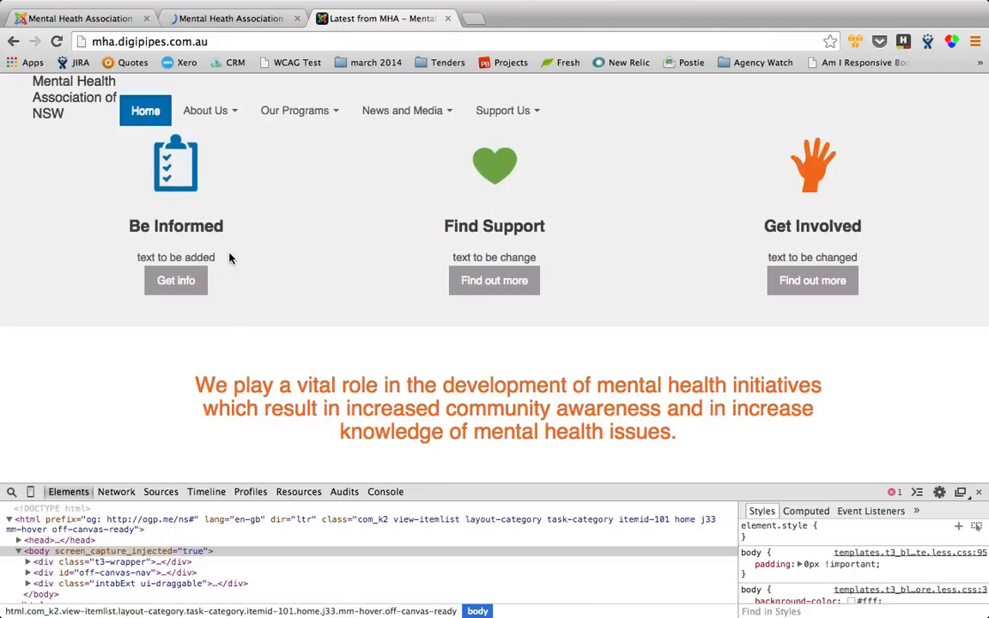
scroll(down, 3)
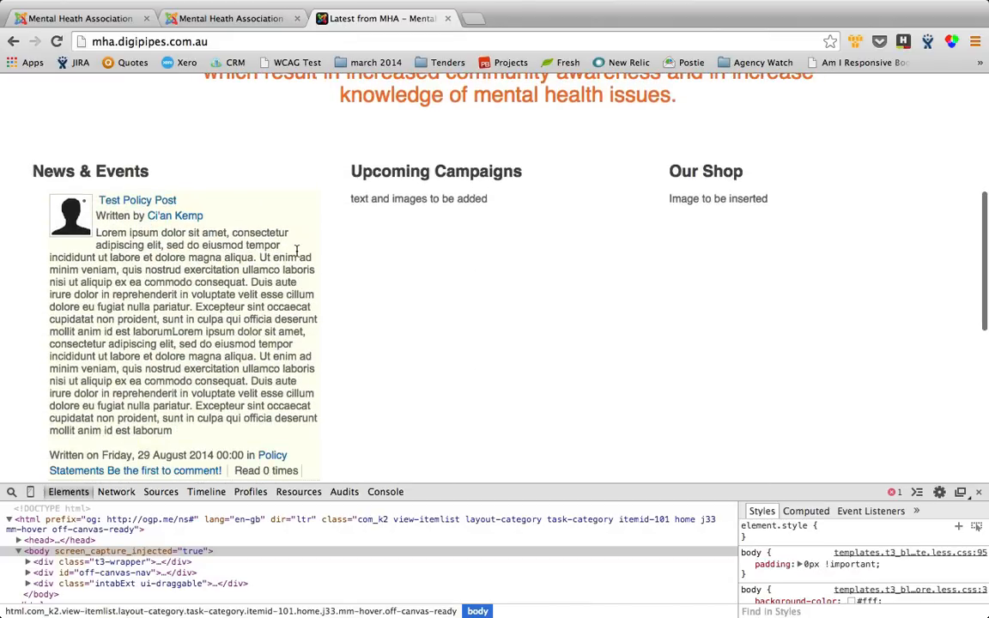
scroll(down, 3)
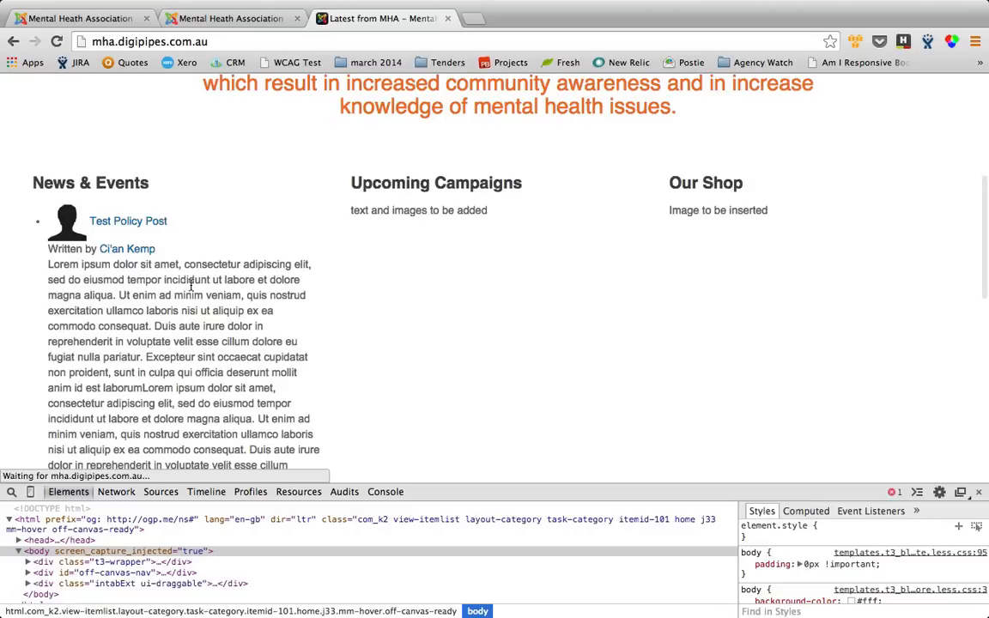
scroll(down, 3)
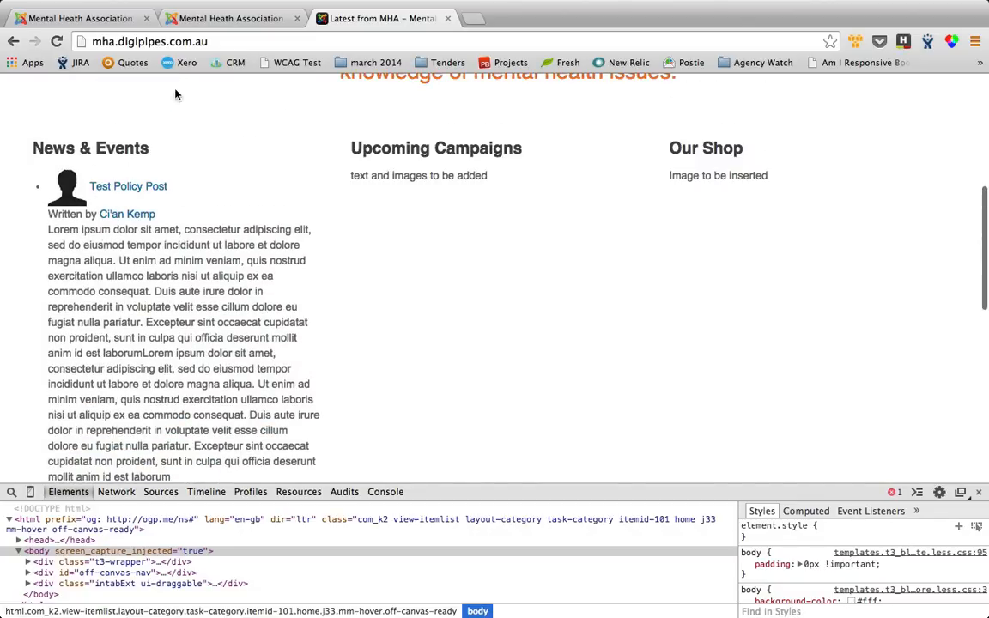
mouse_move(95, 257)
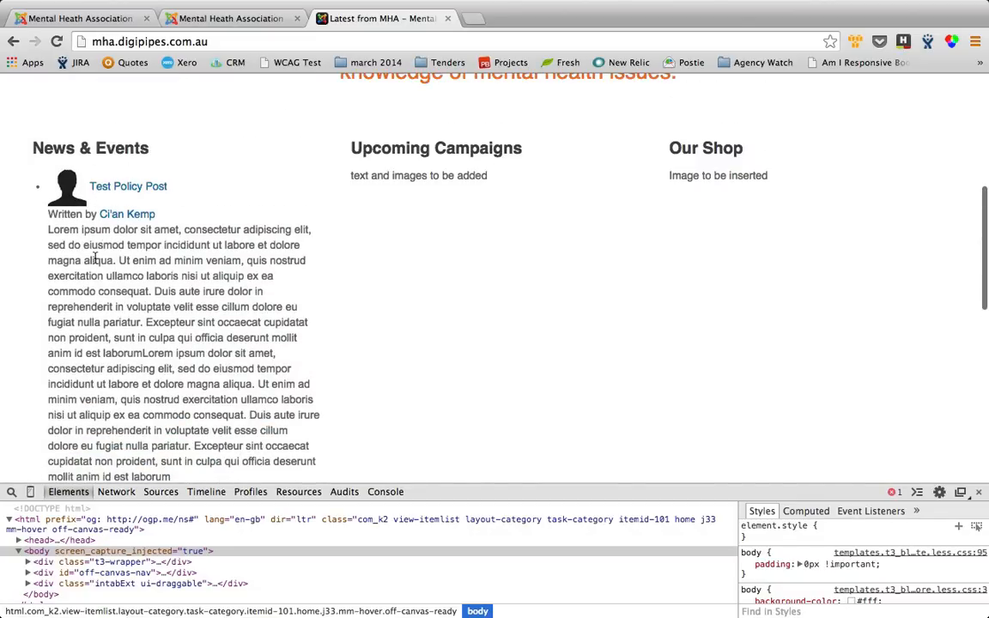
click(227, 17)
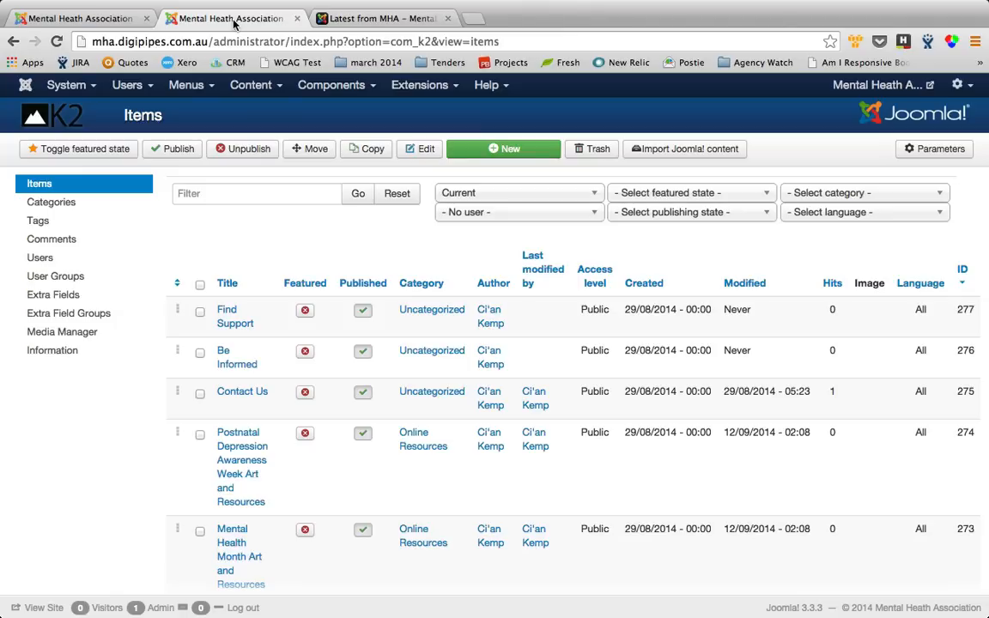
click(419, 84)
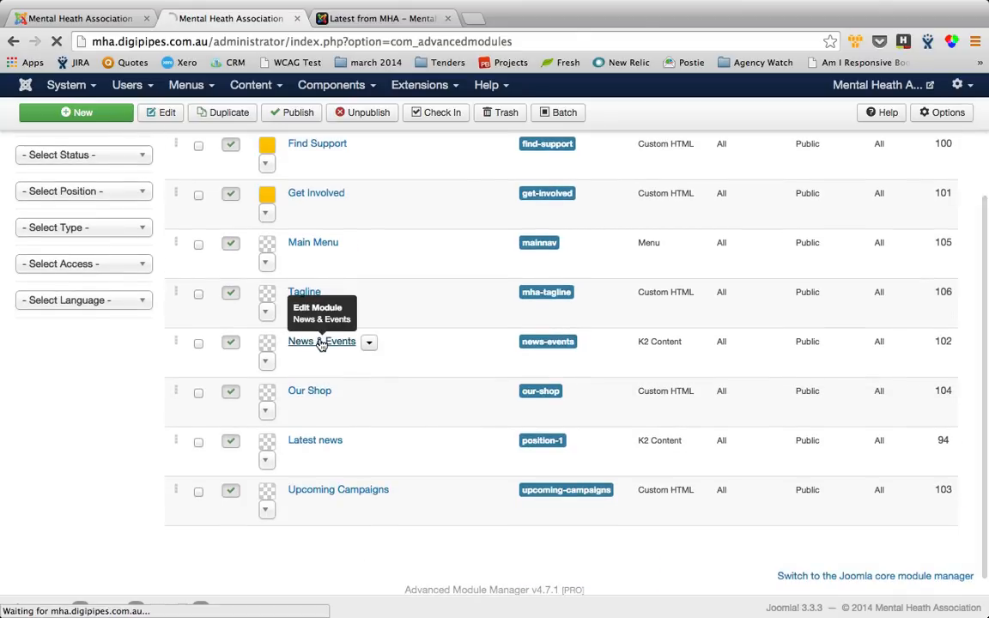
click(322, 340)
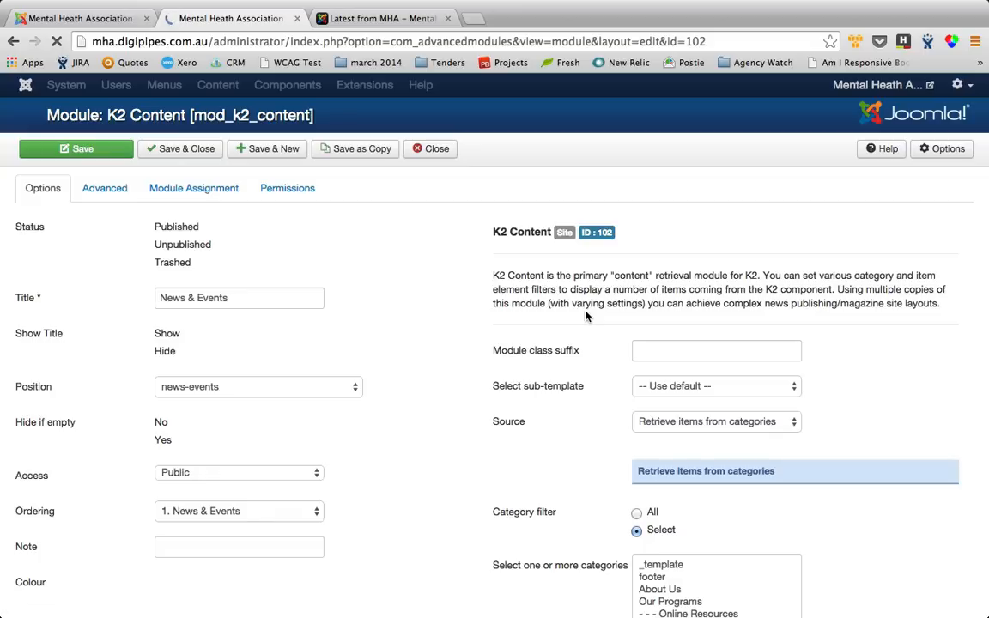
mouse_move(591, 336)
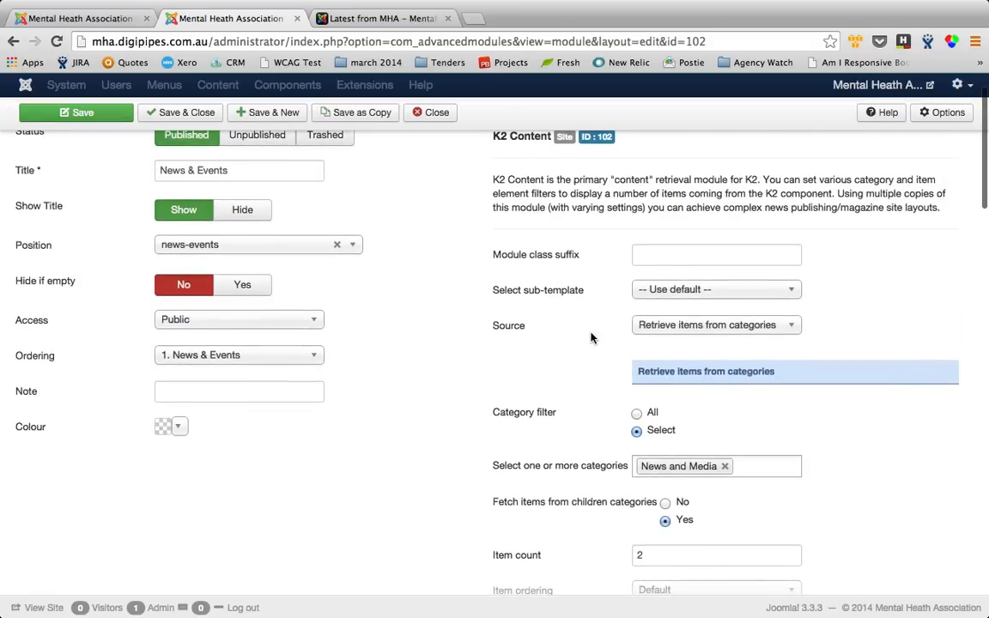
scroll(up, 3)
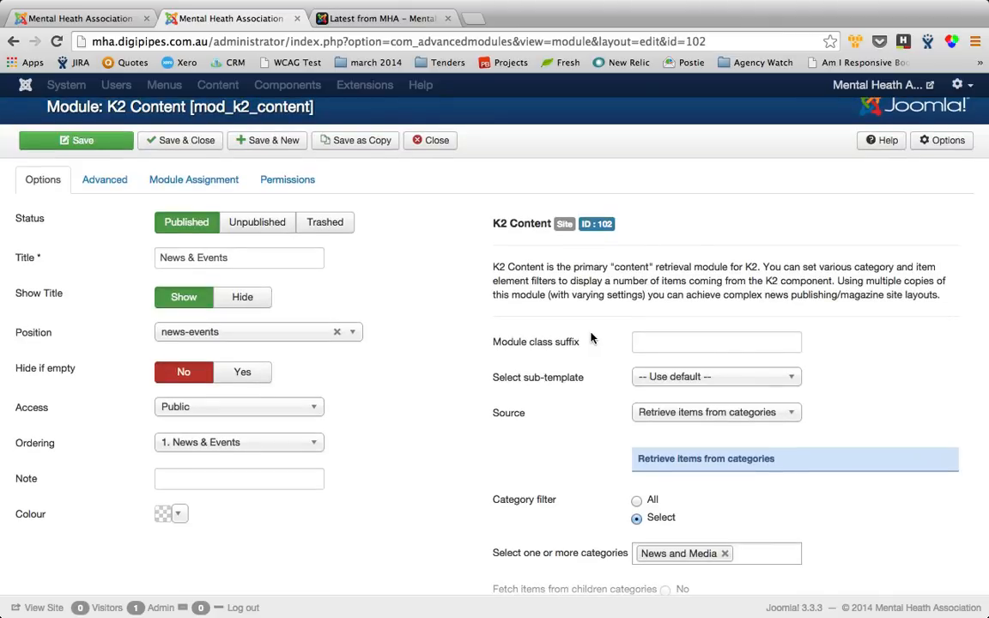
scroll(down, 3)
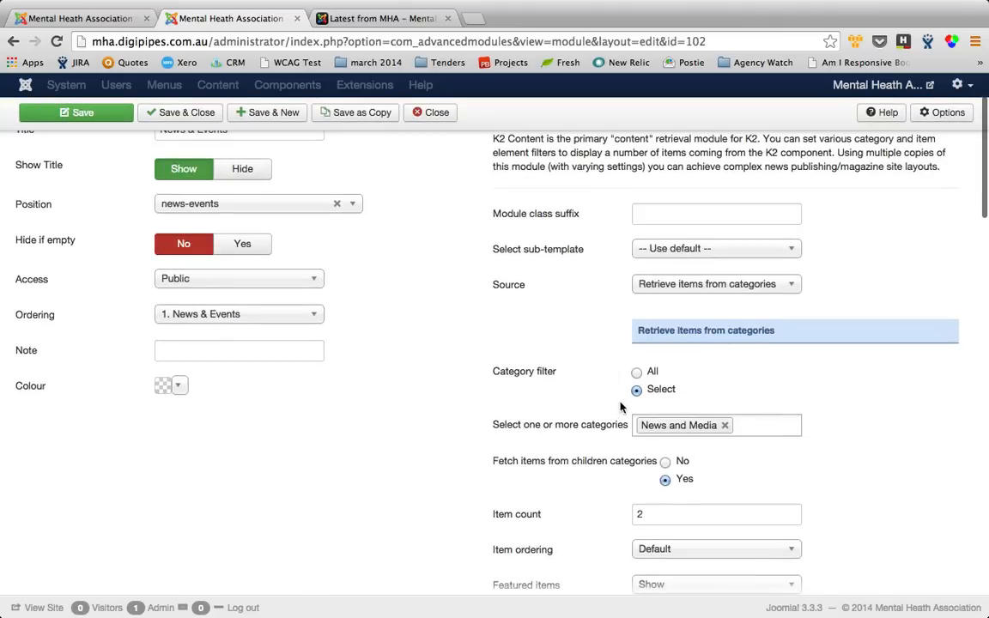
mouse_move(721, 312)
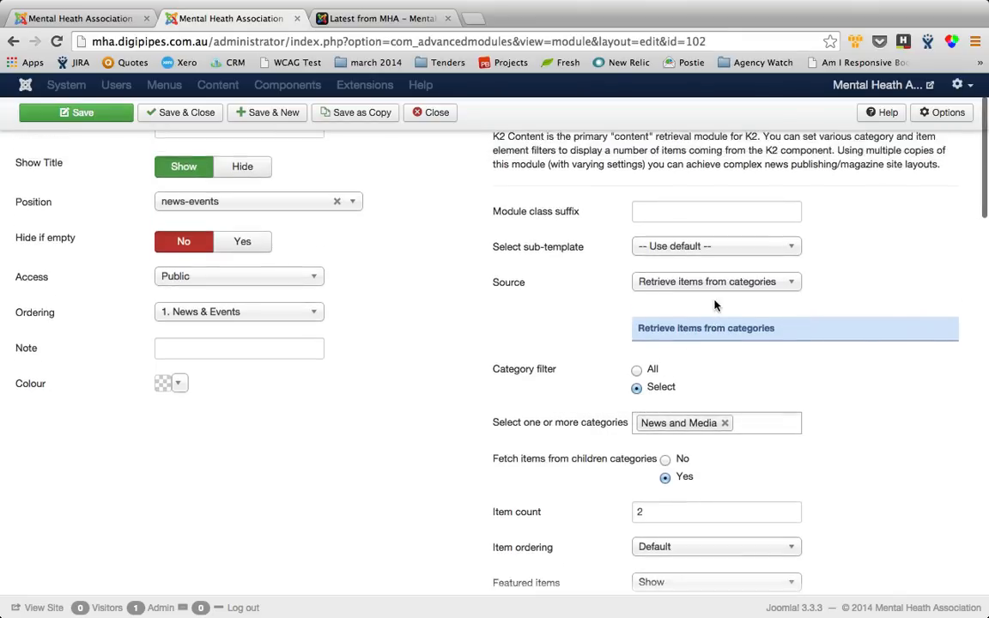
scroll(down, 3)
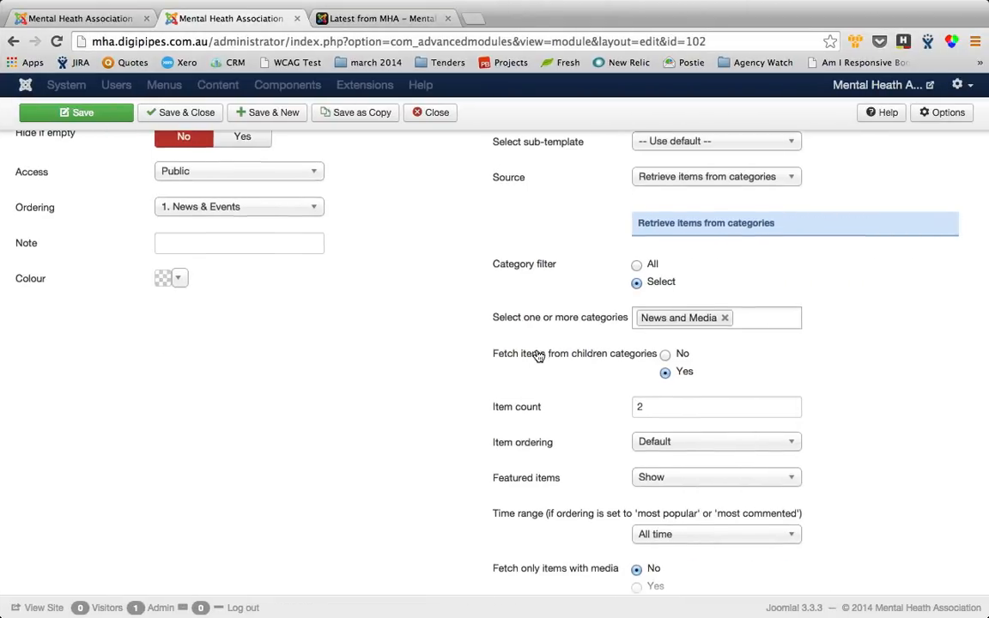
scroll(down, 3)
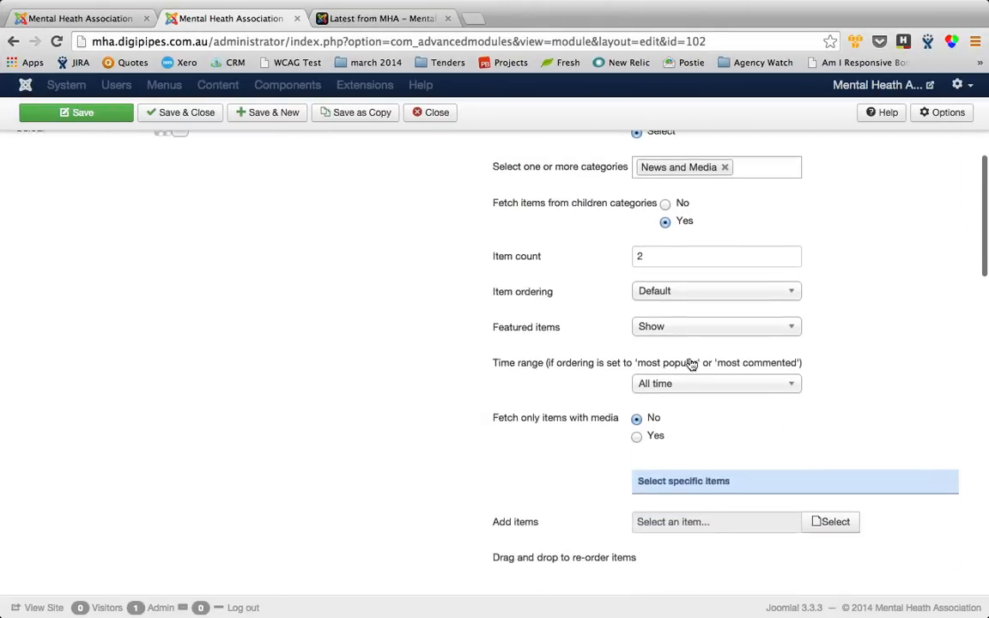
scroll(down, 3)
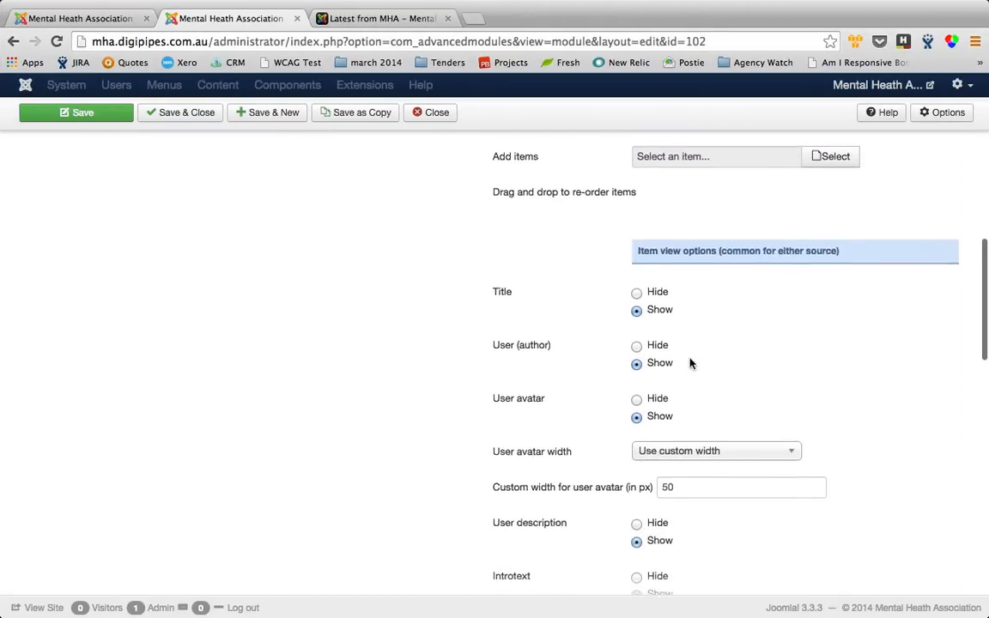
Set the introtext word limit to 25 and hide attachments on listed items.
scroll(down, 3)
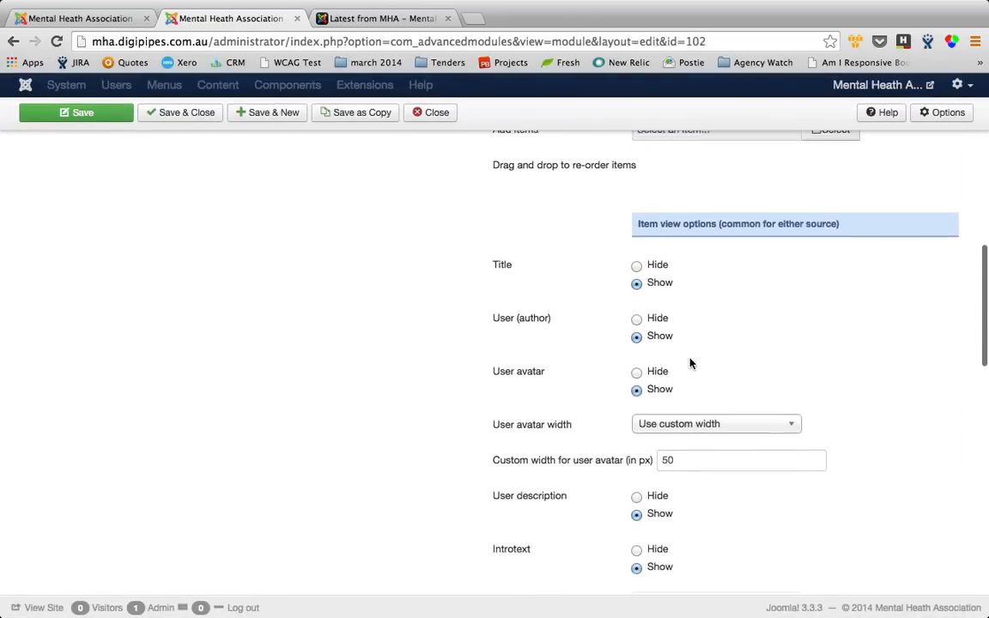
click(635, 316)
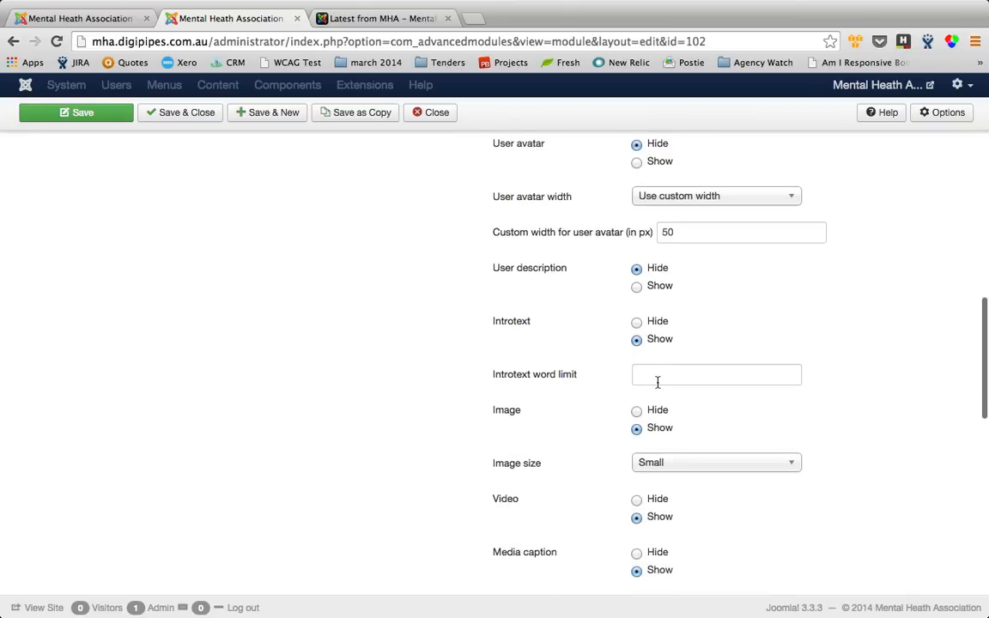
text(25)
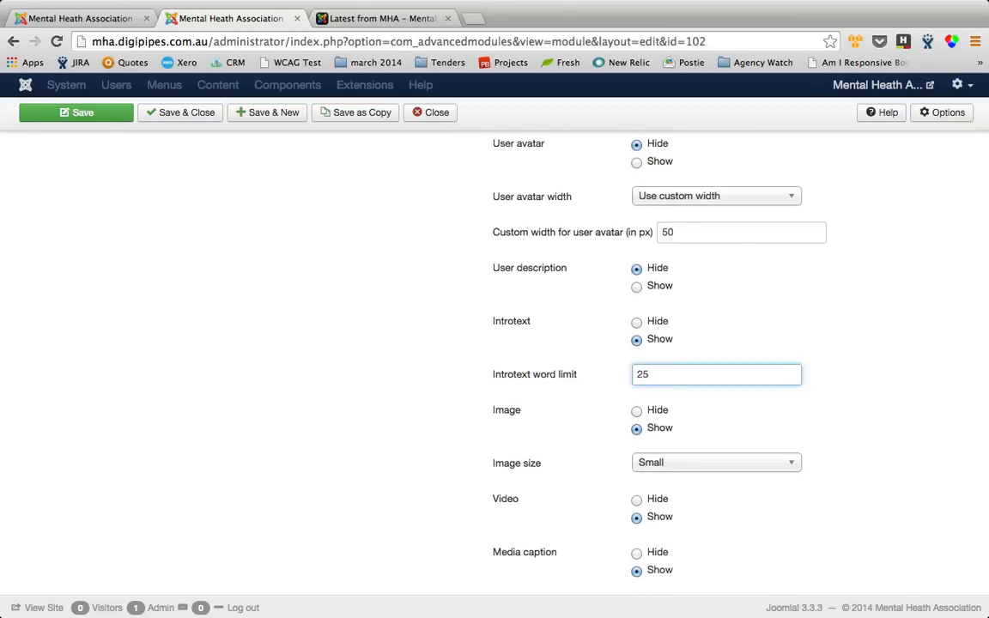
scroll(down, 3)
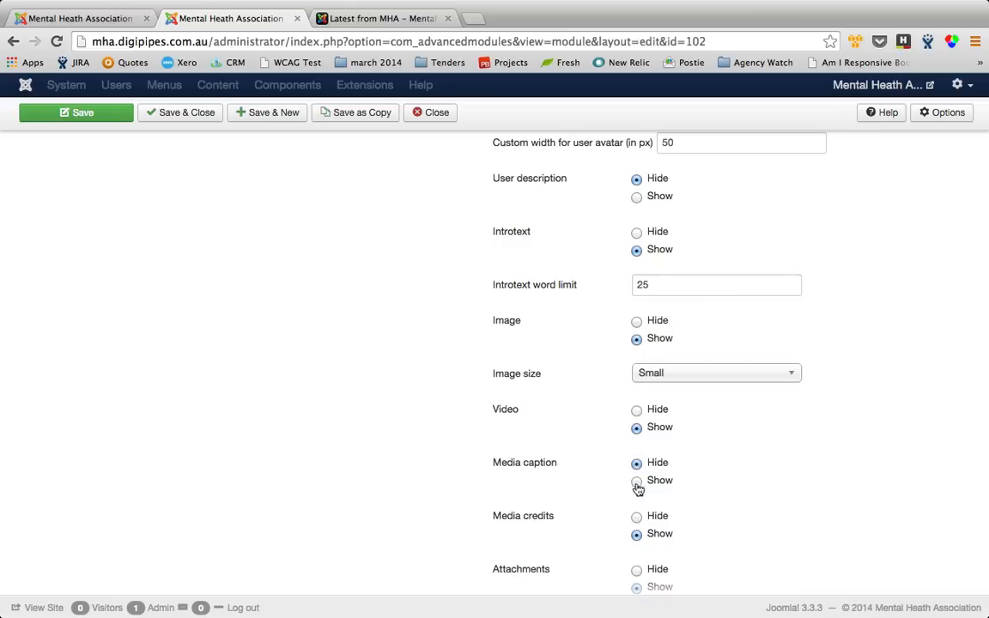
scroll(down, 3)
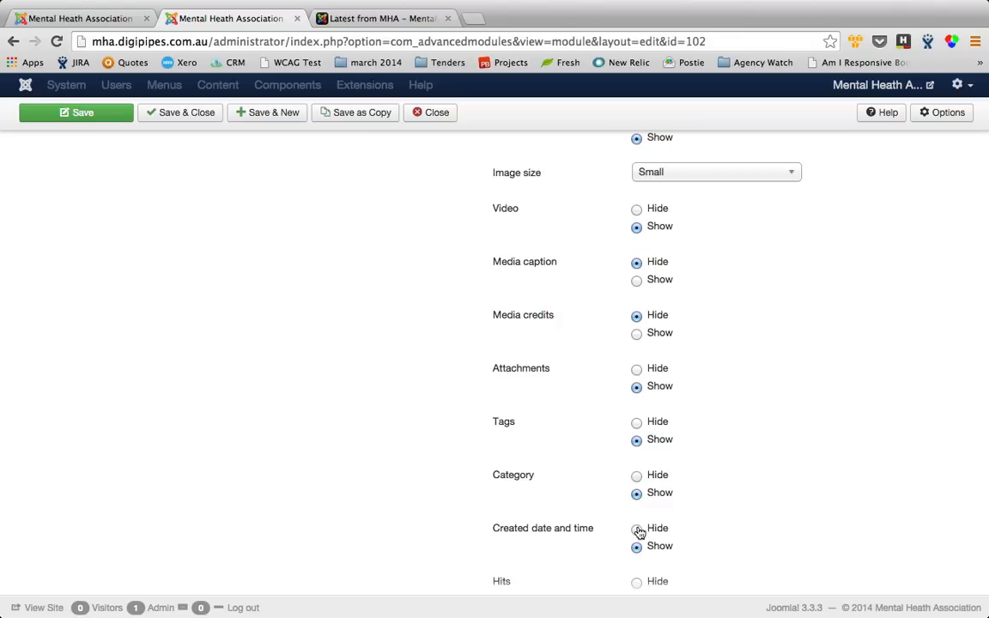
scroll(down, 3)
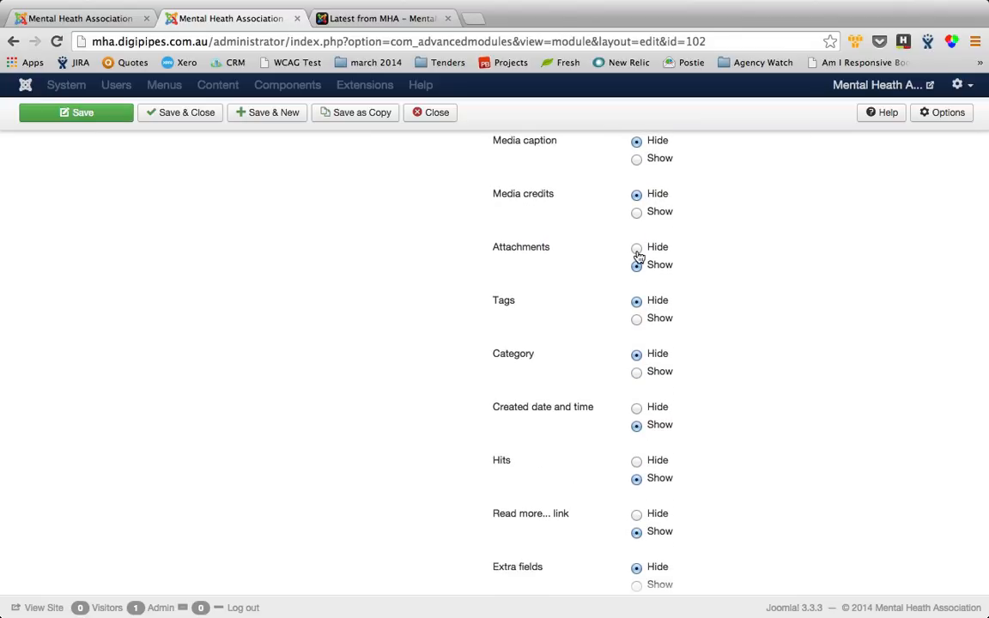
click(635, 247)
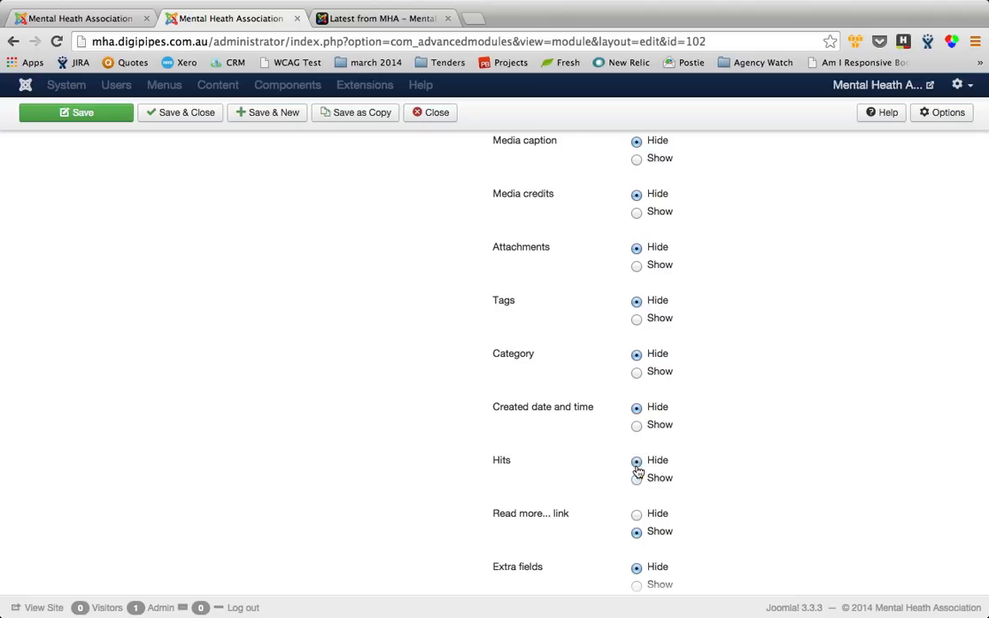
Hide item images in the module's item view options.
scroll(down, 3)
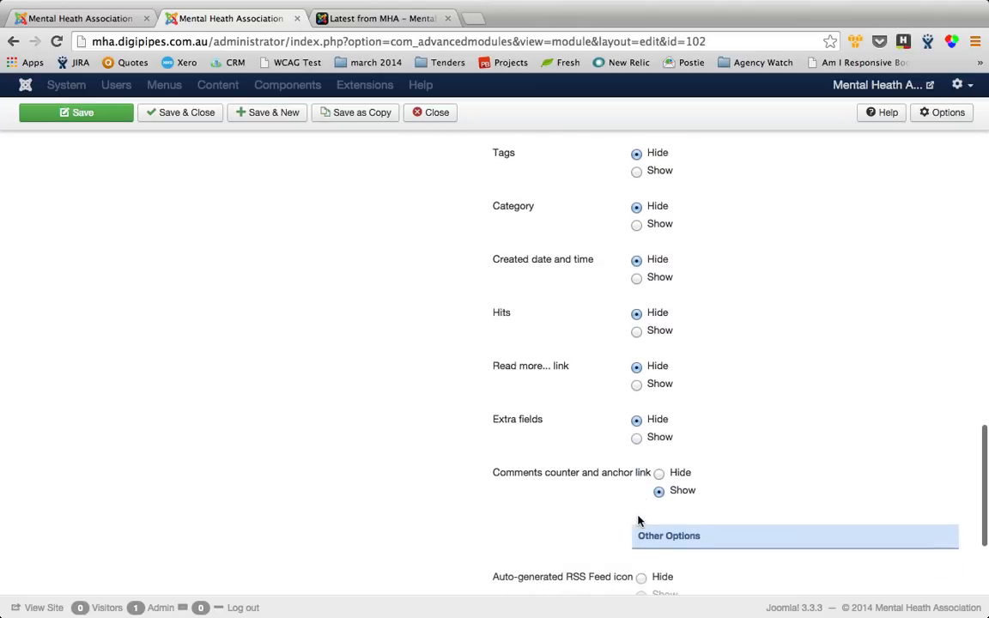
scroll(down, 3)
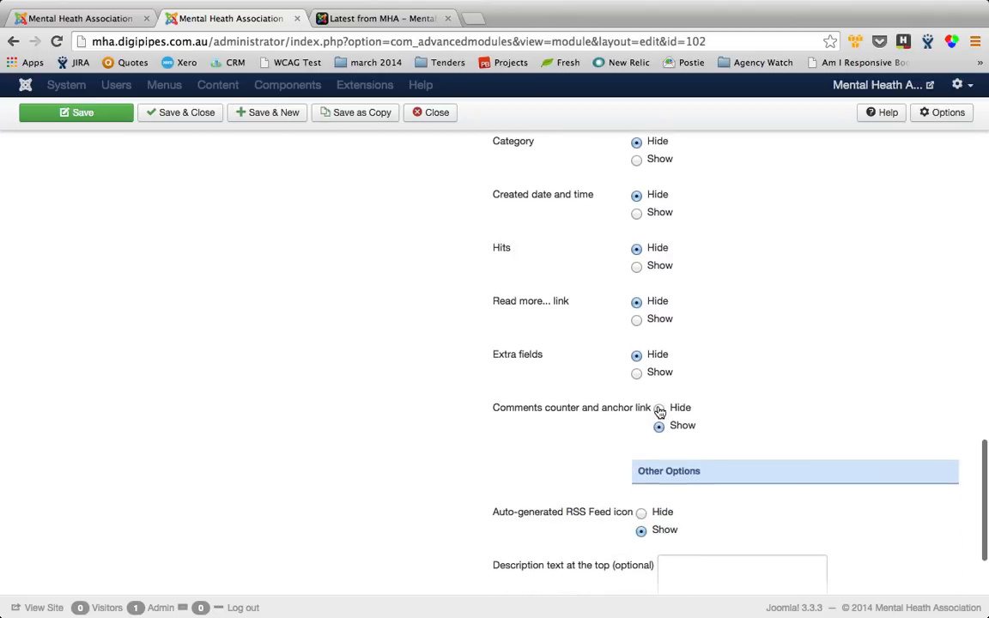
scroll(down, 3)
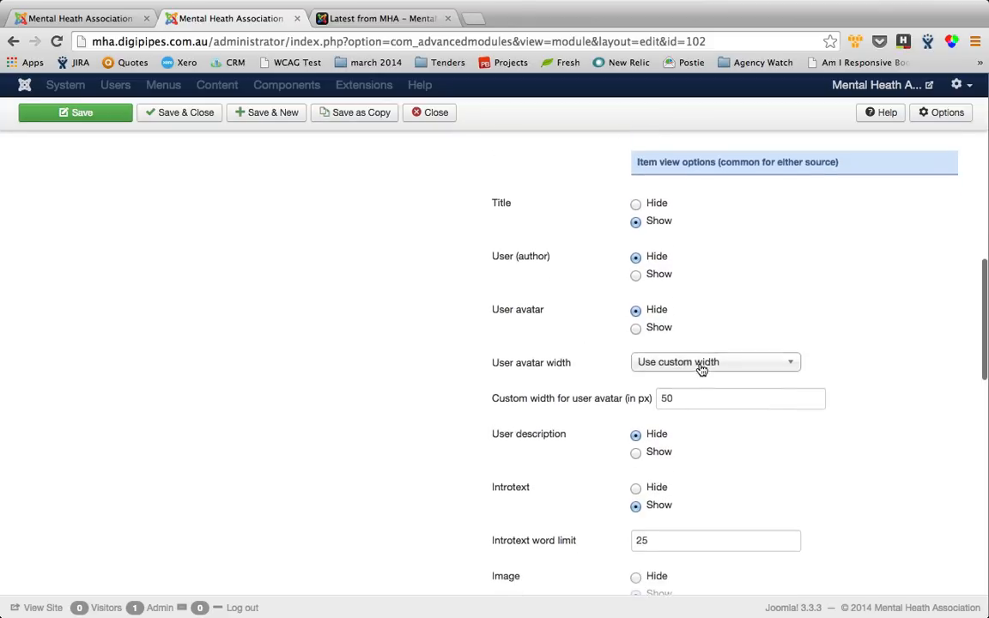
scroll(down, 3)
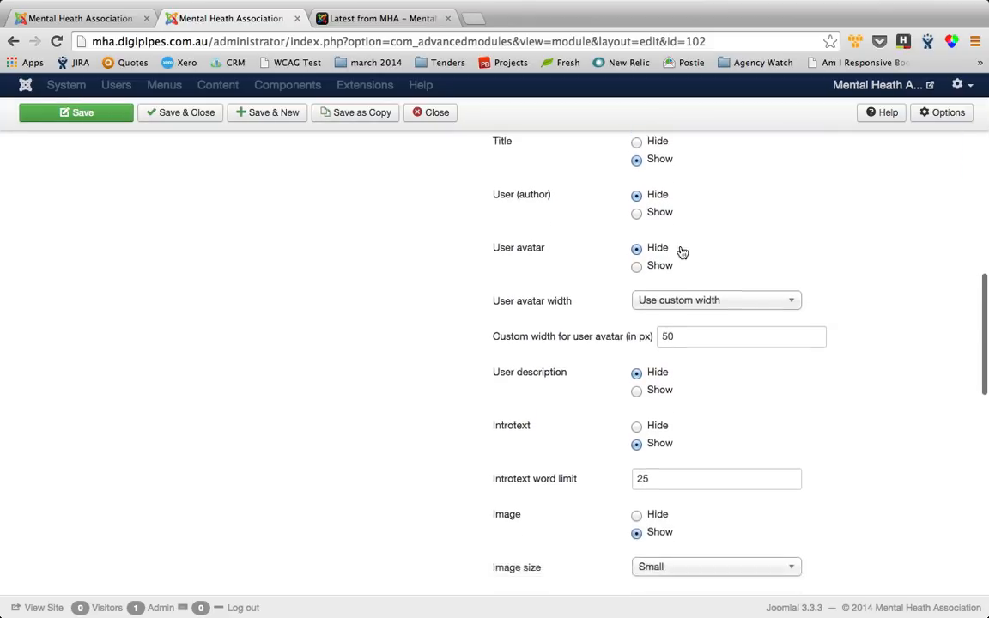
scroll(down, 3)
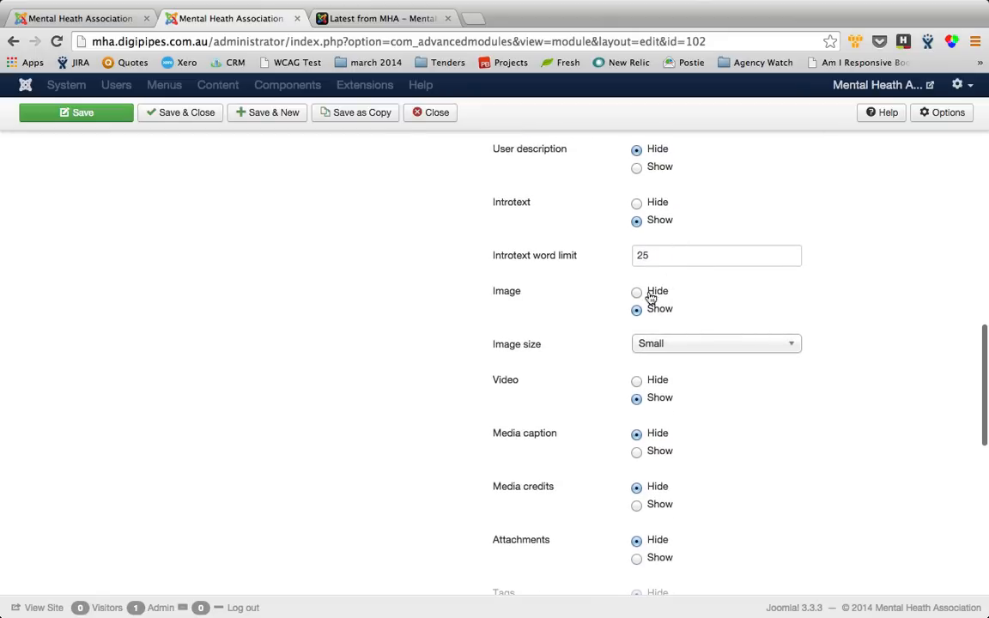
click(635, 292)
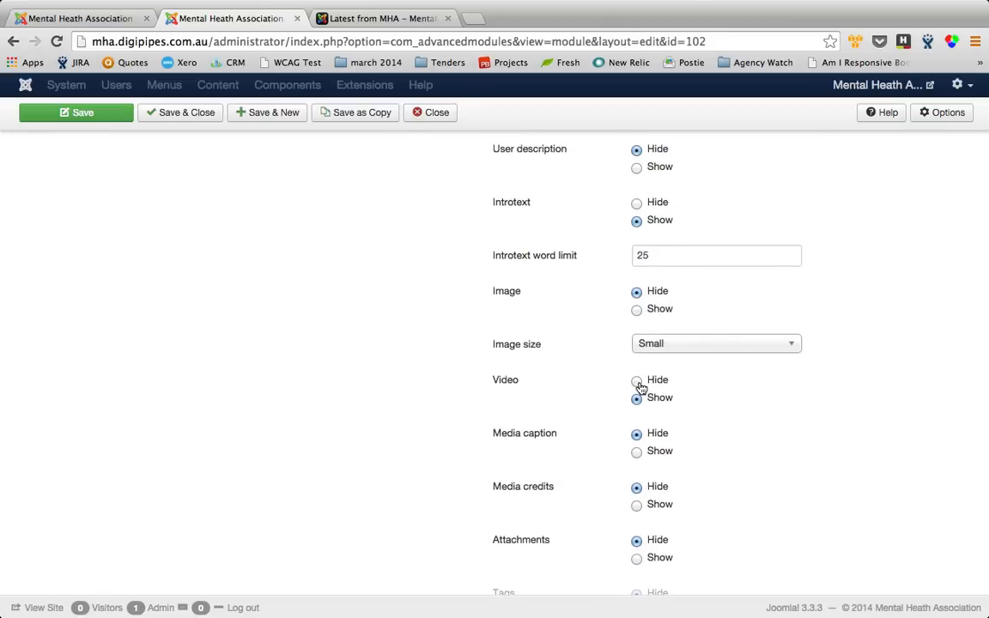
scroll(down, 3)
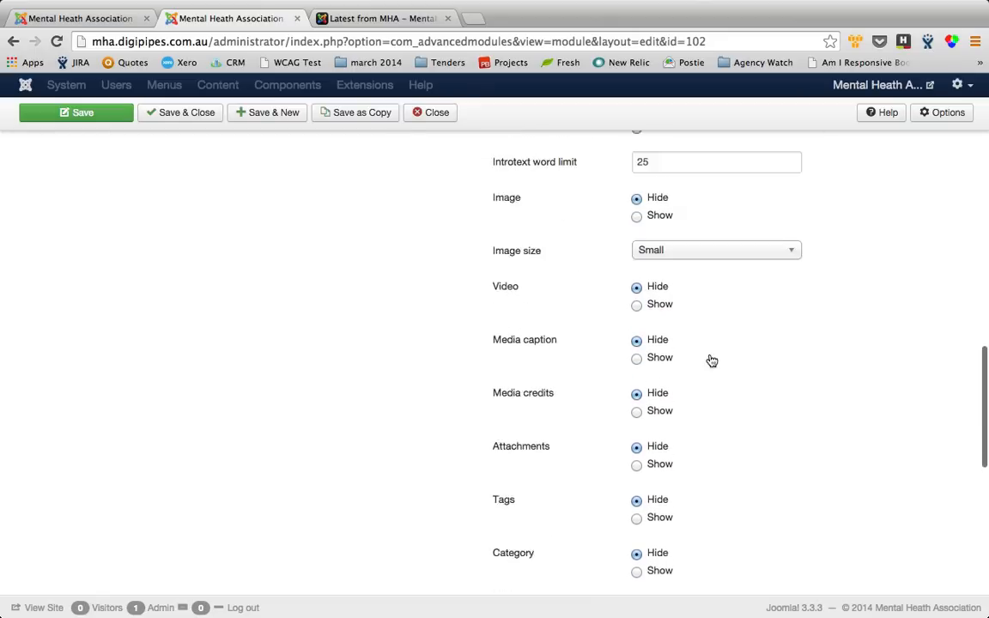
scroll(down, 3)
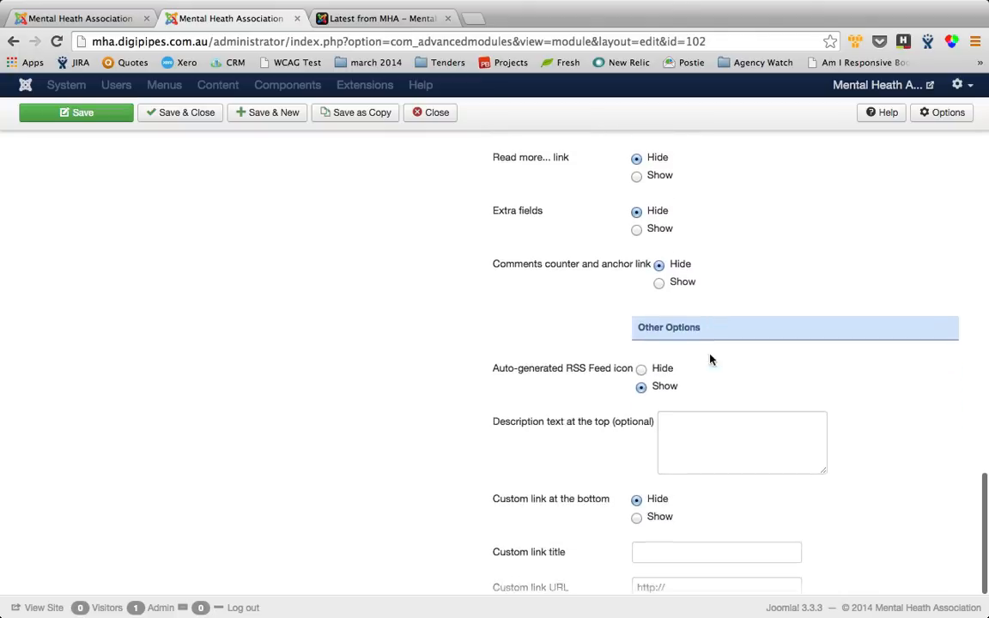
scroll(down, 3)
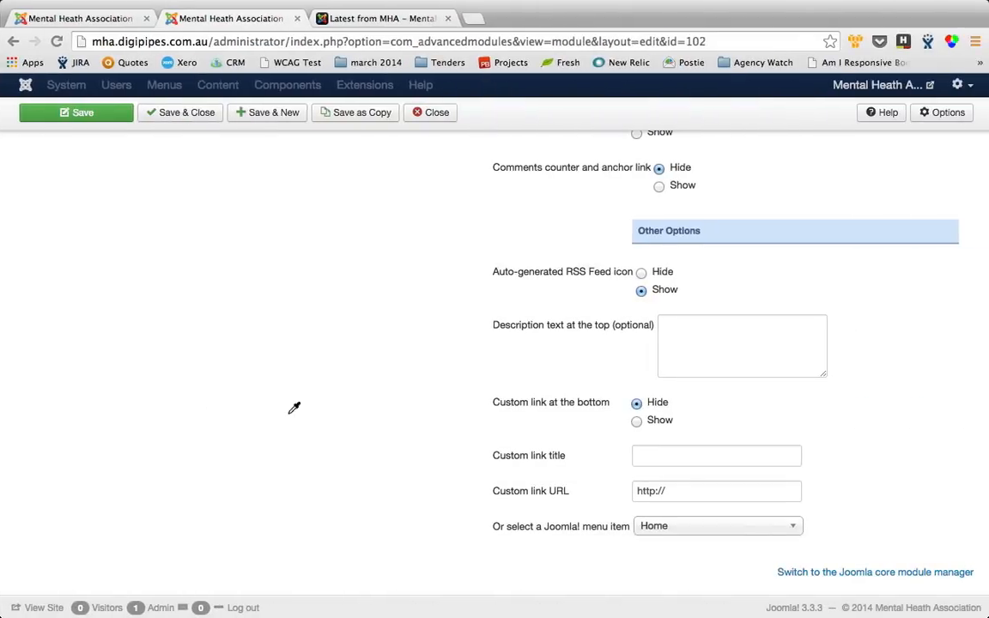
Set the custom link text to 'See more' and link it to the News and Media menu item.
text(See more)
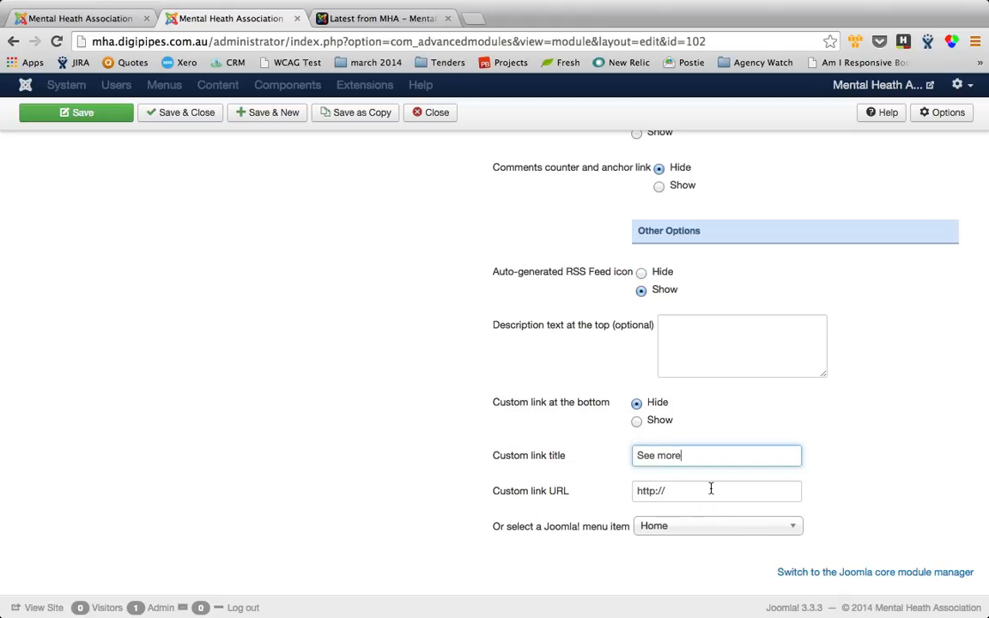
click(716, 491)
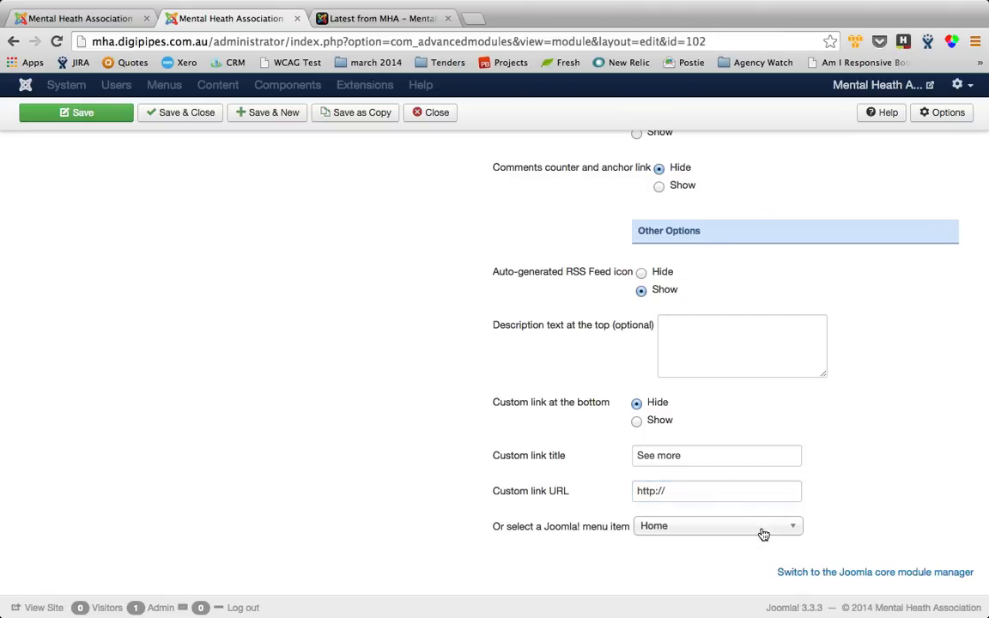
click(717, 525)
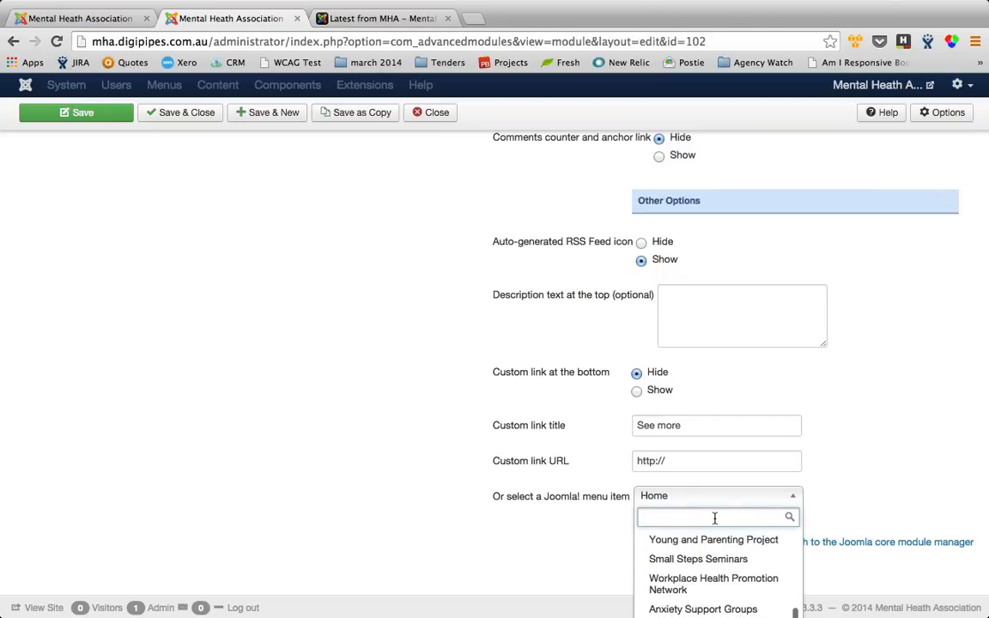
text(new)
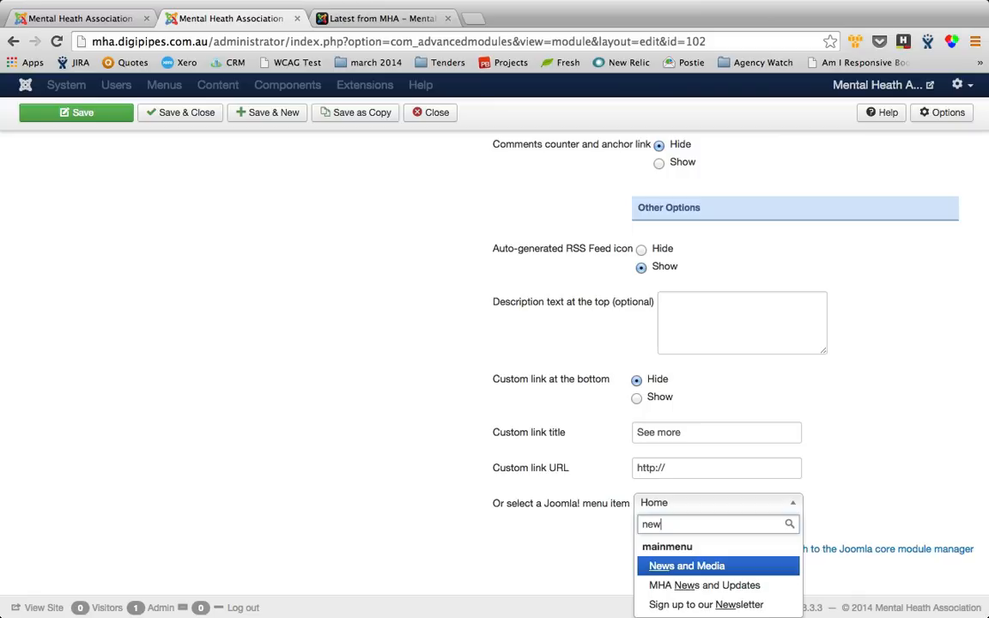
click(686, 567)
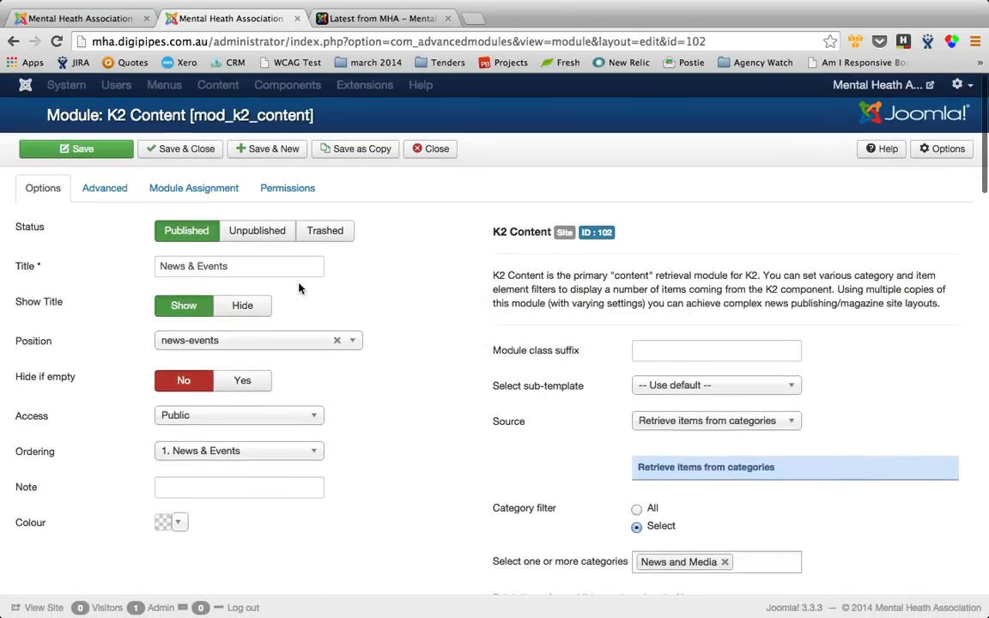
In Advanced settings disable K2 and Joomla content plugins, then Save & Close the module.
click(103, 187)
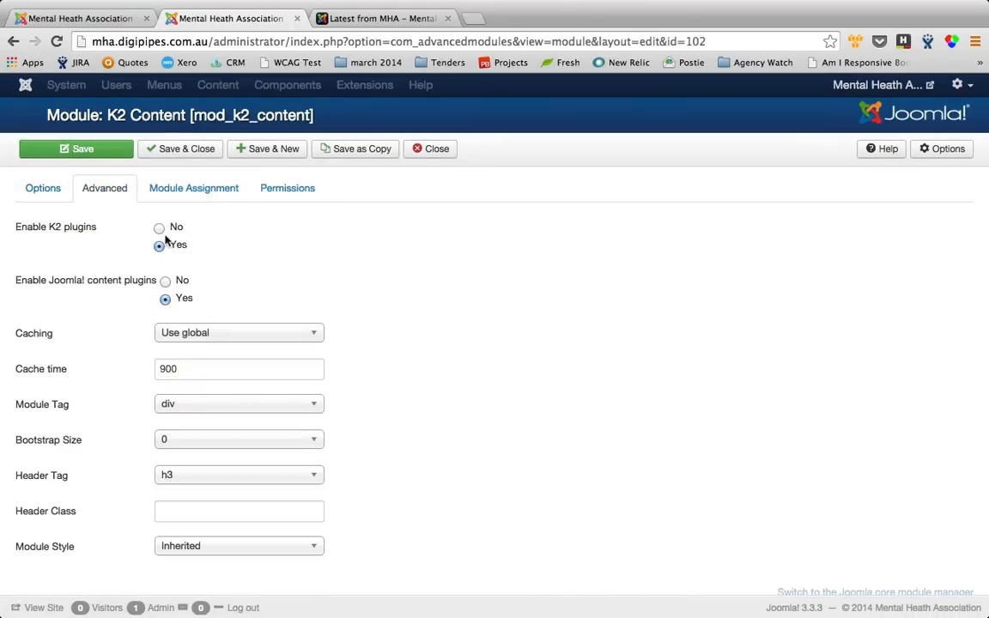
click(158, 227)
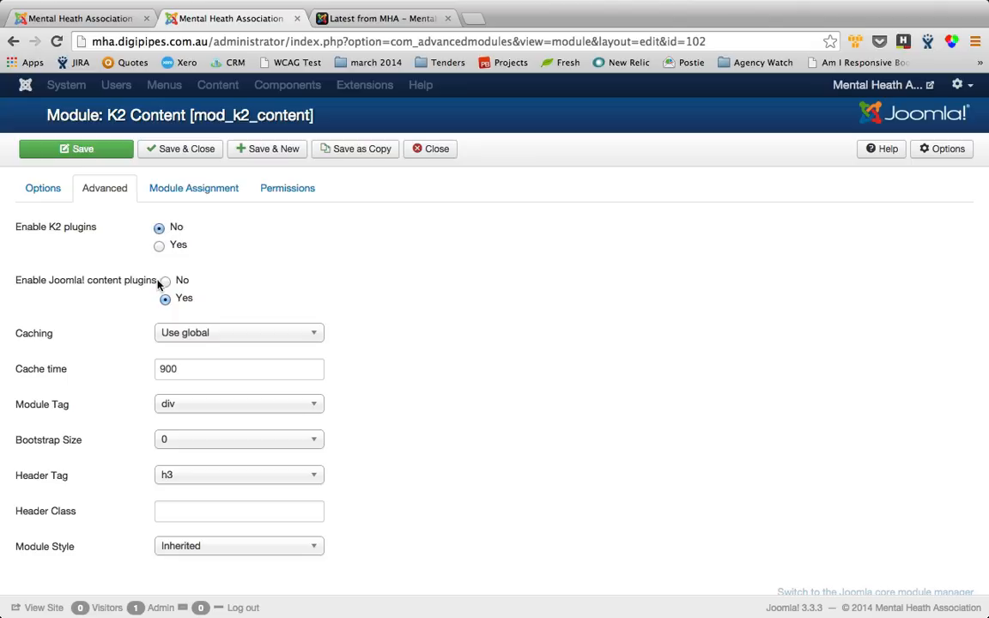
click(165, 293)
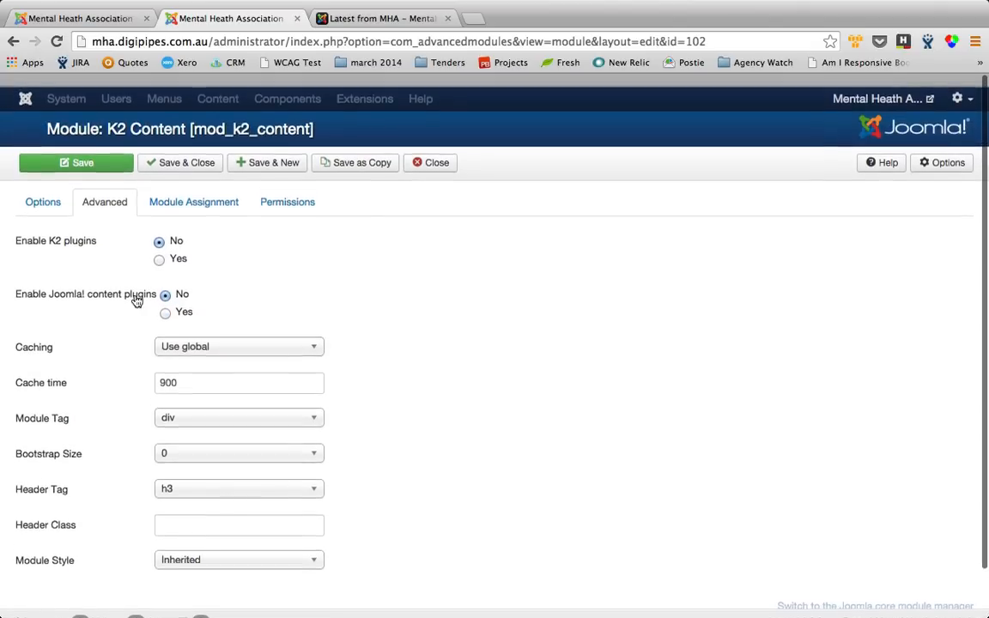
click(180, 162)
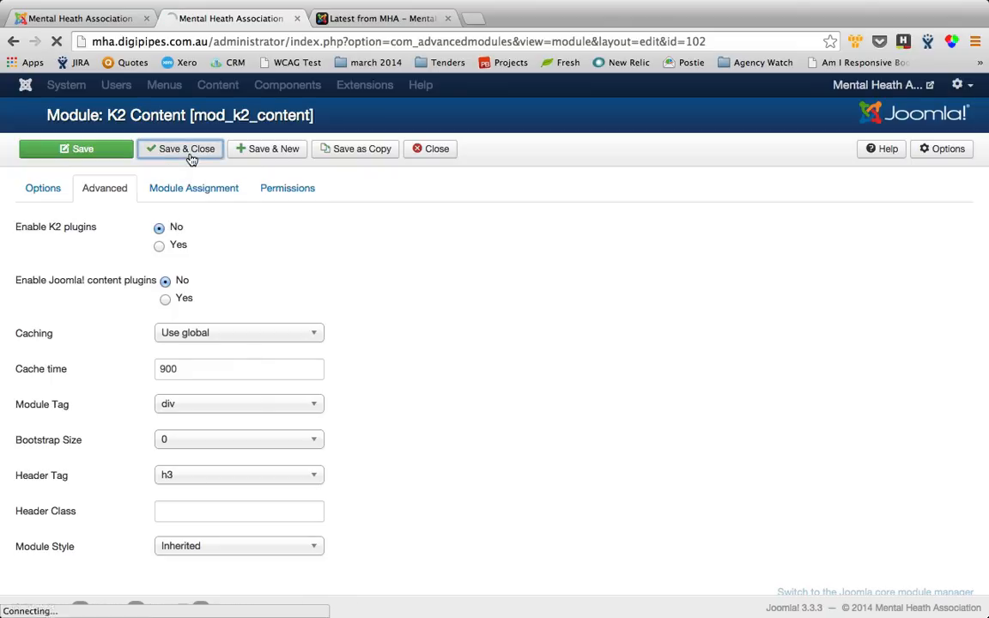
click(180, 148)
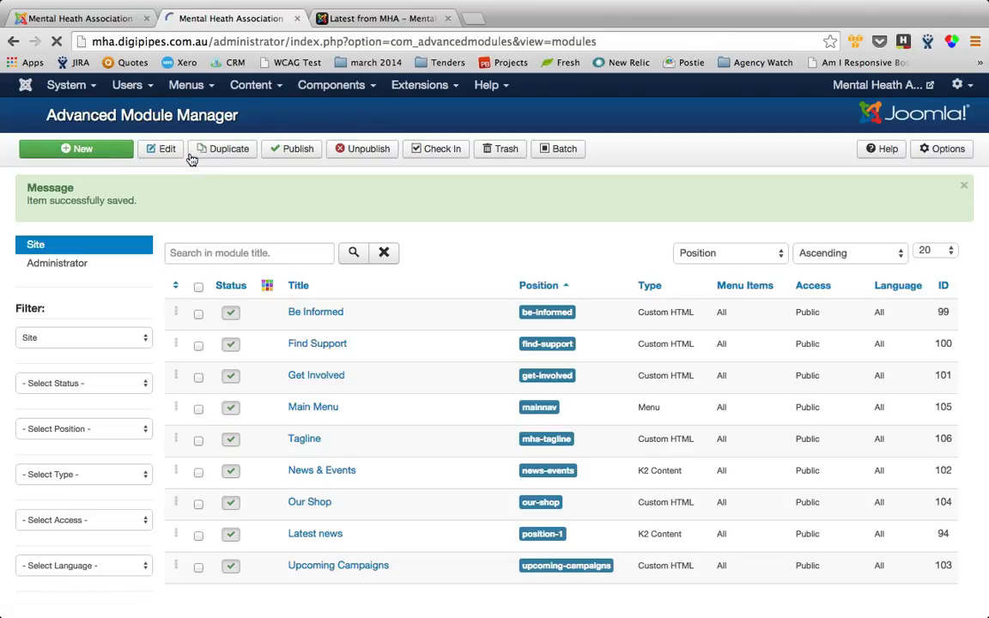
Reload the front-end homepage, then reopen the News & Events module in admin.
click(381, 17)
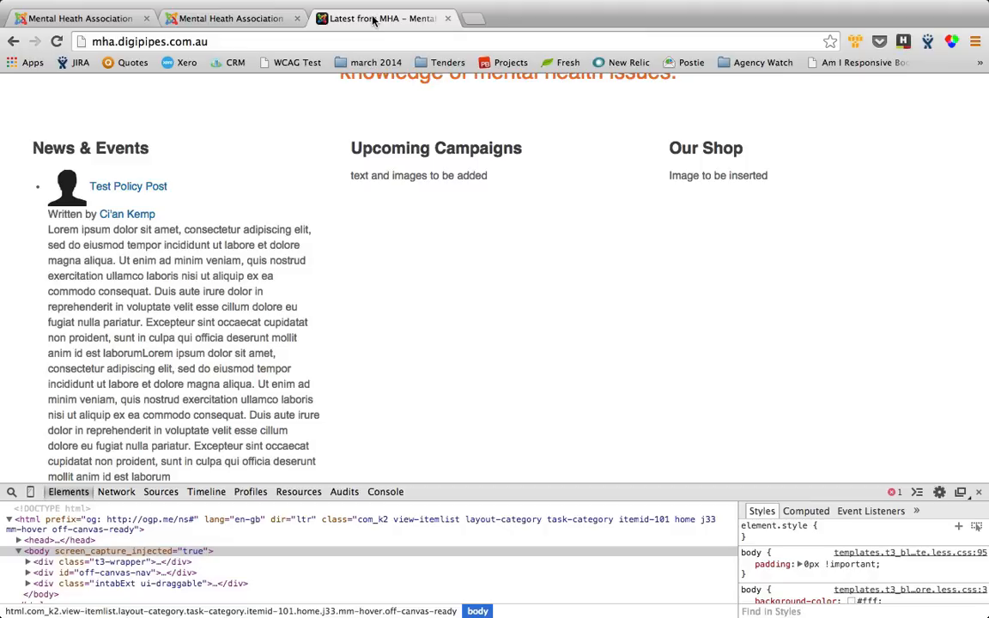
click(57, 41)
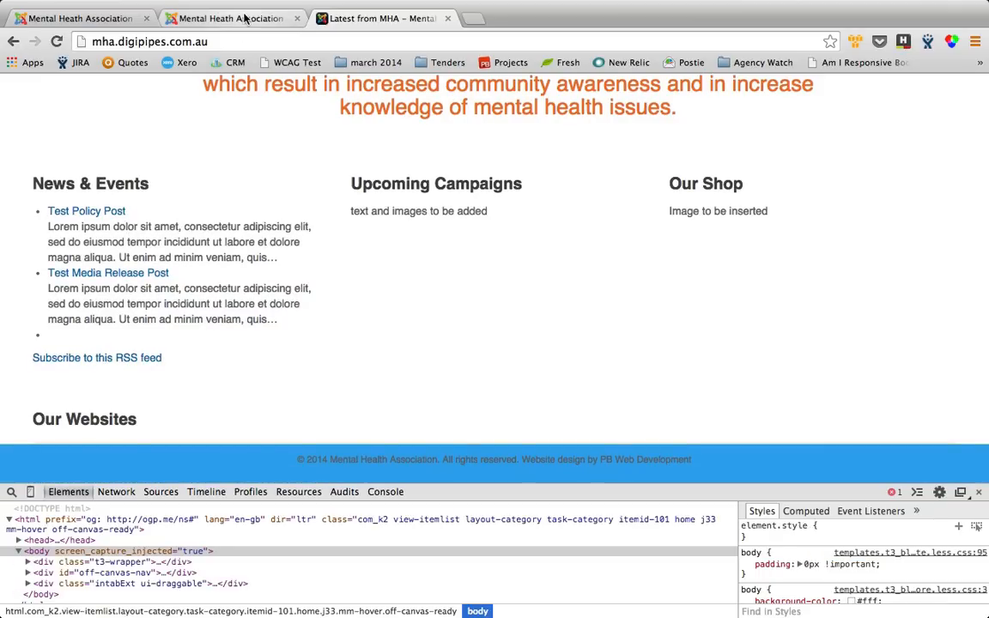
click(230, 17)
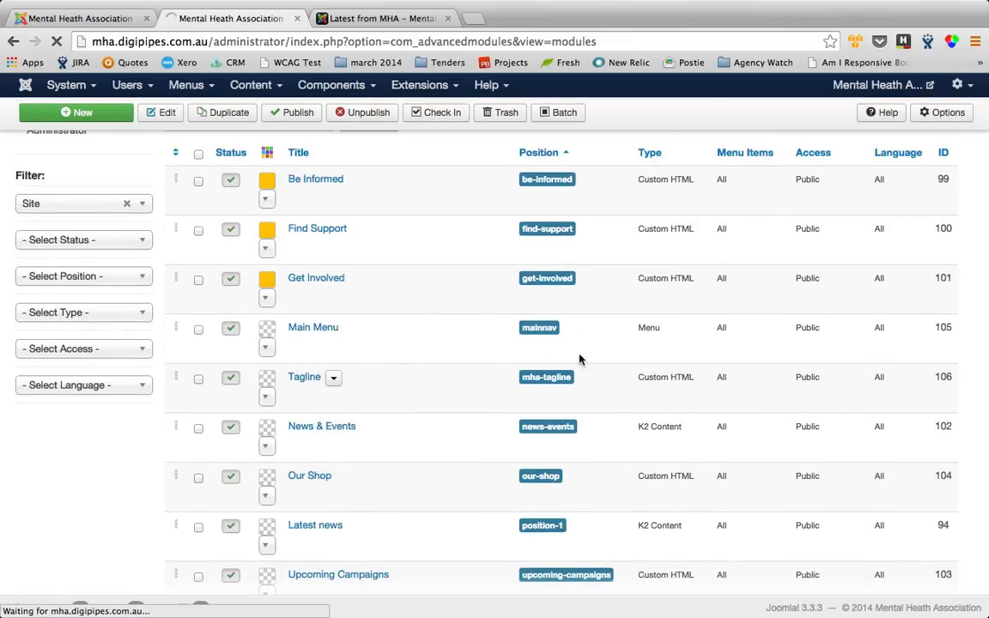
click(321, 425)
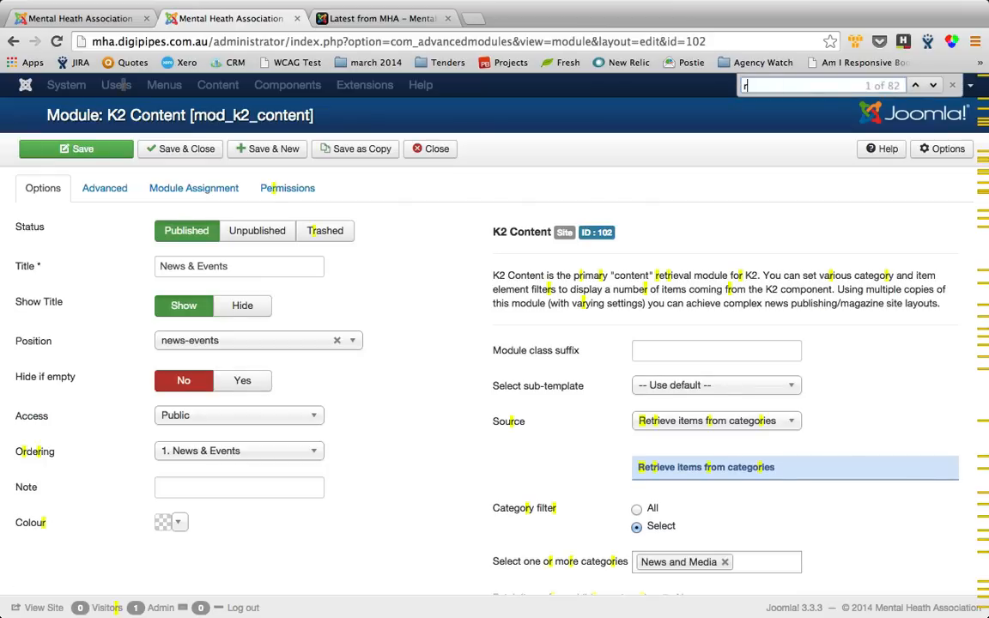
Set Auto-generated RSS Feed icon to Hide, save, and reopen the News & Events module.
text(ss)
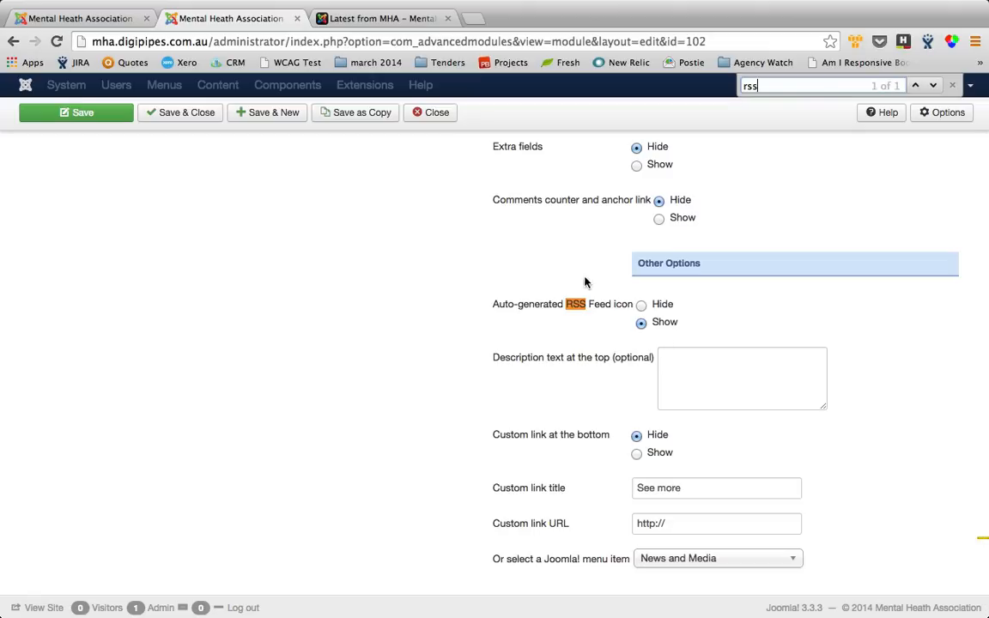
click(640, 304)
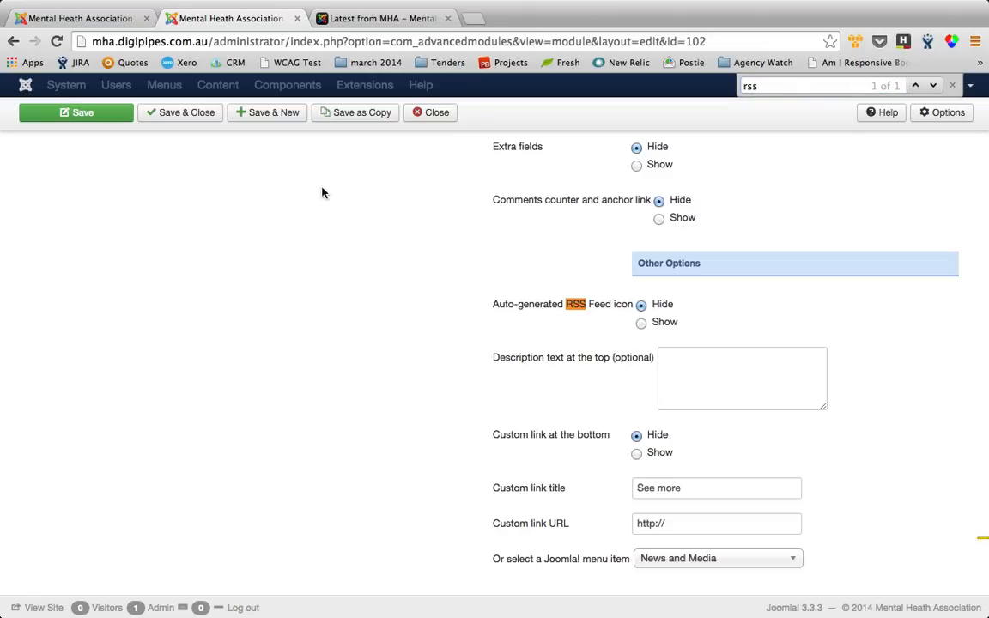
click(180, 114)
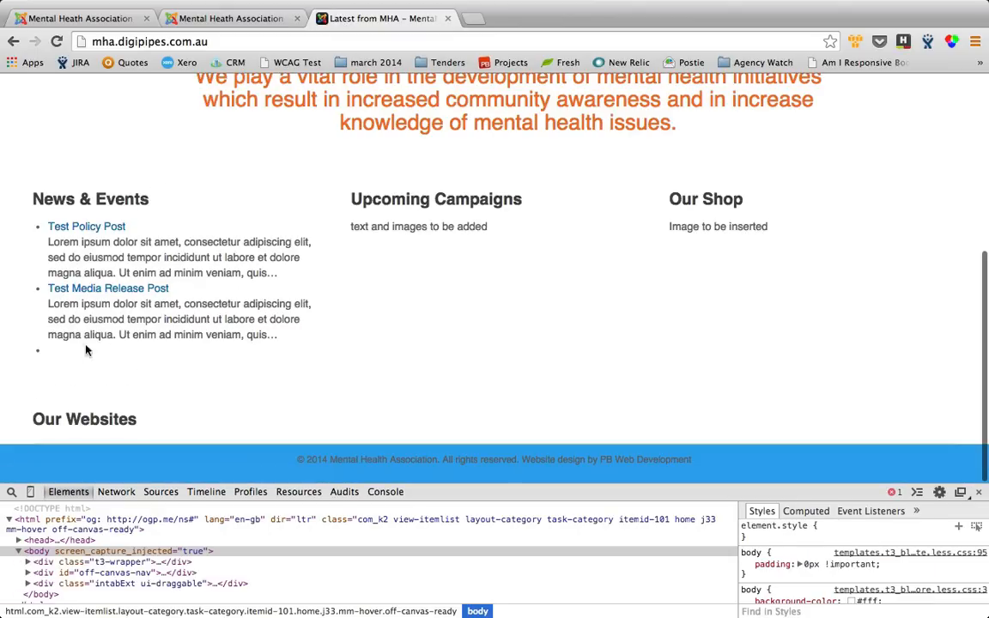
click(227, 17)
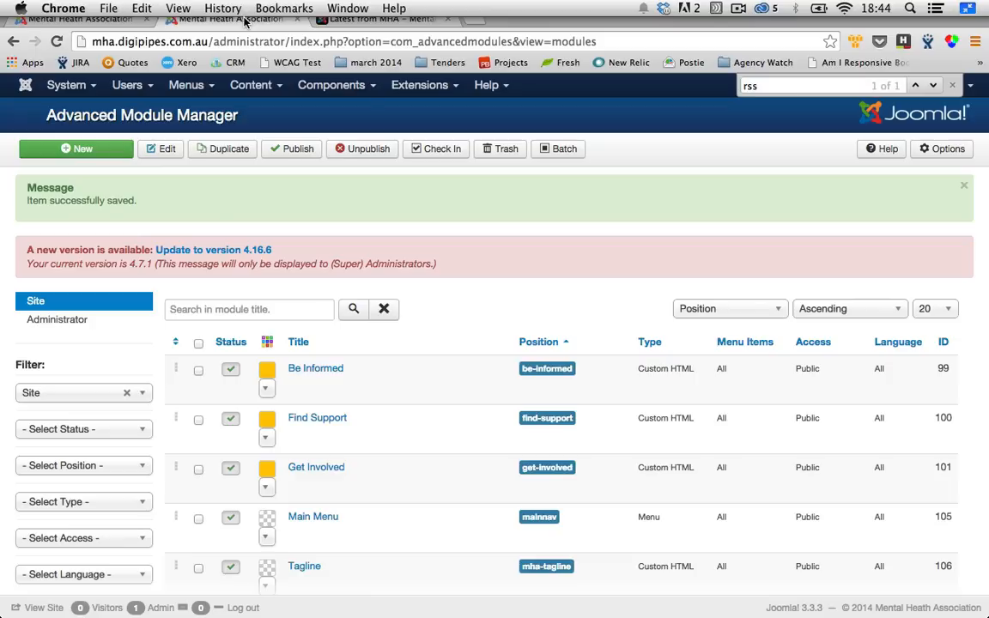
scroll(down, 3)
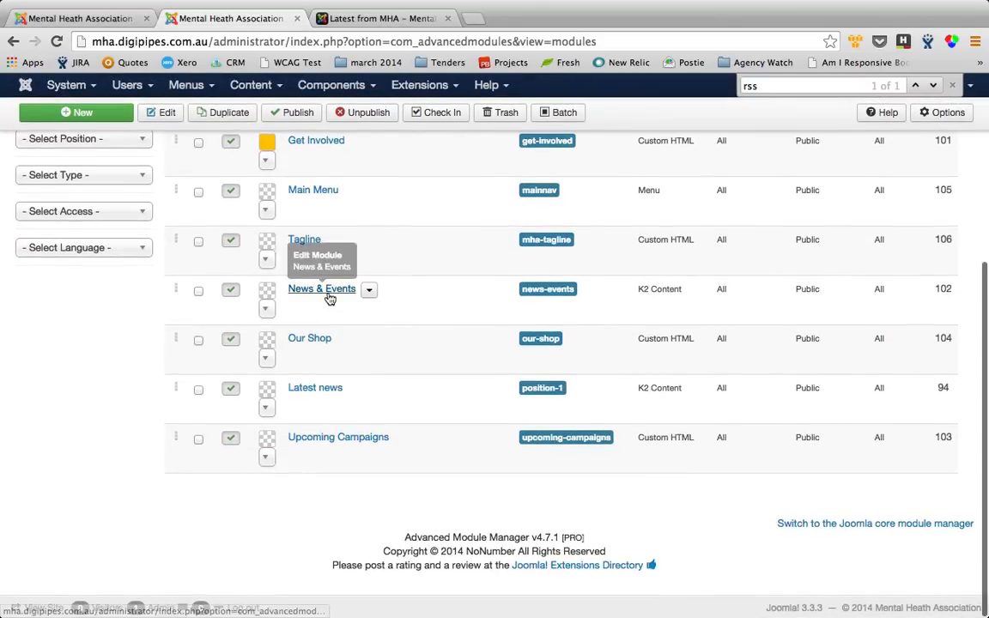
click(321, 289)
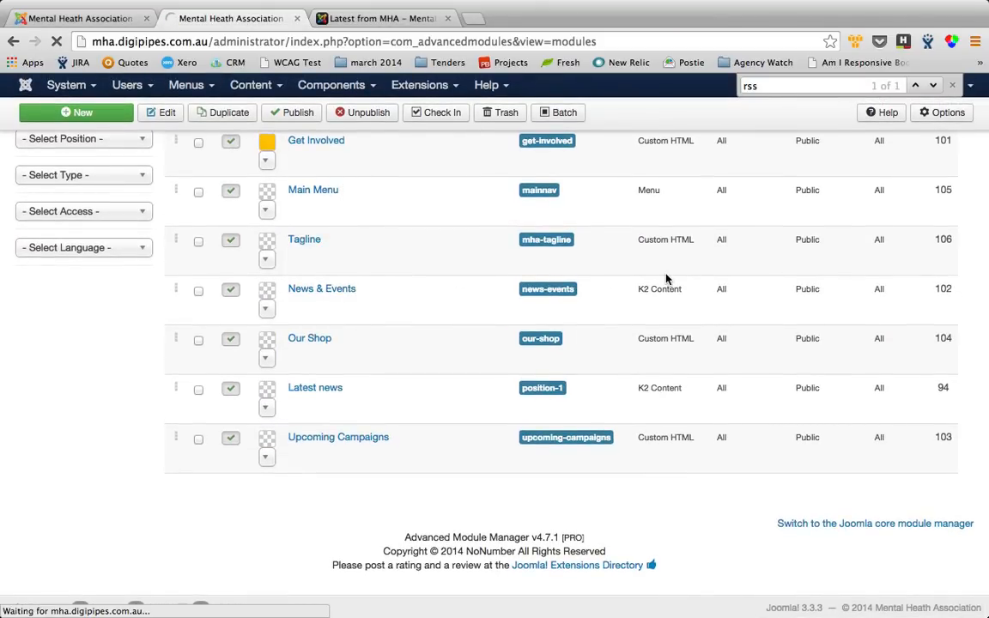
click(321, 288)
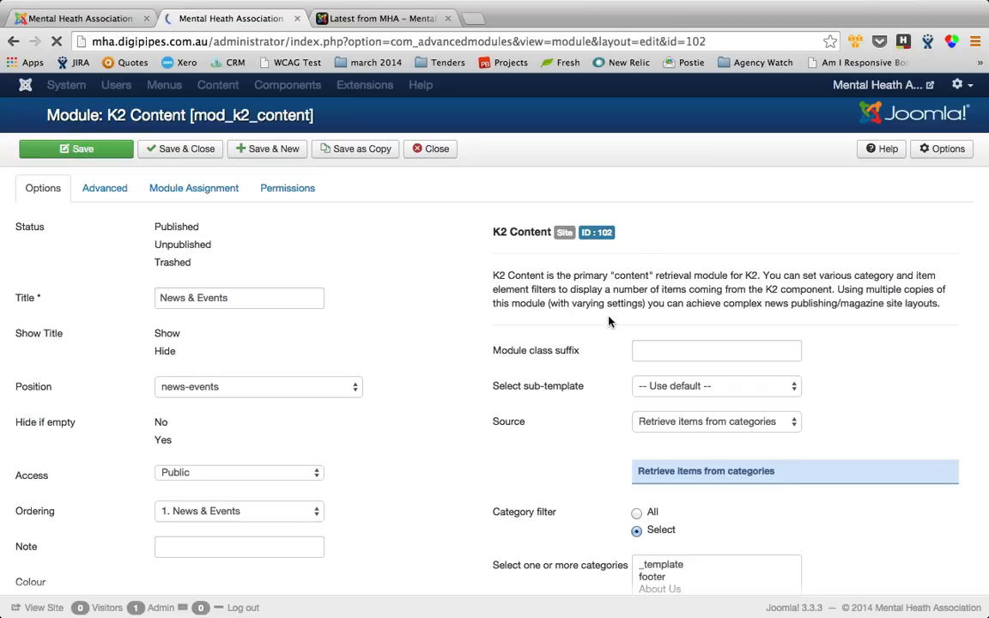
mouse_move(563, 345)
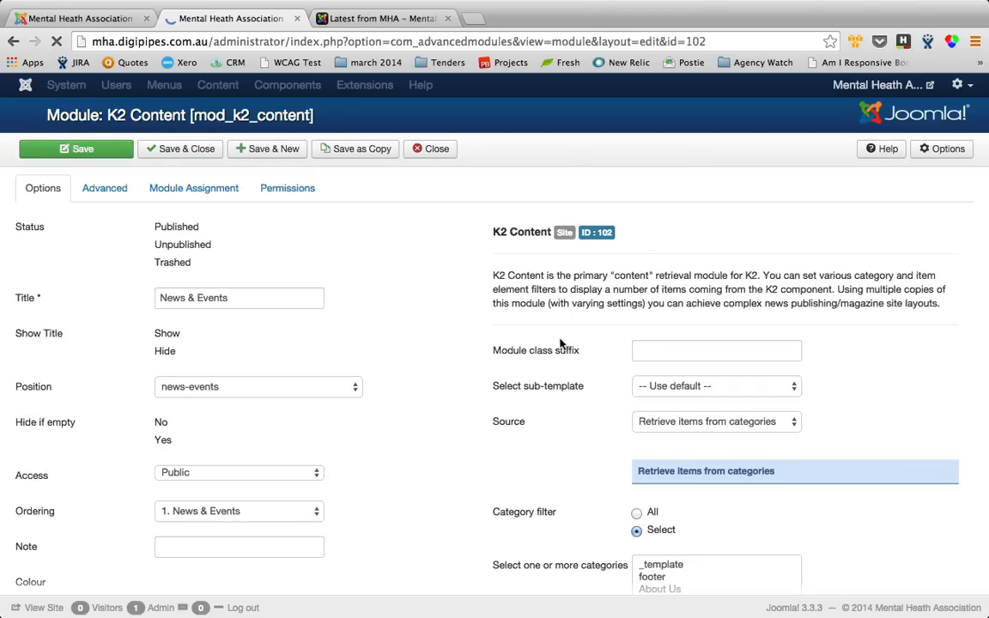
Set Custom link at the bottom to Show, Save & Close, and reload the homepage.
scroll(down, 3)
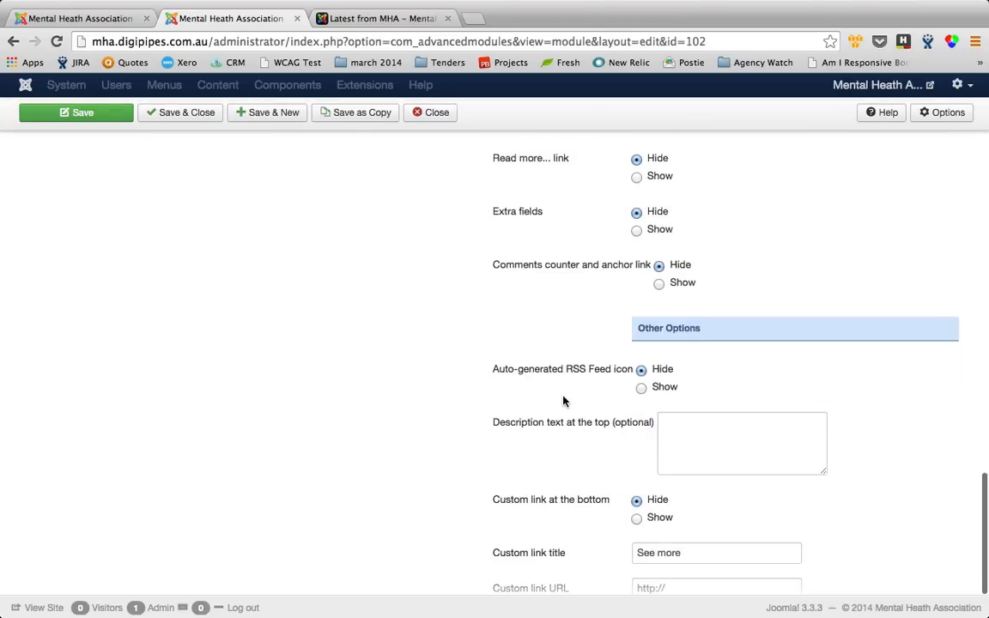
scroll(down, 3)
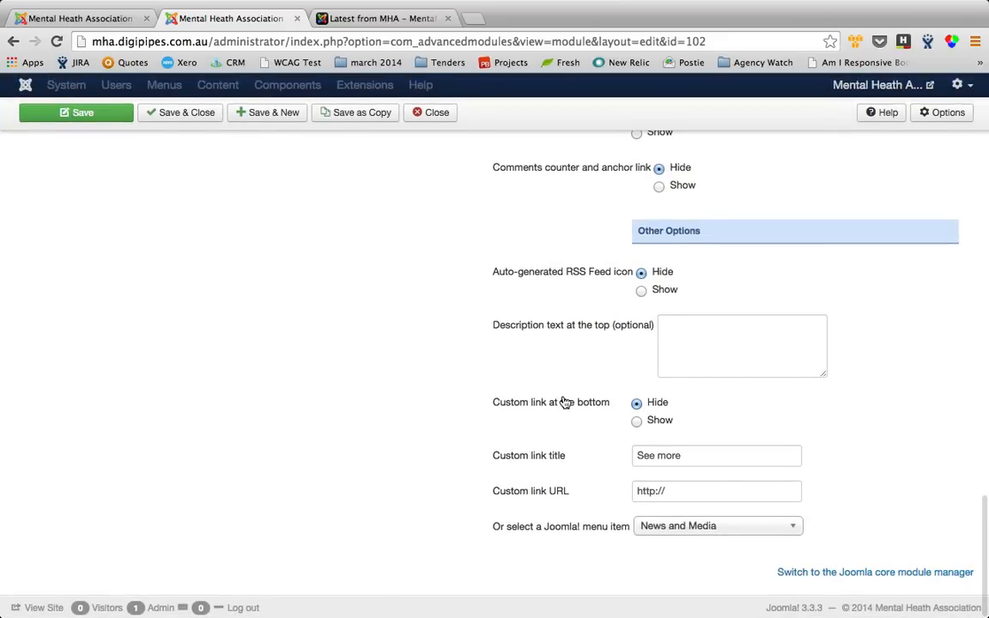
click(635, 418)
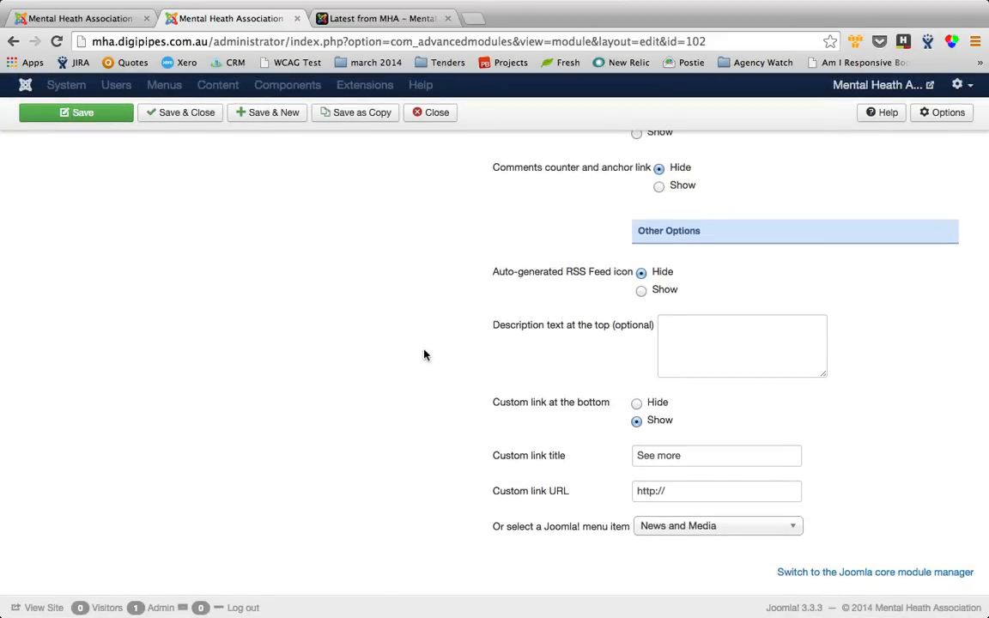
click(180, 113)
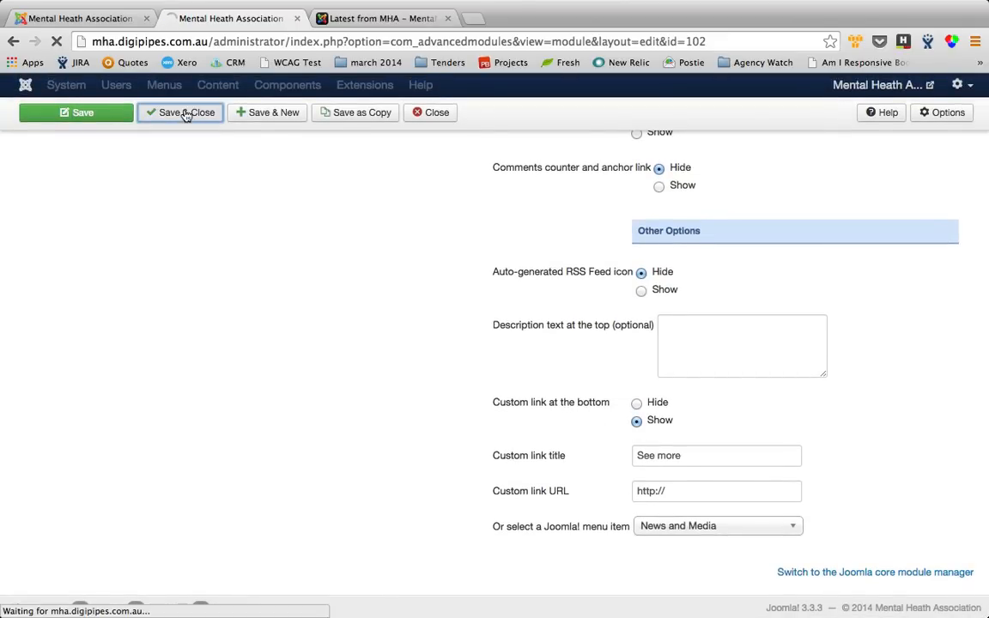
click(181, 114)
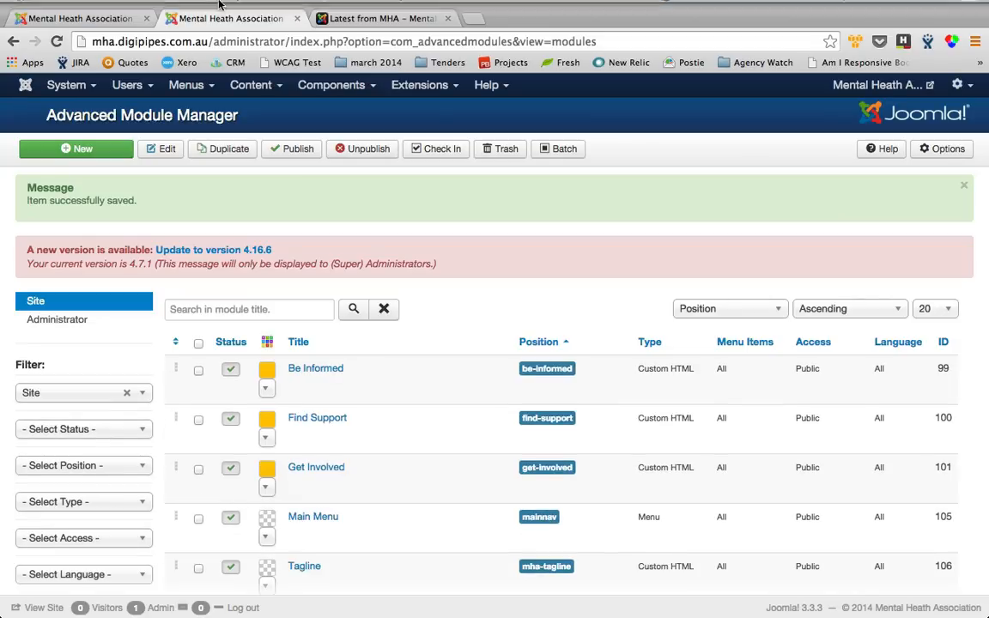
click(381, 17)
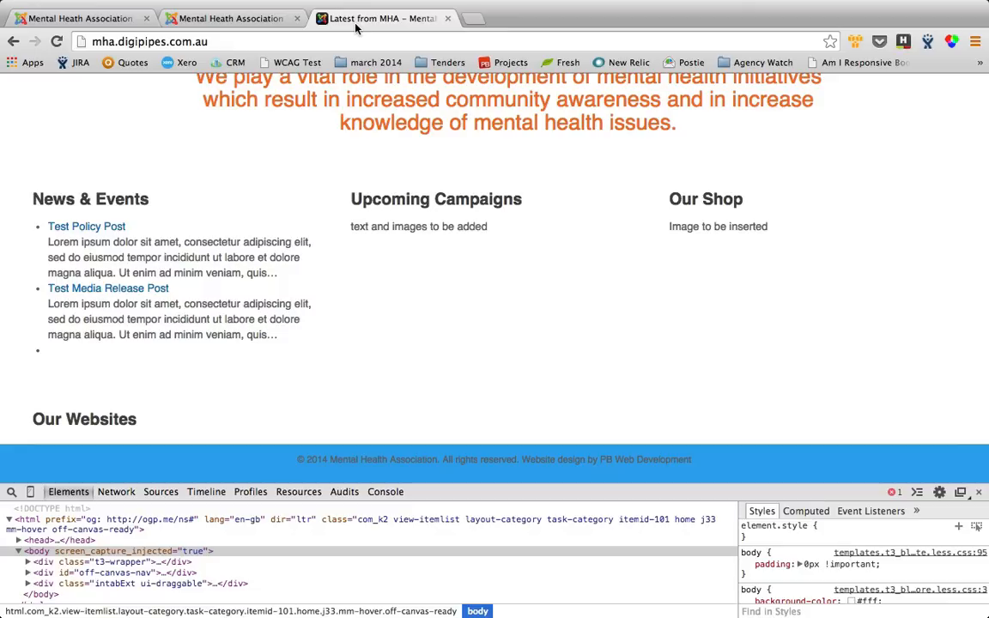
right_click(343, 269)
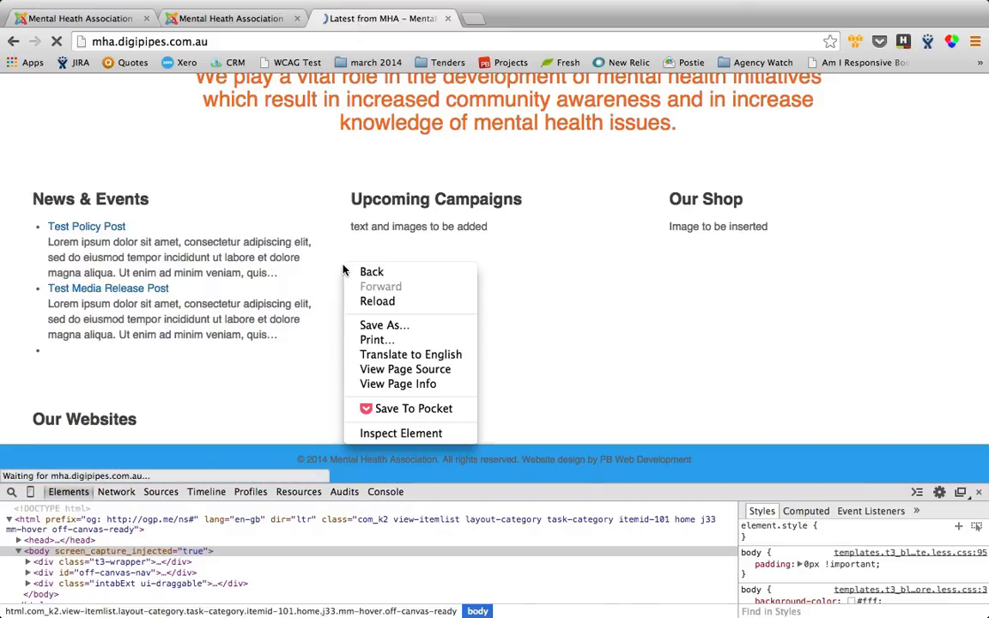
Sample the mockup's News & Events heading grey with the Eyedropper and read hex 575757.
click(378, 300)
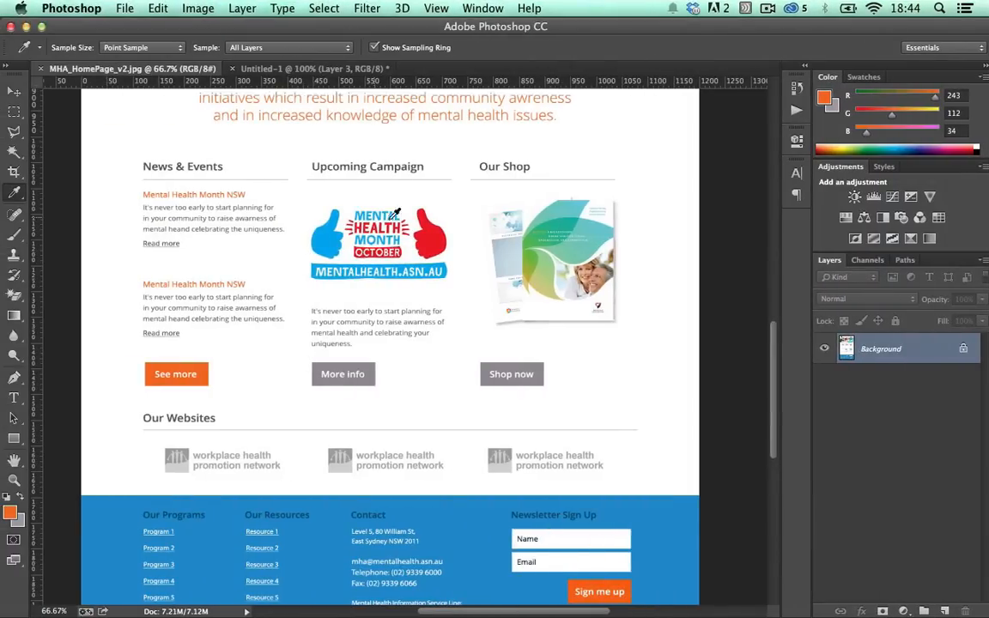
mouse_move(362, 347)
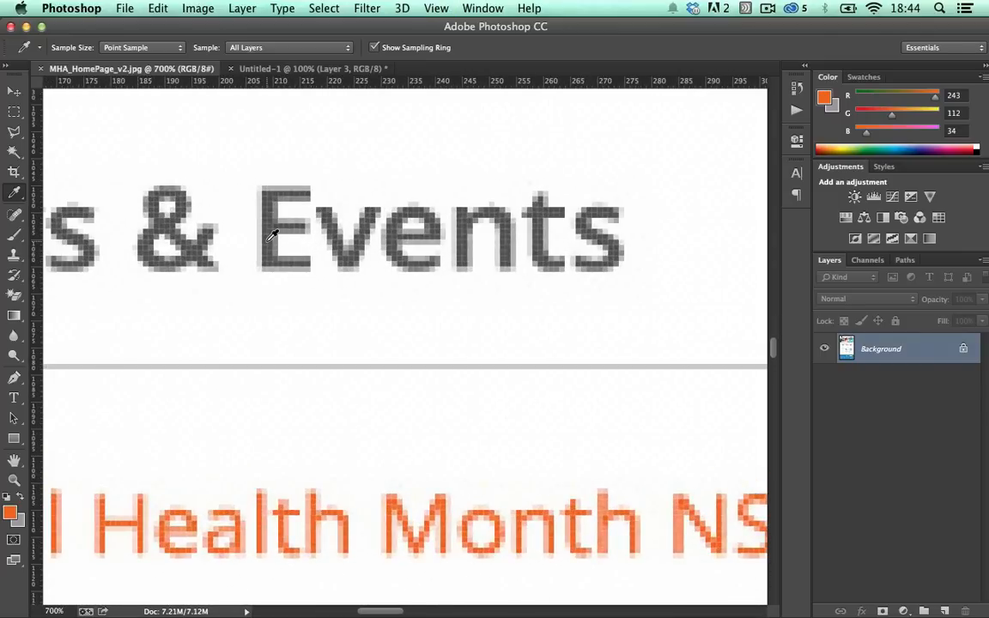
click(283, 224)
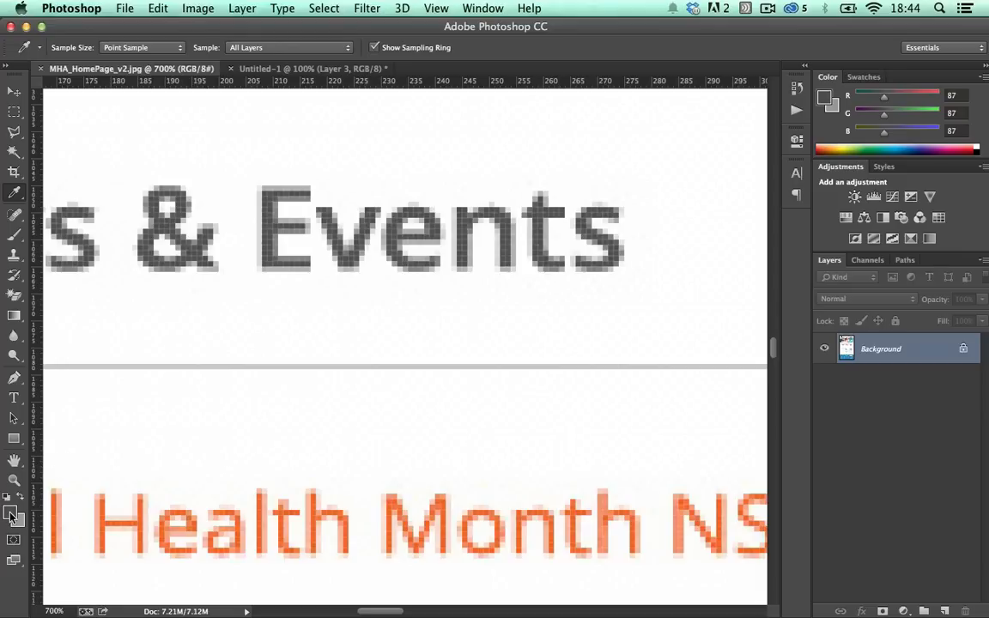
click(828, 96)
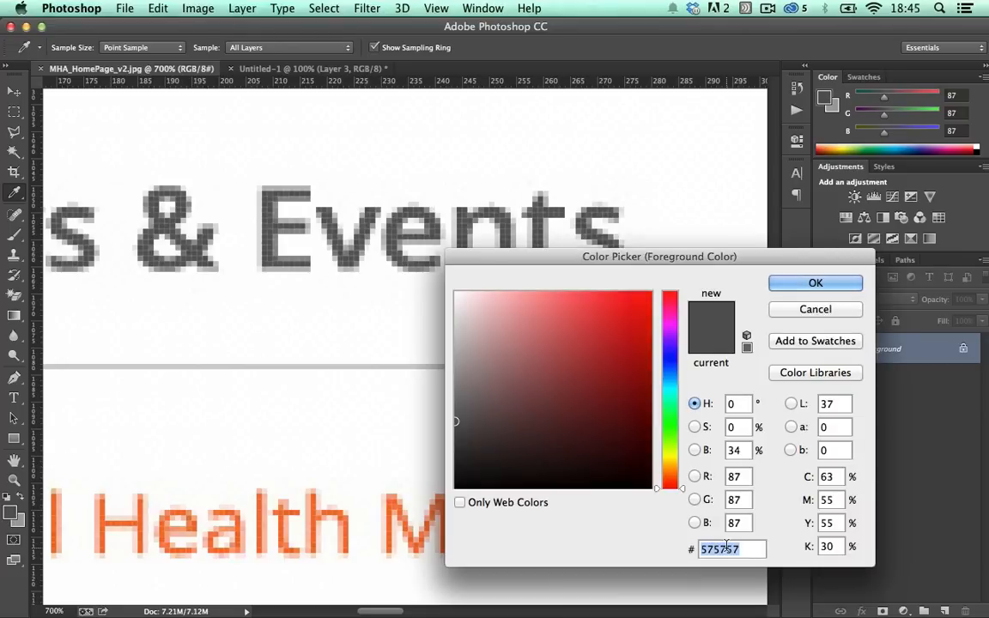
click(813, 281)
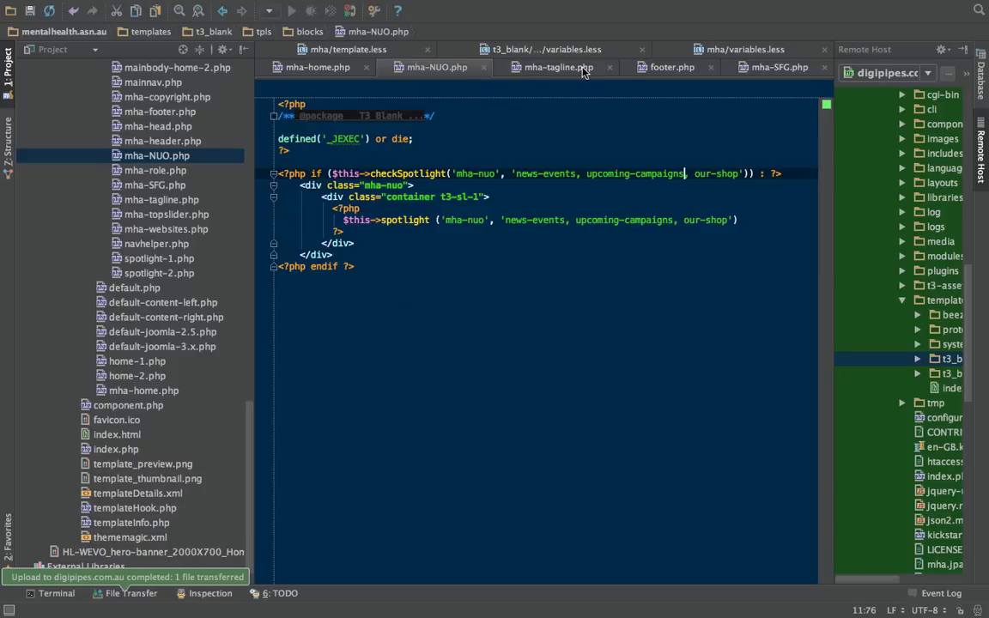
click(743, 48)
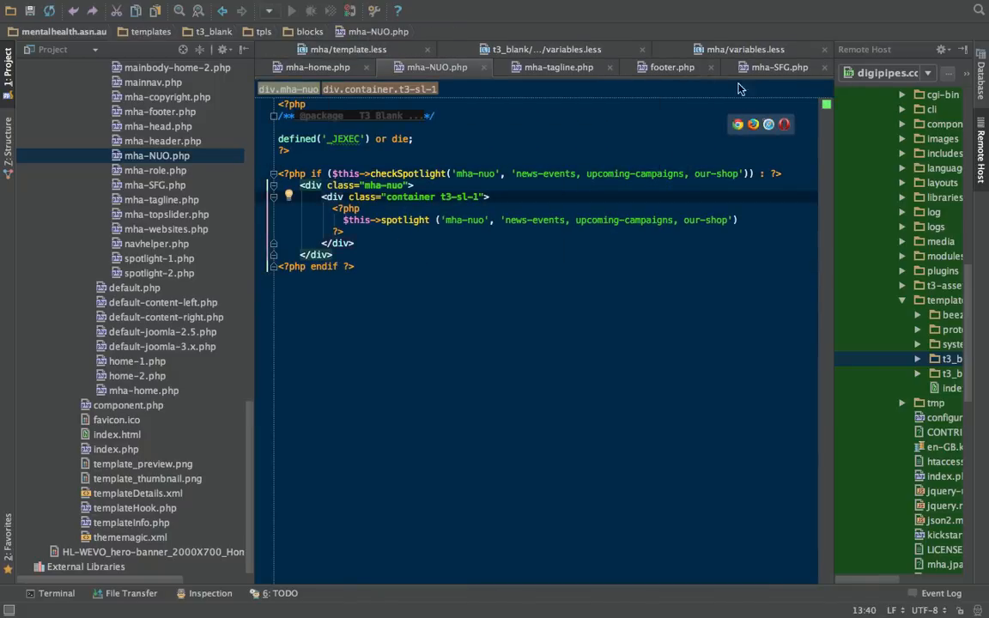
click(743, 67)
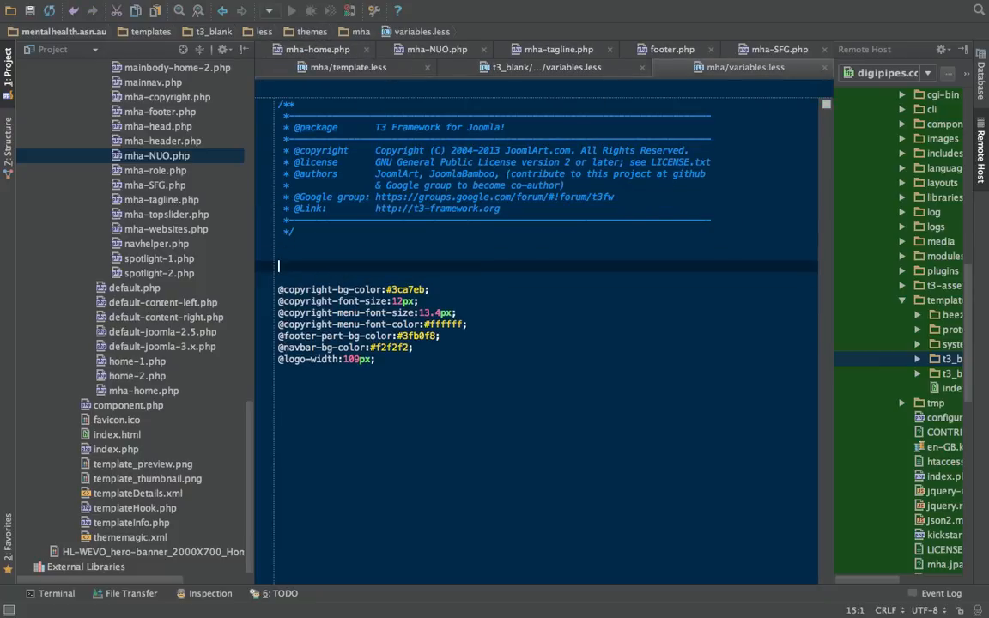
text(575757)
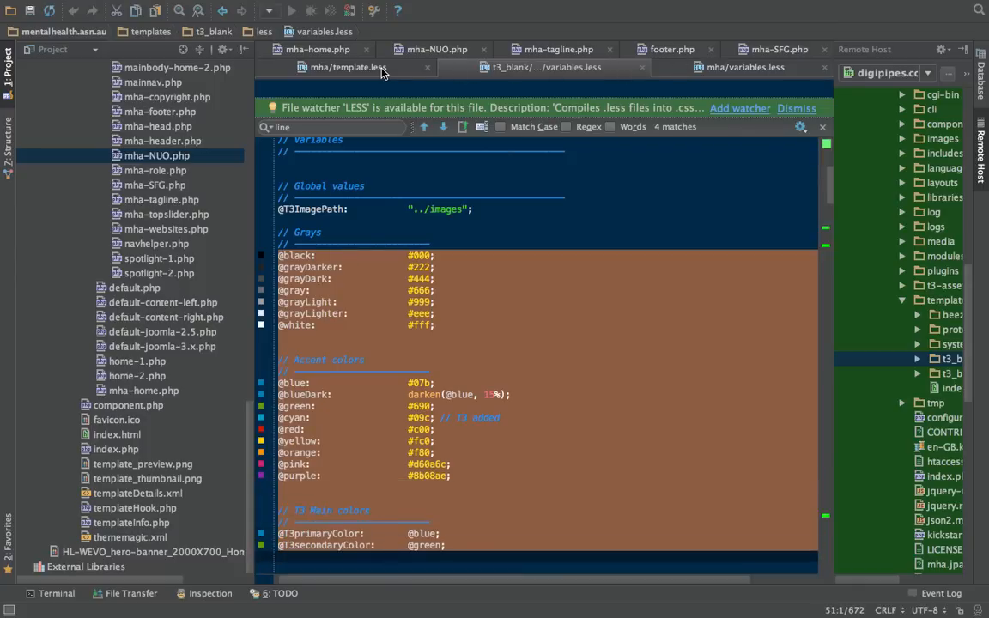
click(743, 67)
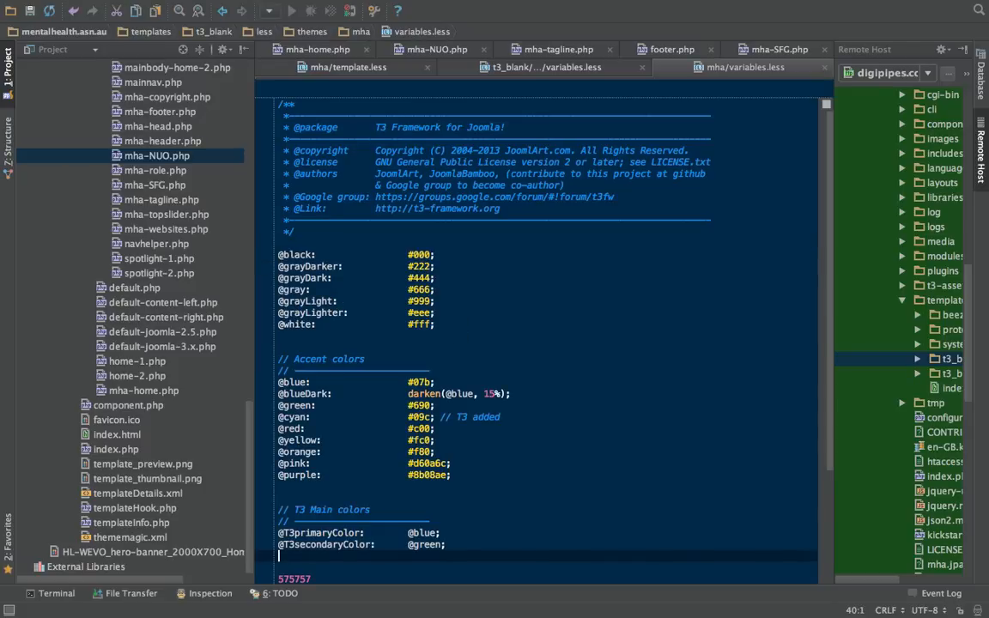
scroll(down, 3)
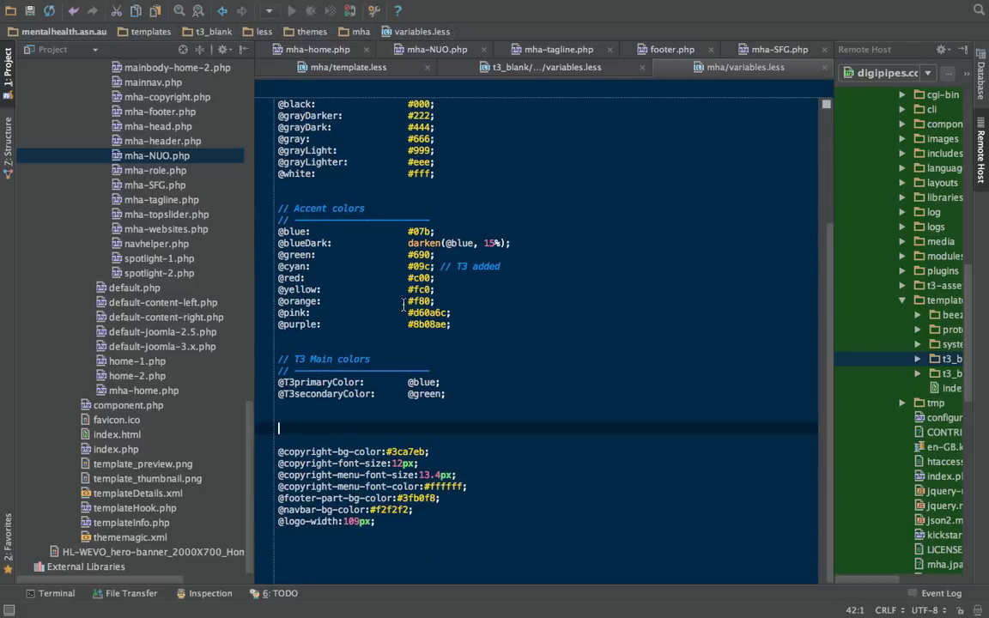
scroll(up, 3)
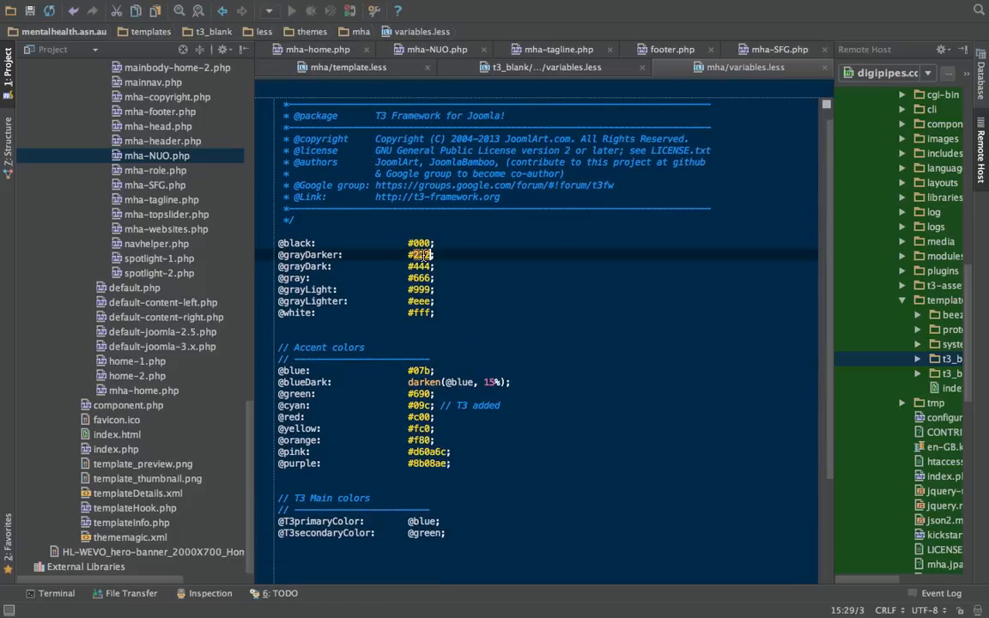
text(575757)
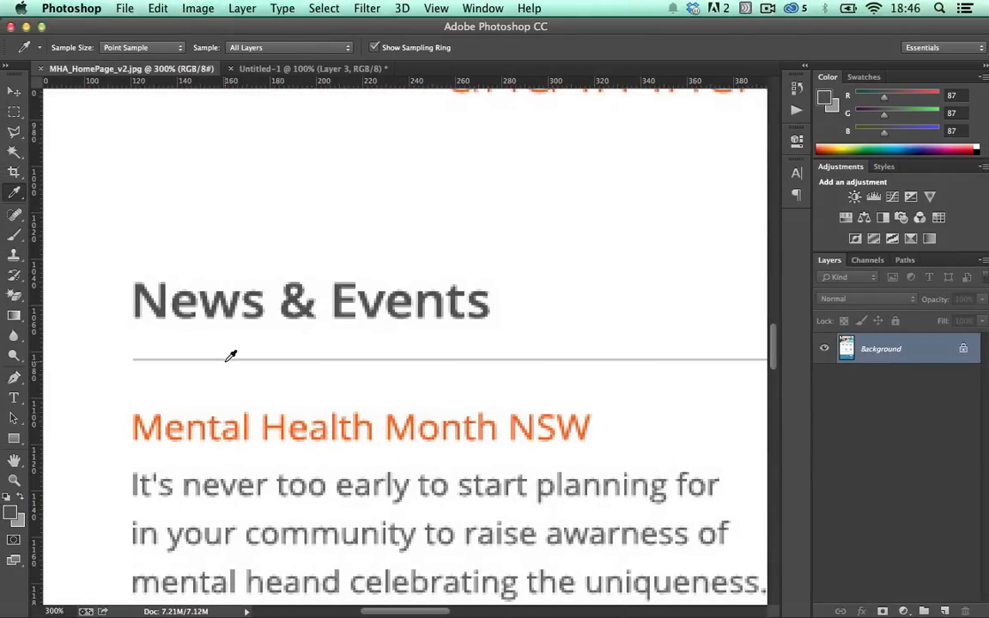
Sample the divider line under News & Events, light grey 204 per channel.
click(230, 354)
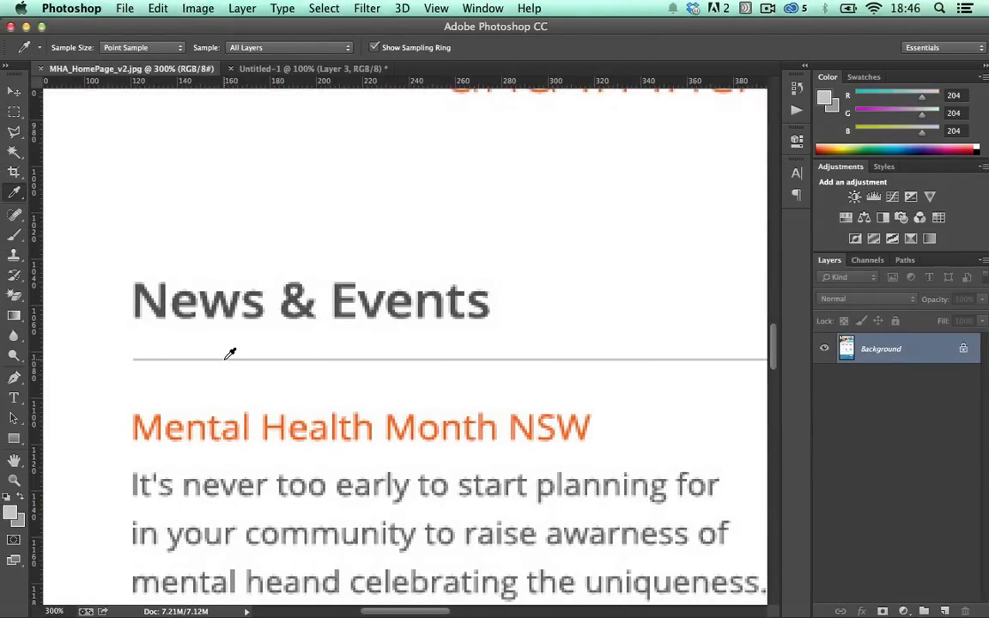
click(827, 100)
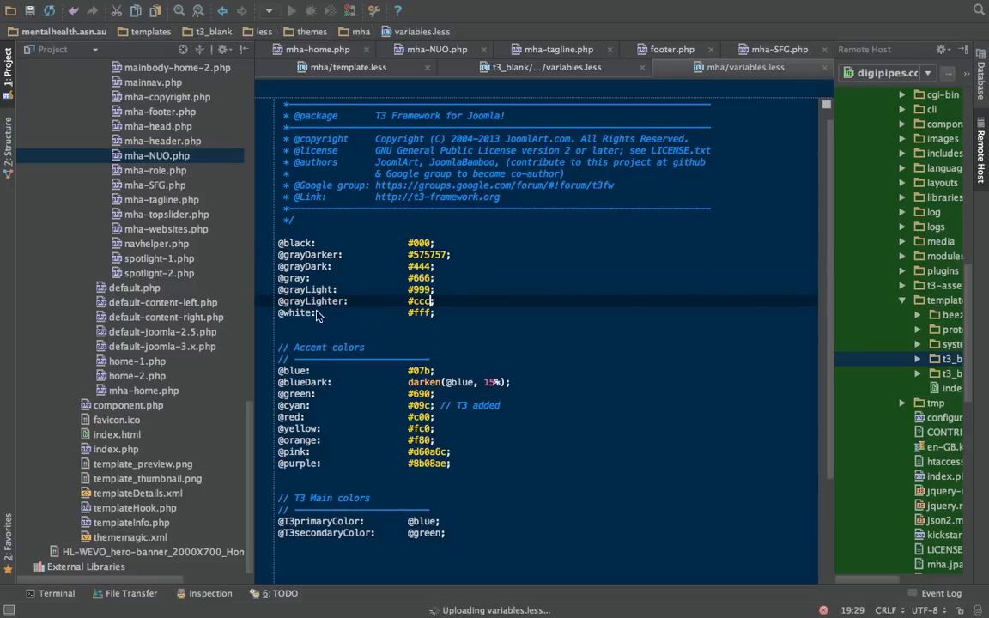
mouse_move(332, 264)
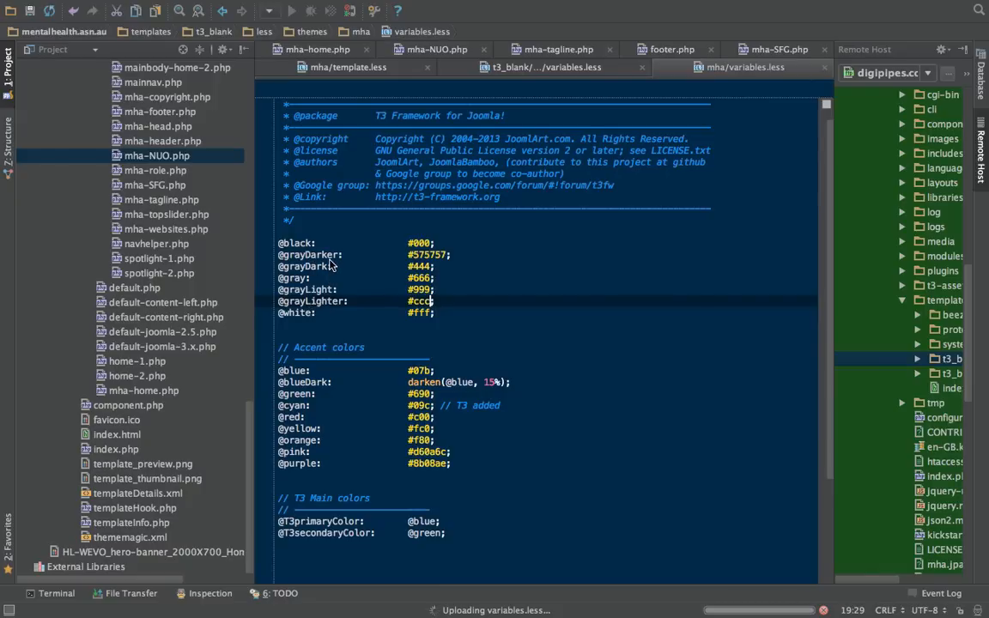
mouse_move(374, 302)
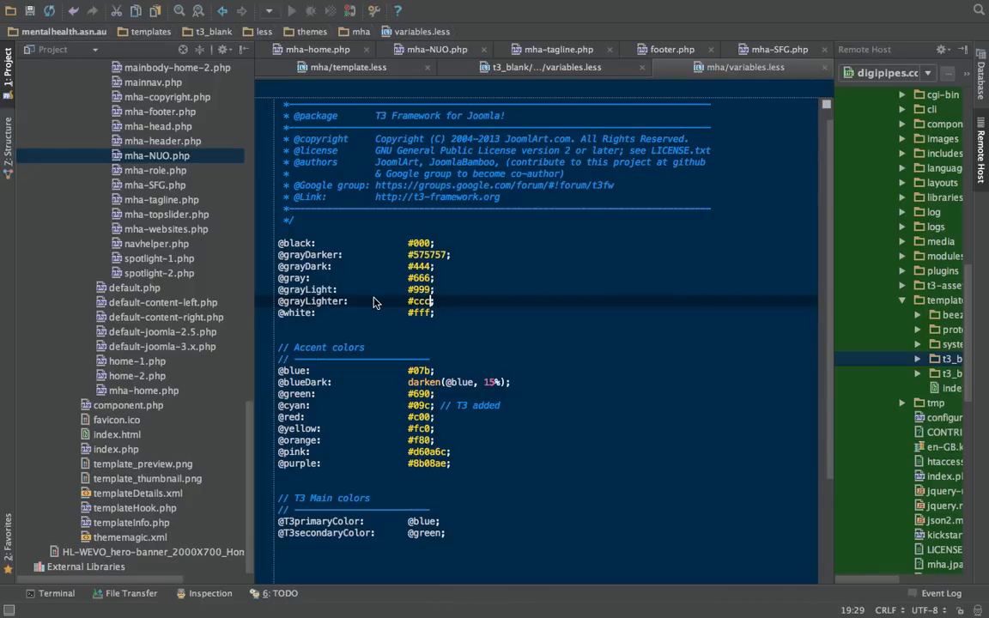
mouse_move(436, 316)
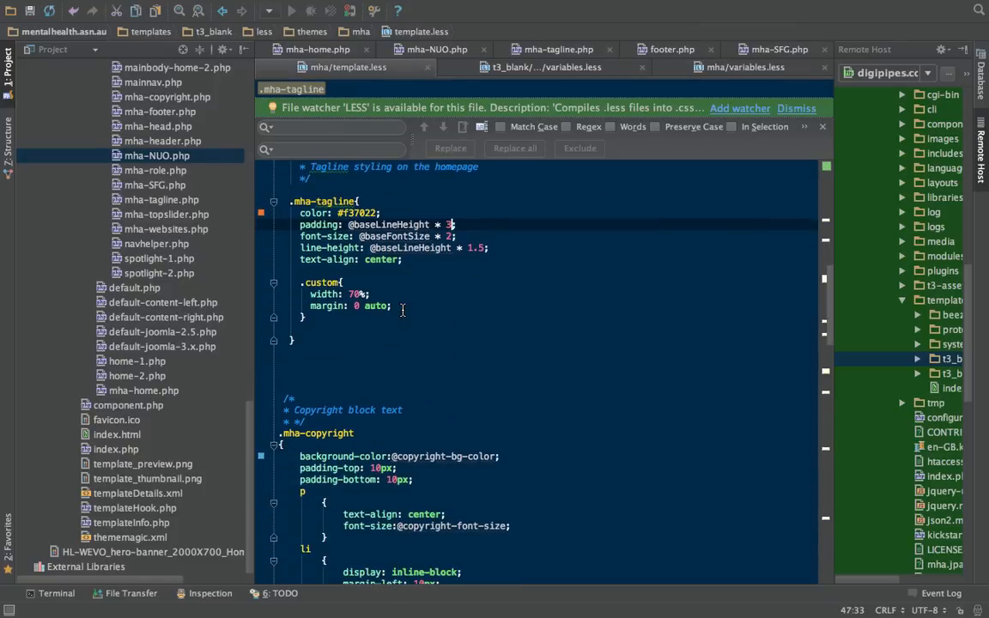
Write the '// News, Upcoming campaigns, Our Shop styles' comment above a new .mha-nuo rule.
scroll(down, 3)
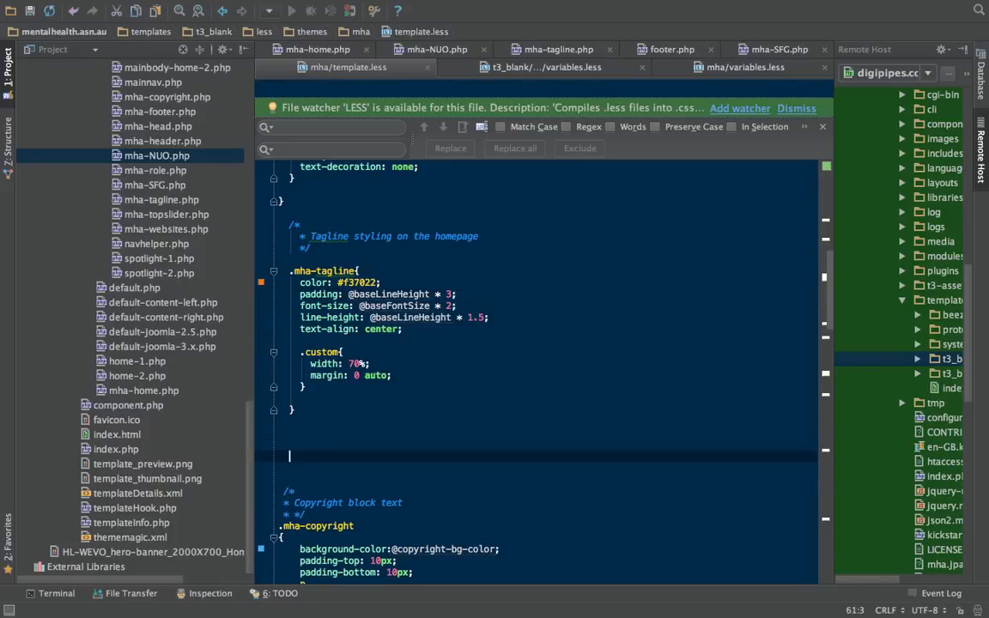
text(// NUO Block)
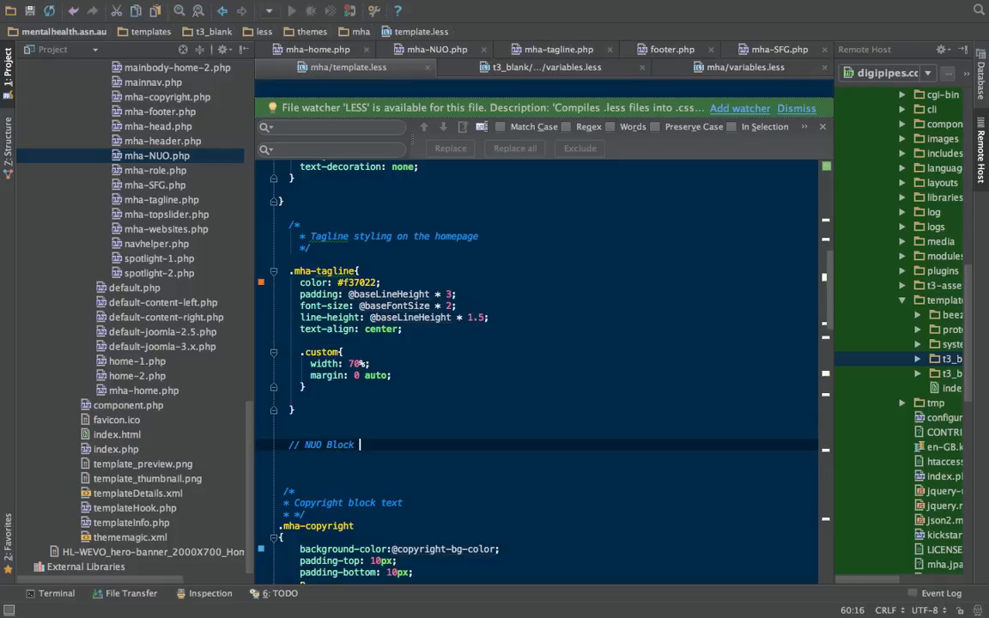
text(News)
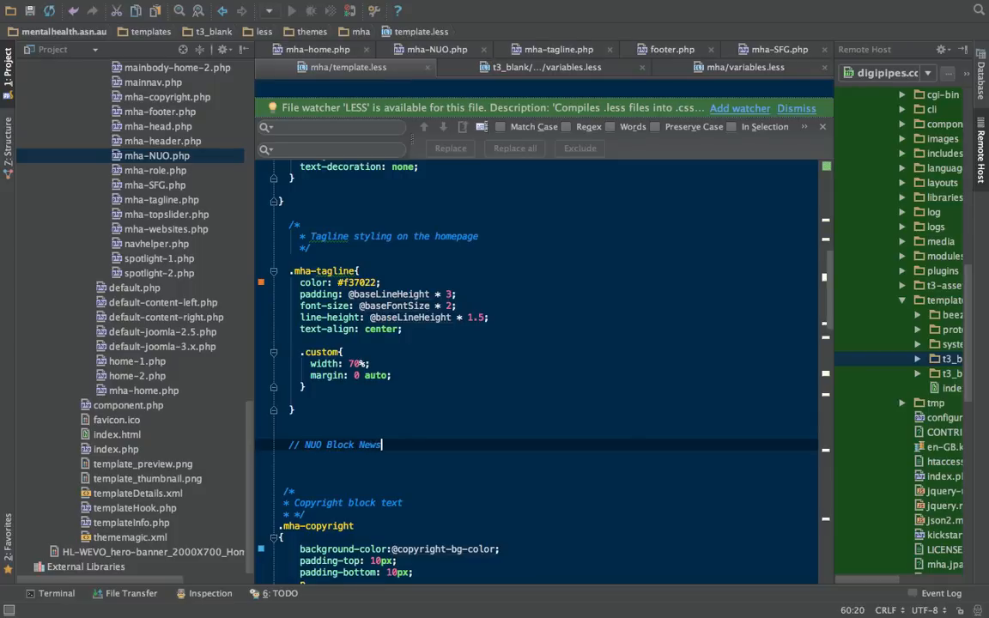
text(, Upcom)
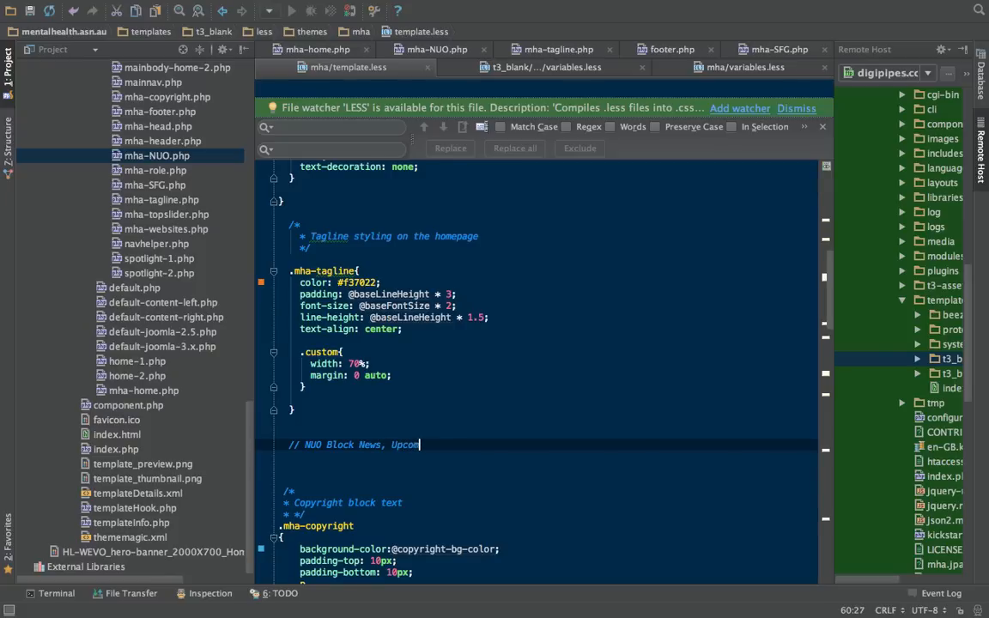
text(ing capaigns)
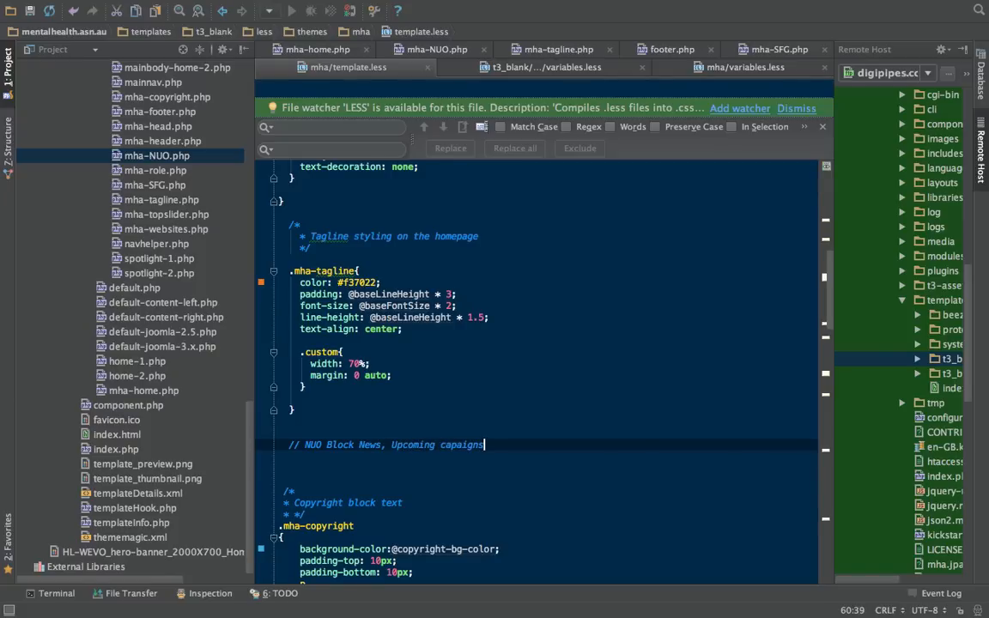
text(an)
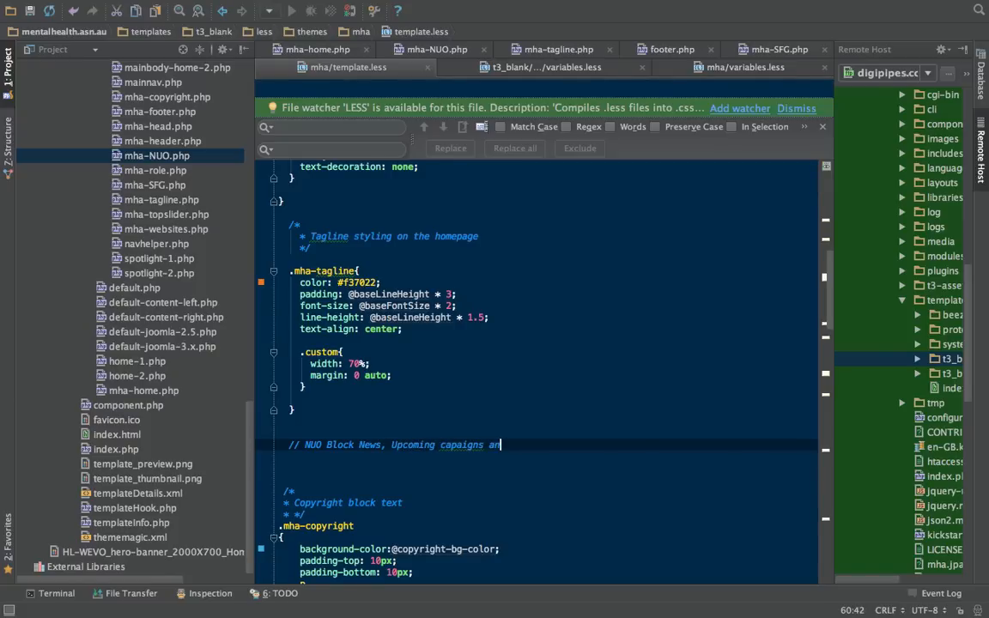
key(BackSpace)
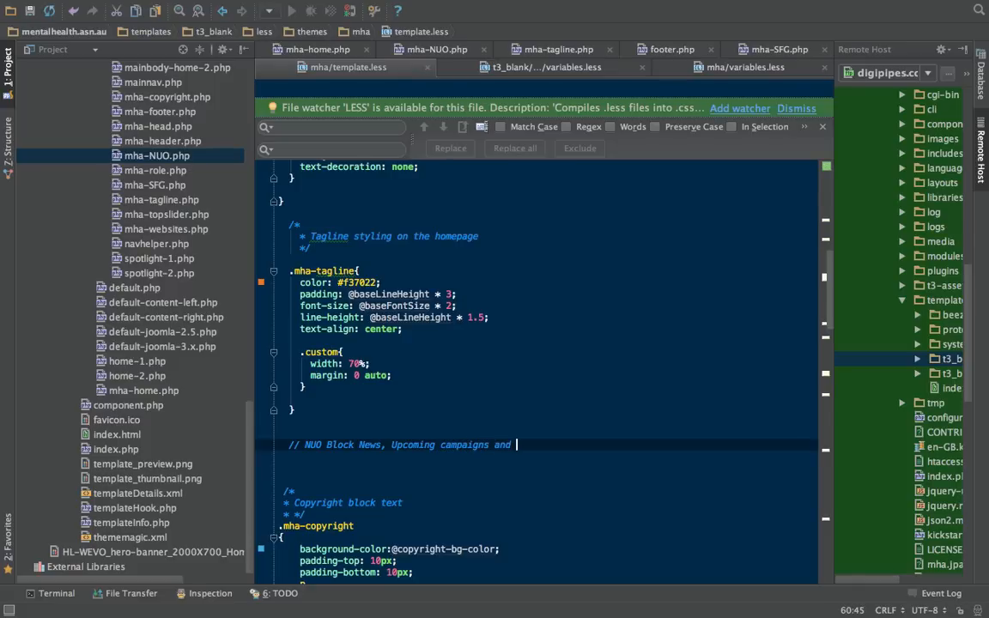
text(Our Shop)
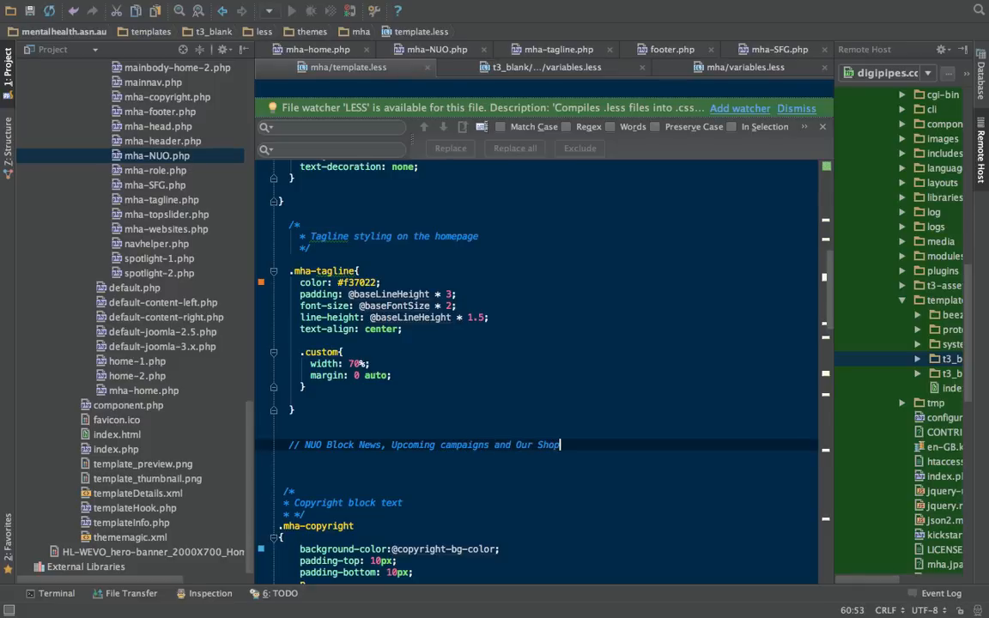
text(styles)
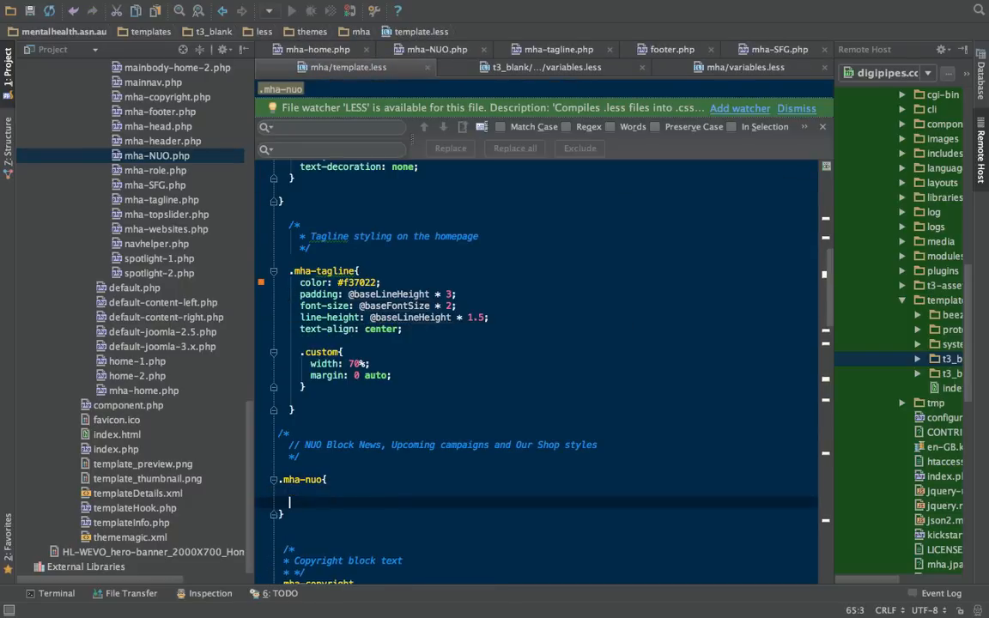
scroll(down, 3)
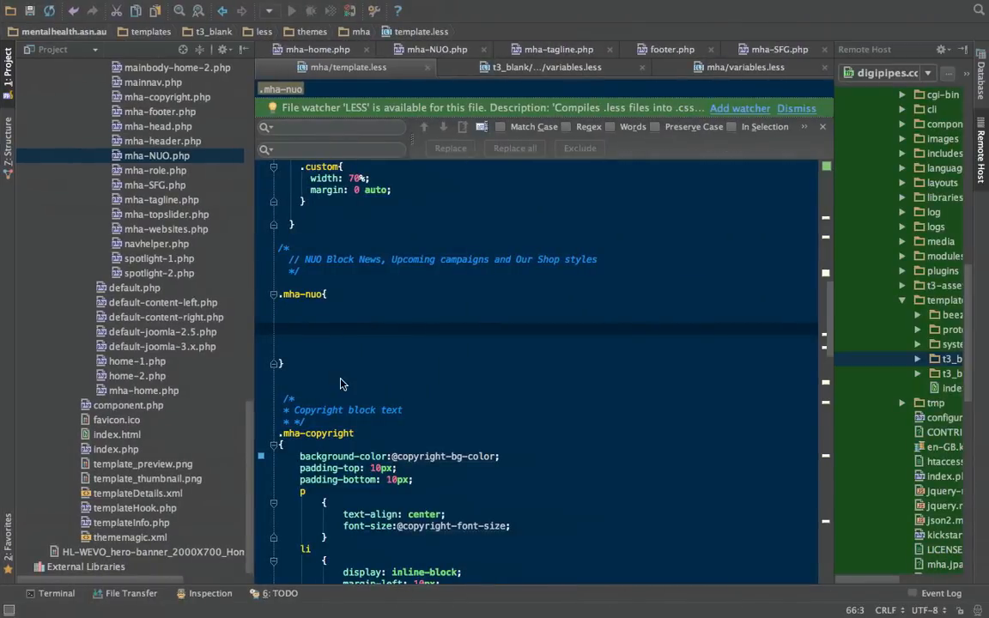
text(h3{)
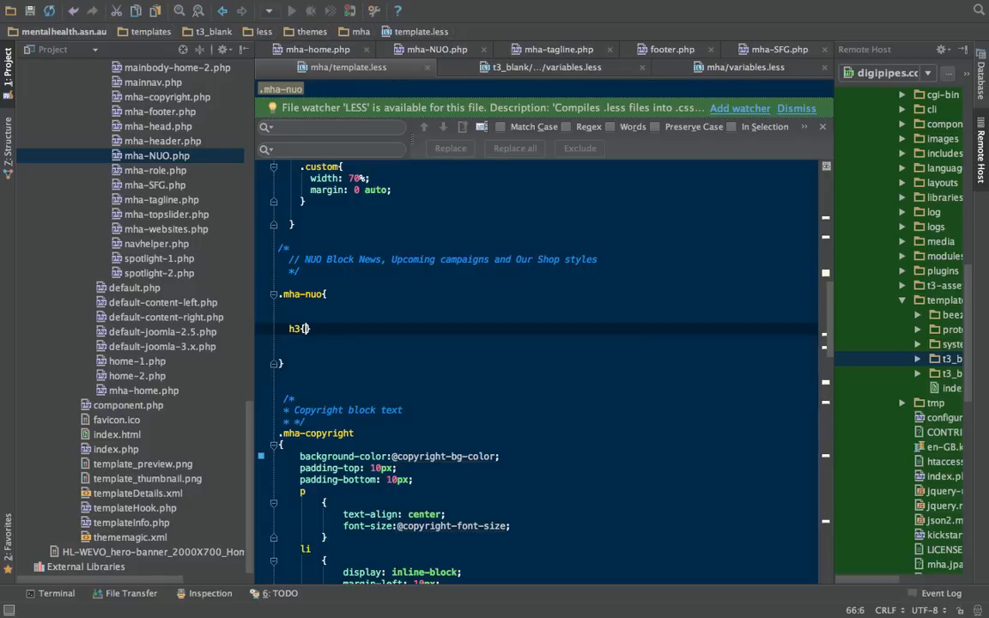
text(color:)
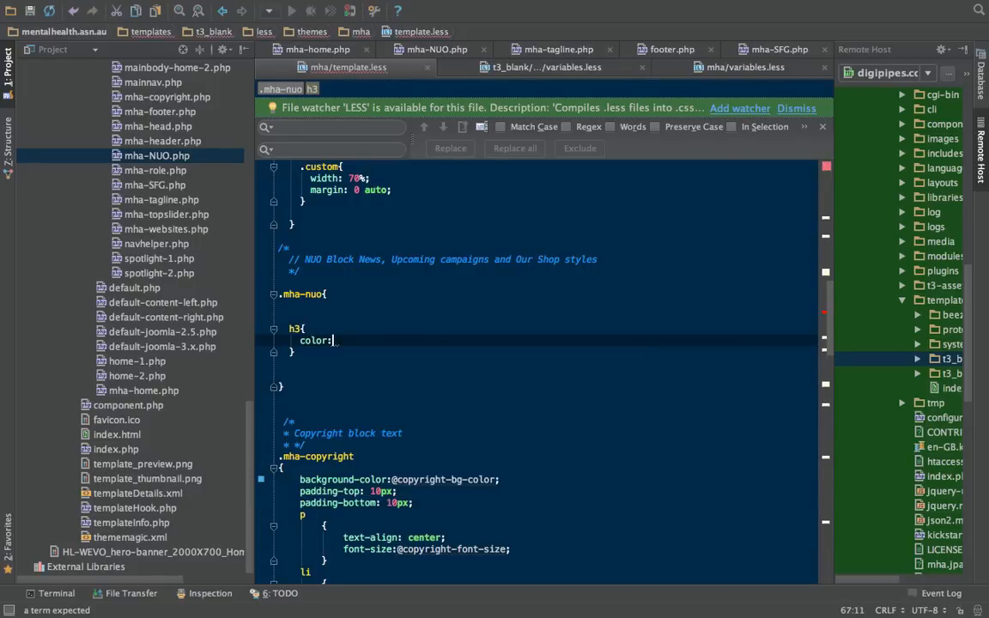
text(gra)
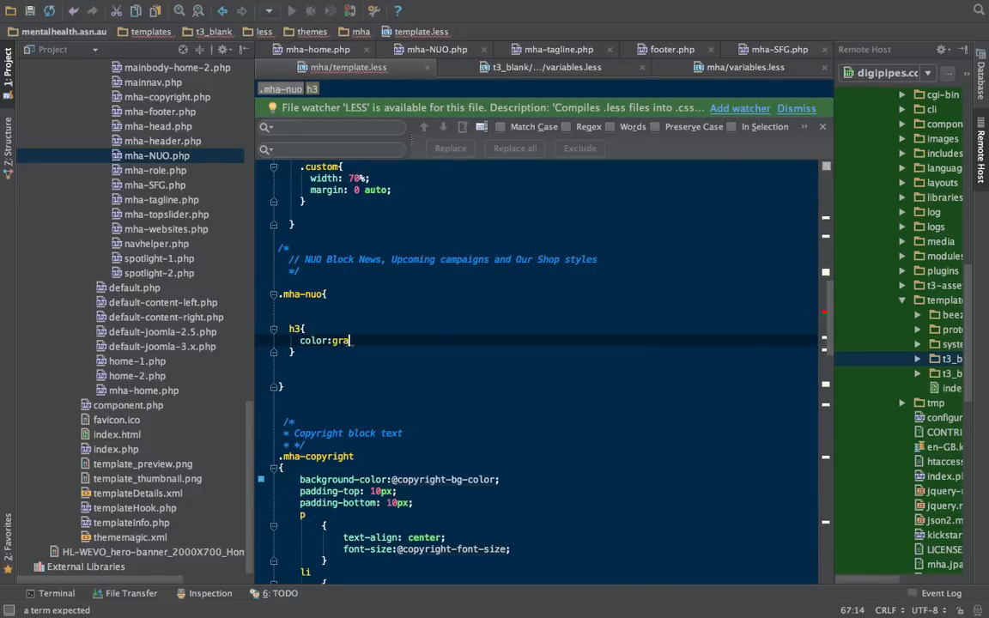
text(@gar)
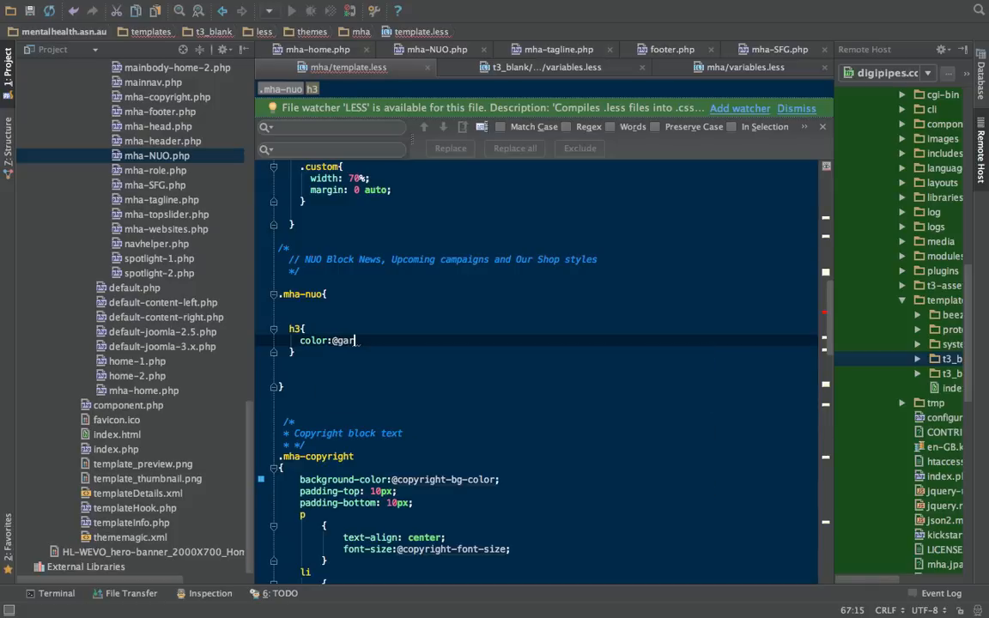
text(ayDarker)
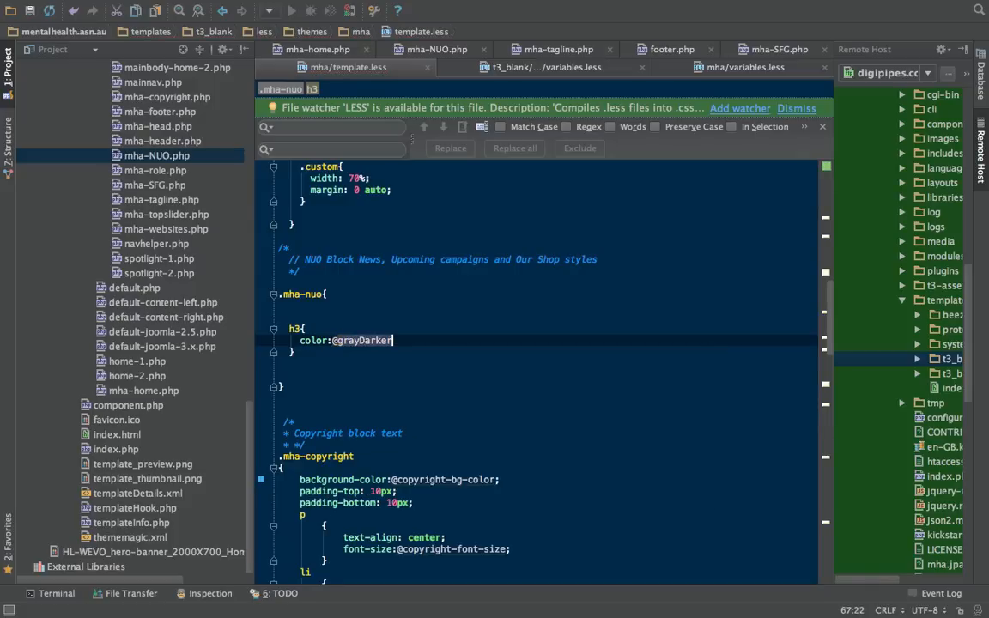
text(;)
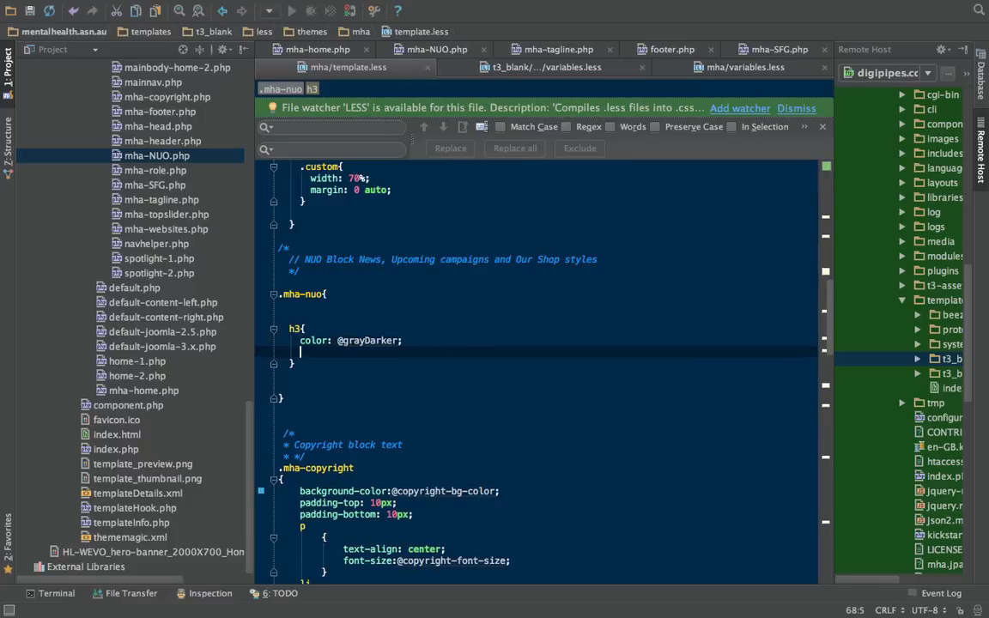
text(border-bottom: 1px solid ;)
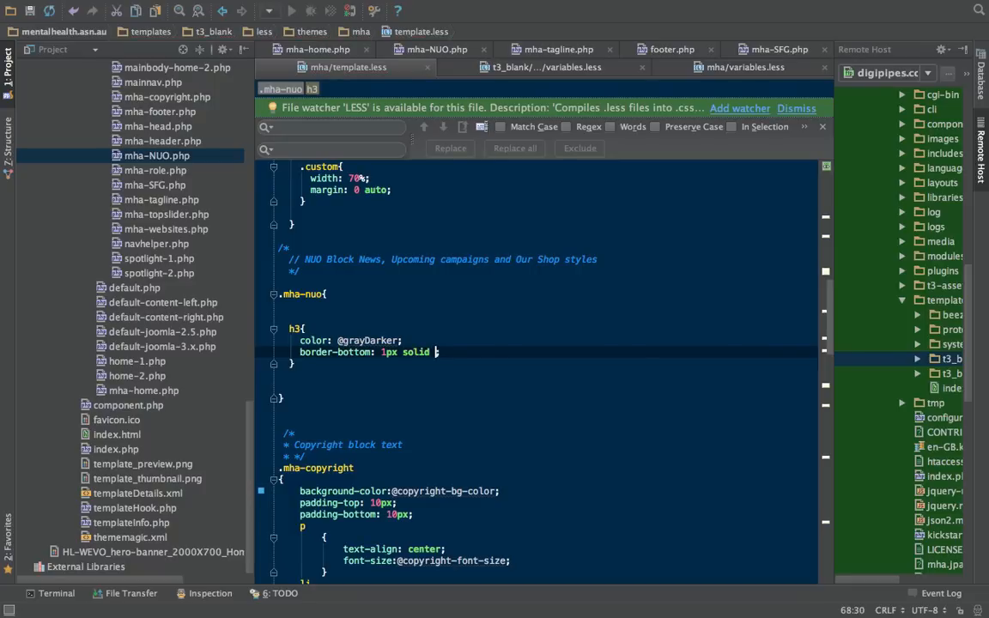
text(@gray)
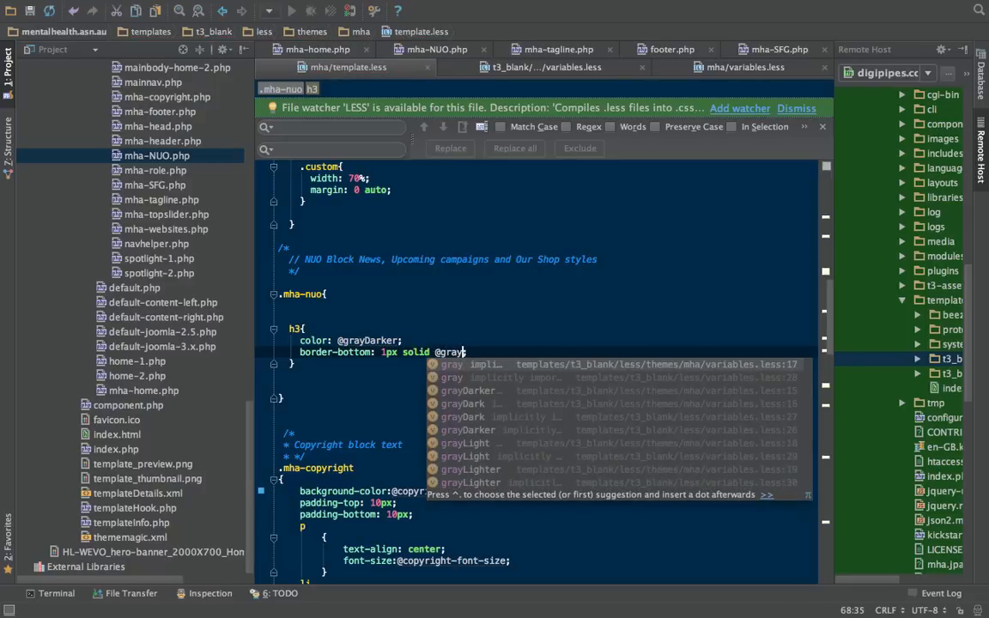
text(Lighter;)
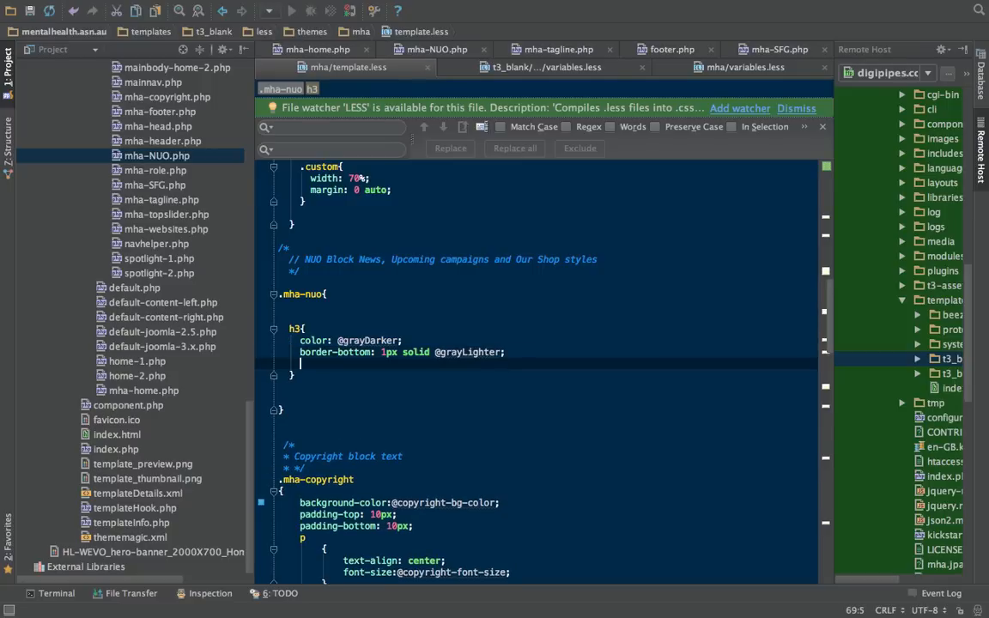
text(li)
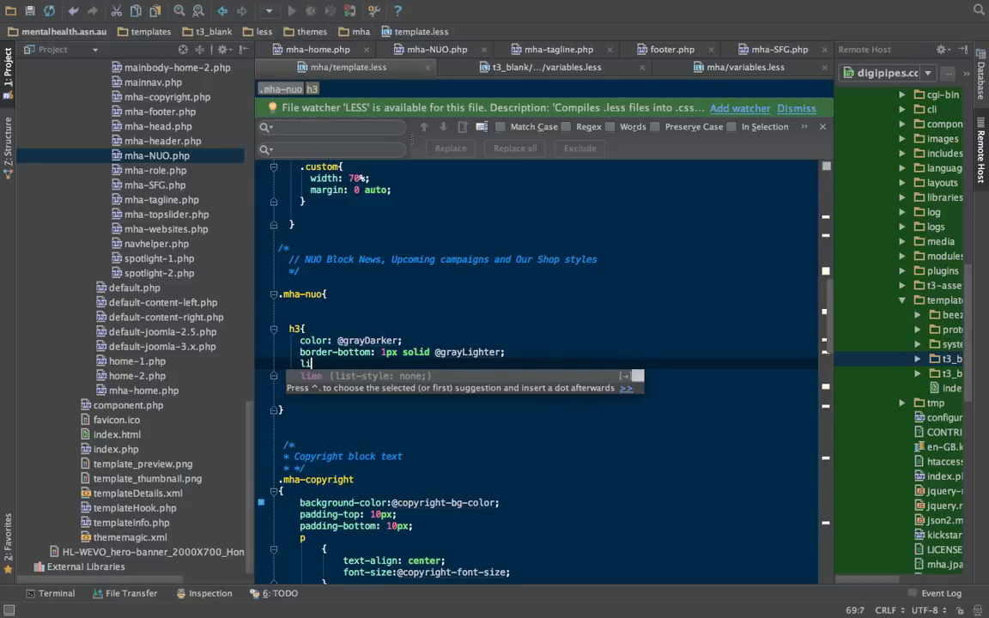
text(ne-height: @baseLineHeight * 2;)
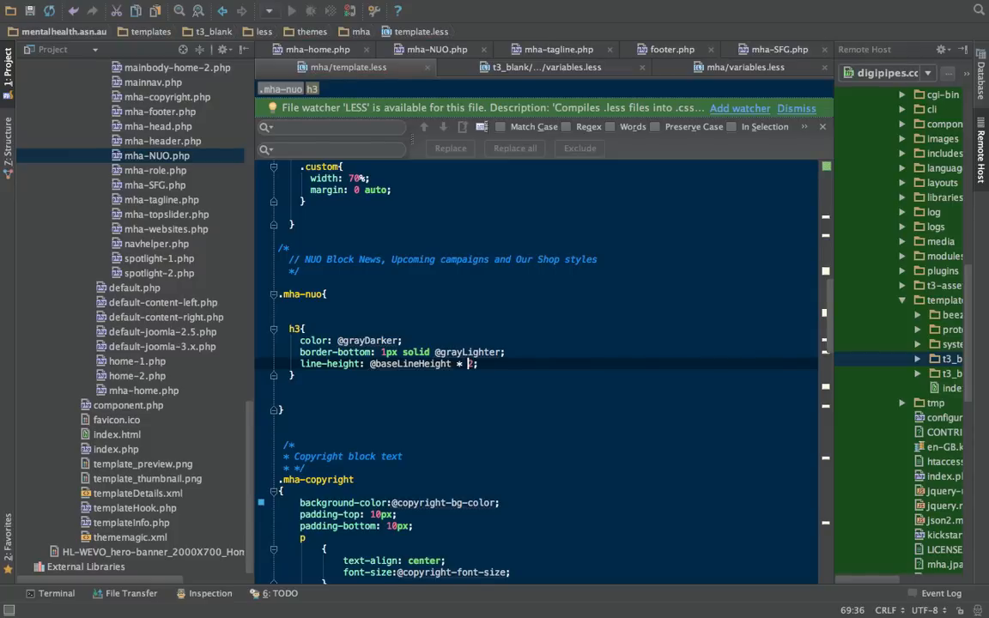
text(2)
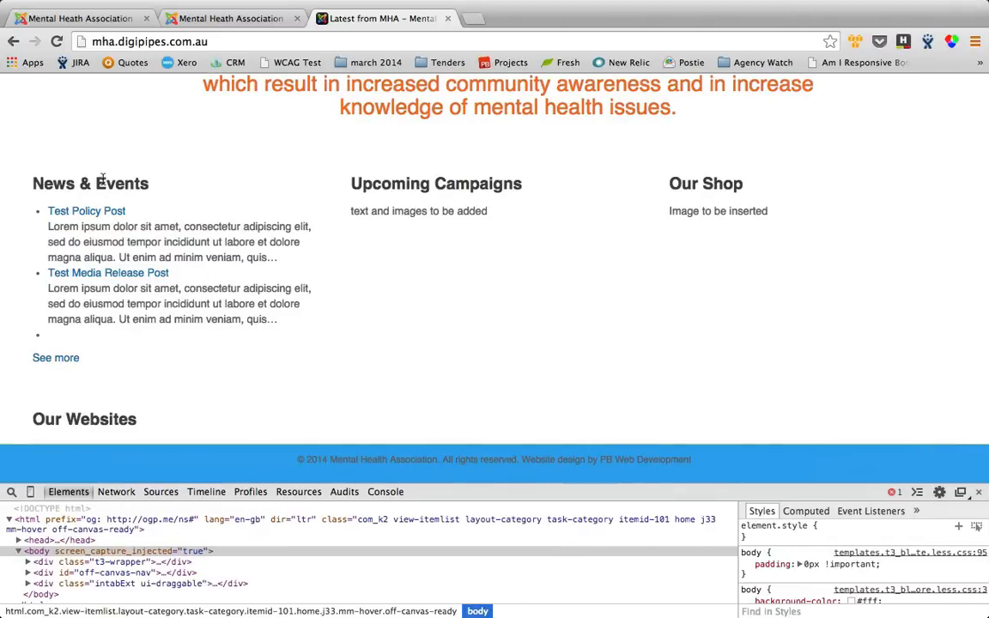
mouse_move(99, 182)
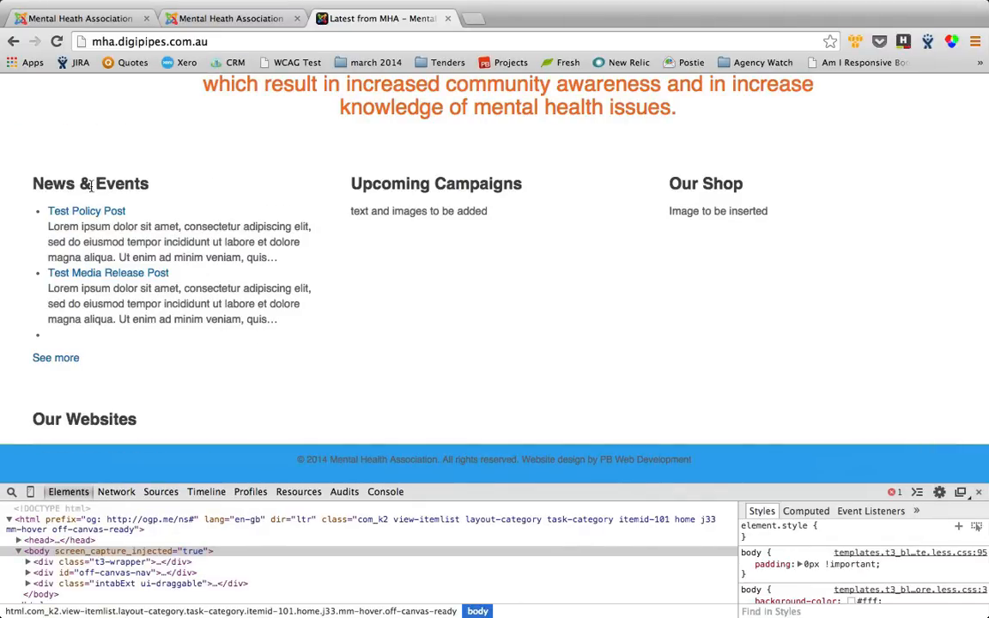
mouse_move(313, 190)
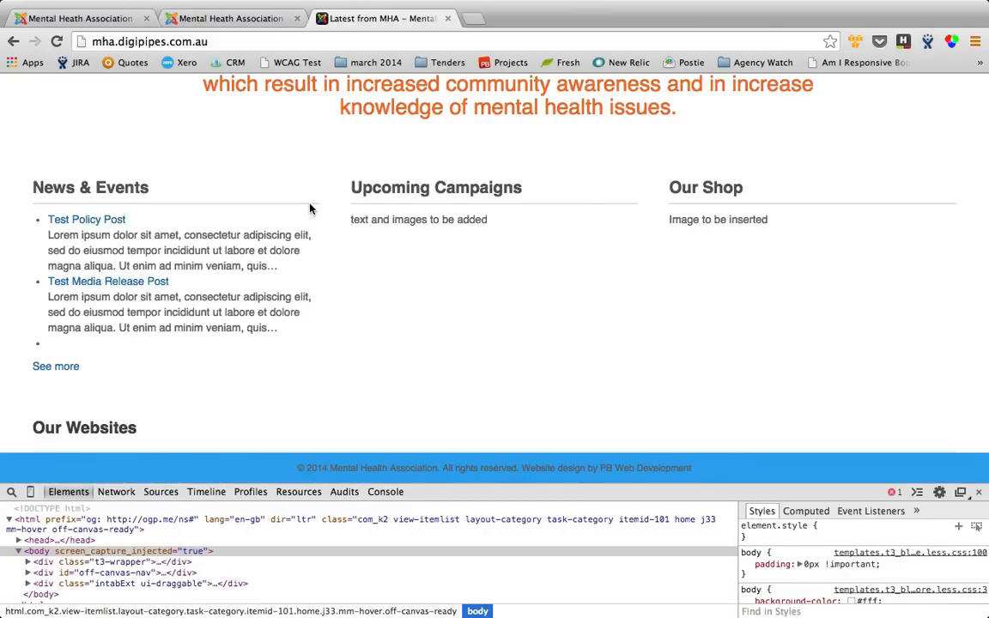
scroll(up, 3)
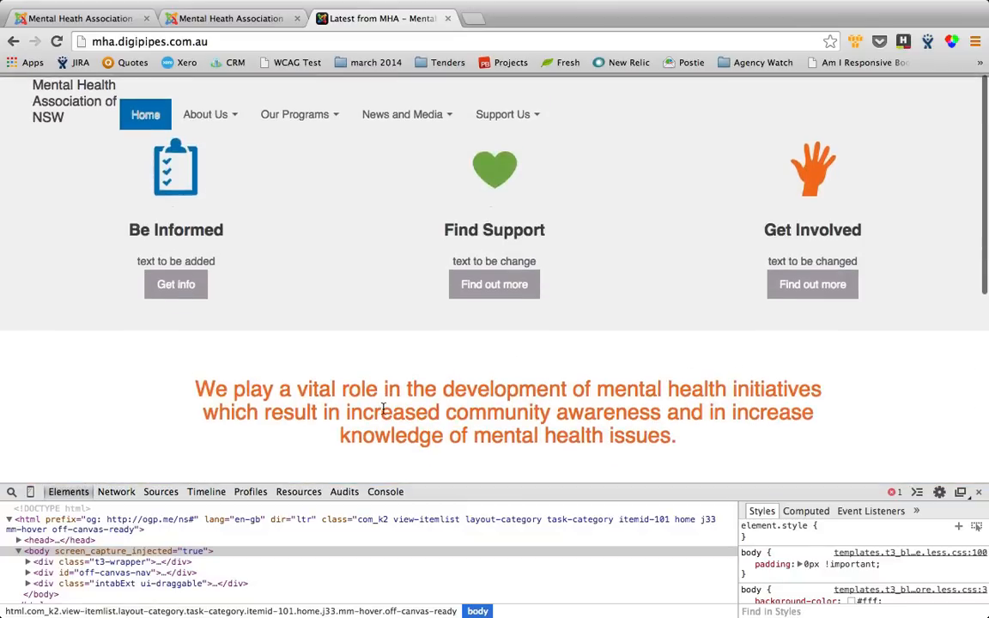
scroll(down, 3)
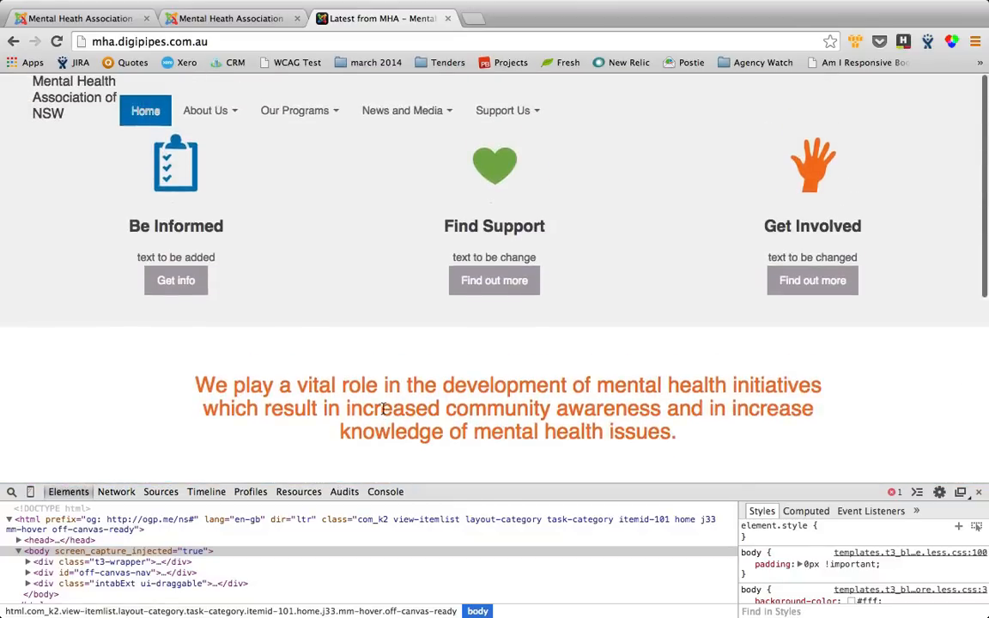
scroll(down, 3)
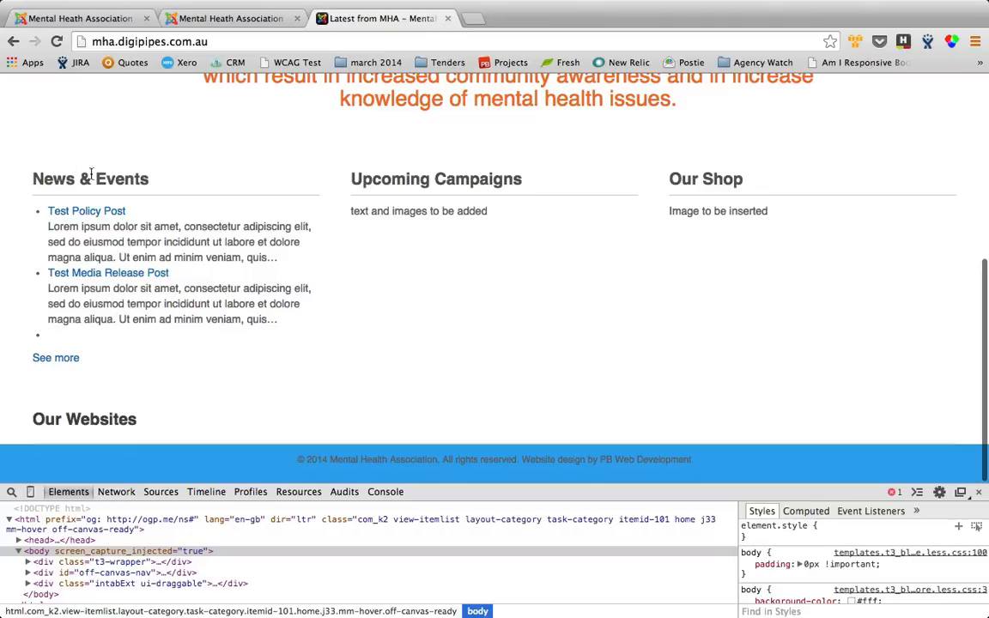
mouse_move(86, 209)
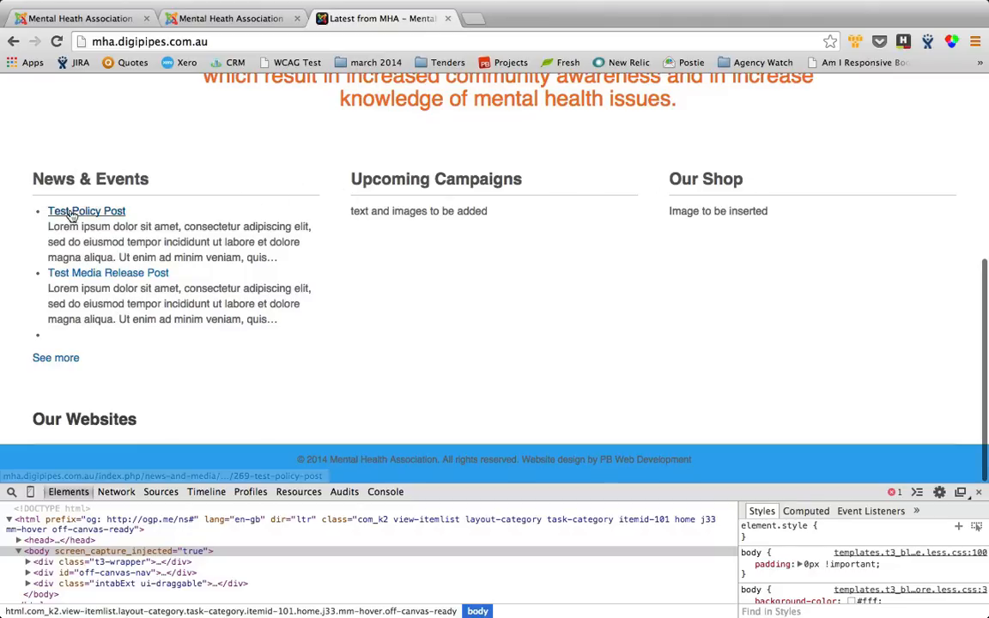
mouse_move(106, 271)
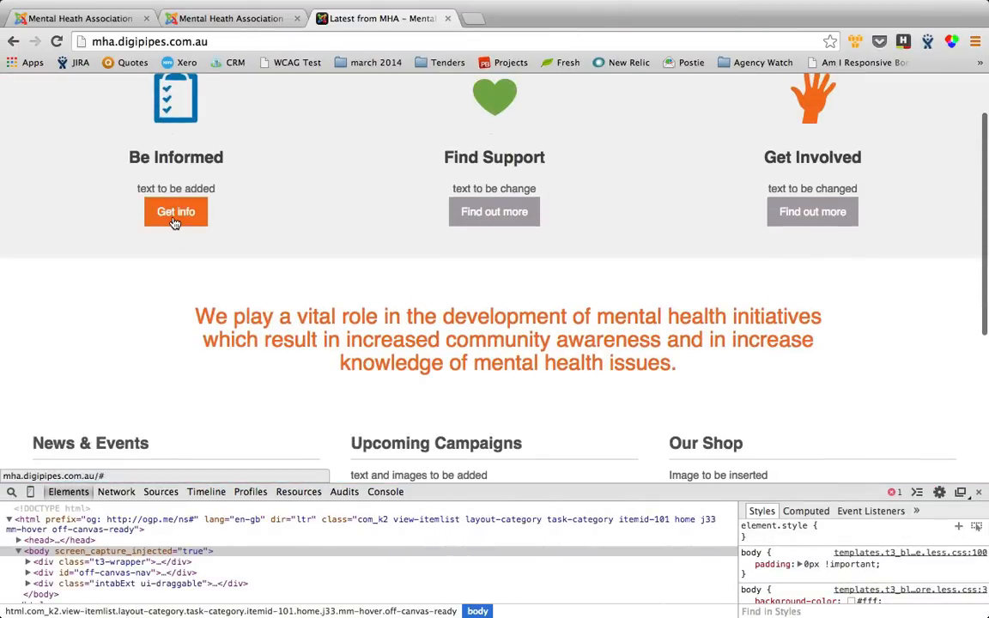
scroll(down, 3)
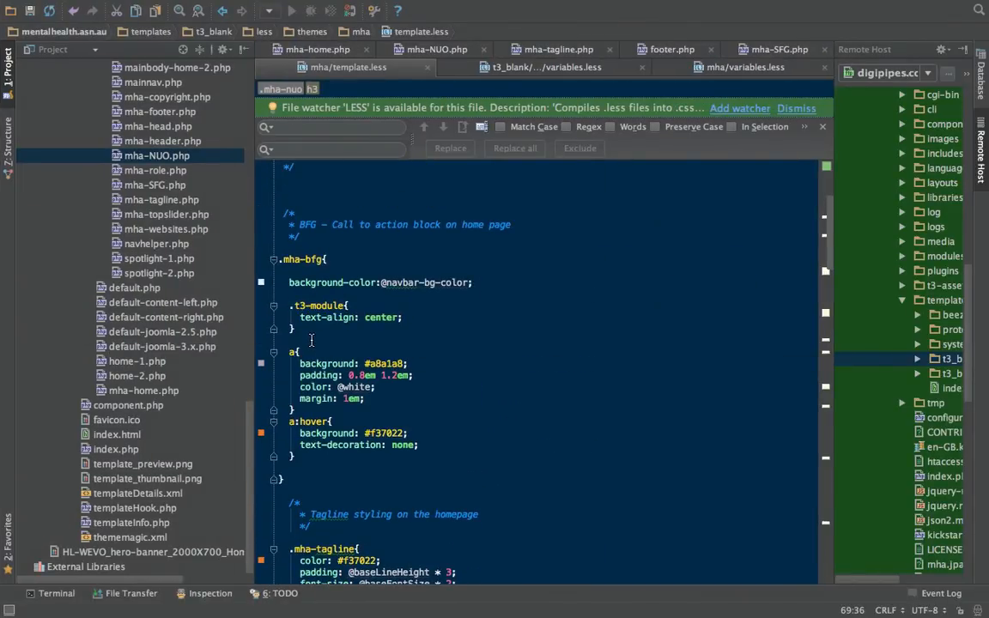
Copy the .mha-bfg a and a:hover button rules into .mha-nuo and rename them to a.moduleCustomLink.
drag(288, 350, 296, 455)
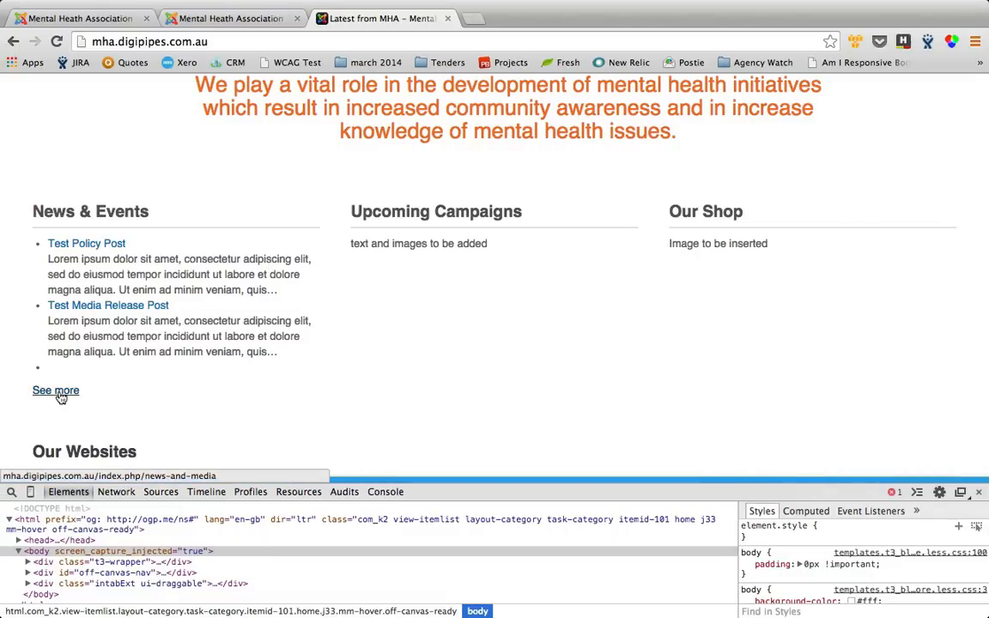
right_click(55, 391)
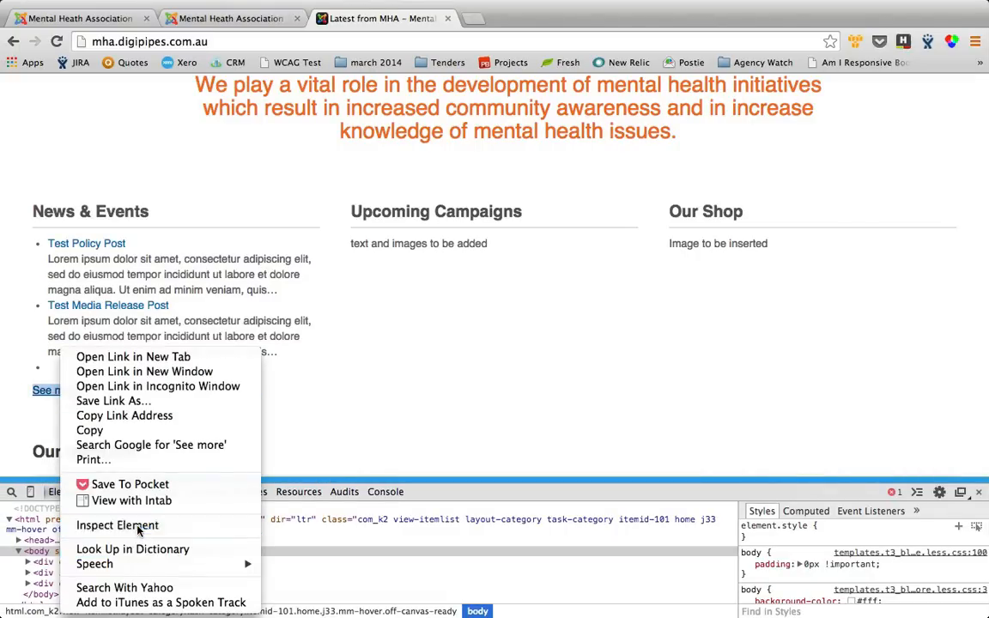
click(117, 525)
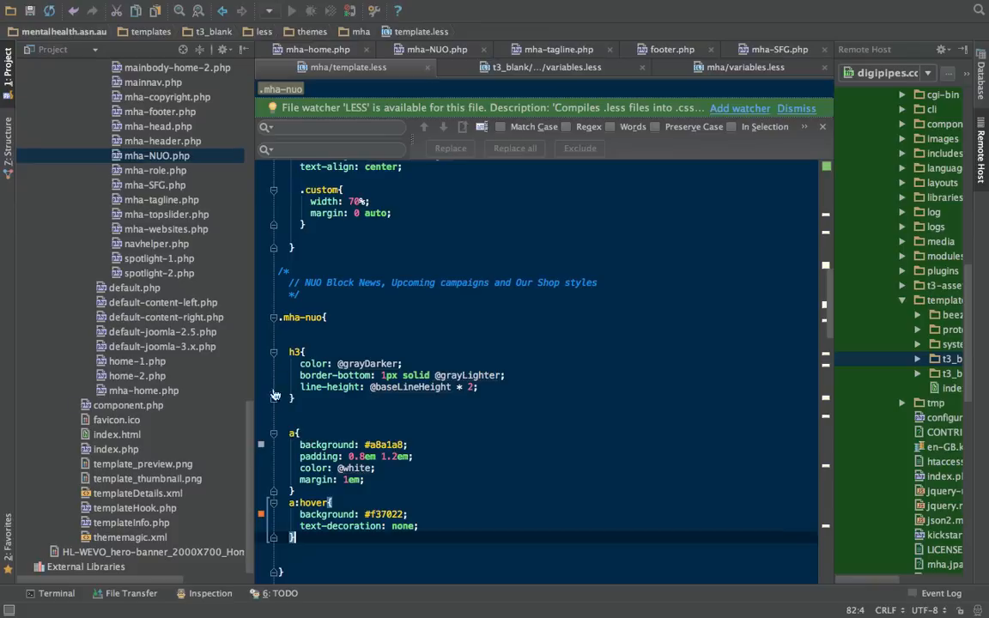
click(295, 433)
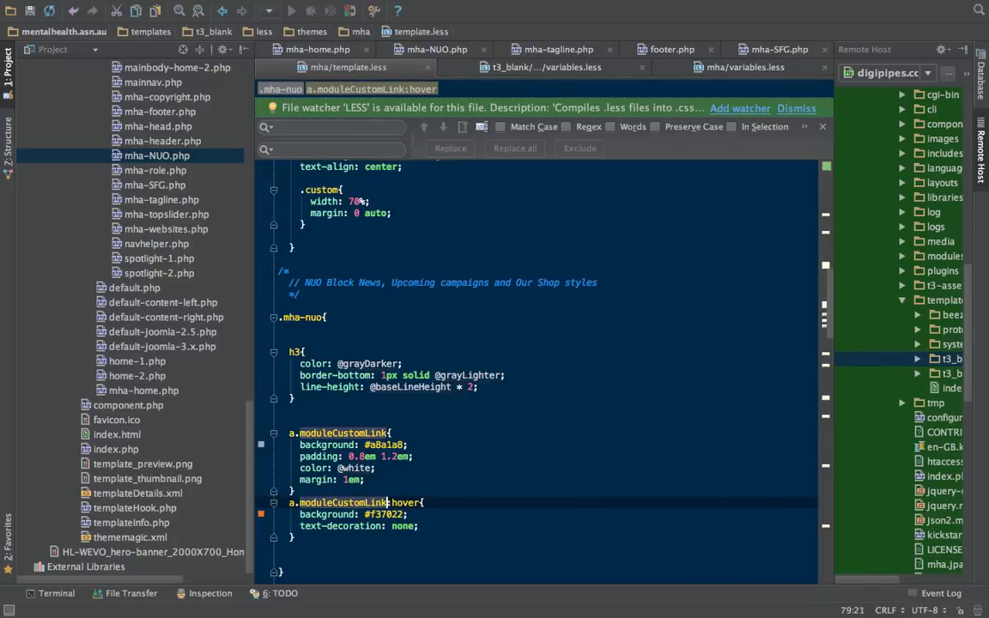
click(426, 501)
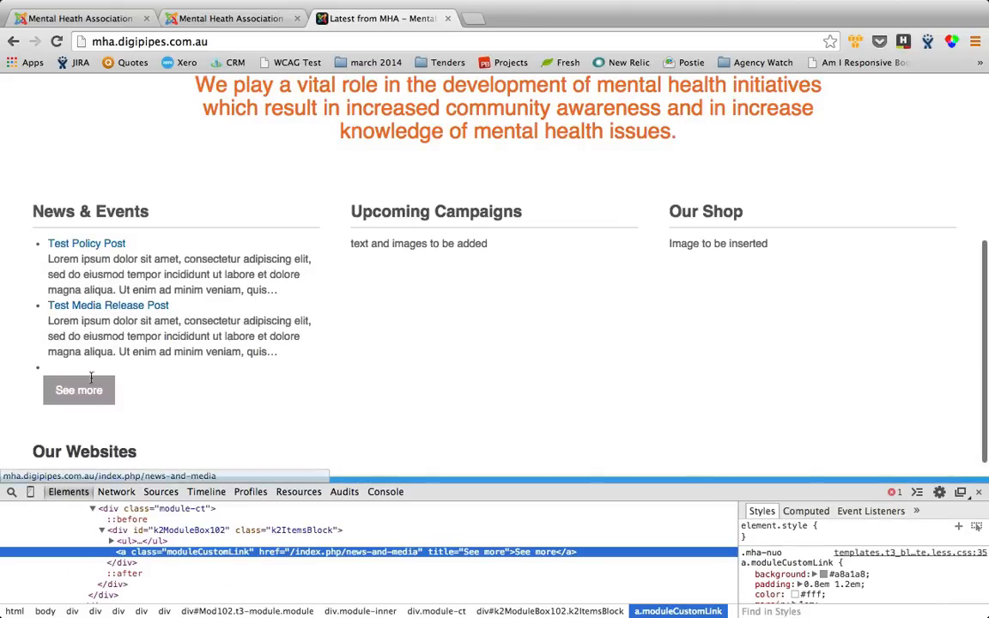
mouse_move(99, 403)
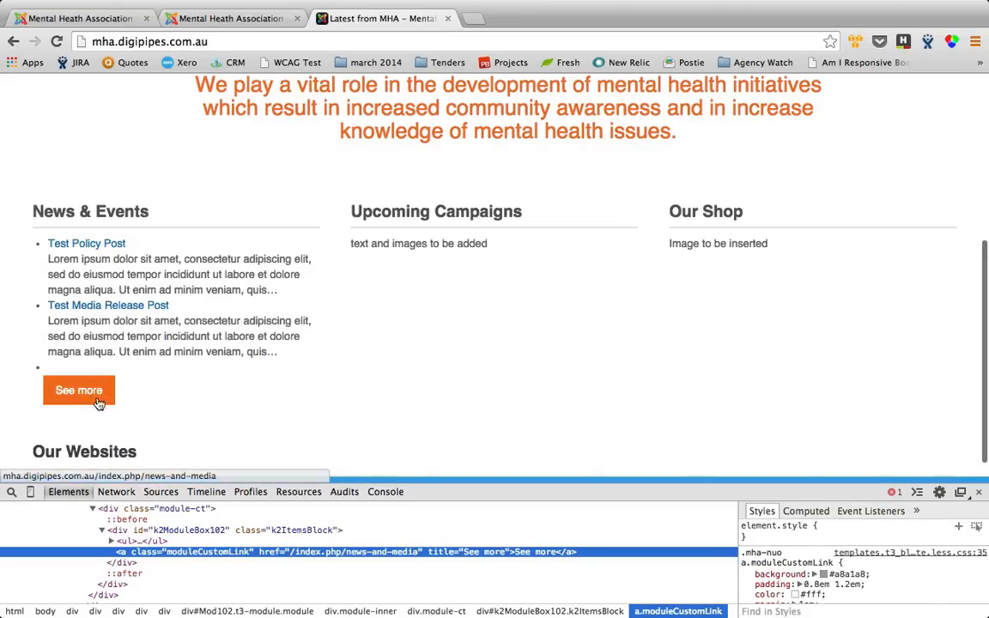
mouse_move(135, 379)
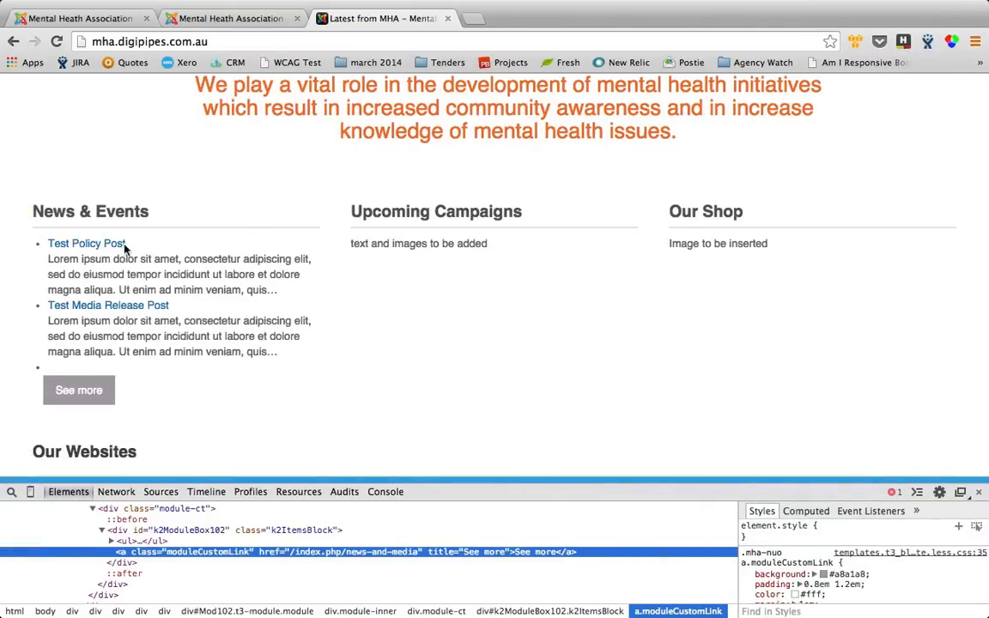
Inspect the Test Policy Post link in Chrome after checking the See more button hover.
right_click(86, 244)
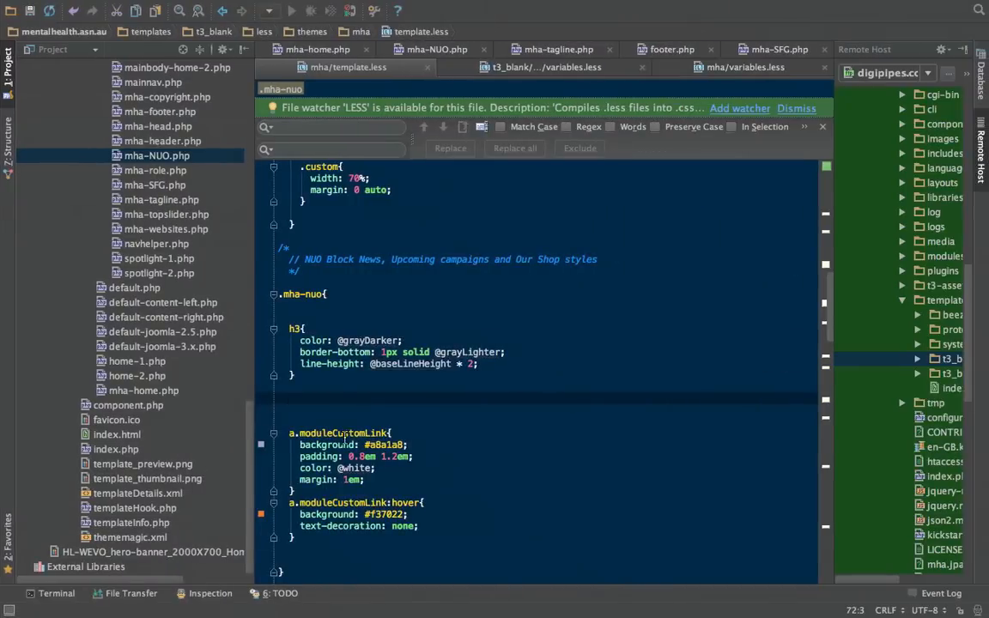
Start an a.moduleItemTitle rule with a color property and select the #f37022 hover value in .mha-bfg.
text(a.moduleItemTitle{)
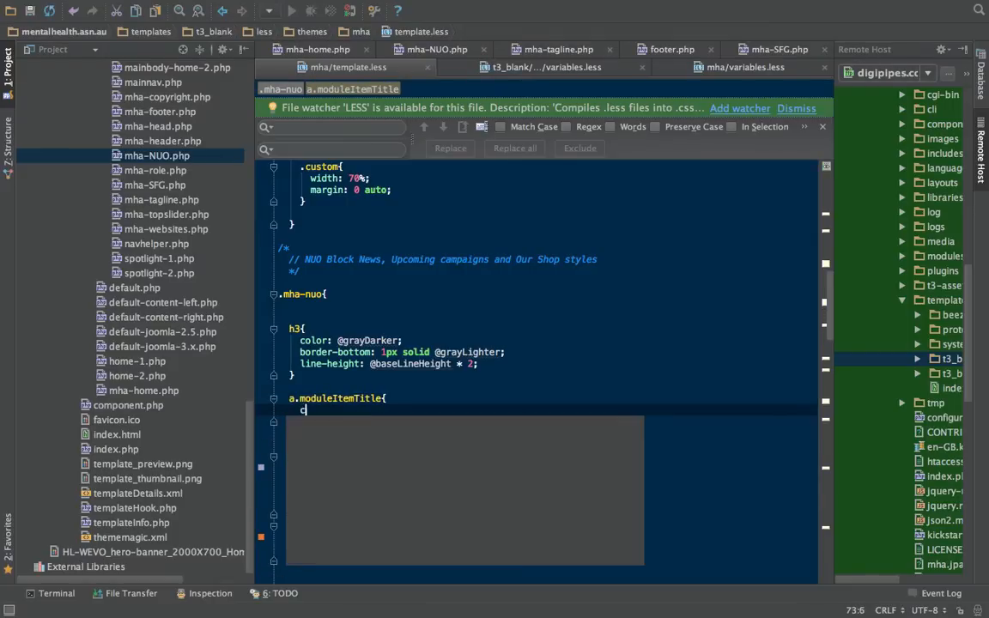
text(olor:)
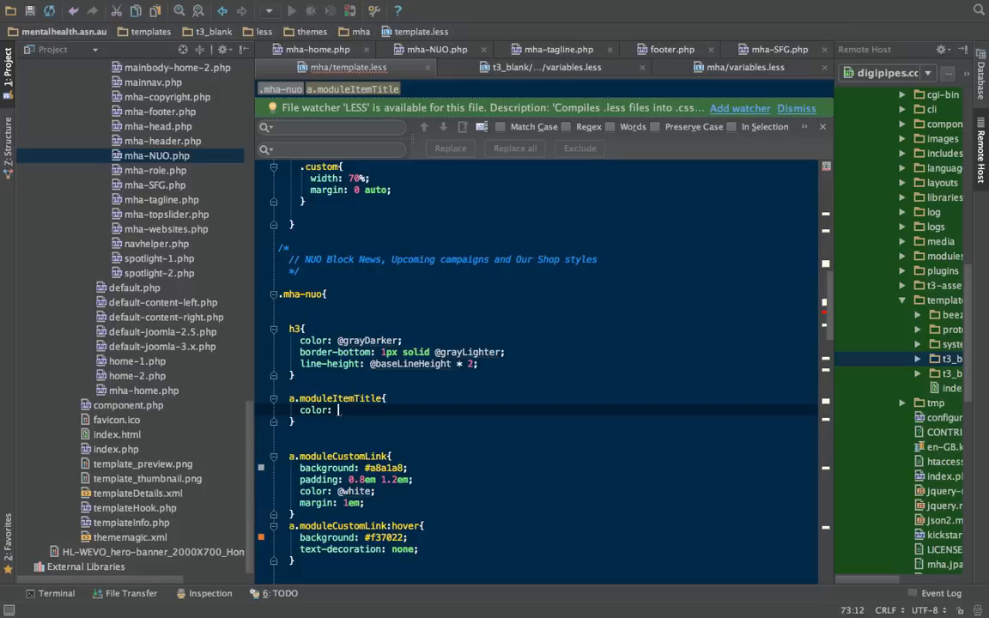
text(@)
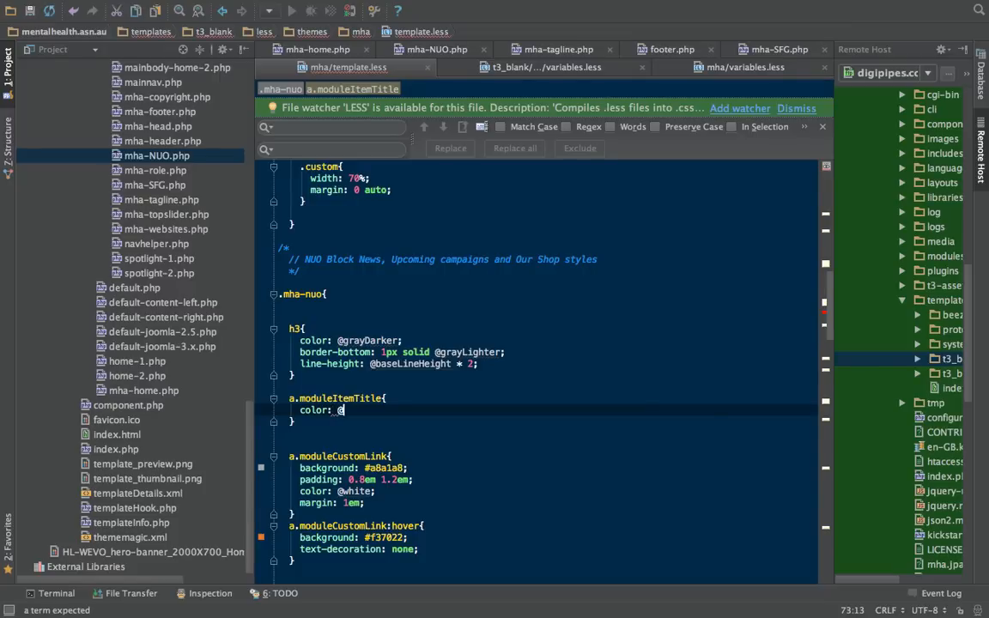
text(@)
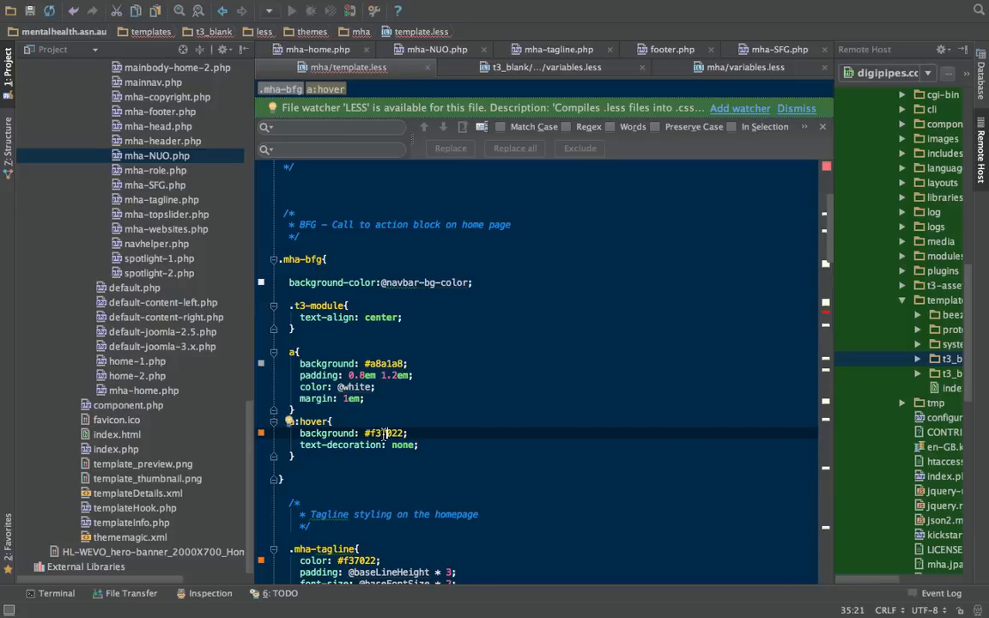
double_click(384, 433)
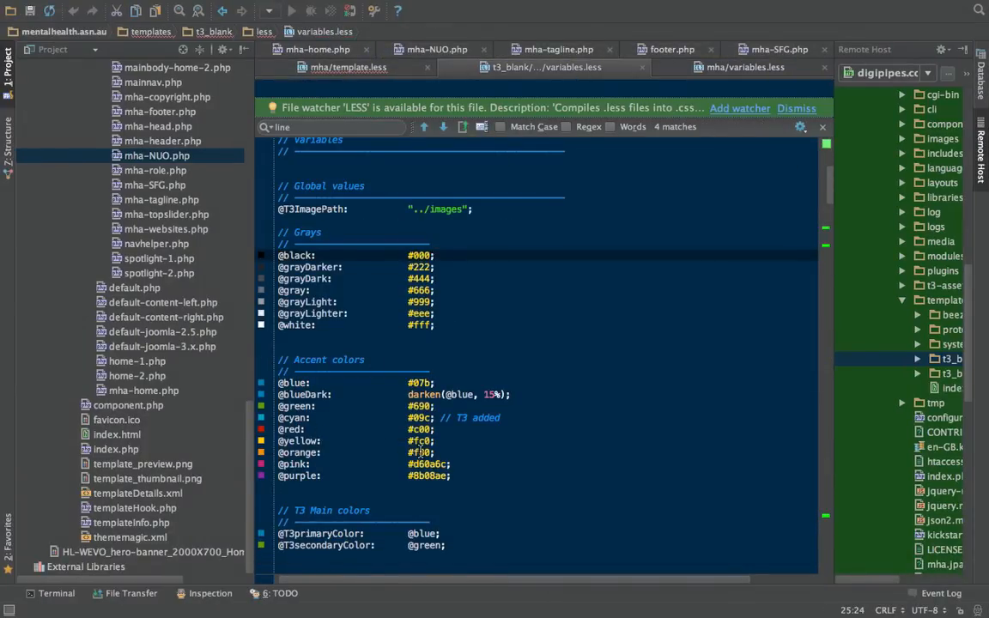
text(f37022)
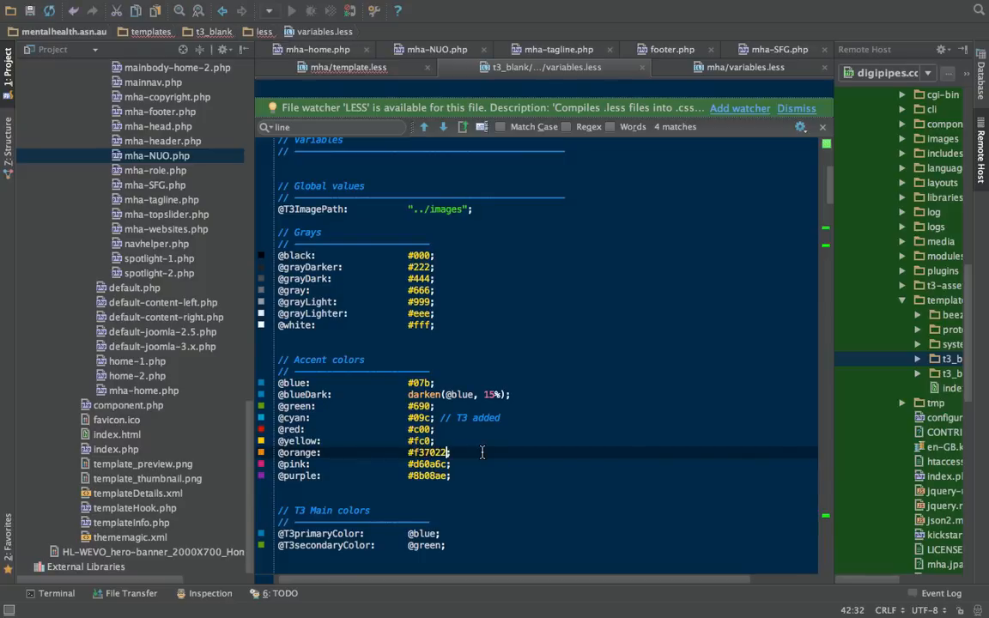
key(ctrl+s)
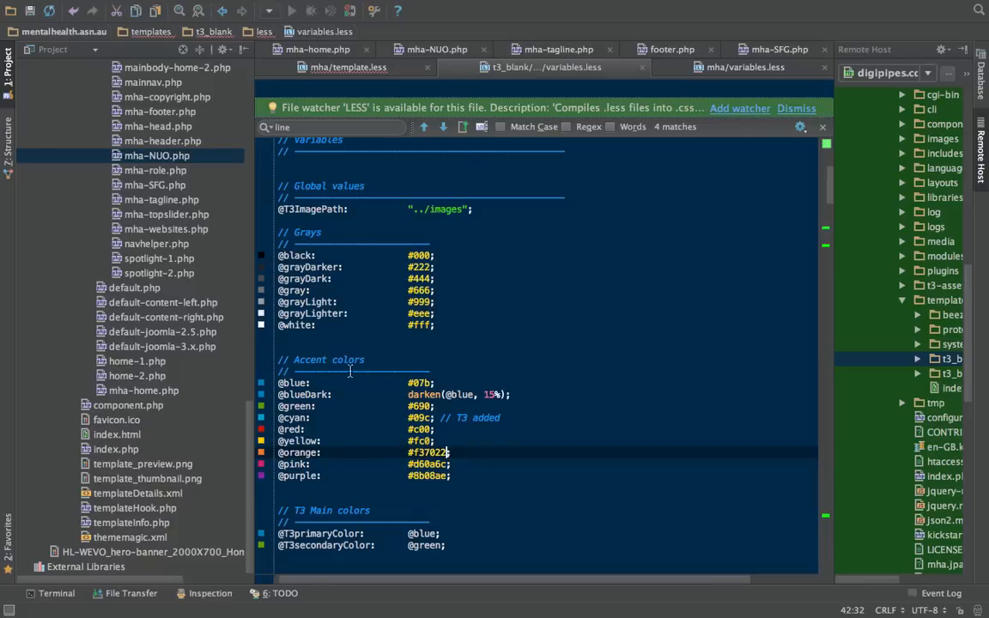
mouse_move(395, 392)
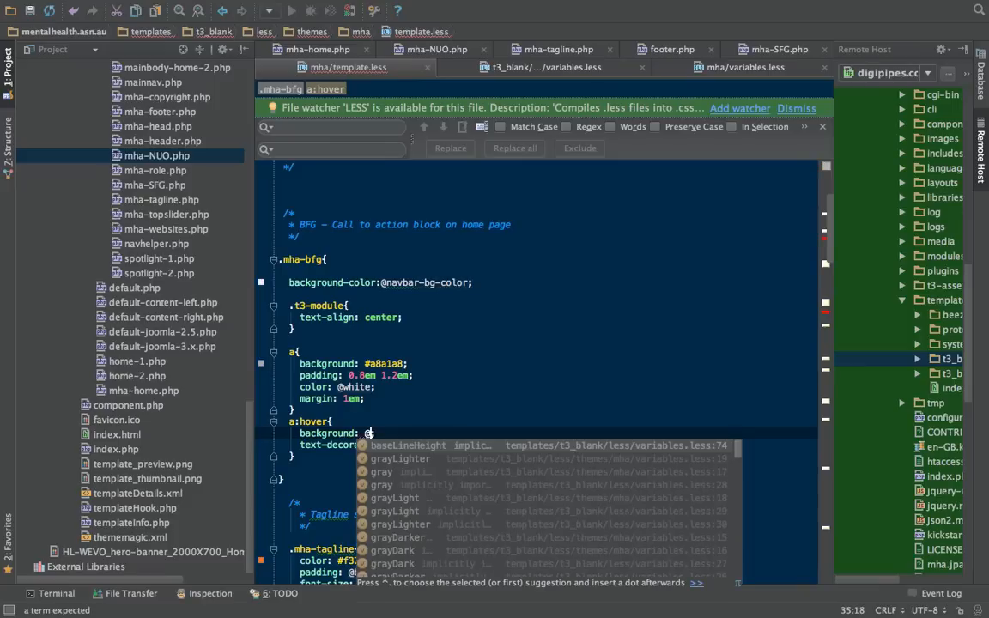
text(@ora)
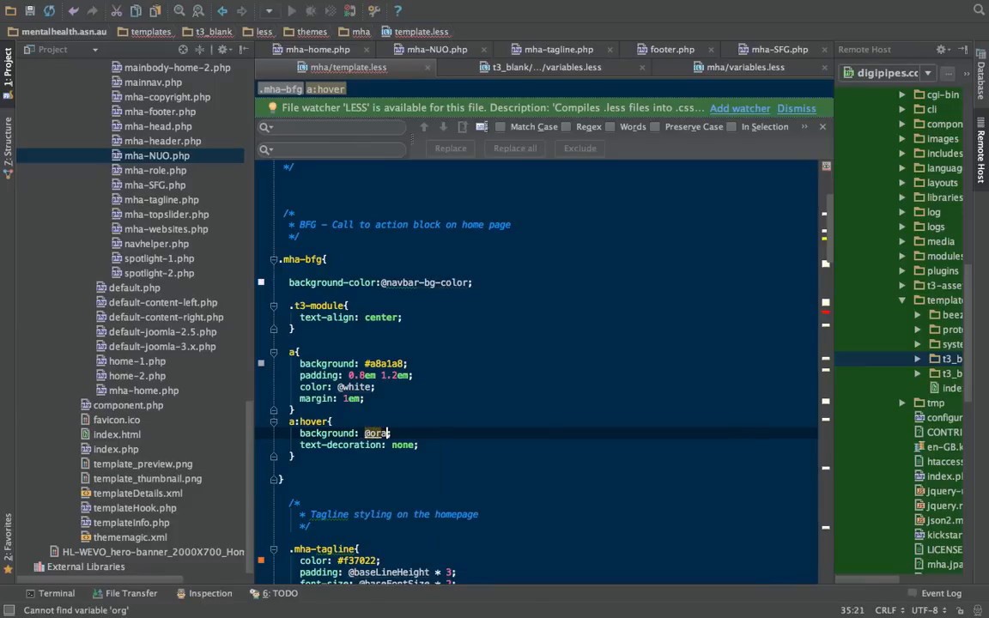
text(nge)
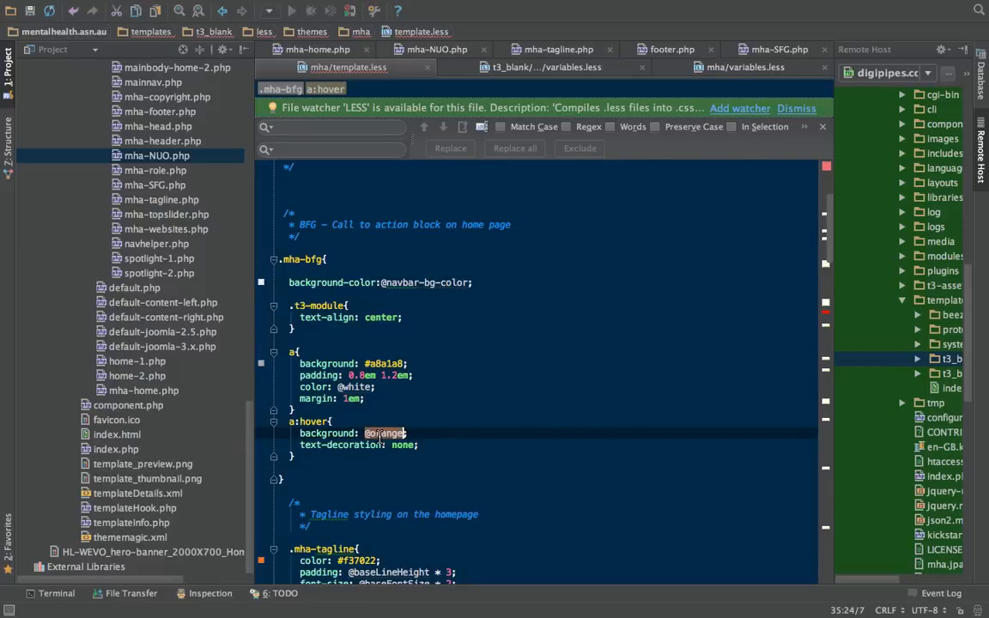
scroll(down, 3)
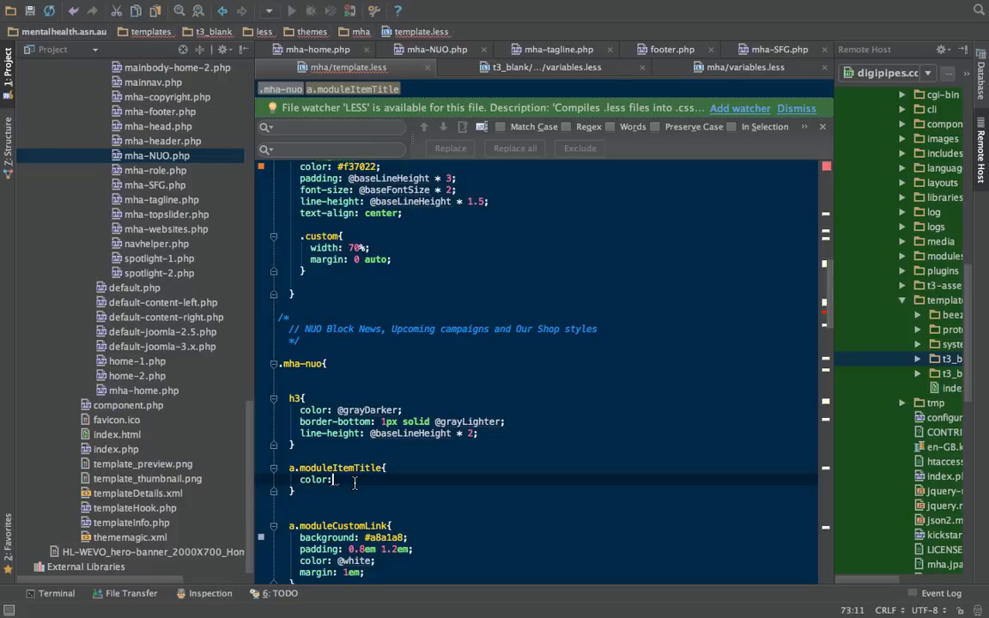
text(@orange;)
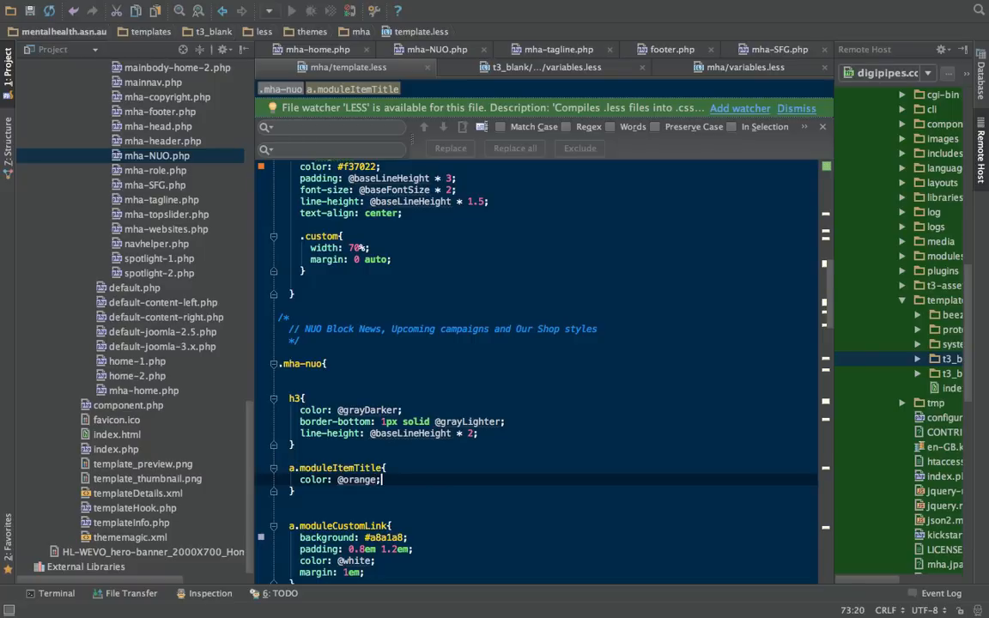
key(ctrl+s)
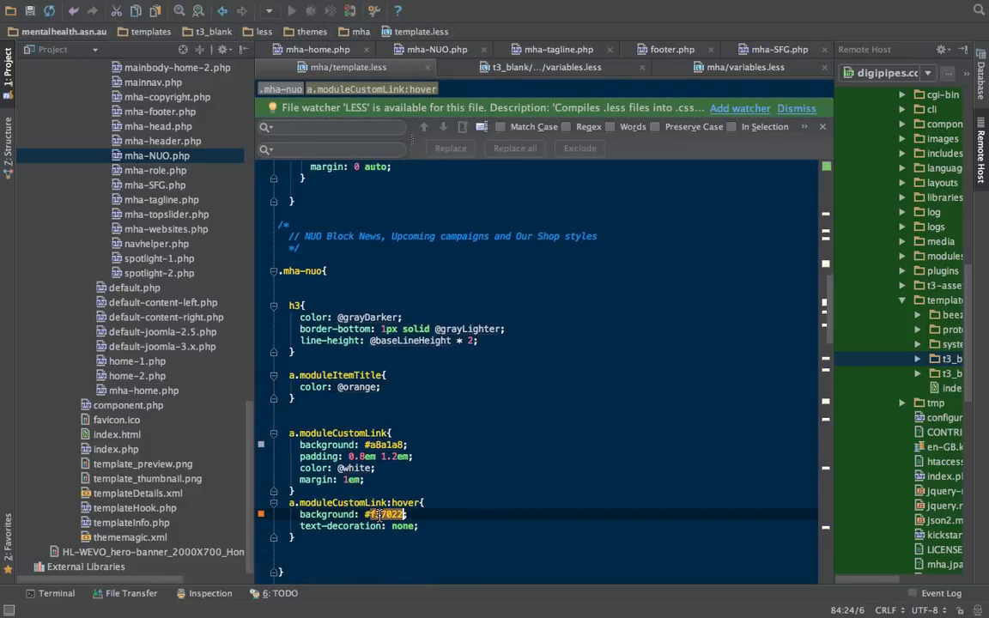
text(@orange)
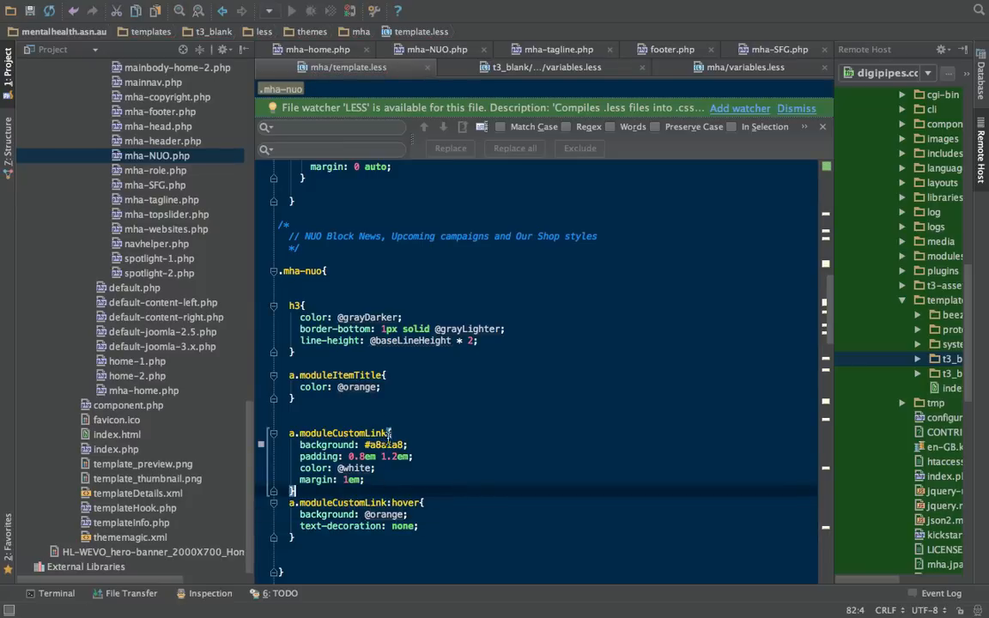
mouse_move(362, 388)
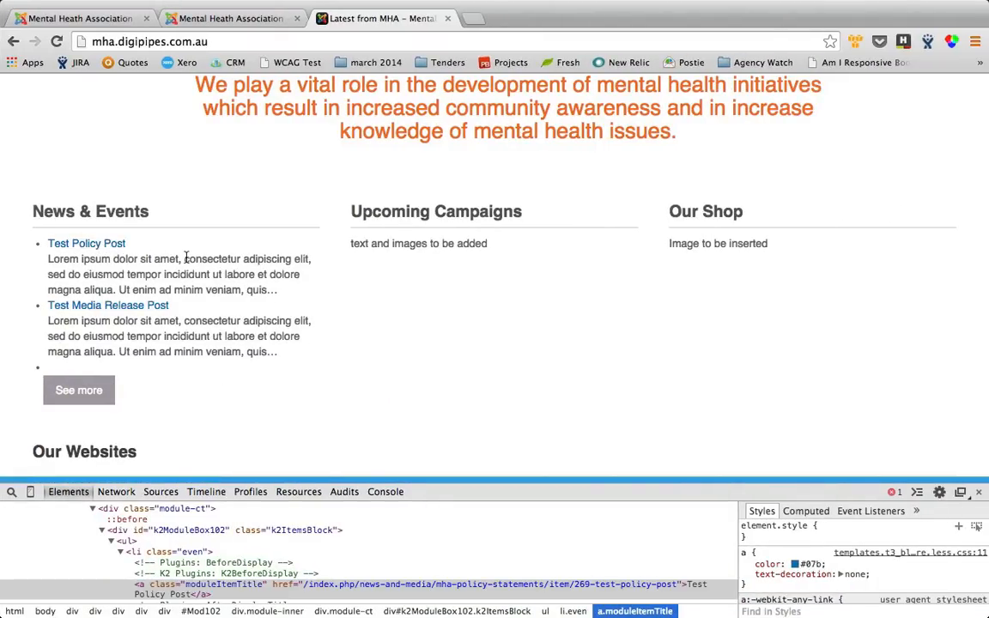
mouse_move(187, 316)
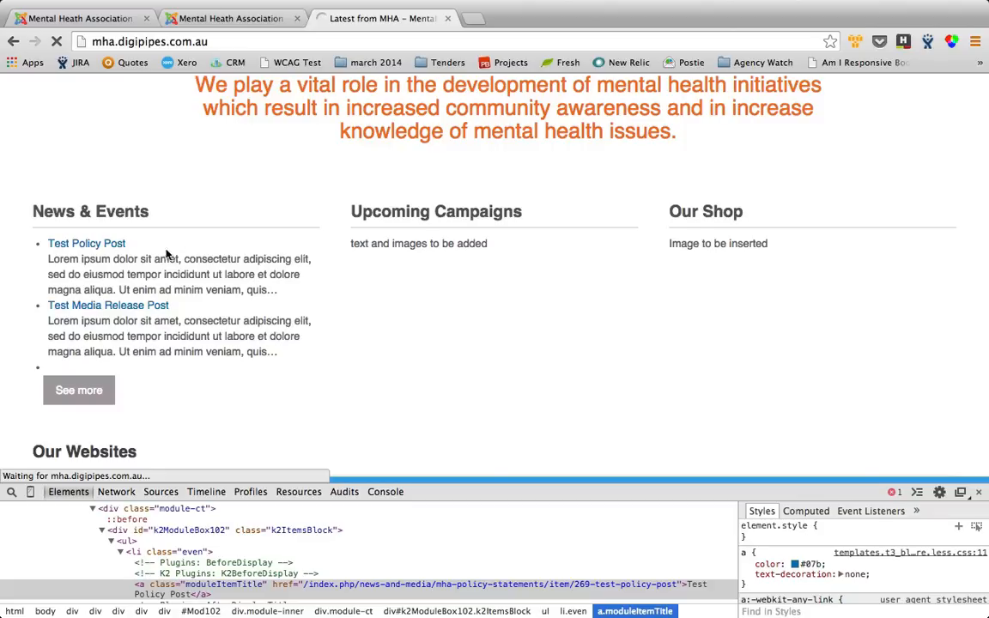
mouse_move(830, 3)
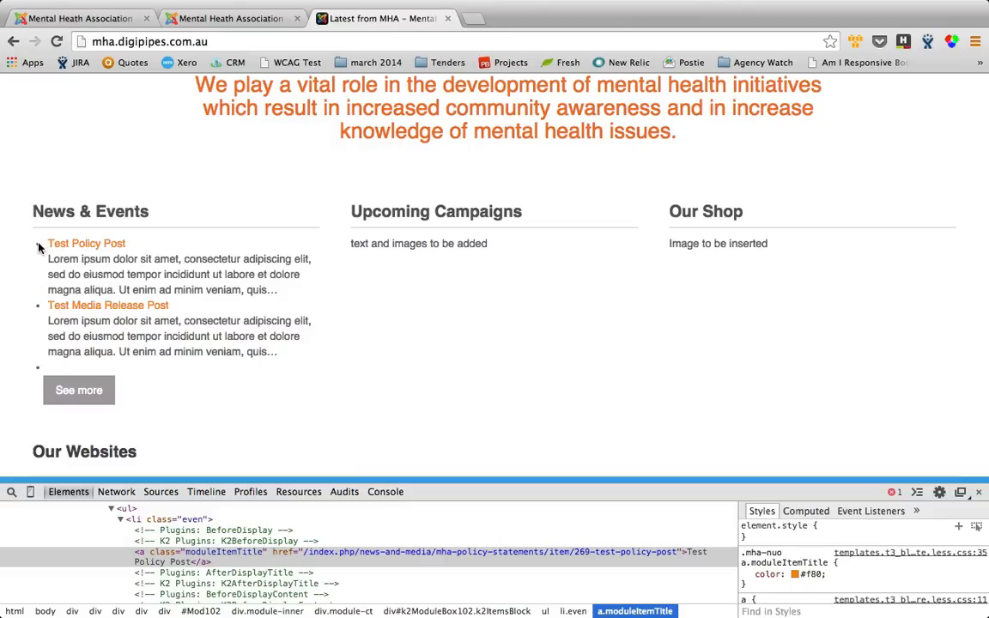
mouse_move(44, 311)
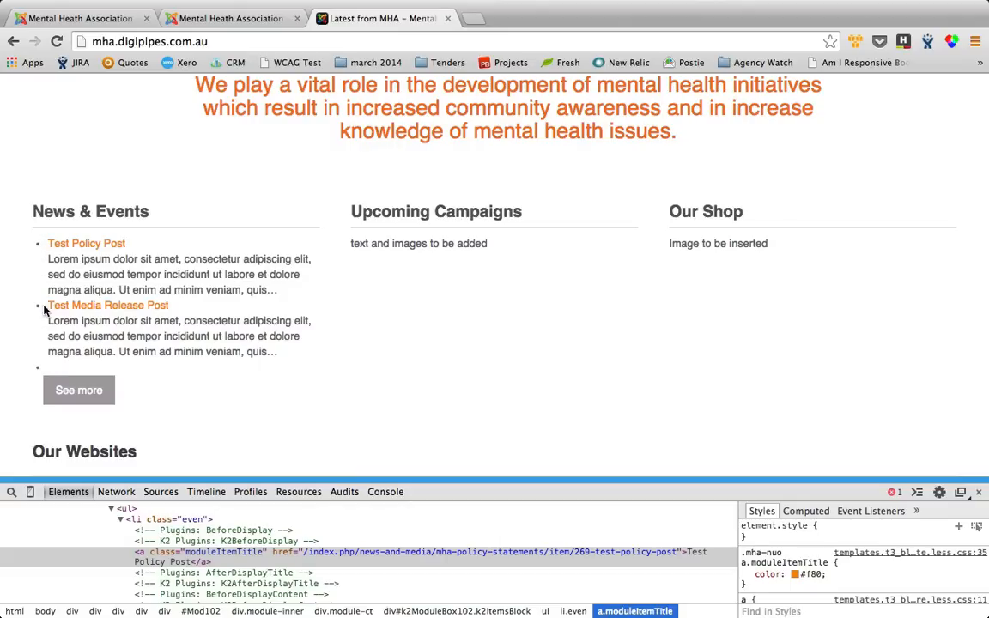
mouse_move(72, 334)
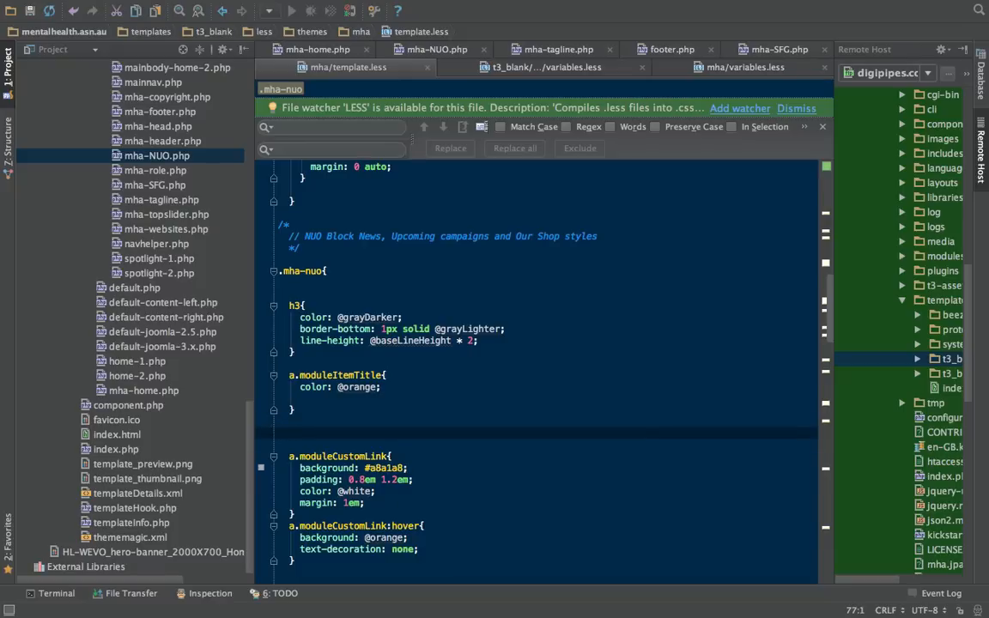
Add li { list-style: none; } and ul { margin: 0; } rules under .mha-nuo.
text(li{)
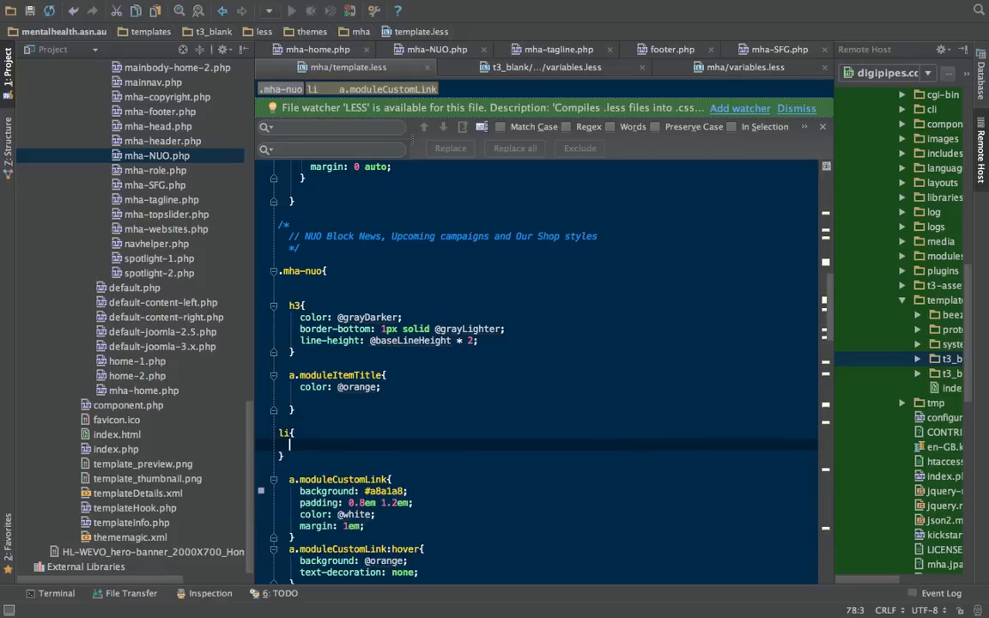
text(list)
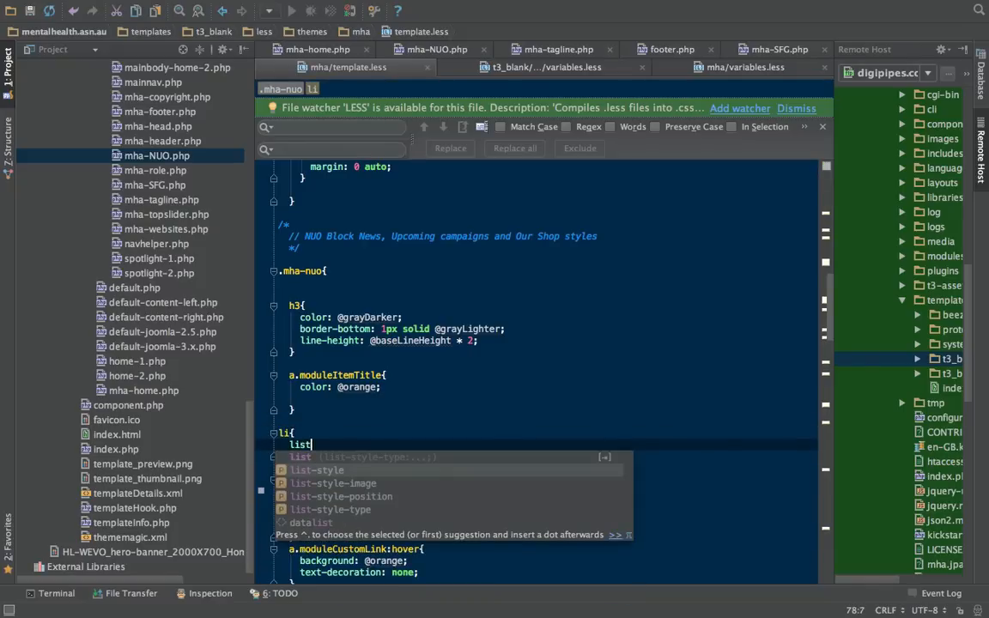
text(-style: none)
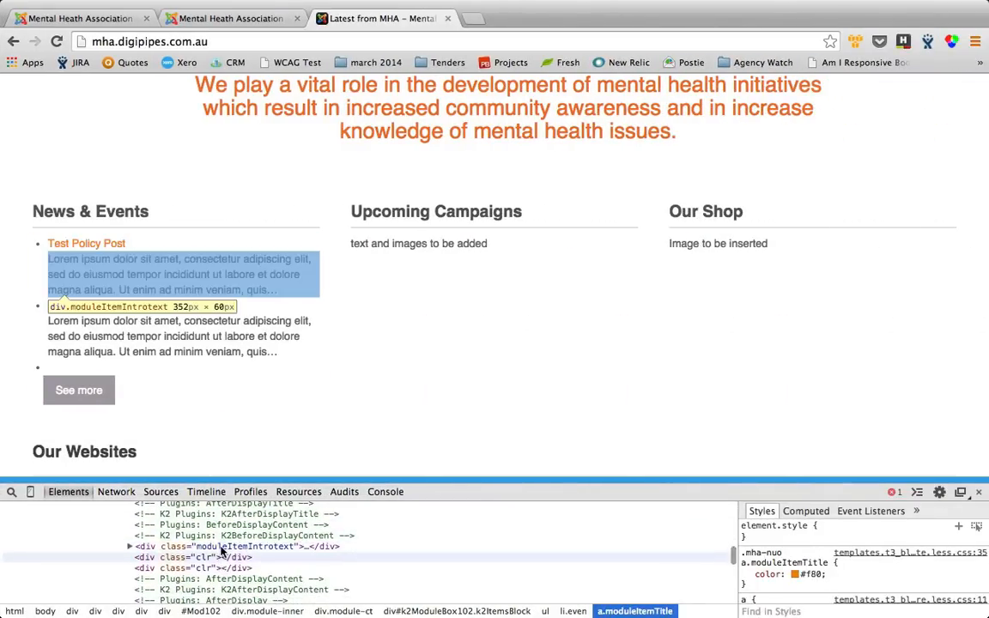
click(249, 546)
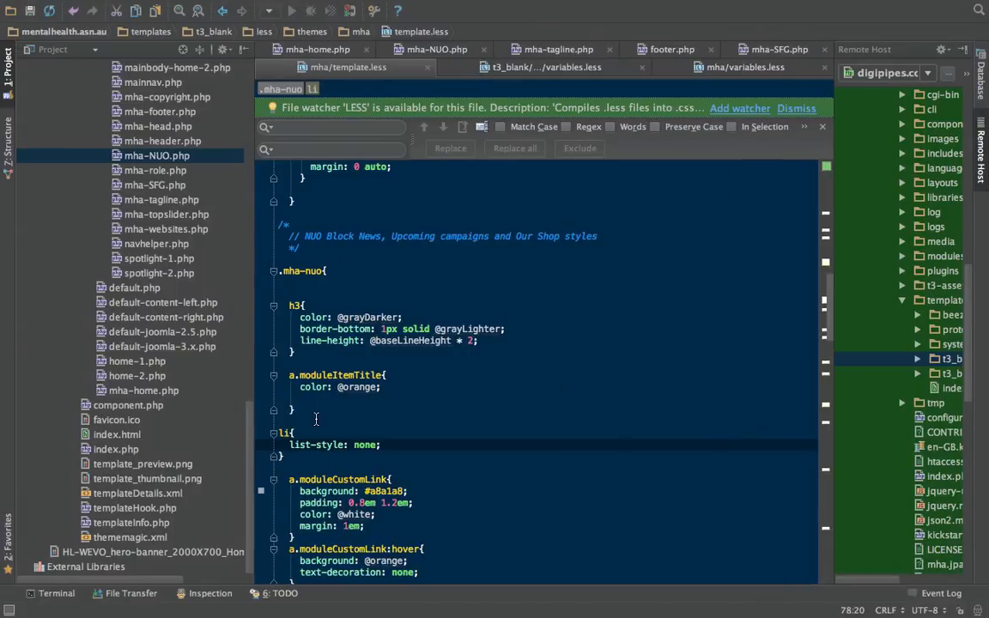
text(ul{)
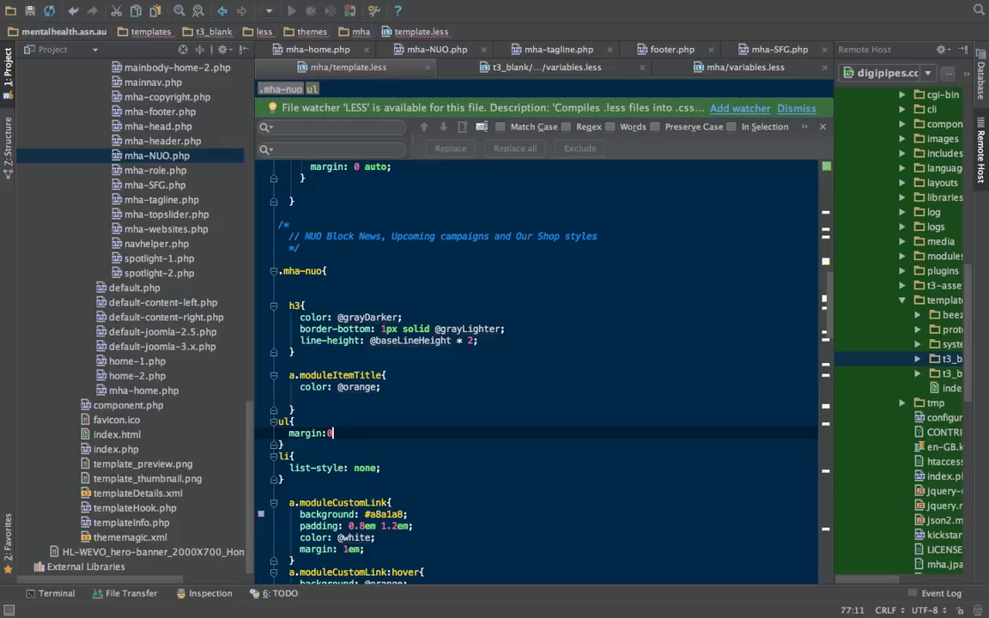
click(281, 457)
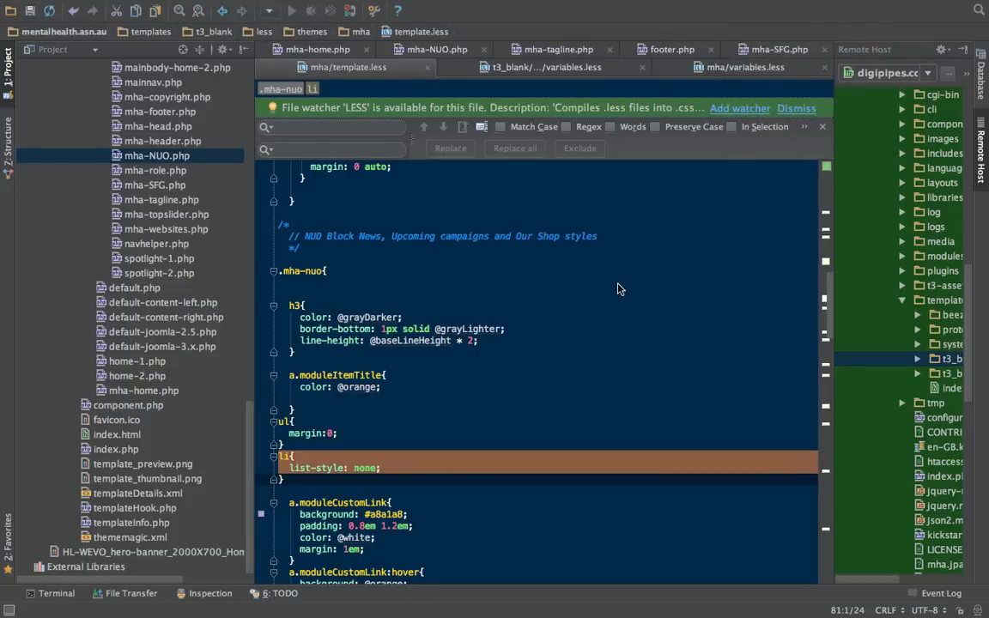
mouse_move(394, 368)
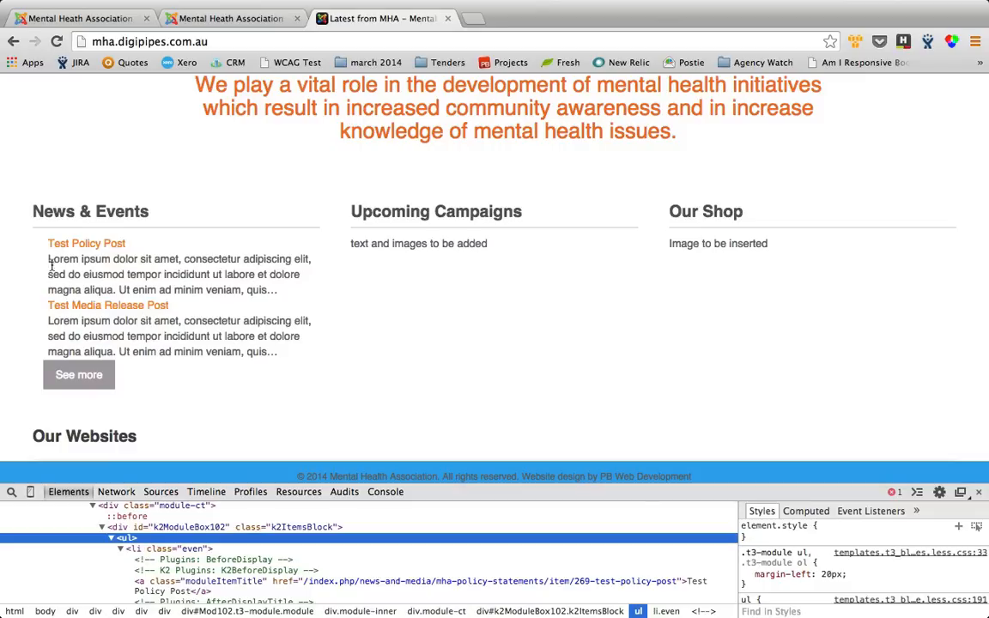
mouse_move(31, 264)
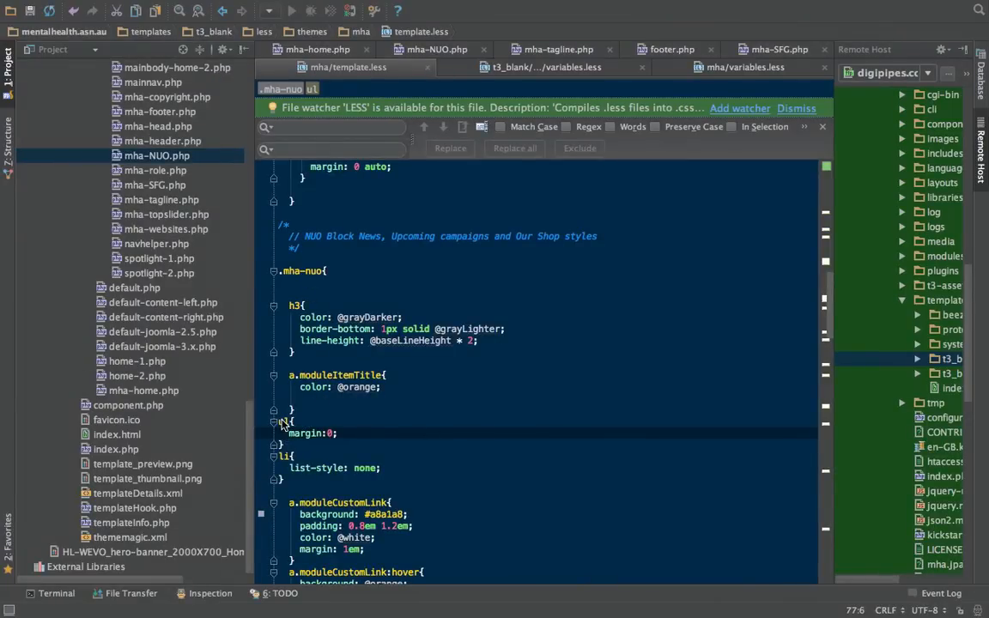
Retarget the ul rule to .t3-module ul with margin: 1em 0.
click(283, 422)
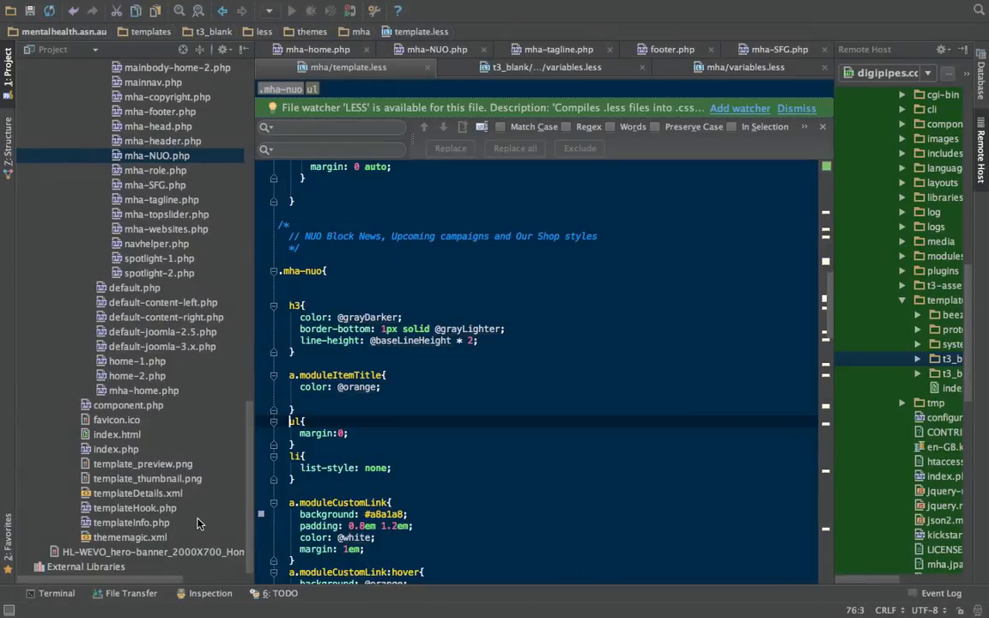
text(t3-modul)
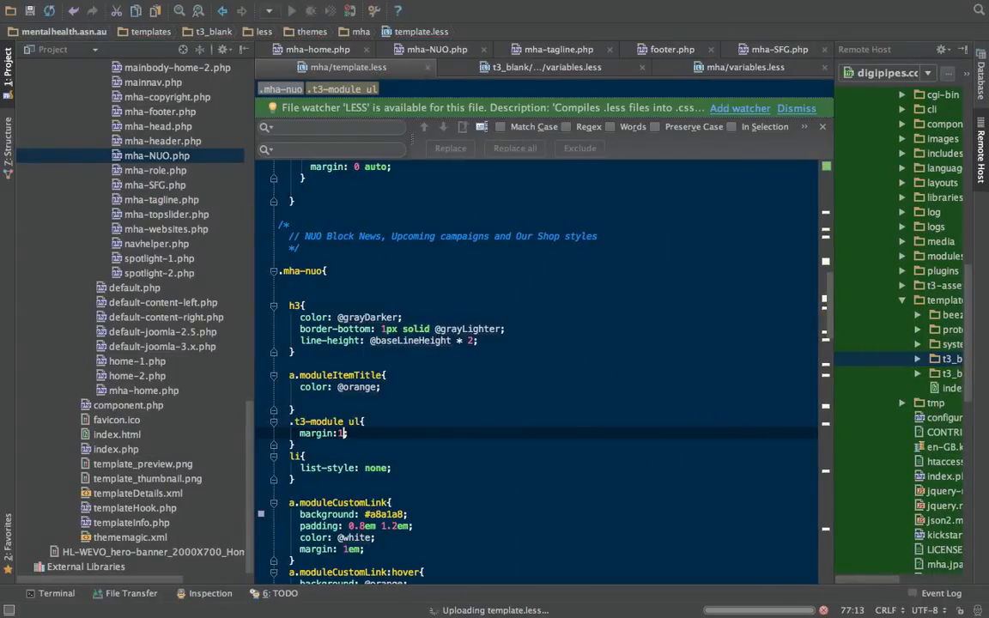
text(em 0)
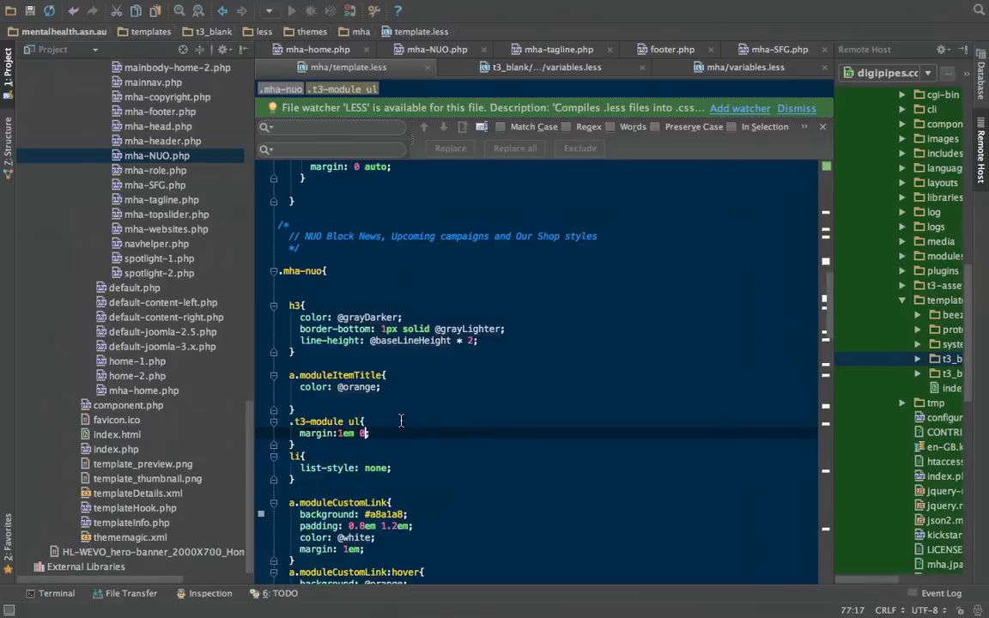
scroll(down, 3)
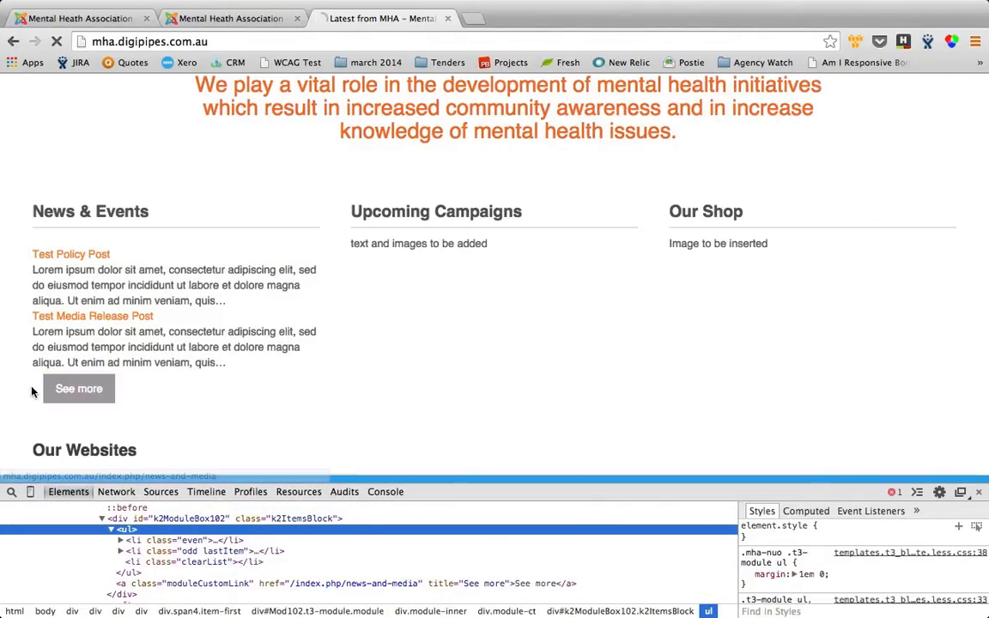
Reload the homepage and inspect the first News & Events post's intro text.
click(79, 388)
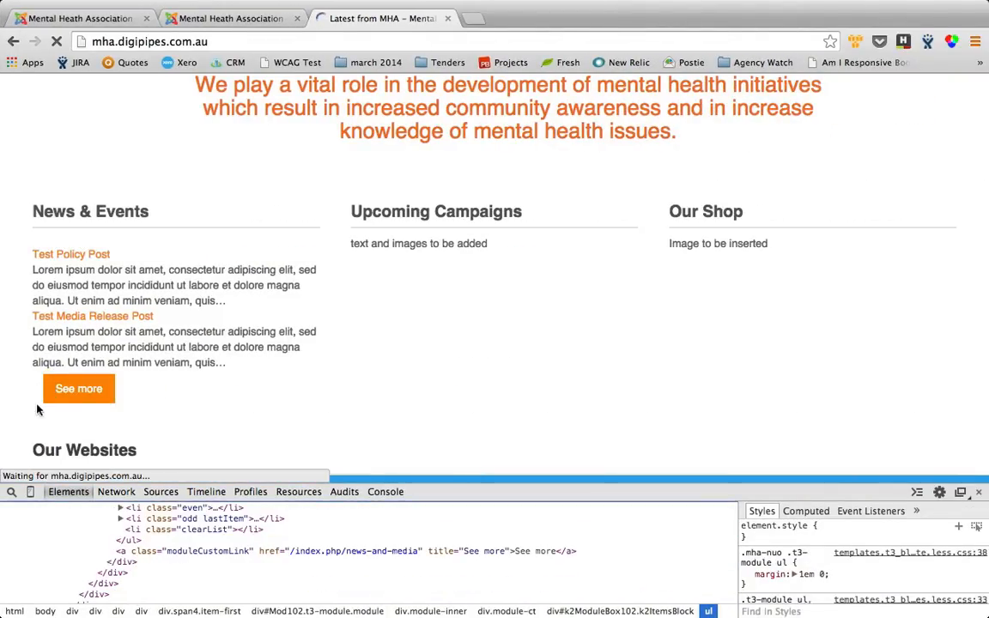
click(79, 388)
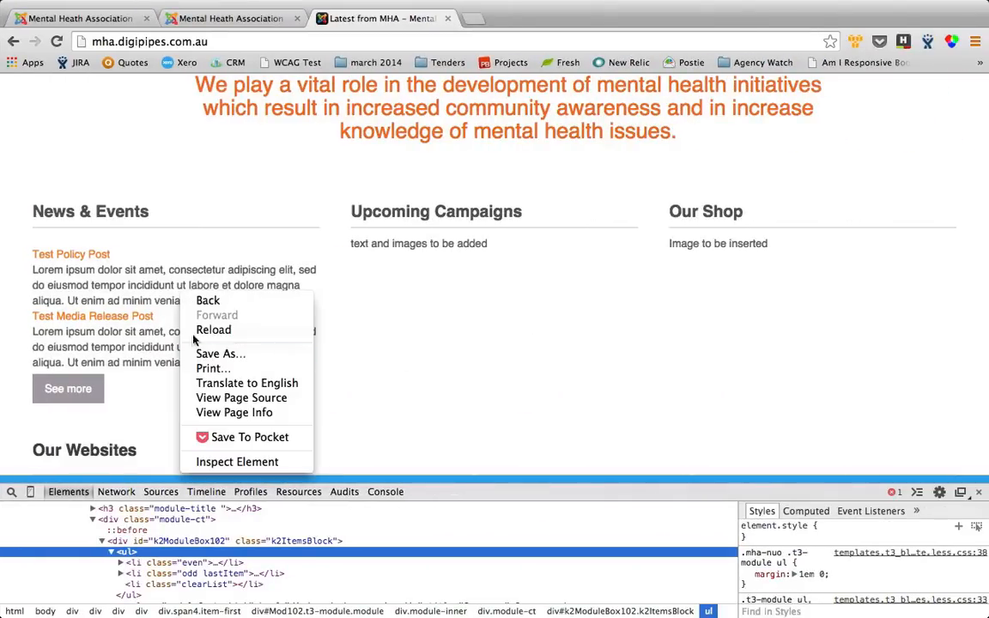
click(237, 460)
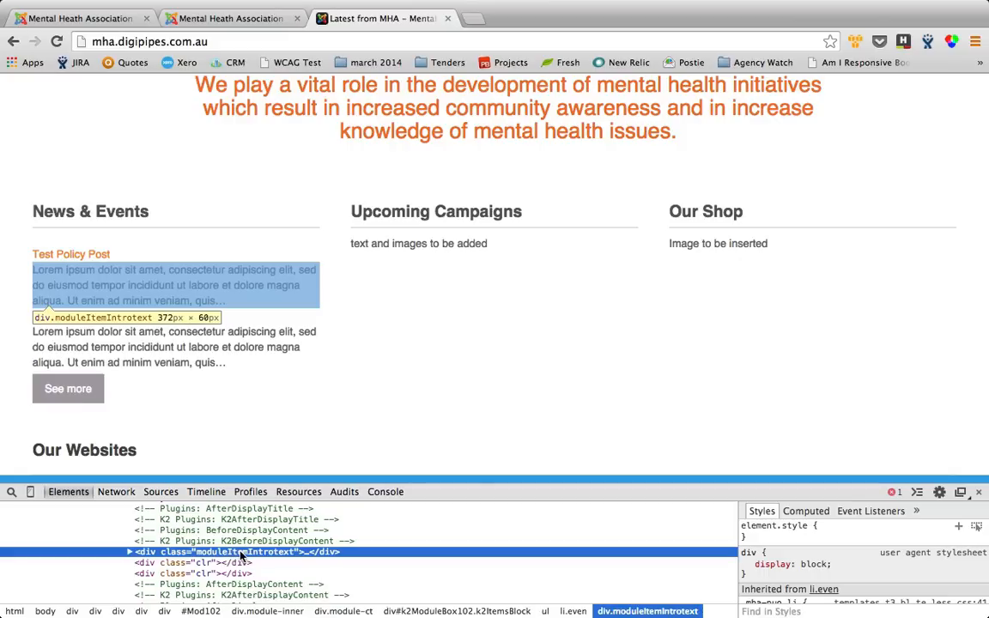
click(131, 551)
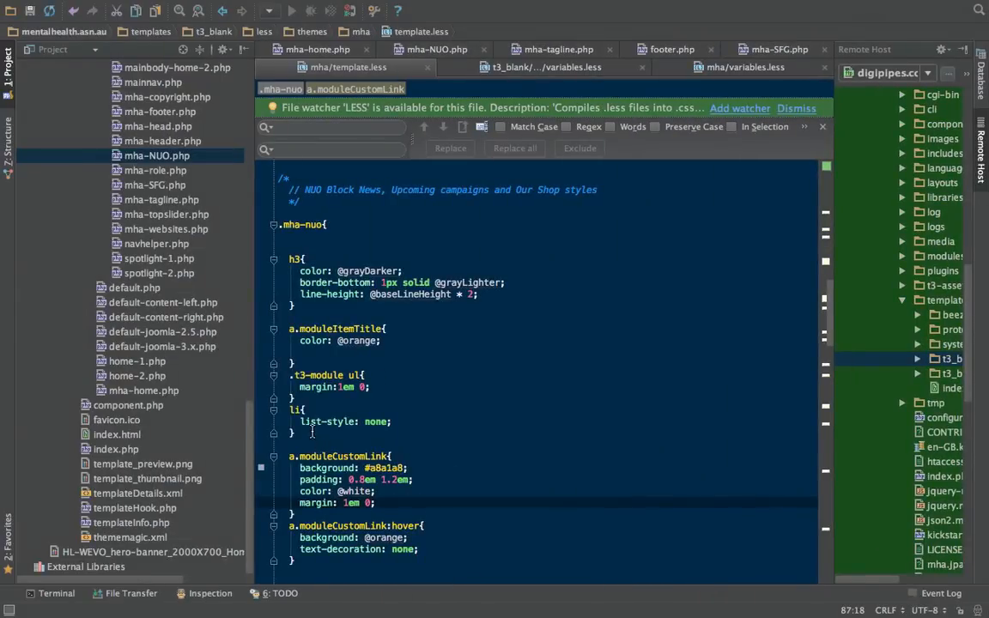
text(.moduleItemIntrotext{)
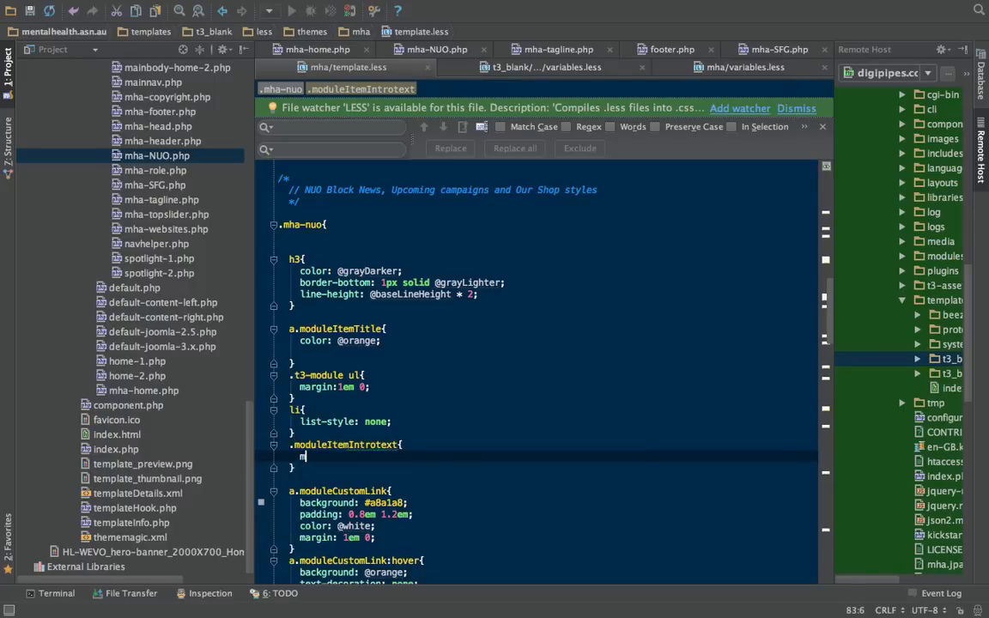
text(margin-bottom:@baseLineHeight * 2;)
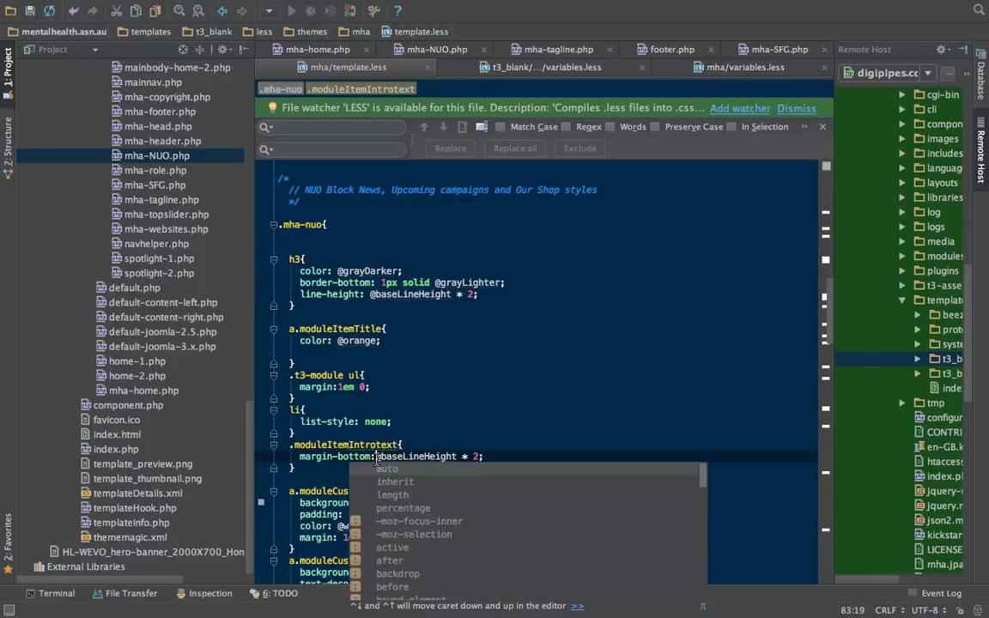
key(Escape)
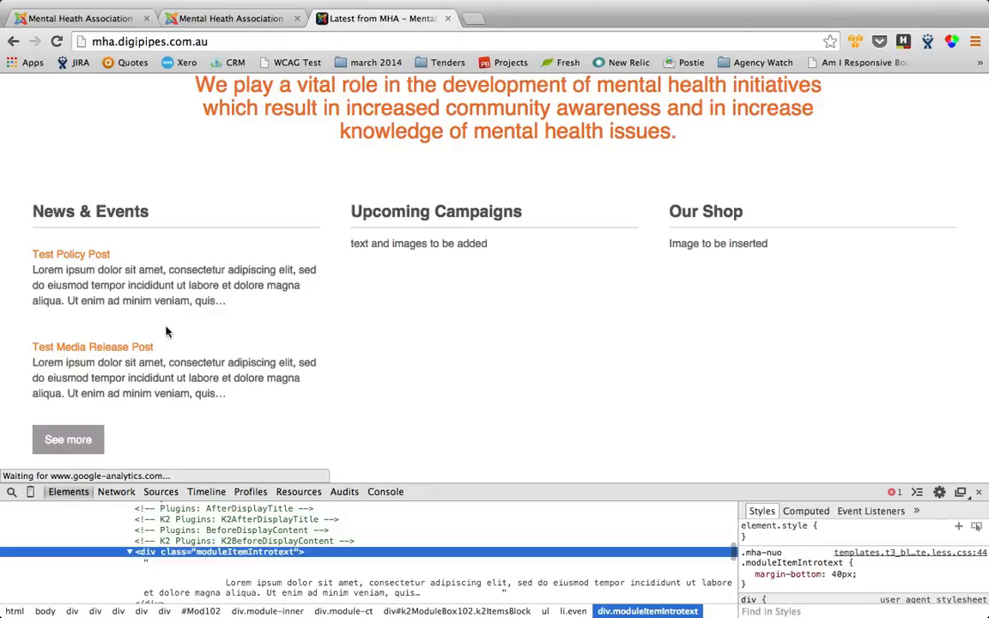
Scroll down the reloaded homepage to check the News & Events post spacing.
scroll(down, 3)
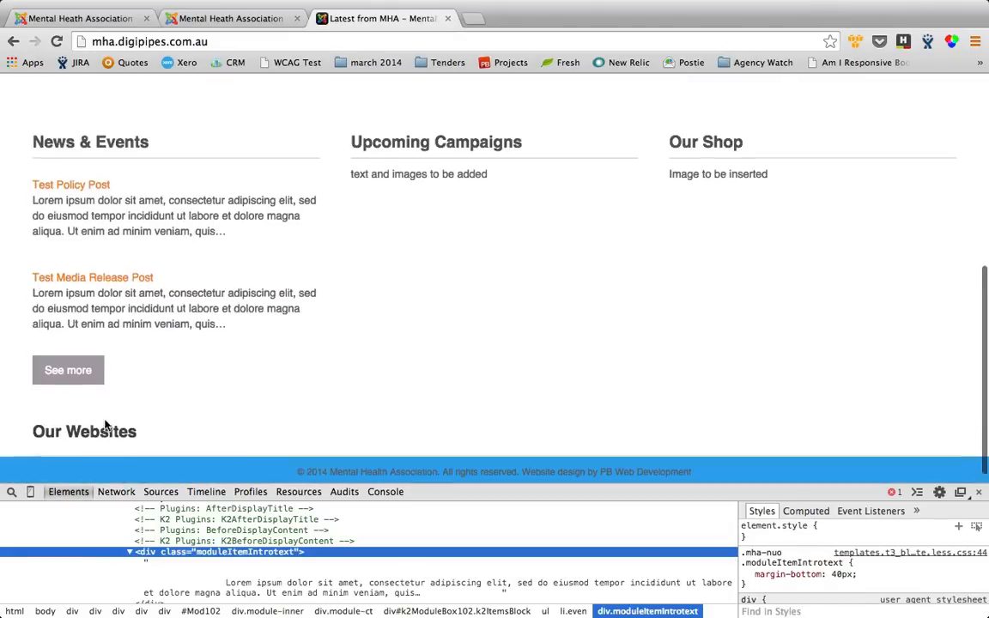
scroll(down, 3)
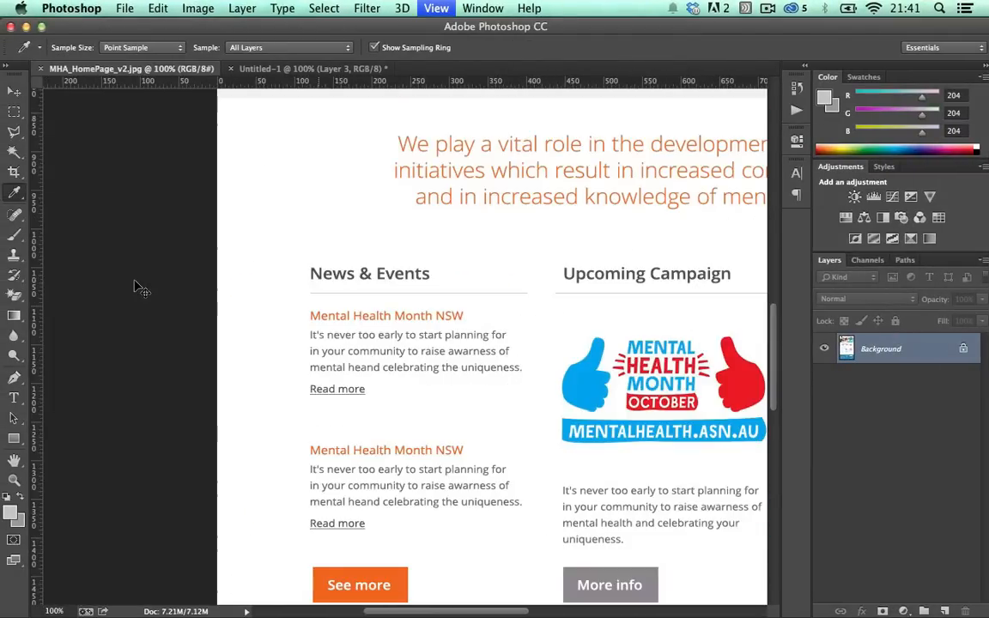
mouse_move(344, 429)
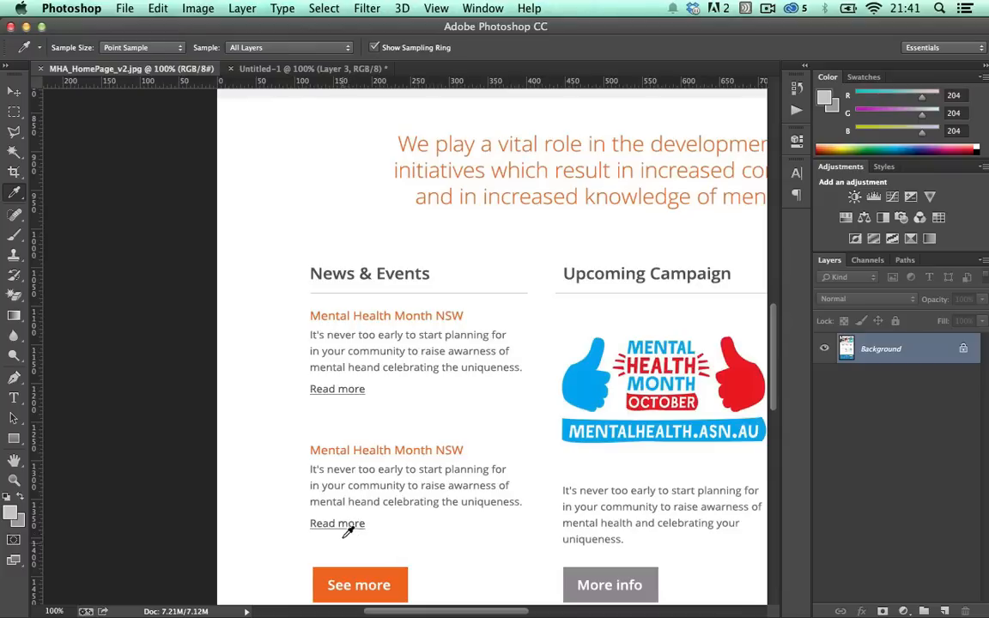
mouse_move(315, 560)
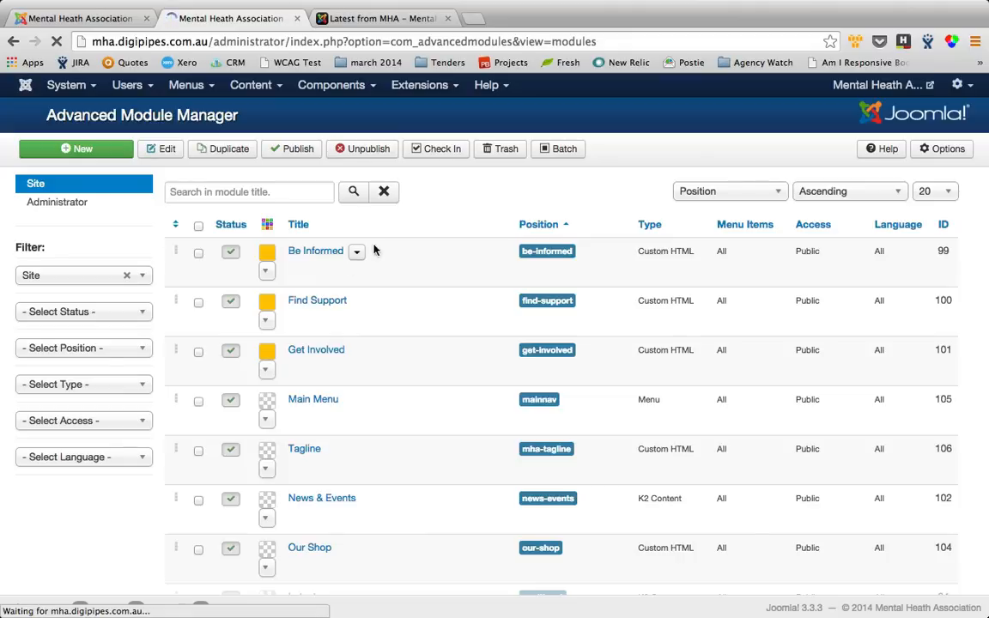
In the News & Events K2 Content module, set the 'Read more... link' option to Show.
scroll(down, 3)
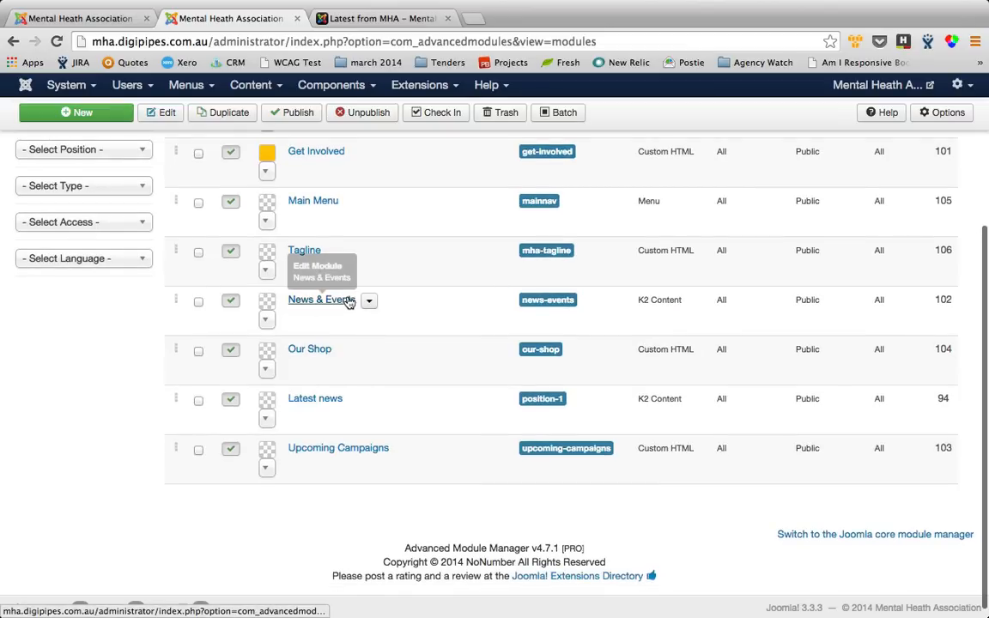
click(321, 298)
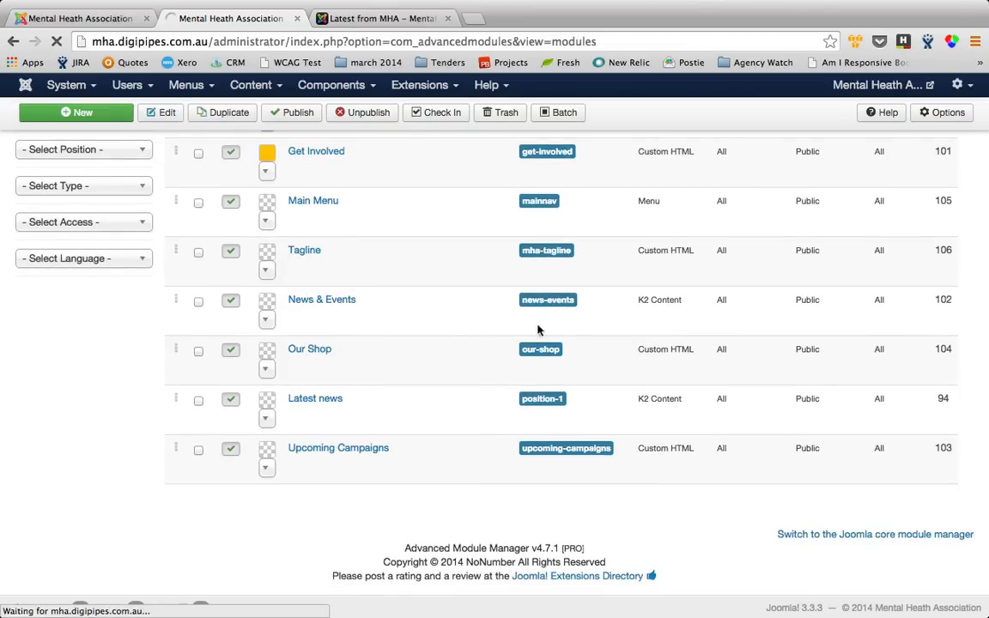
click(321, 299)
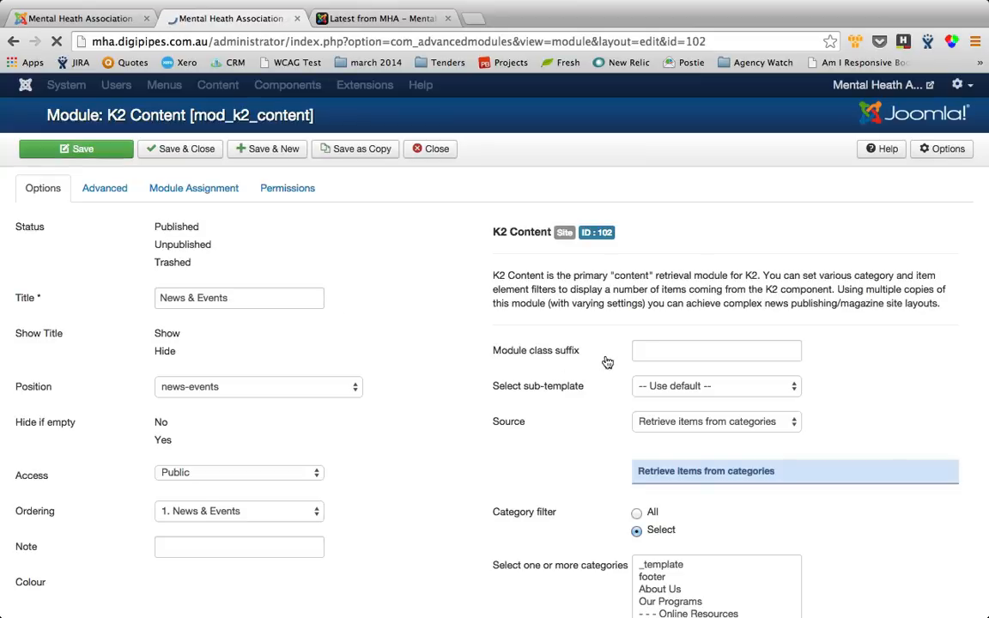
mouse_move(848, 337)
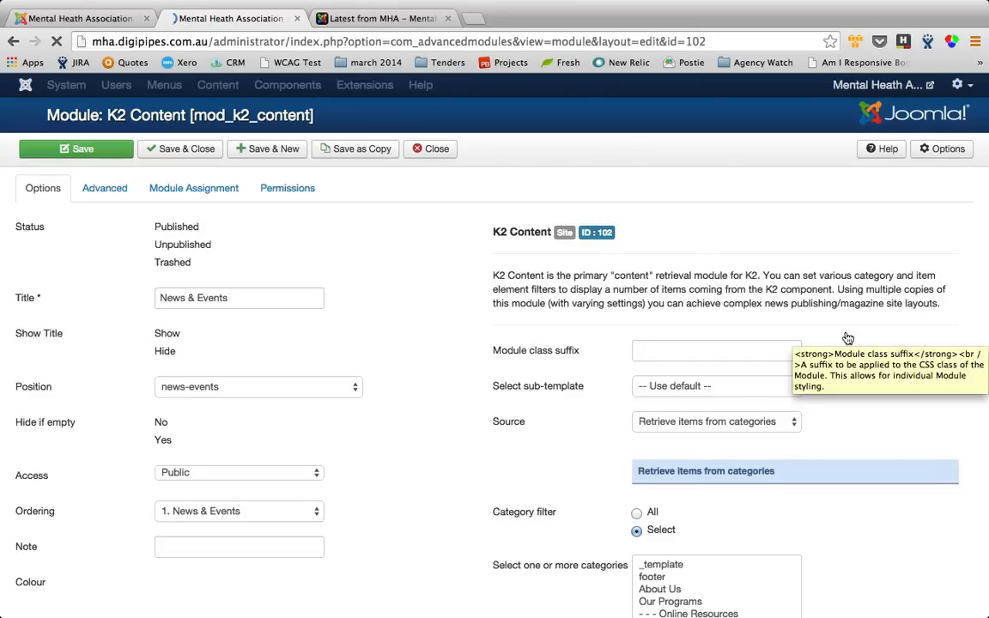
scroll(down, 3)
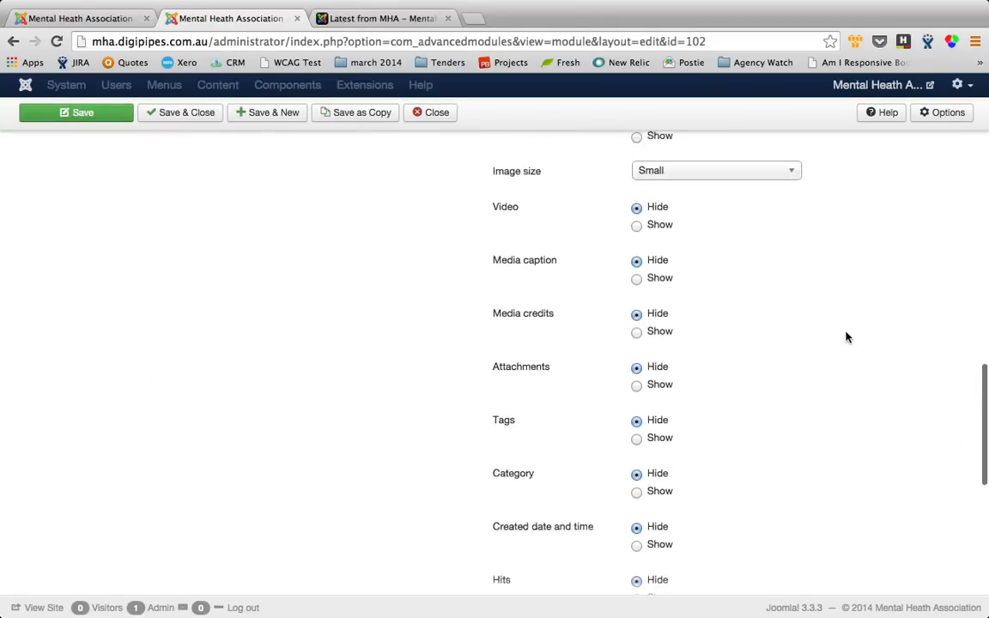
scroll(down, 3)
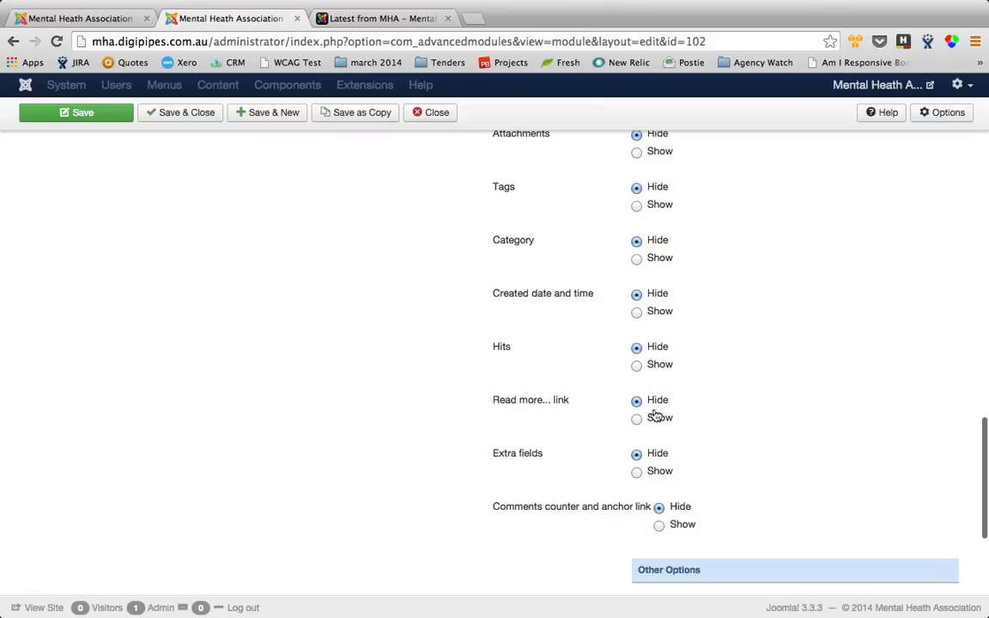
click(635, 418)
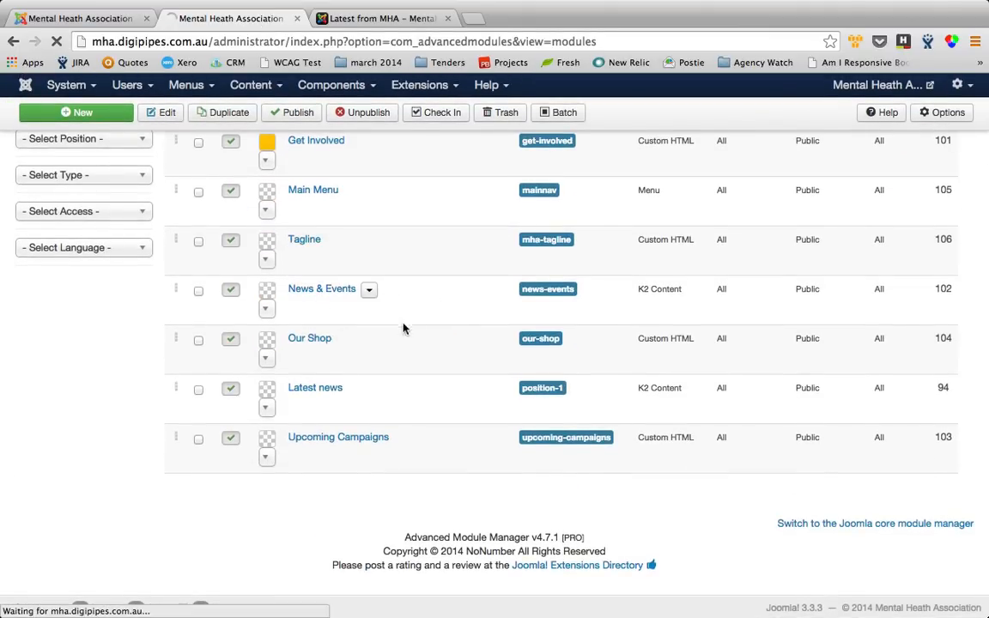
Review the News & Events module settings again, then return to the live homepage.
click(321, 288)
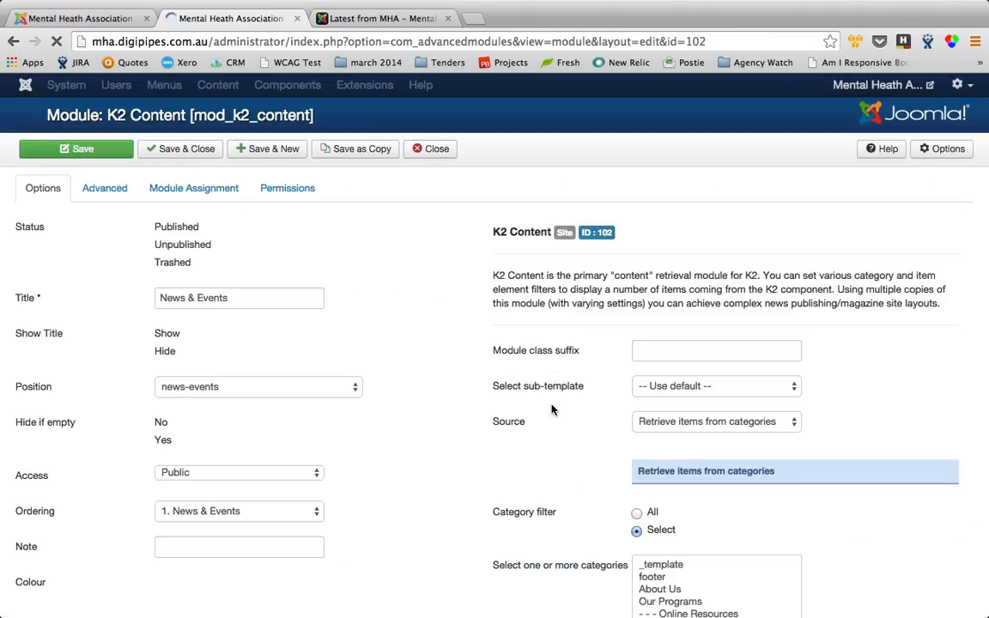
scroll(down, 3)
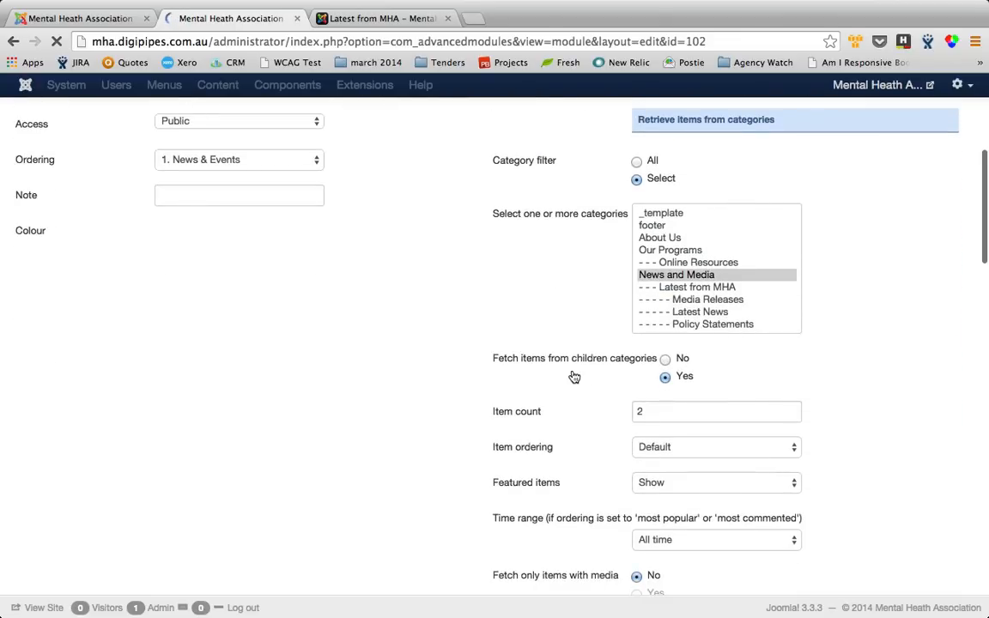
scroll(down, 3)
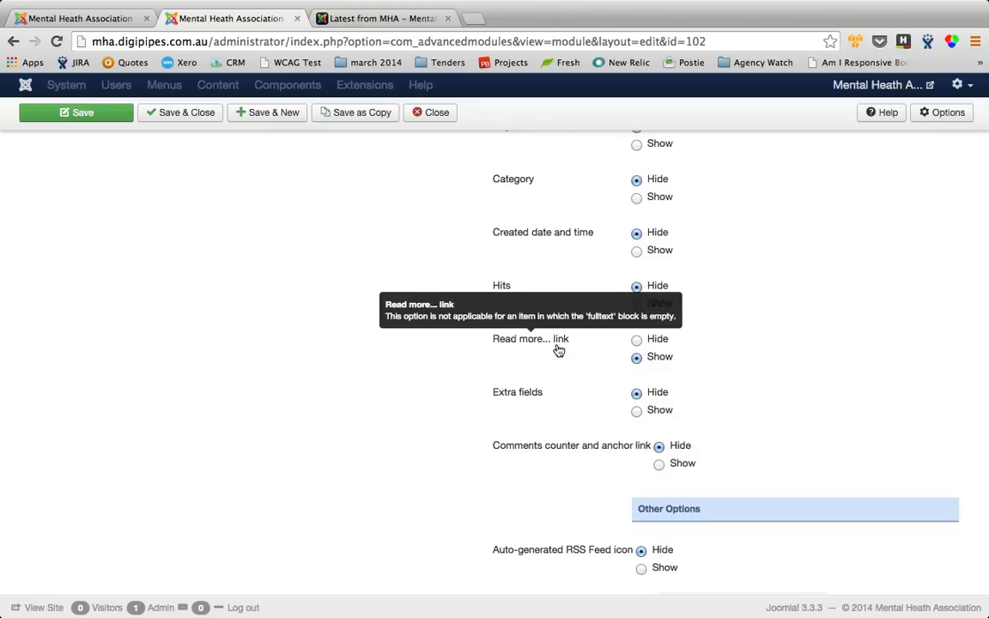
mouse_move(519, 213)
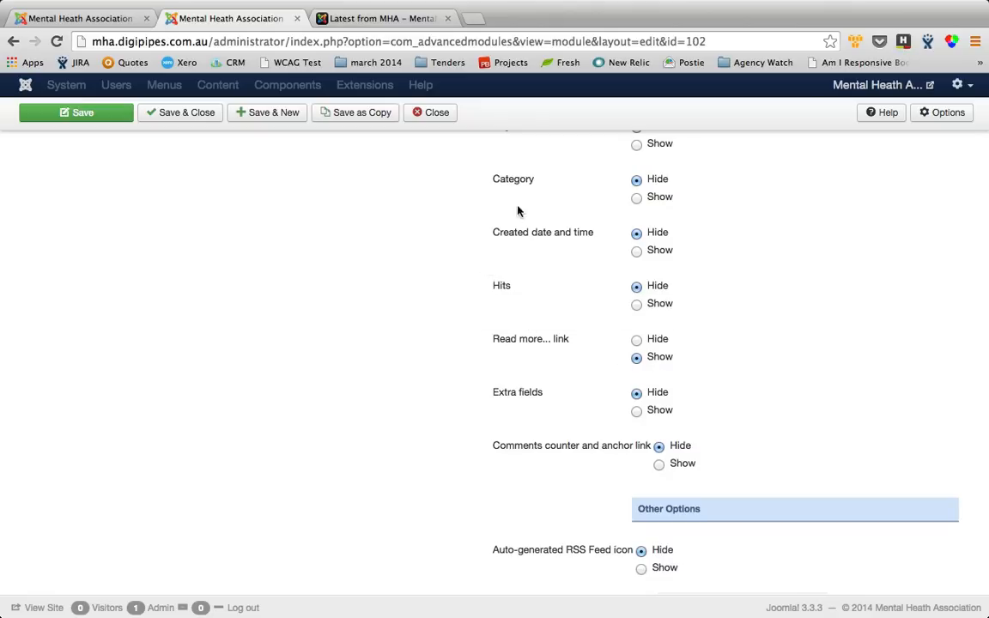
click(381, 17)
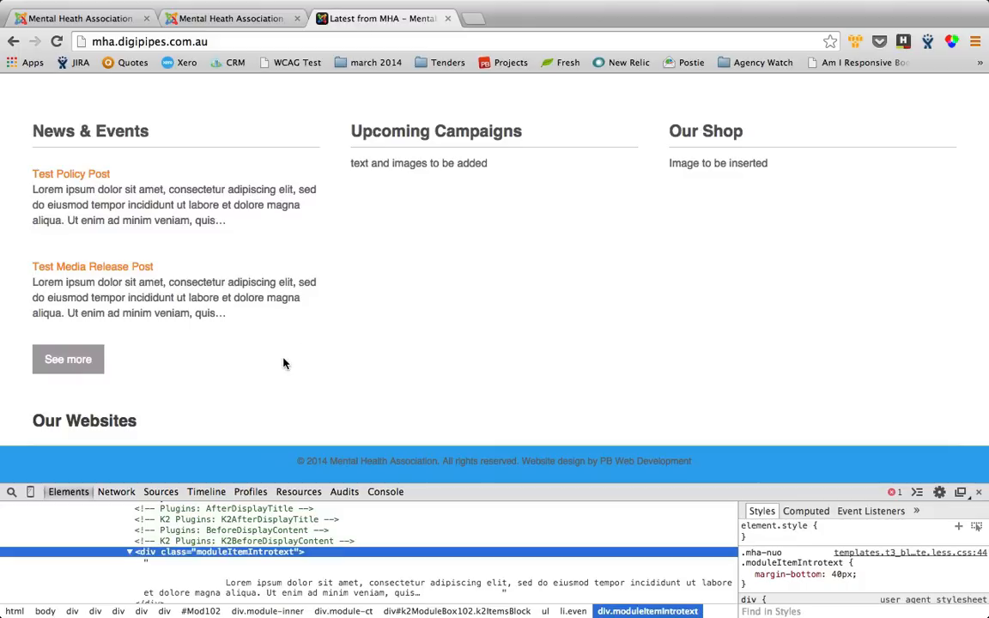
mouse_move(96, 251)
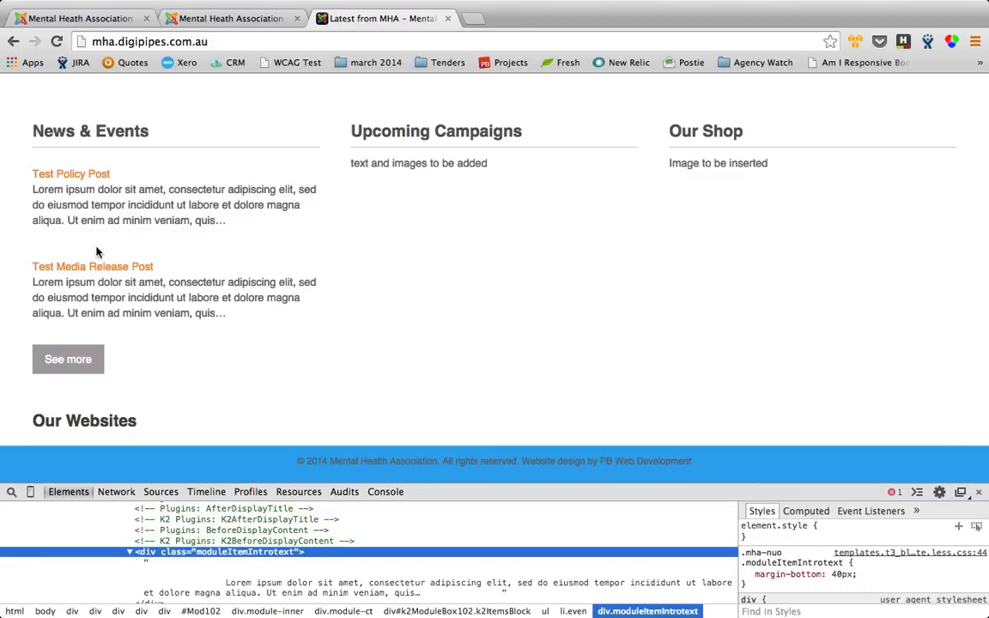
Inspect the News & Events intro text element to see its 40px bottom-margin rule.
right_click(96, 251)
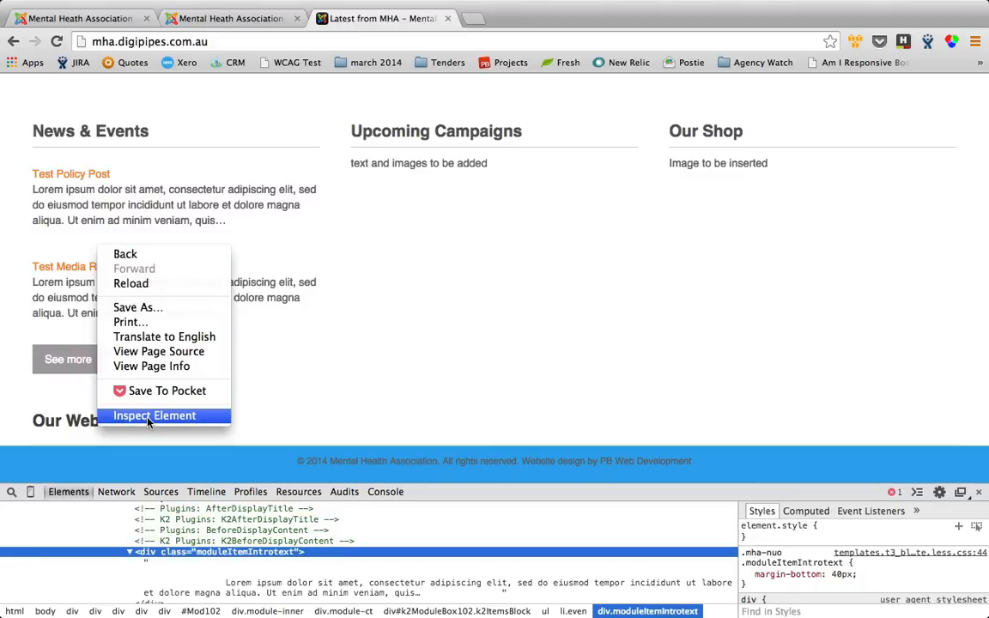
click(155, 415)
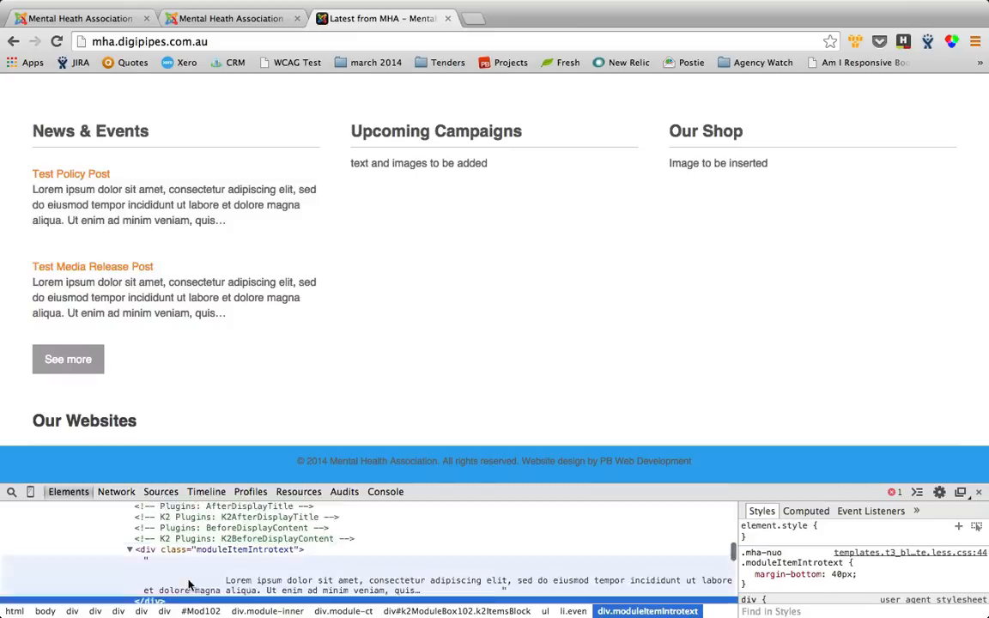
scroll(down, 3)
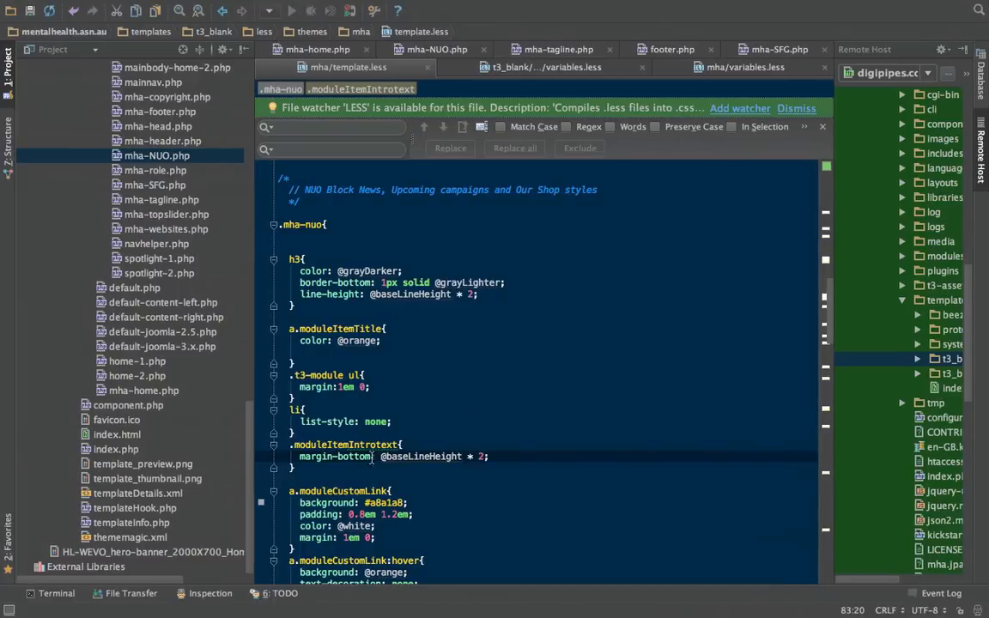
key(BackSpace)
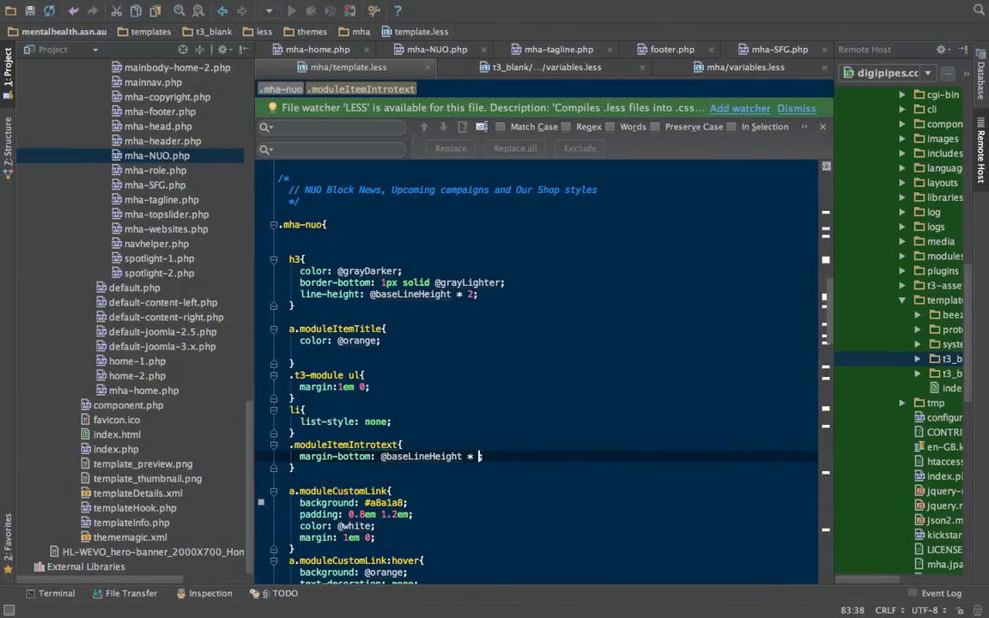
text(1.5)
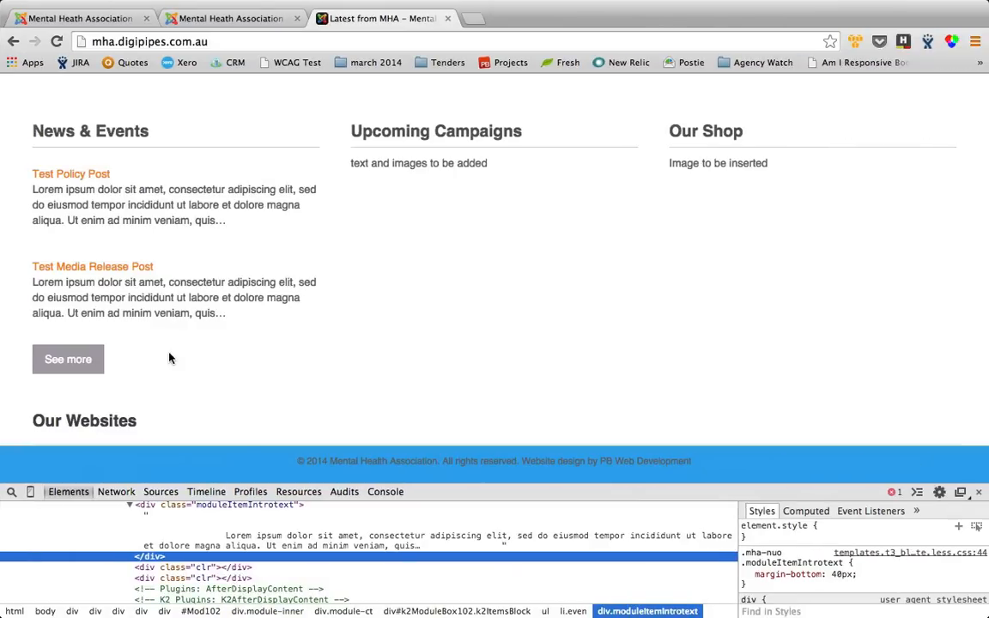
mouse_move(289, 259)
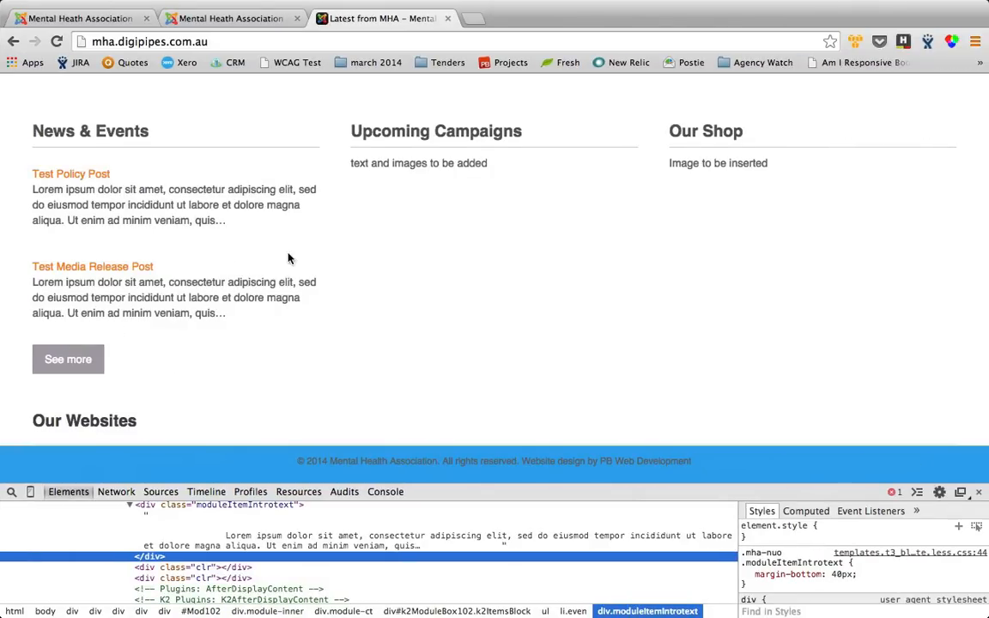
scroll(down, 3)
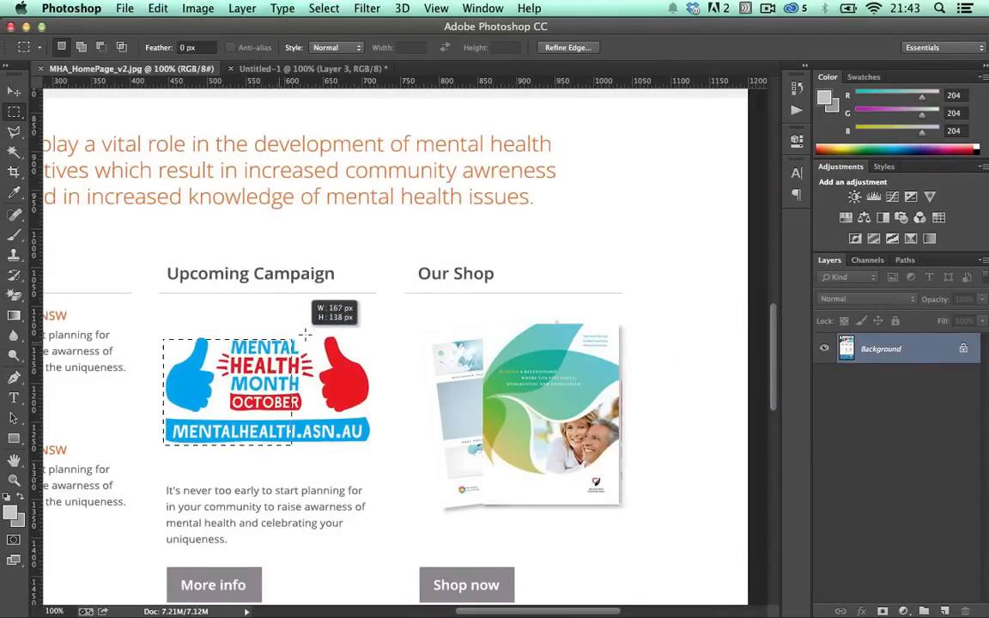
Copy the Mental Health Month campaign graphic into a new 270×140 Photoshop document.
drag(306, 333, 375, 347)
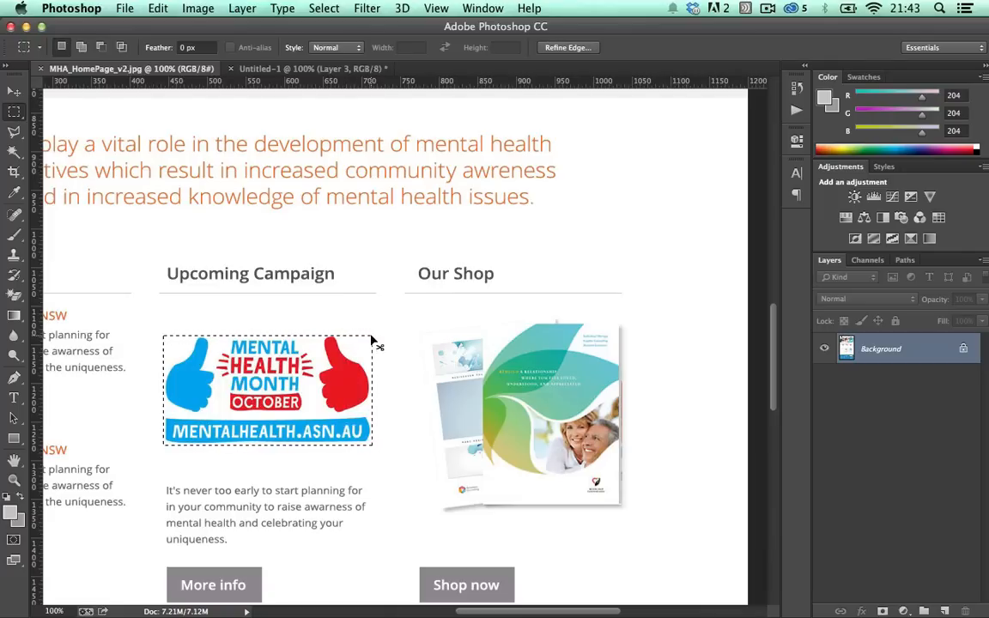
key(cmd+n)
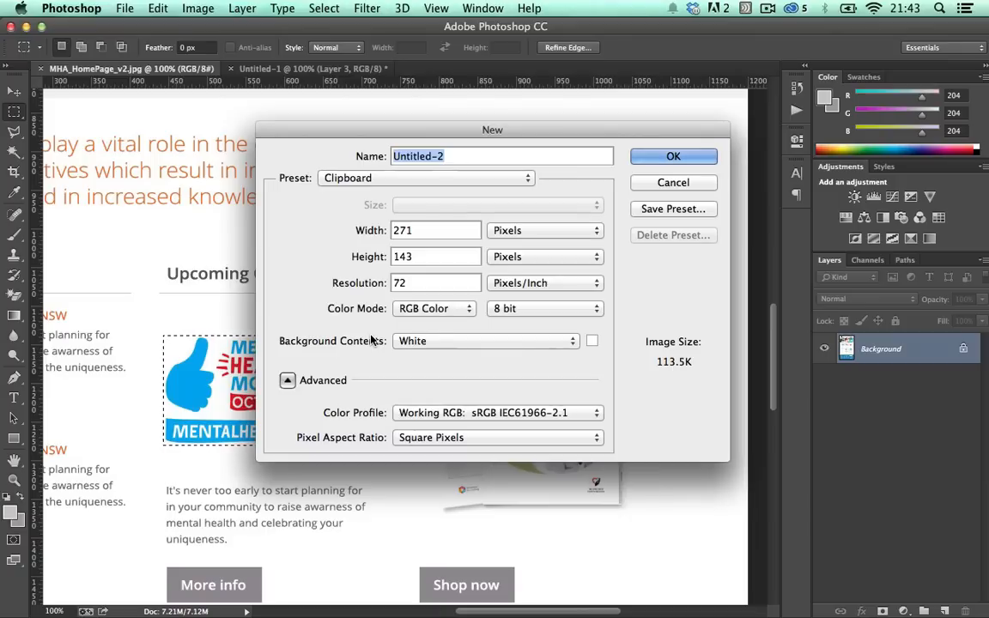
click(436, 230)
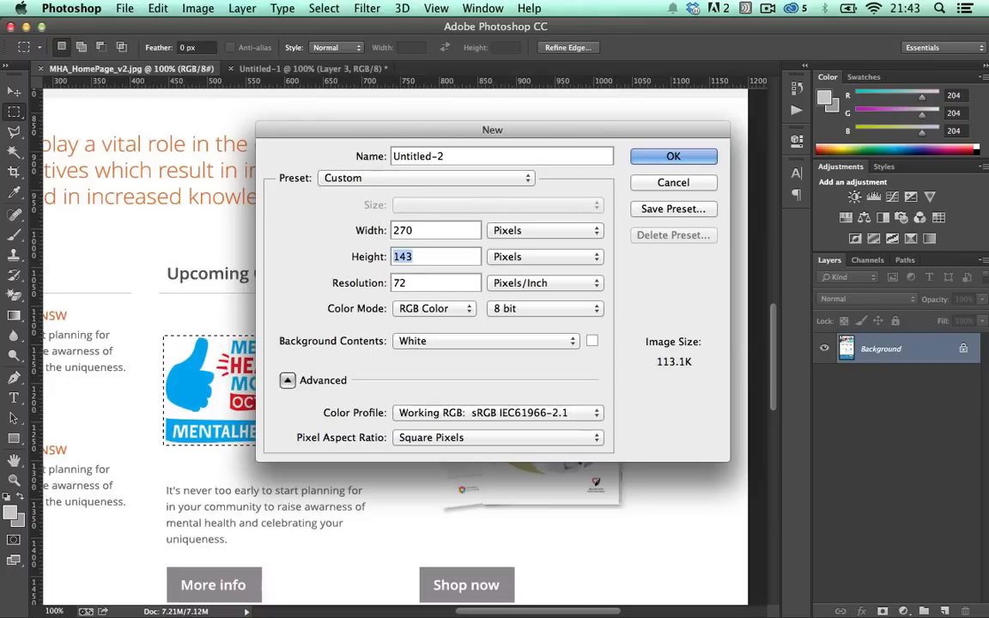
key(backspace)
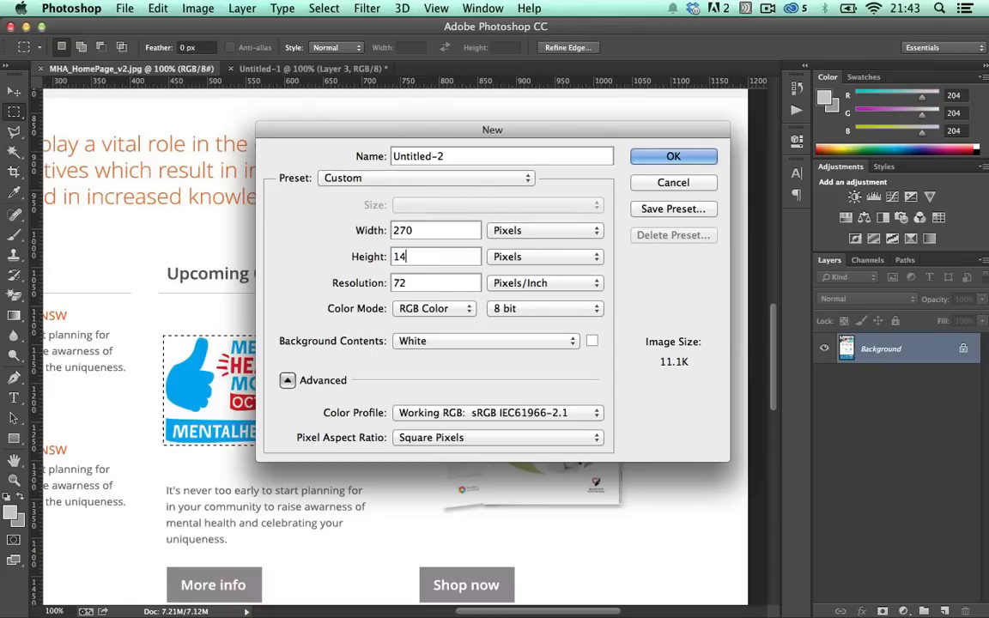
click(672, 154)
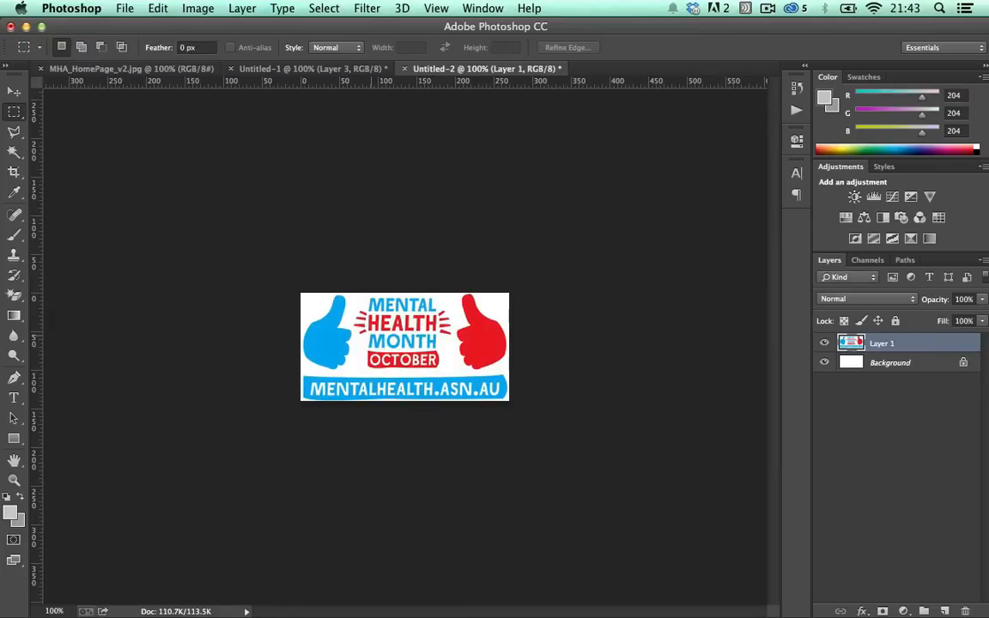
Export the campaign graphic via Save for Web as a 16-colour PNG-8 image.
click(124, 7)
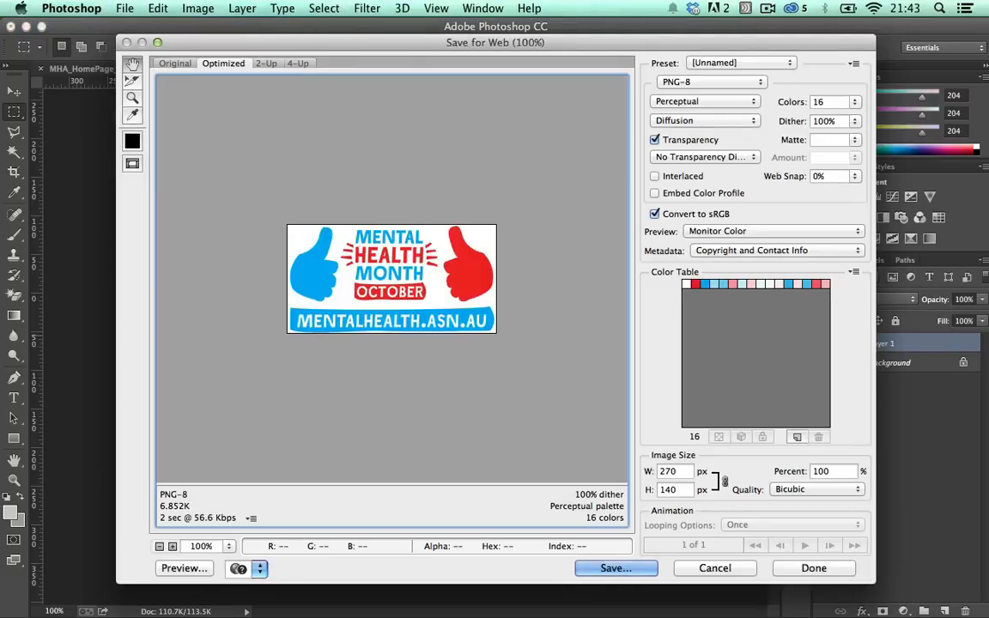
mouse_move(729, 103)
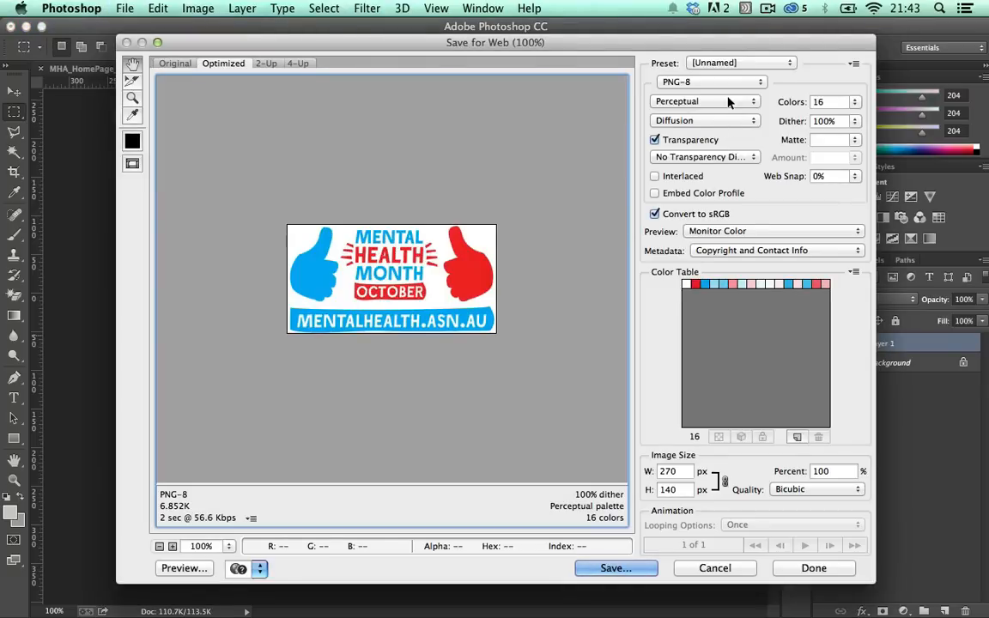
click(709, 81)
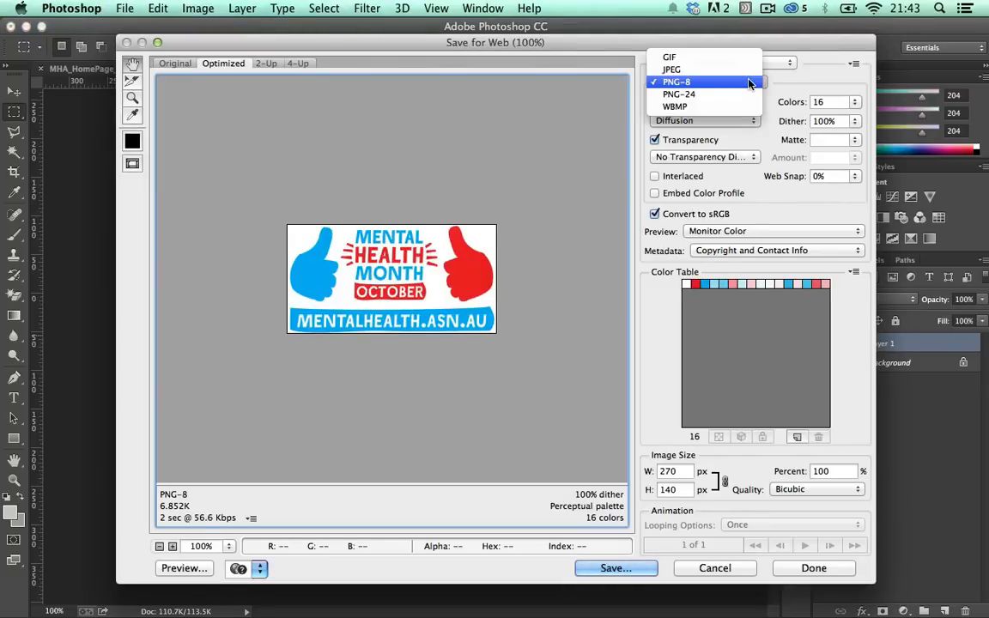
click(671, 69)
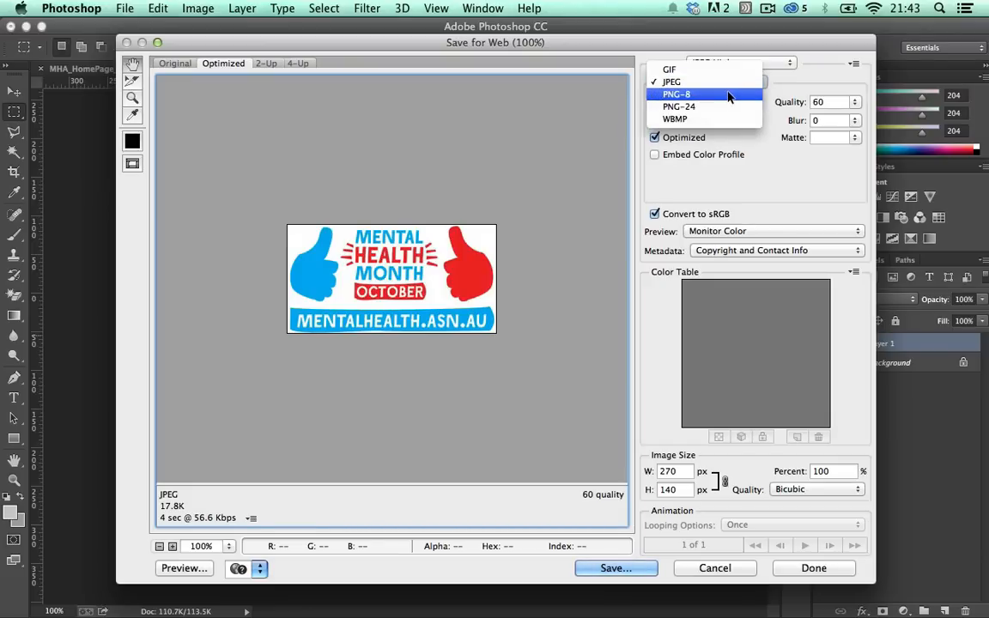
click(676, 93)
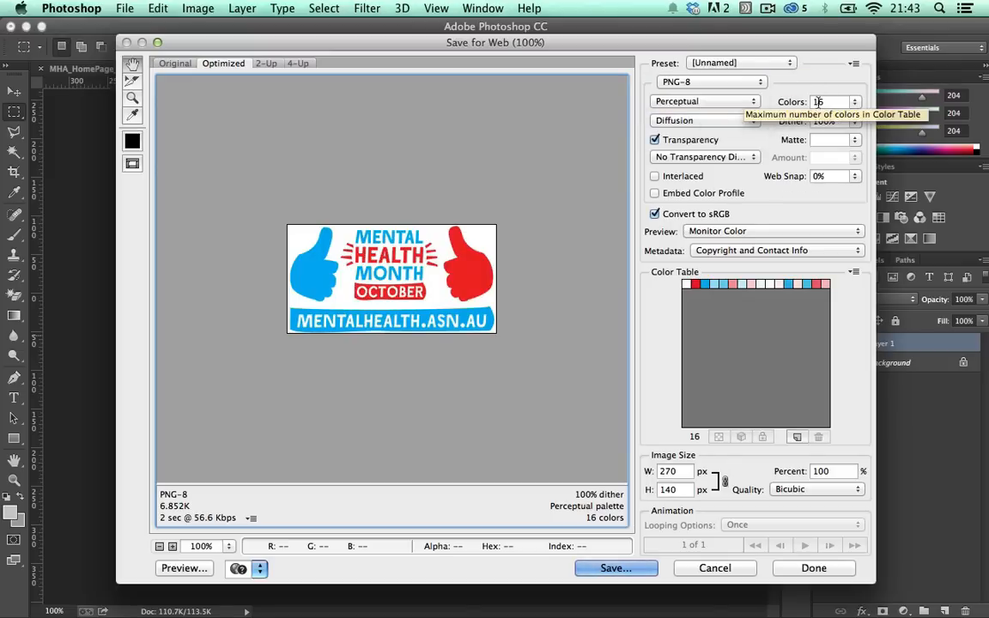
click(855, 101)
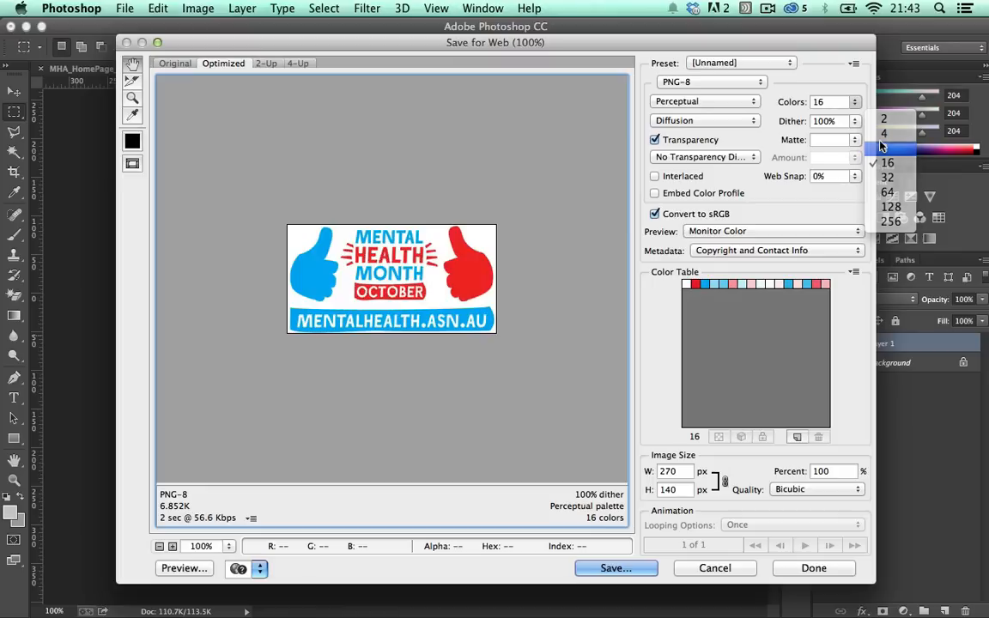
click(890, 148)
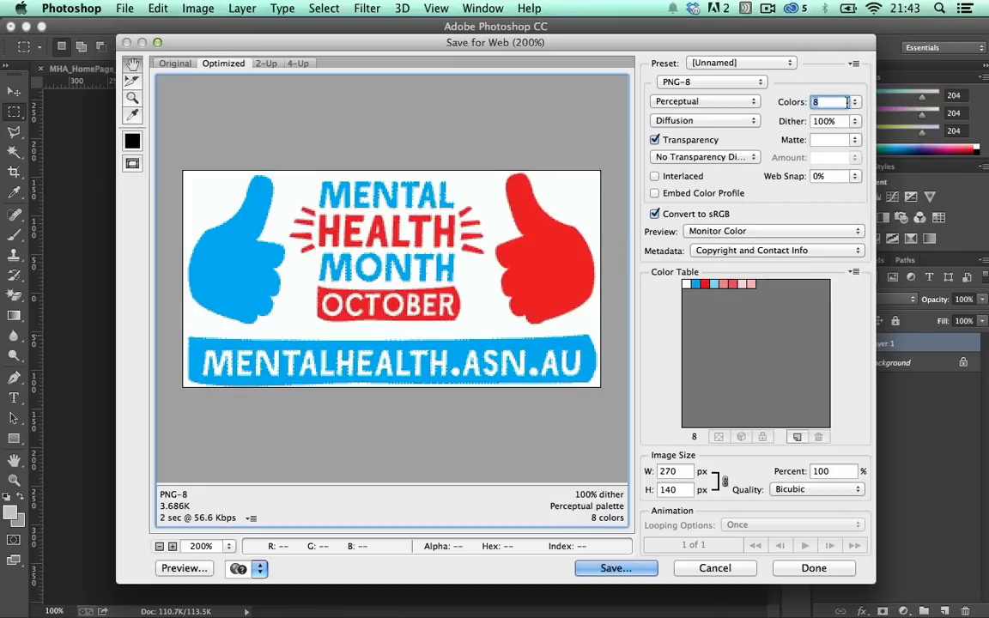
click(853, 102)
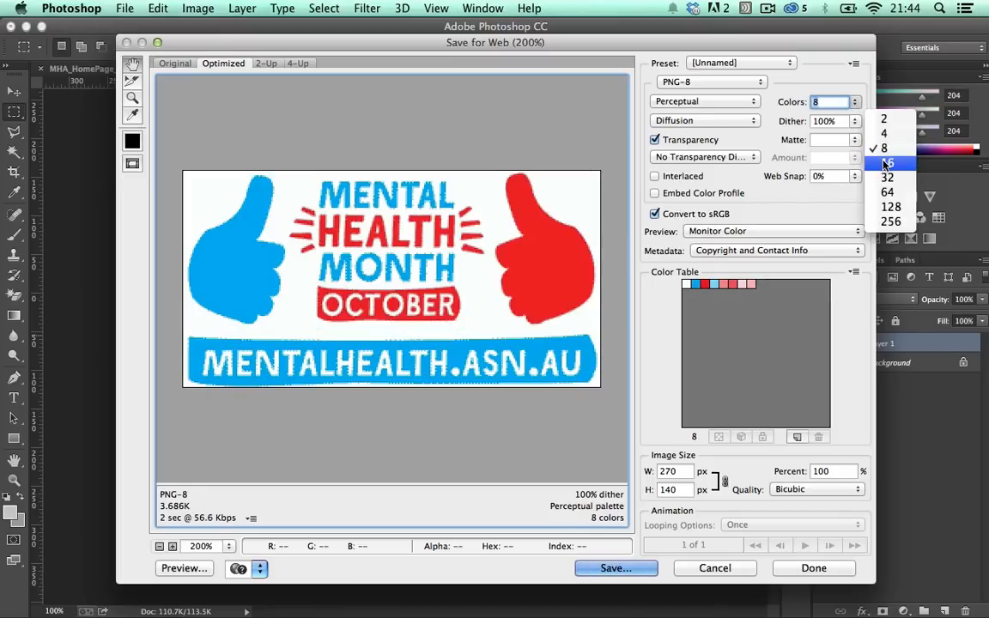
click(887, 163)
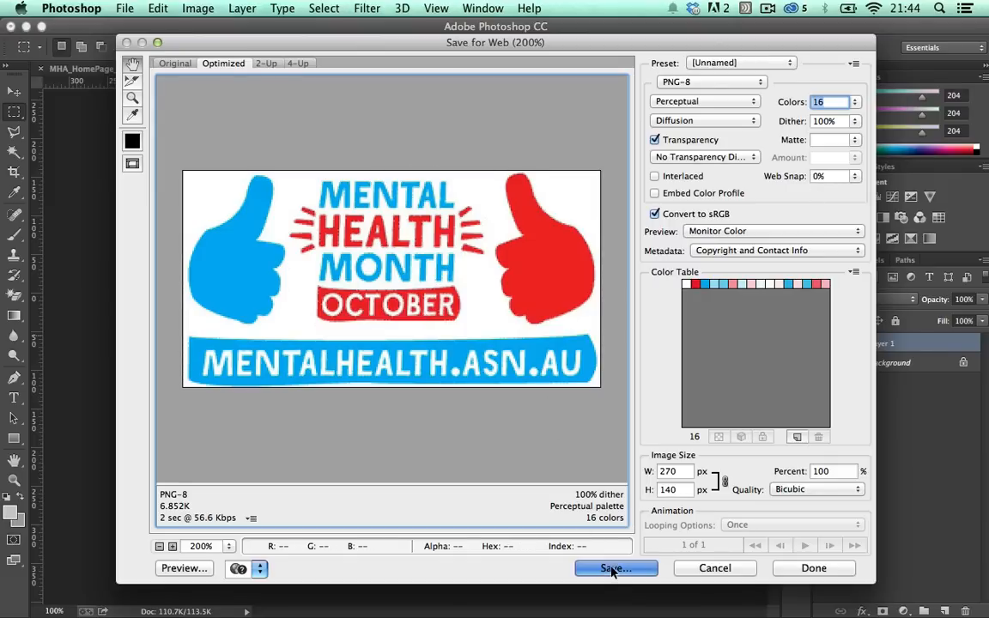
click(614, 566)
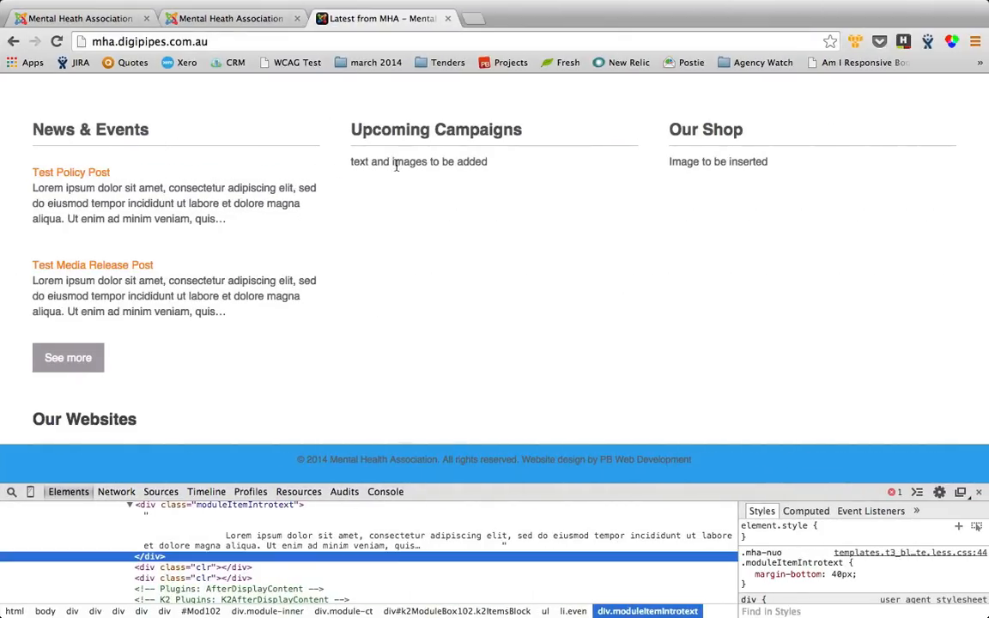
Save & Close the News & Events module and scroll the module list to Upcoming Campaigns.
click(231, 17)
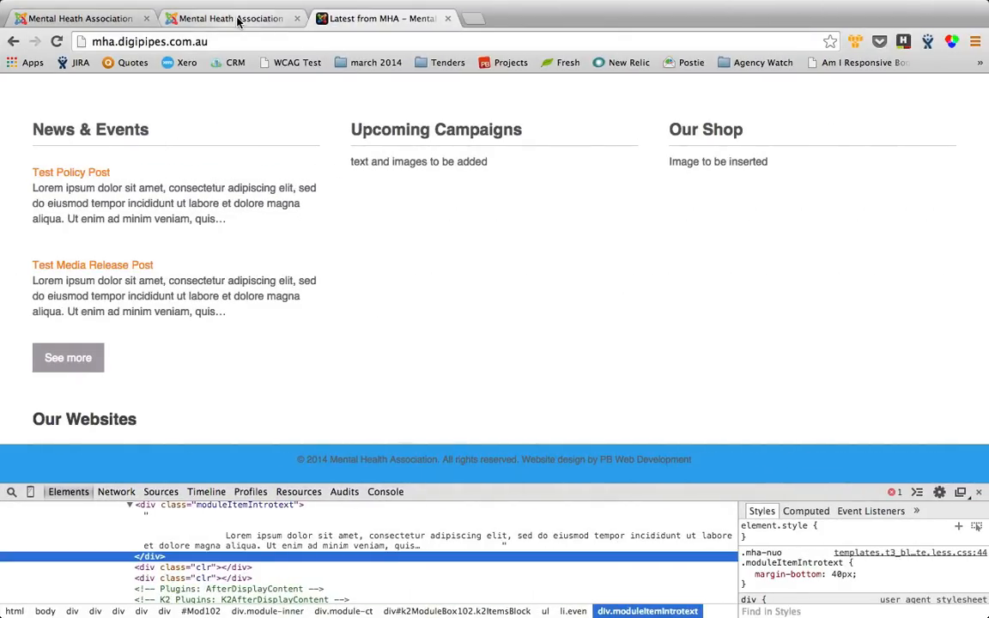
click(229, 17)
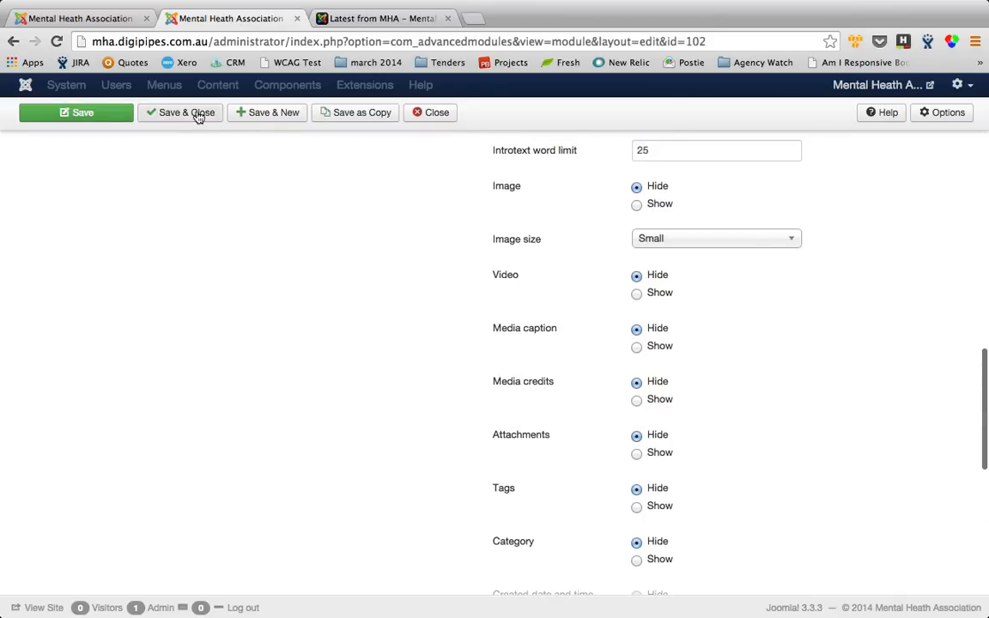
click(180, 113)
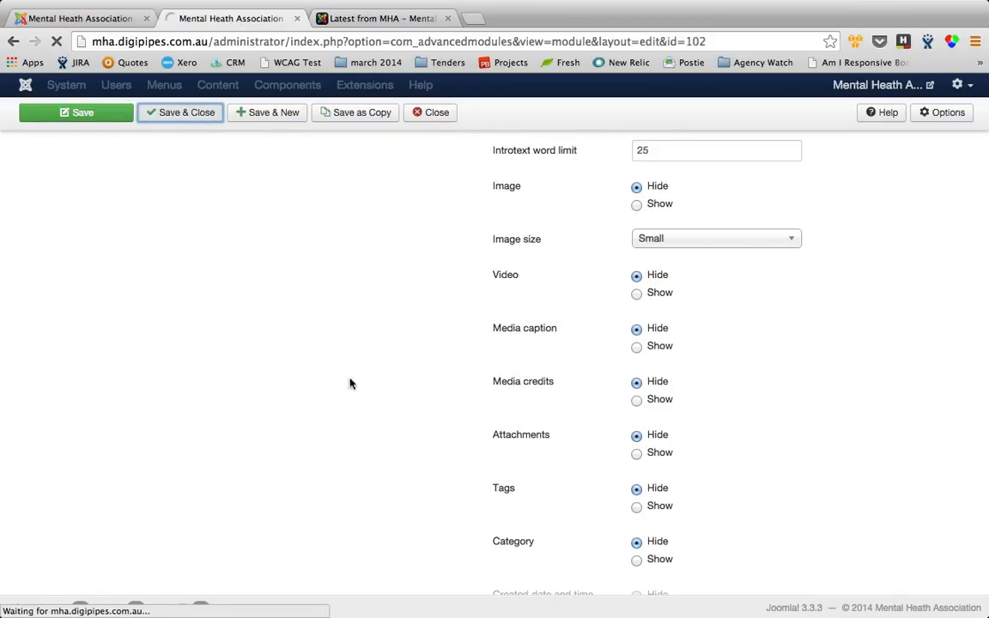
click(180, 114)
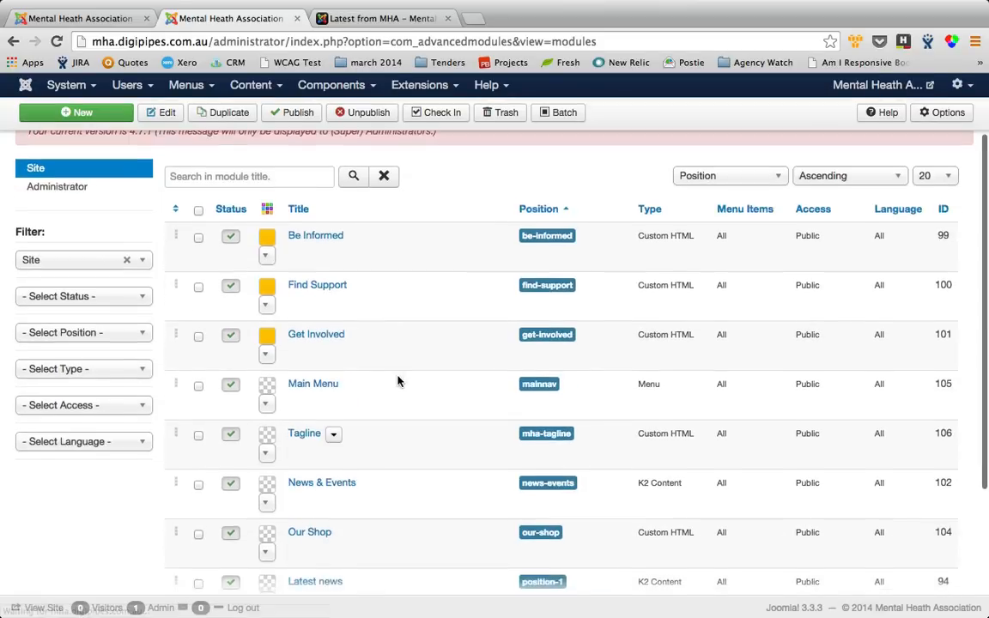
scroll(down, 3)
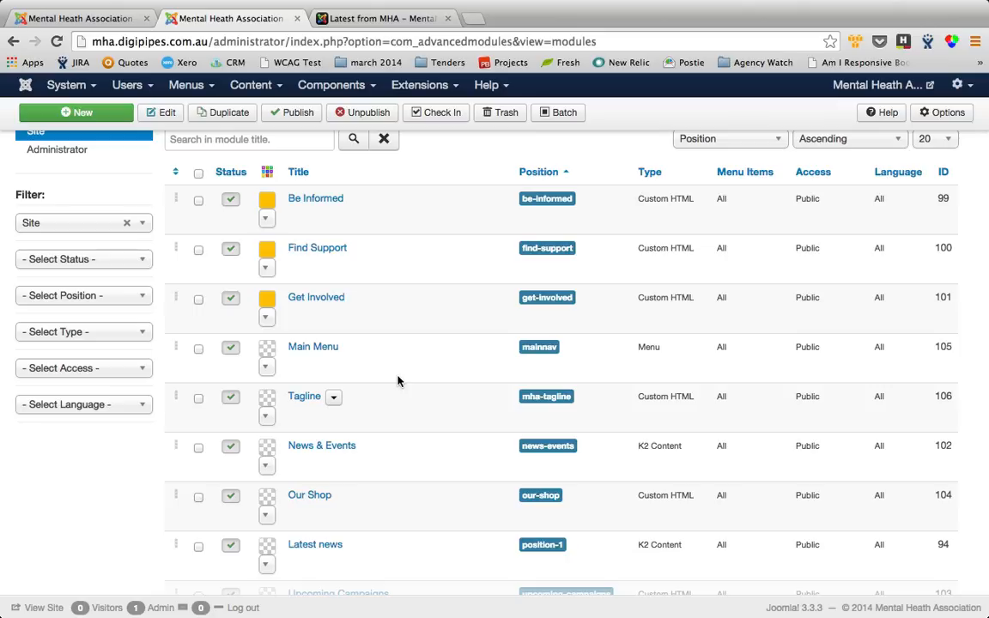
mouse_move(418, 278)
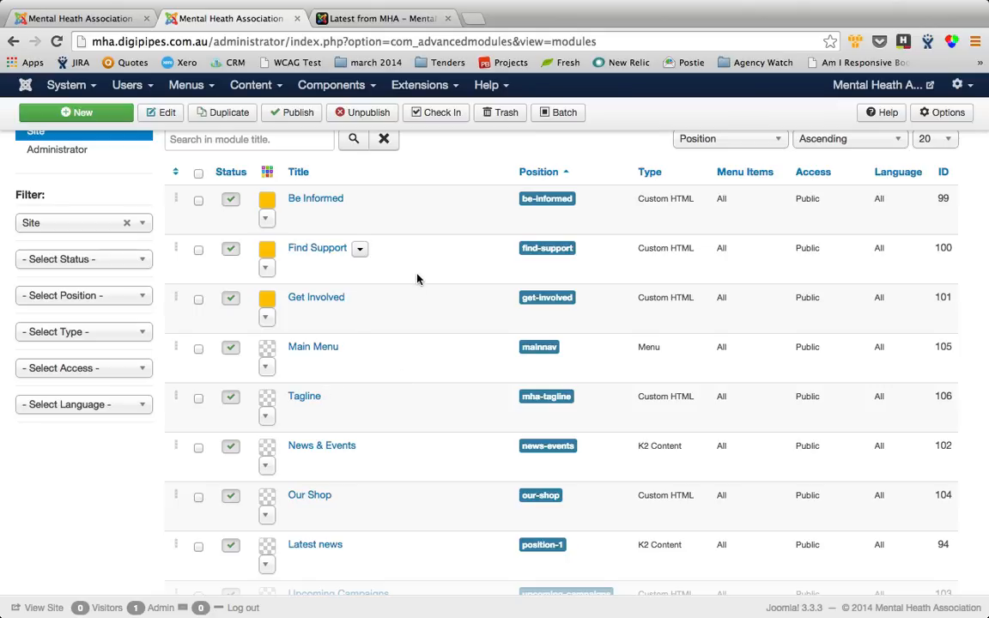
scroll(down, 3)
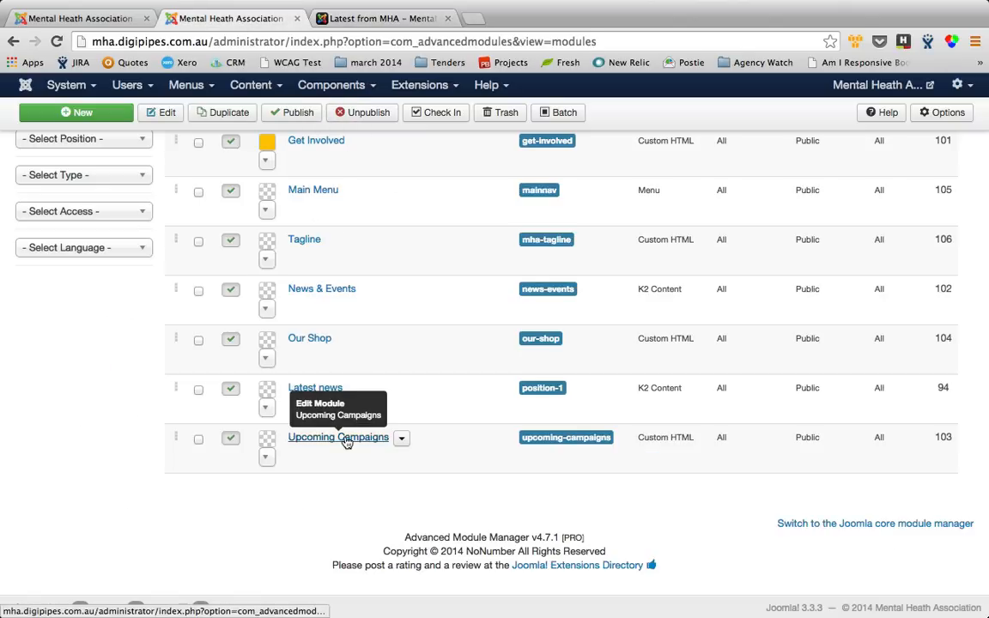
Open the Upcoming Campaigns module's Custom Output editor and launch its image manager.
click(336, 438)
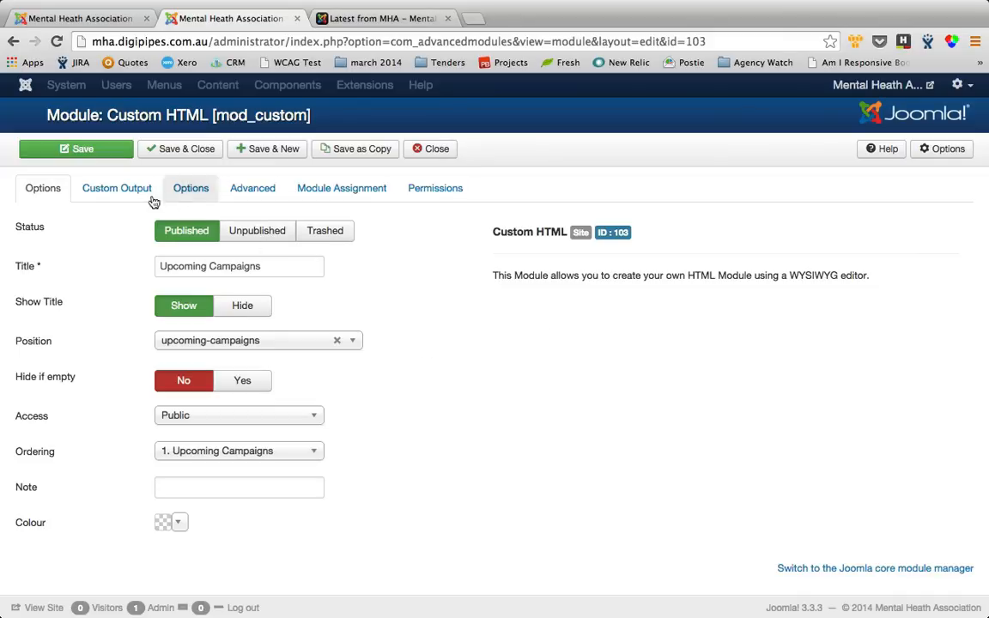
click(117, 188)
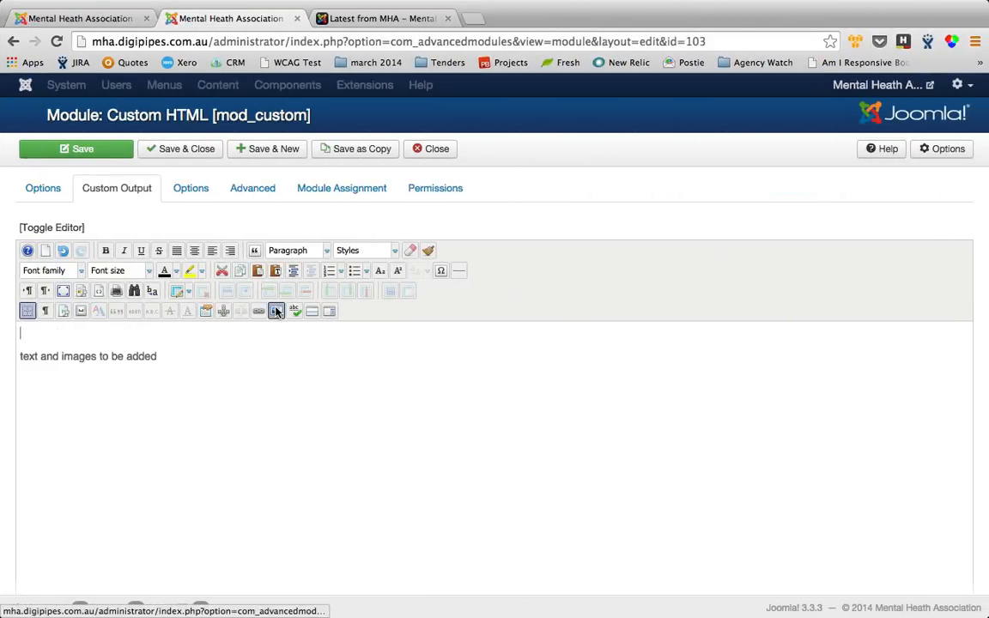
click(276, 311)
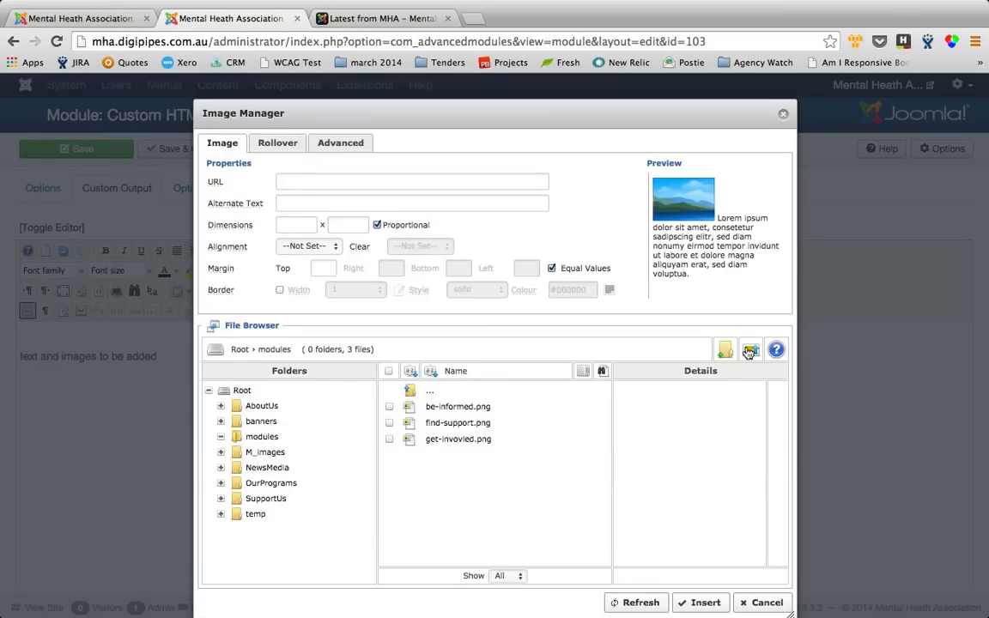
Upload mental-health-month.png through the Image Manager's Upload and Browse.
click(724, 350)
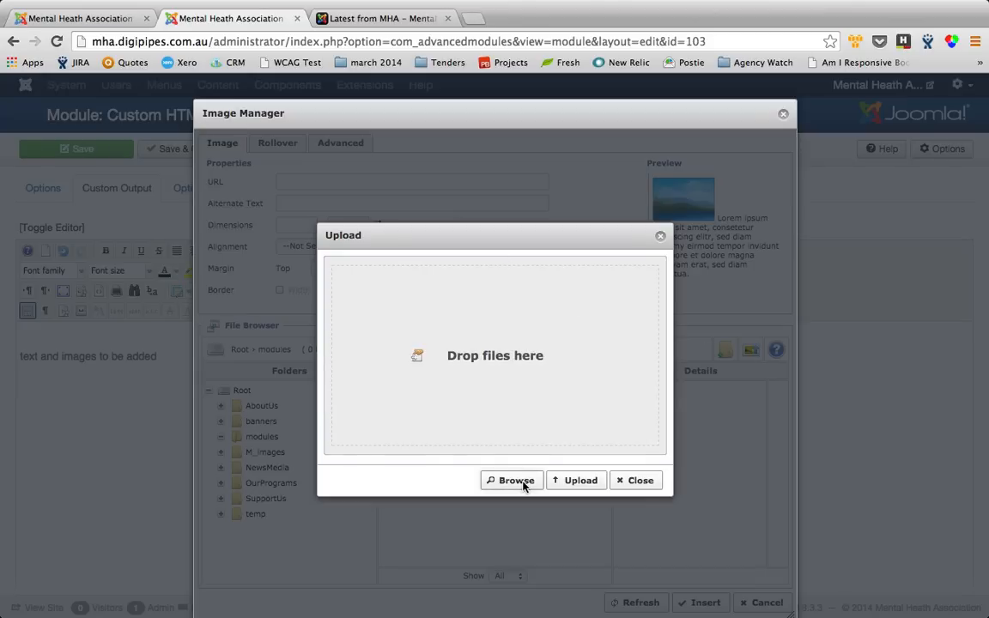
click(511, 480)
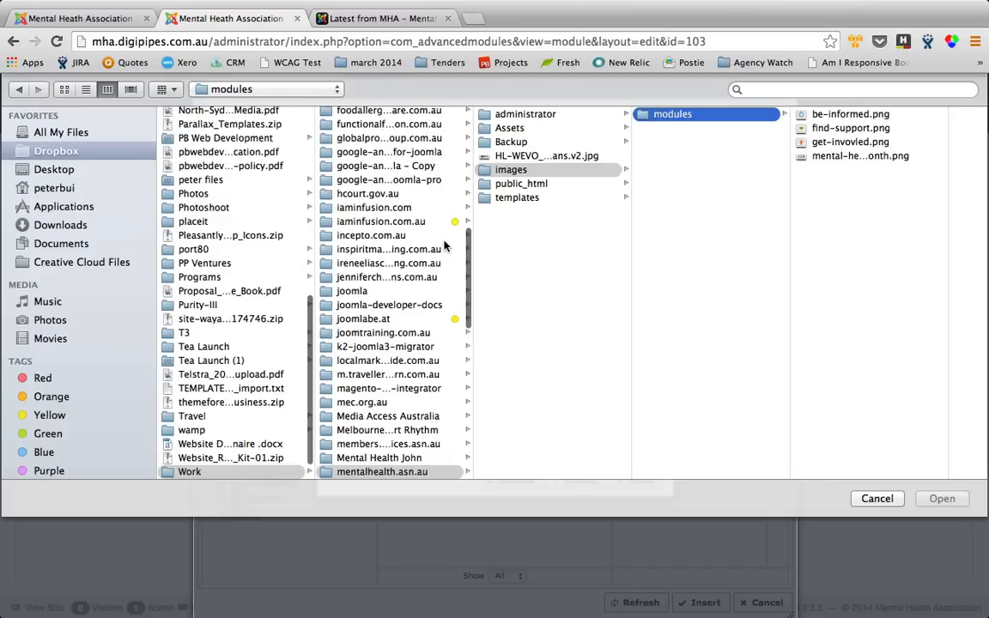
click(858, 155)
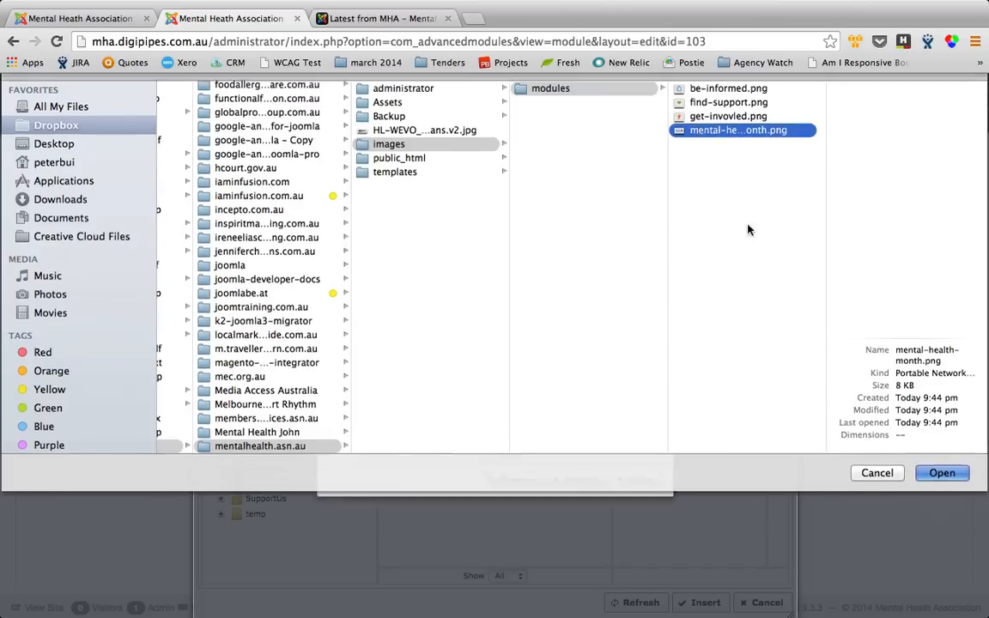
click(941, 474)
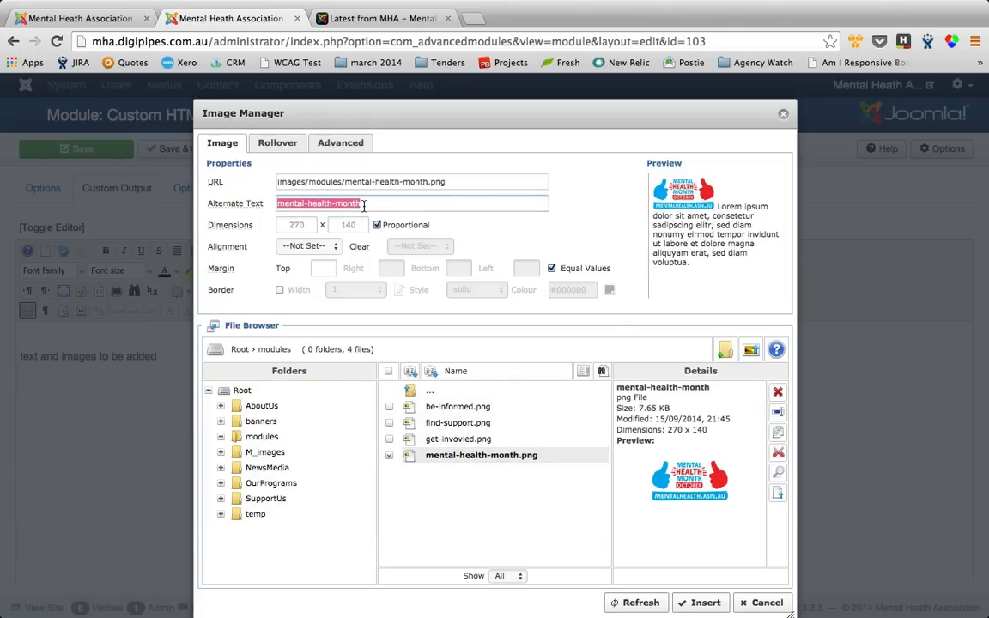
Insert the image with alternate text 'Mental Health Month October' into the module content.
text(Ment)
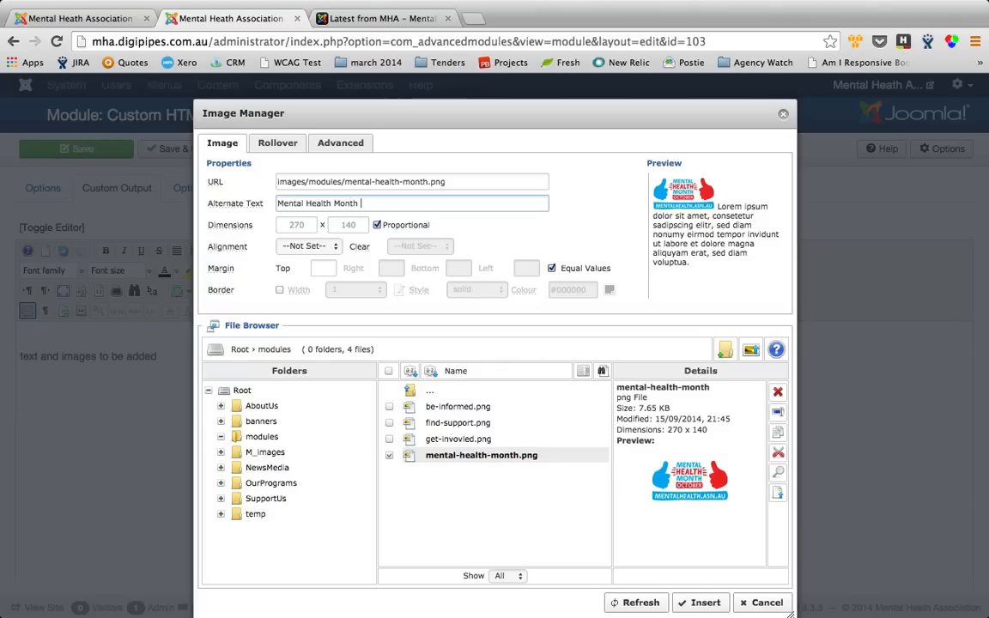
text(October)
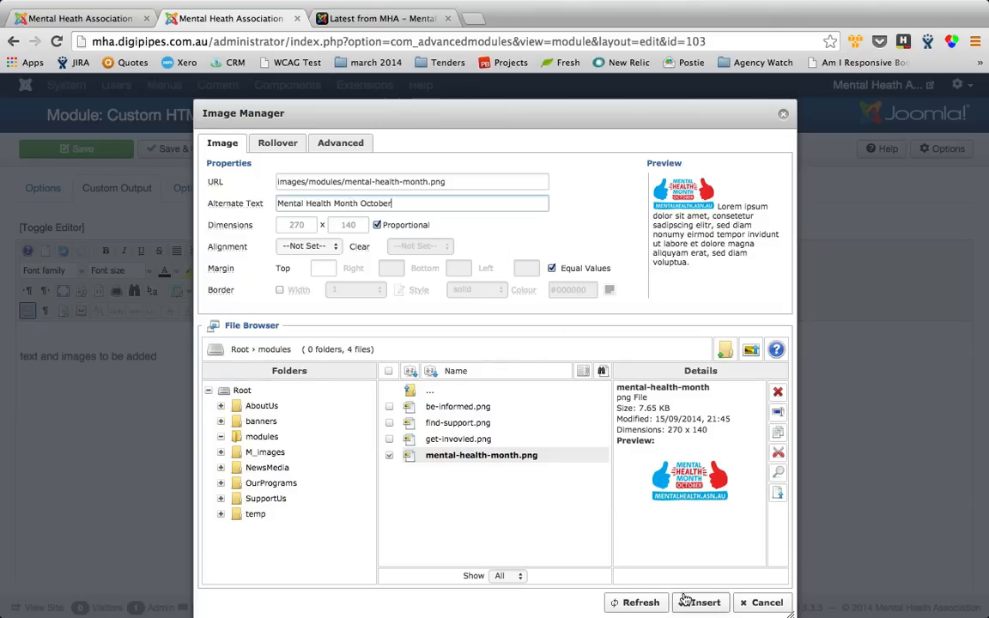
click(700, 601)
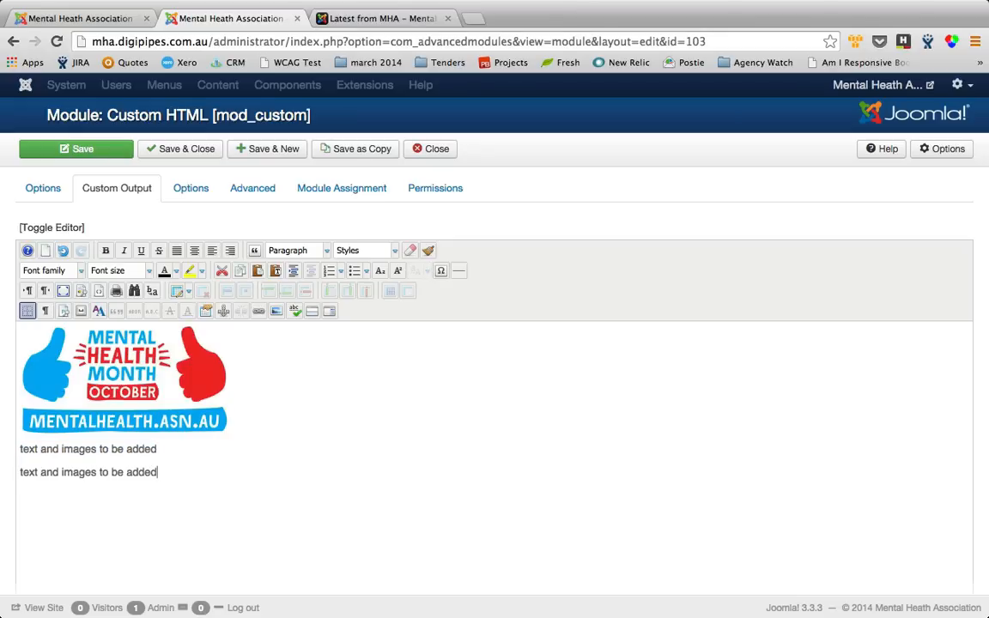
Add 'text and images to be added' placeholder and a 'More info' line to Upcoming Campaigns.
text(text and images to be added)
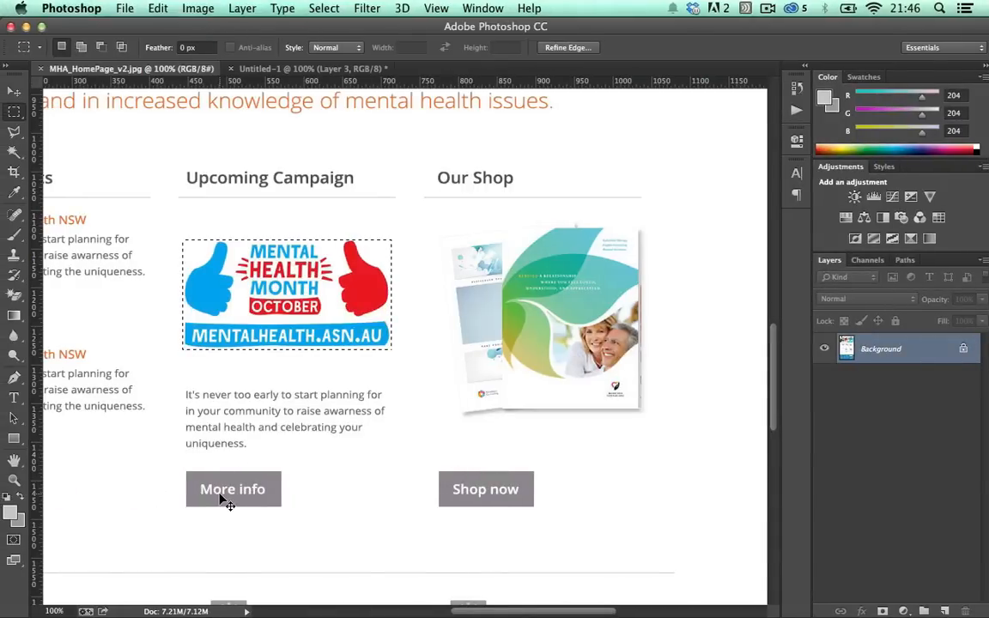
click(227, 17)
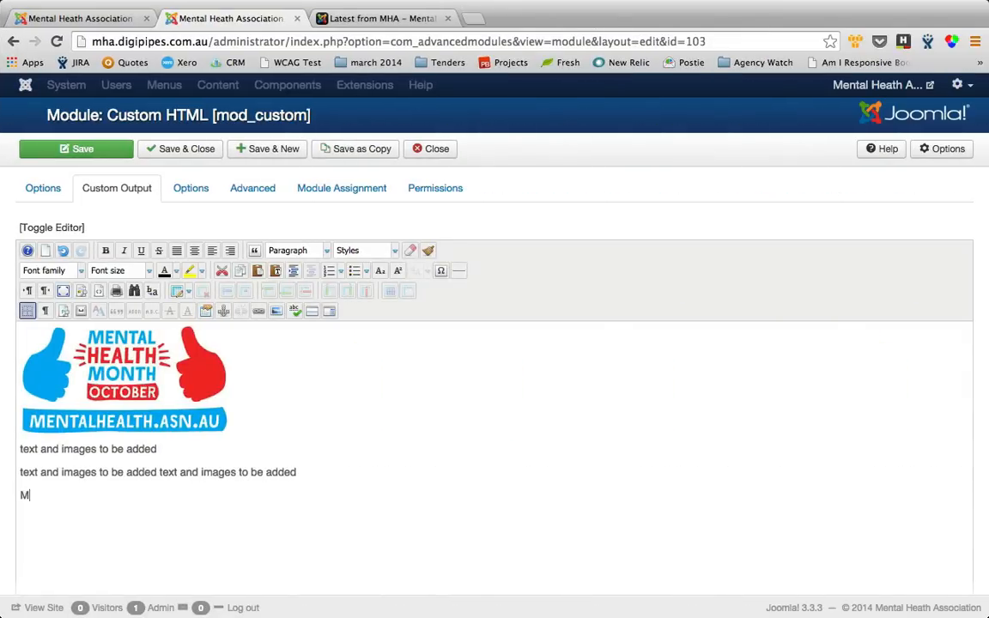
text(ore info)
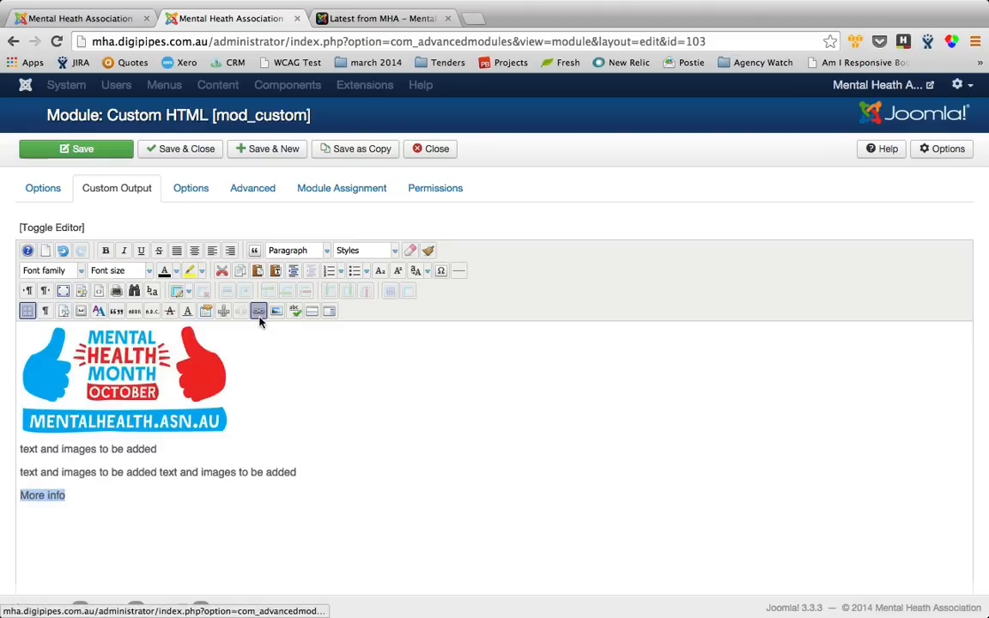
Make 'More info' a link pointing to '#'.
click(258, 311)
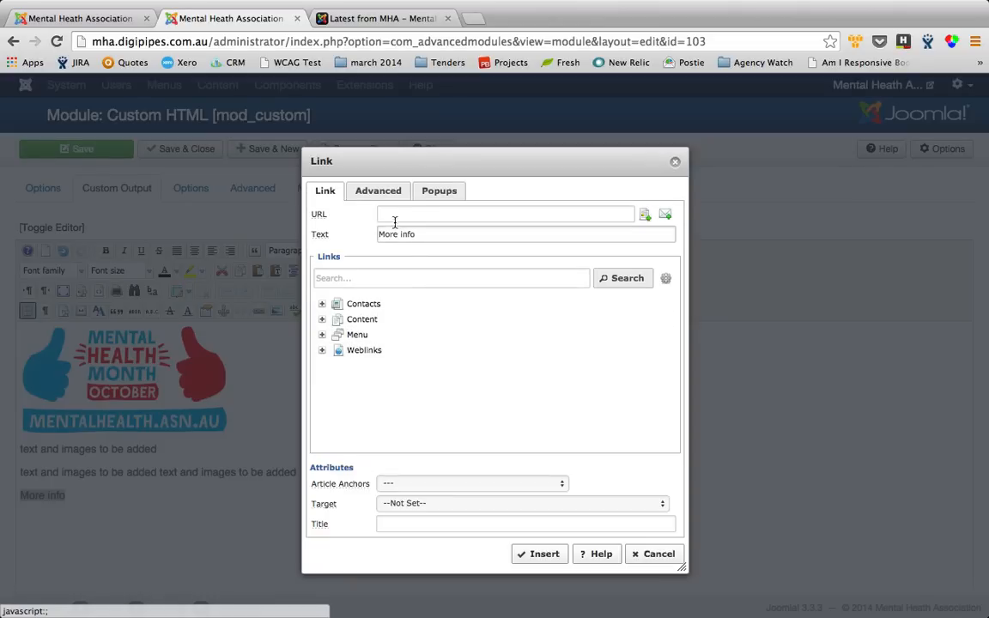
text(#)
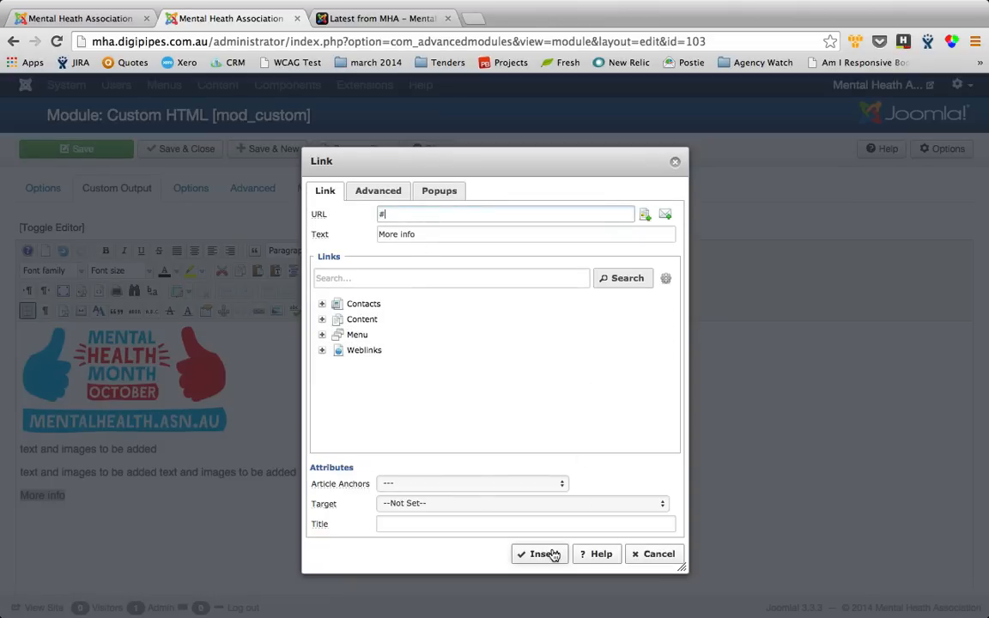
click(539, 553)
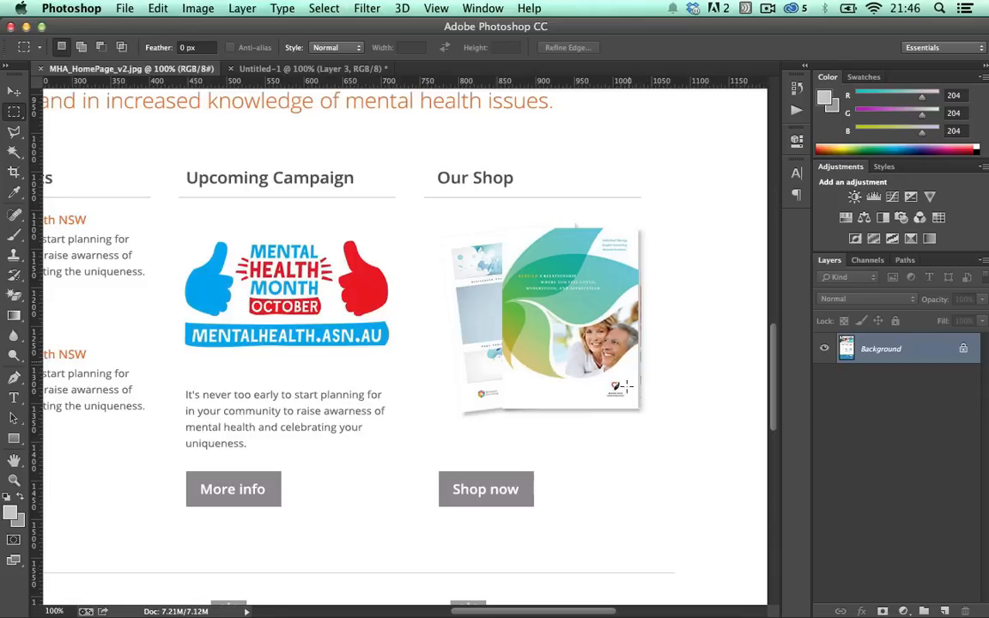
mouse_move(592, 432)
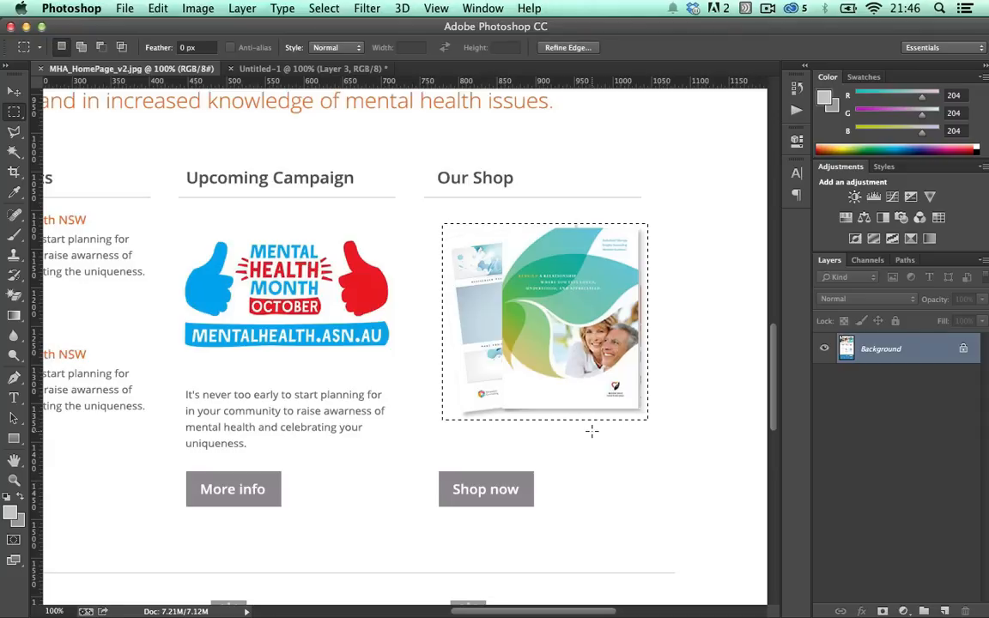
mouse_move(597, 440)
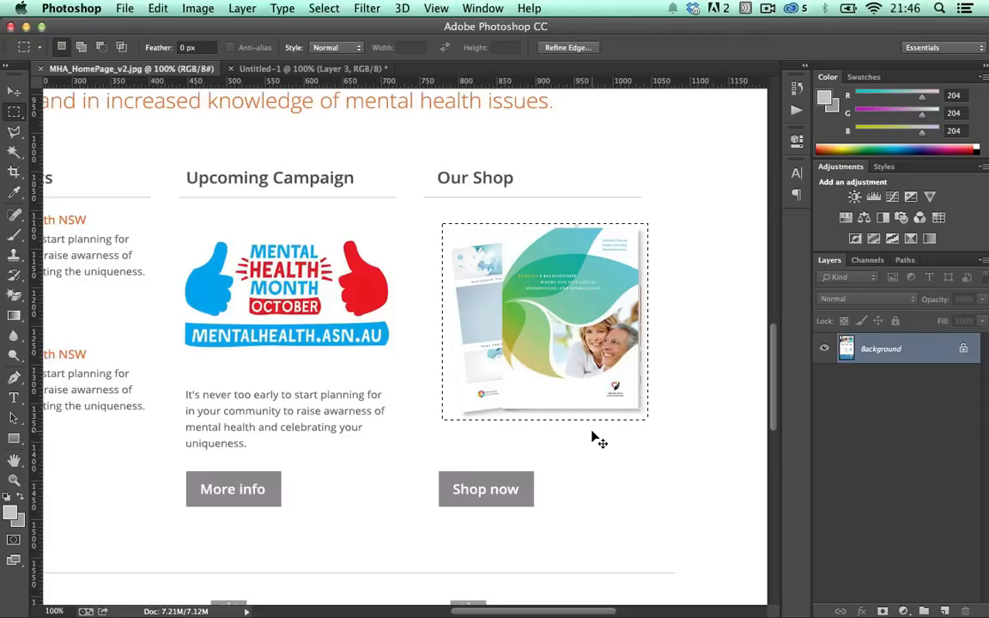
Create a new document from the copied brochure and export it for web as JPEG.
click(124, 6)
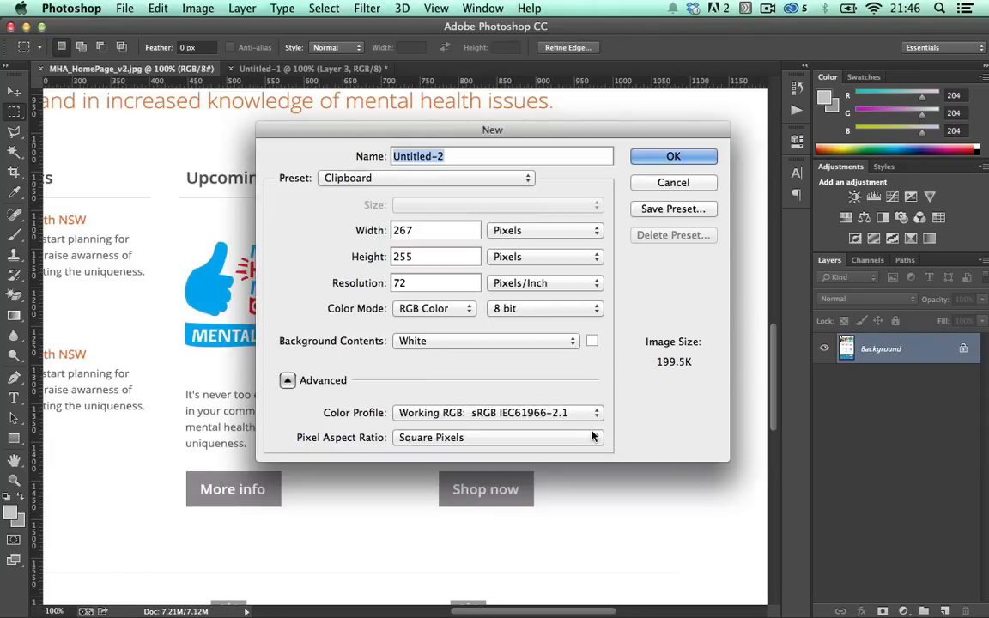
click(672, 154)
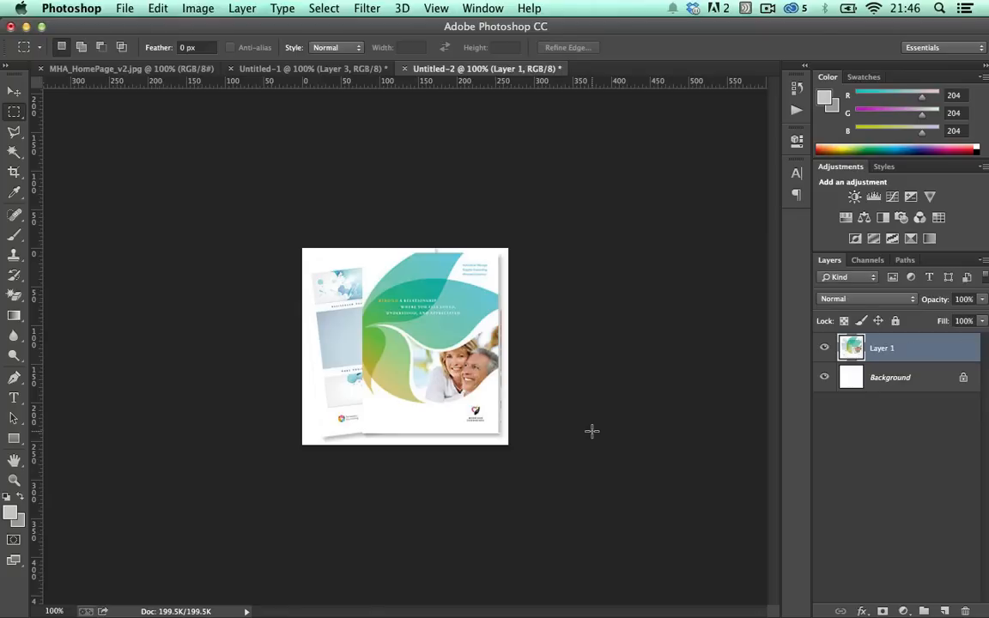
mouse_move(595, 436)
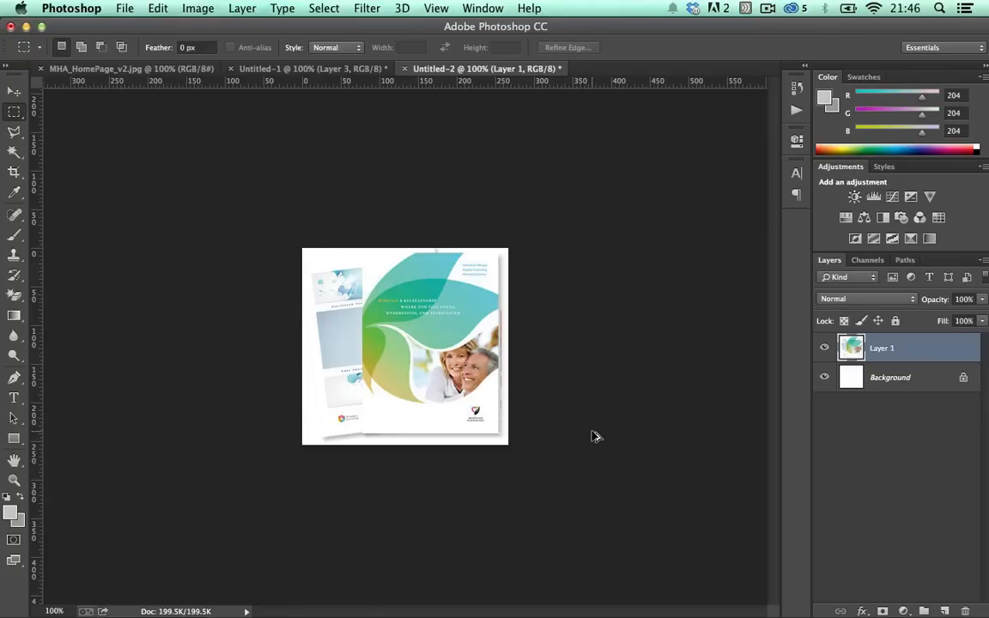
click(124, 7)
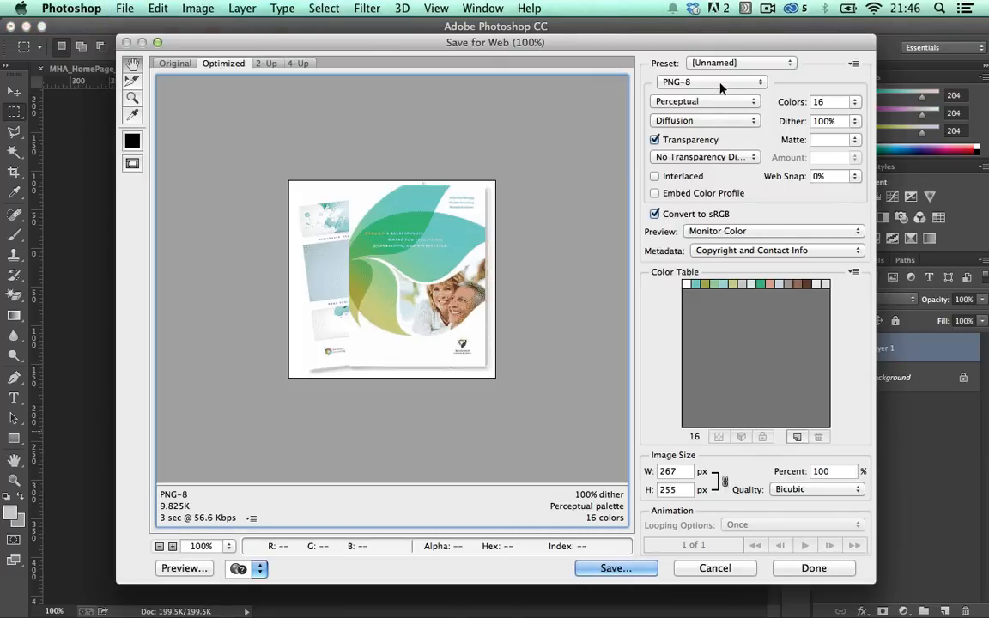
click(707, 81)
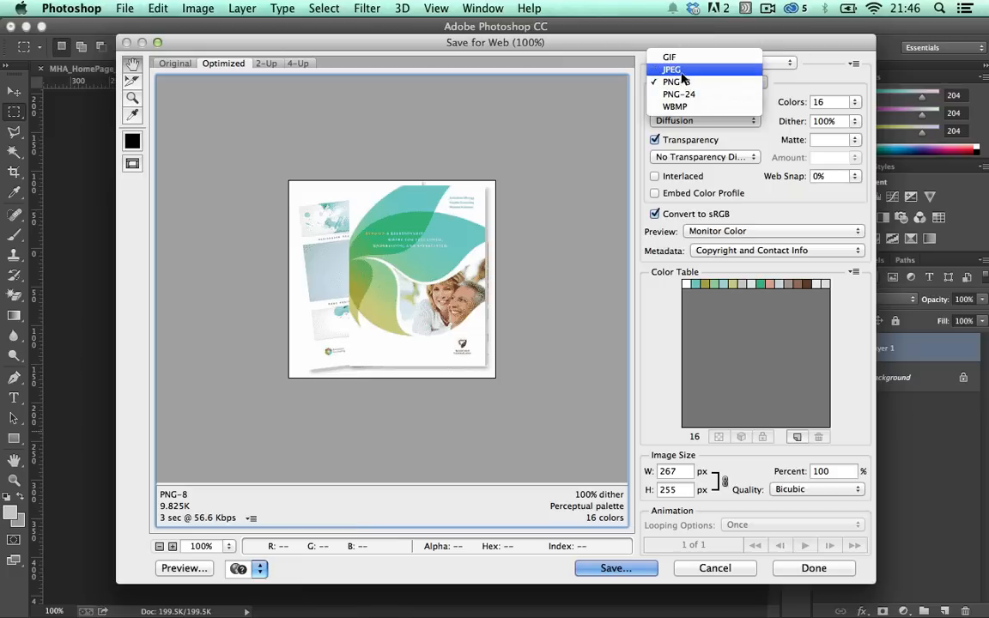
click(671, 68)
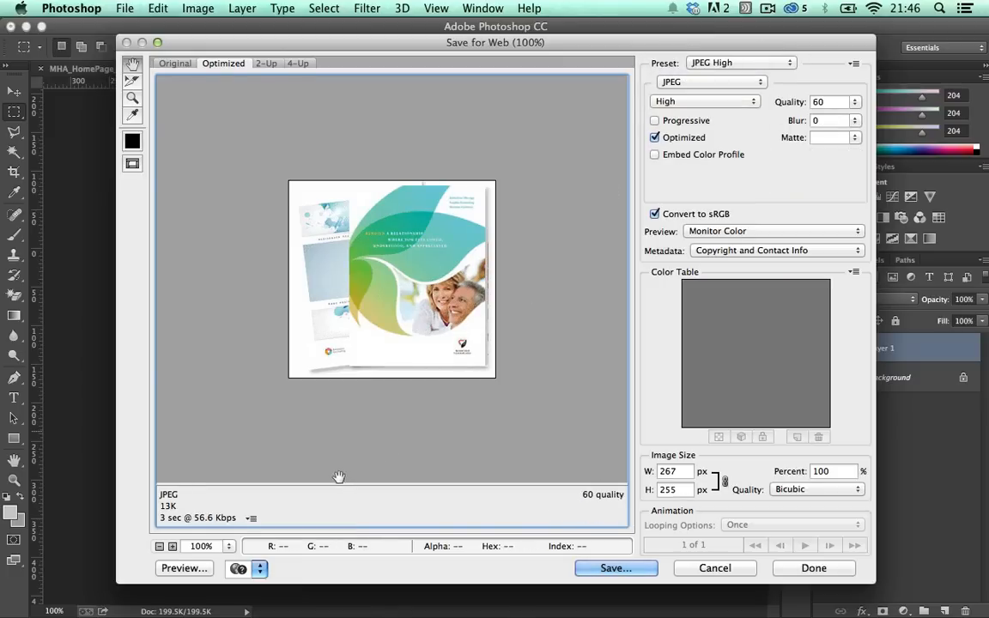
Lower the JPEG quality and save the optimized image into the modules folder.
click(827, 101)
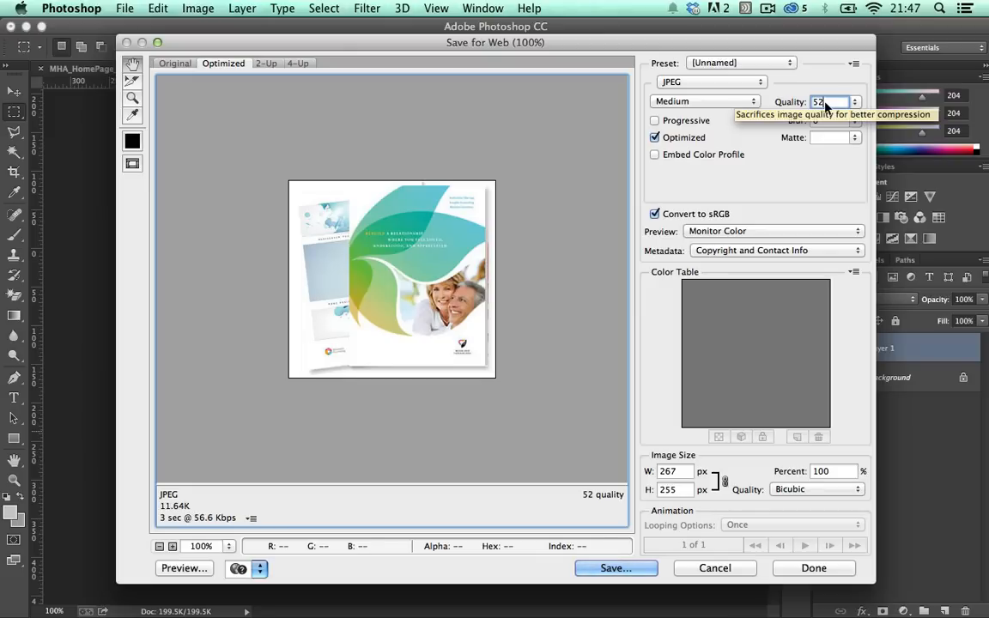
text(45)
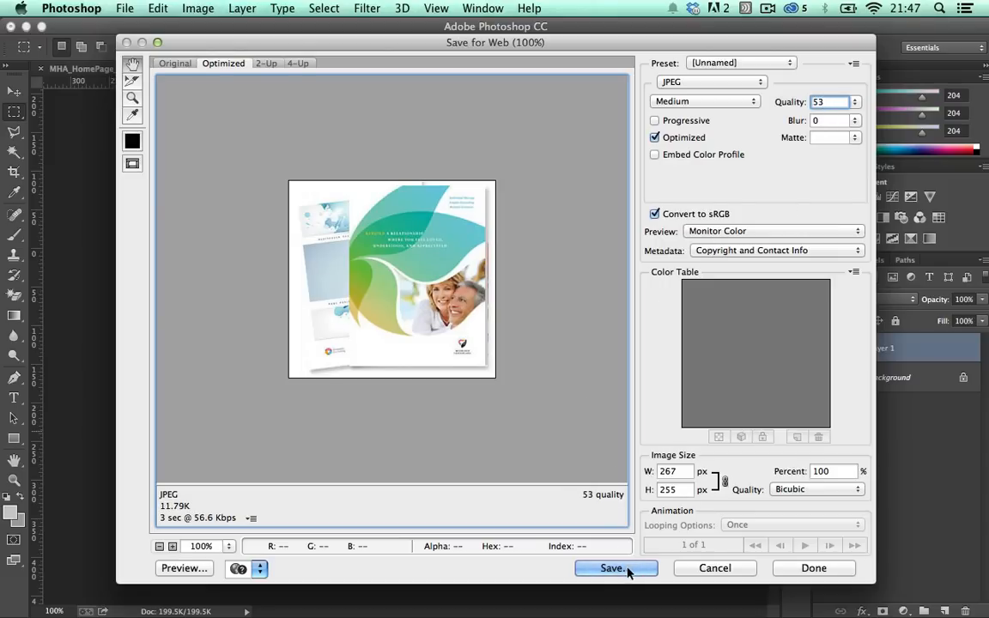
click(611, 566)
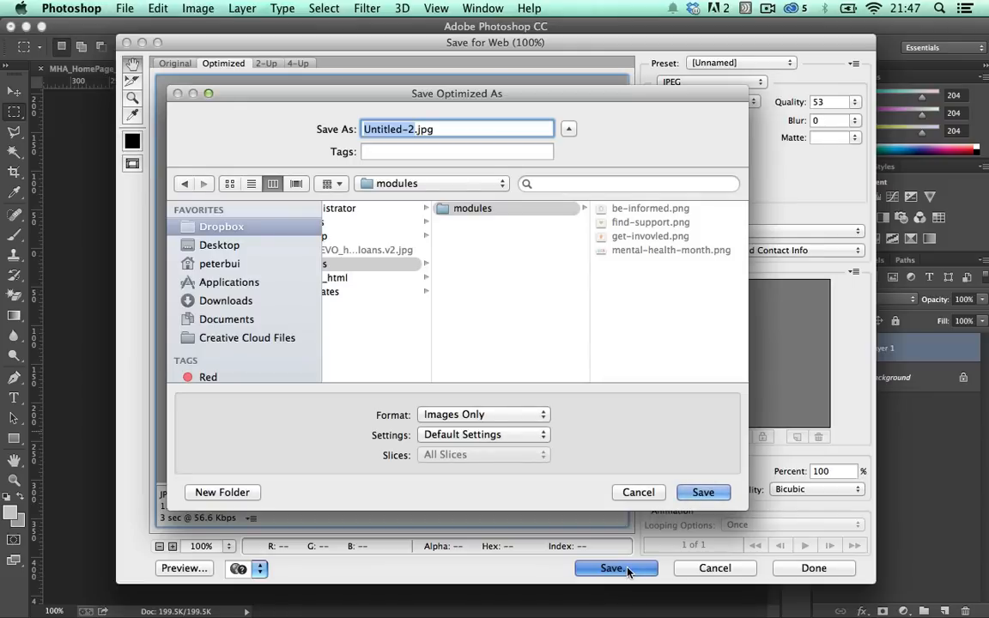
click(611, 566)
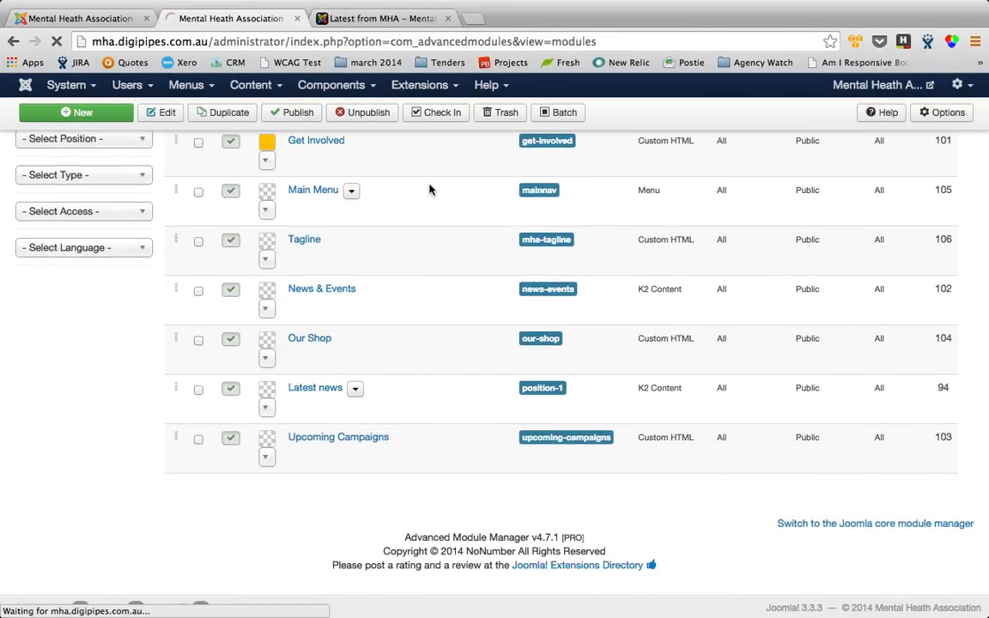
In the Our Shop module's Custom Output, upload shop.jpg through the Image Manager.
click(309, 336)
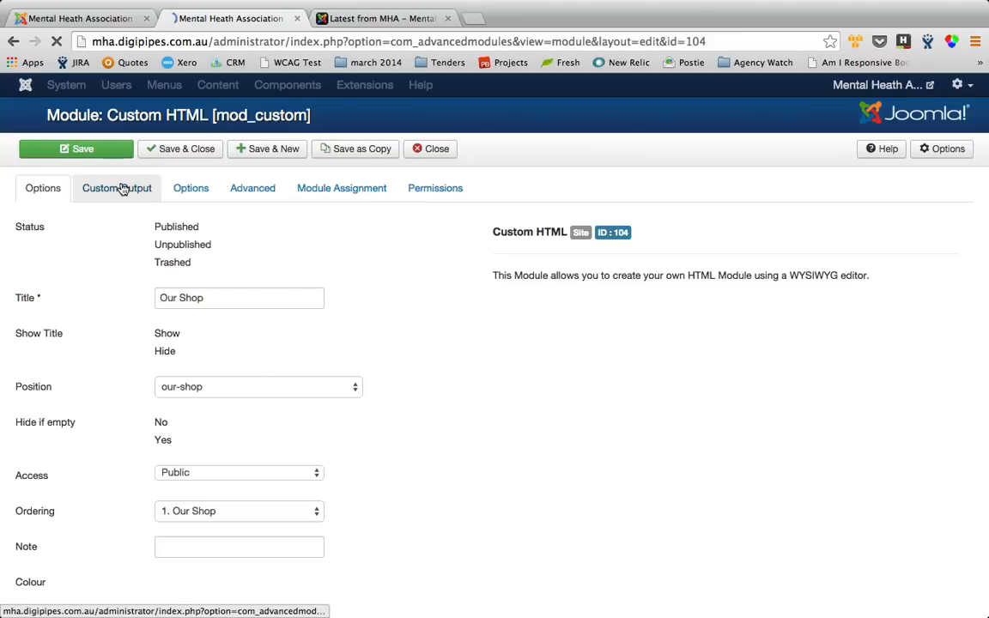
click(117, 187)
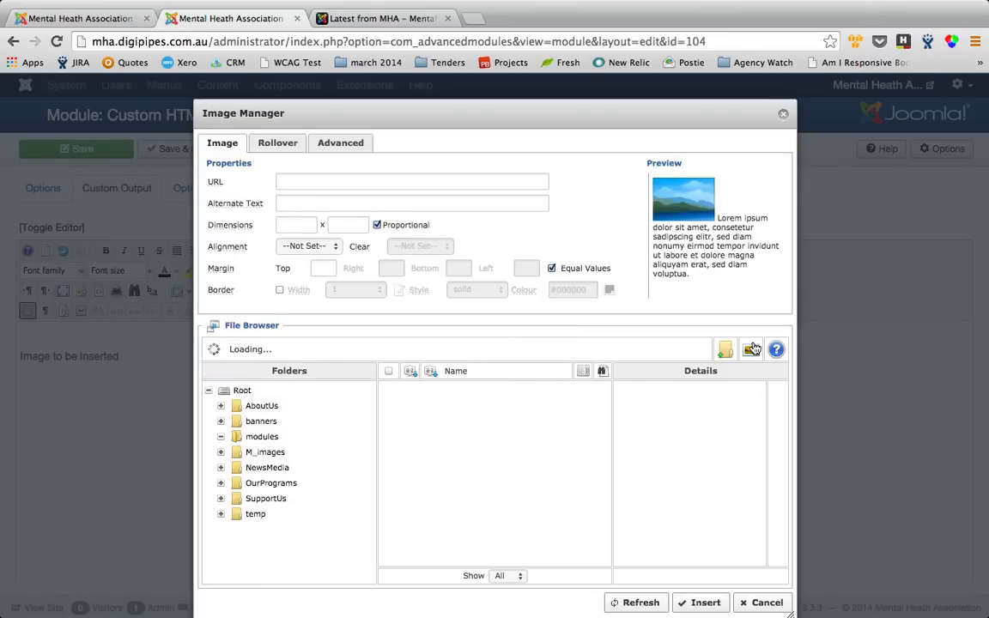
click(752, 350)
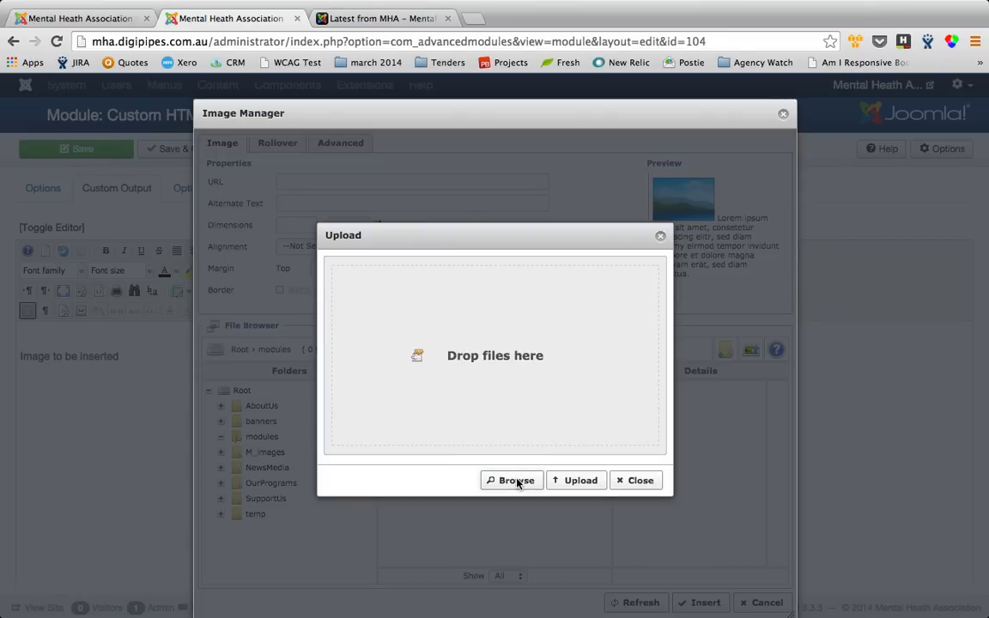
click(512, 480)
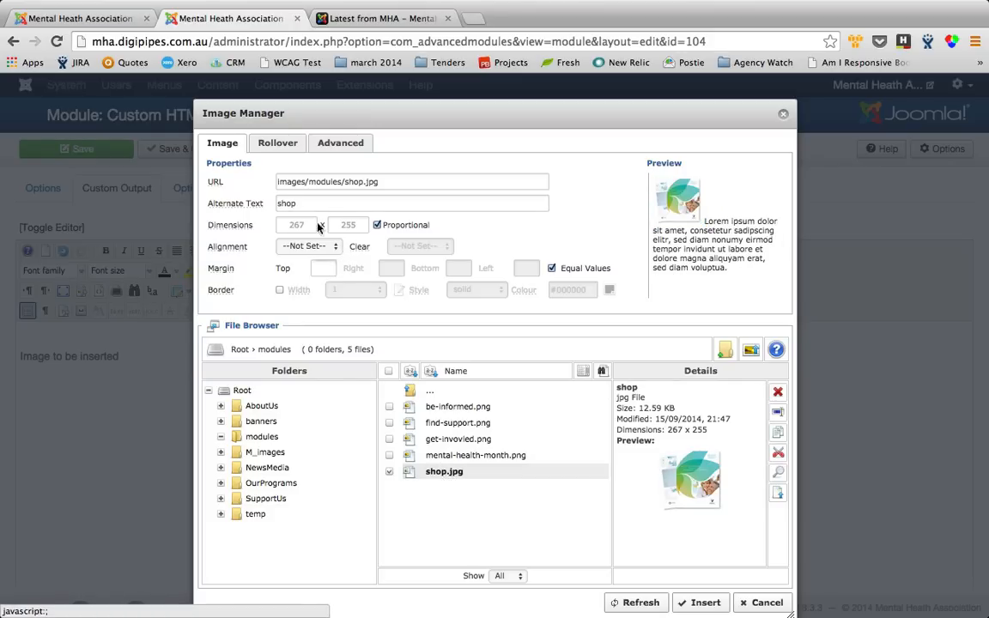
Give the image 'Our online store' alt text and insert it above the placeholder text.
text(O)
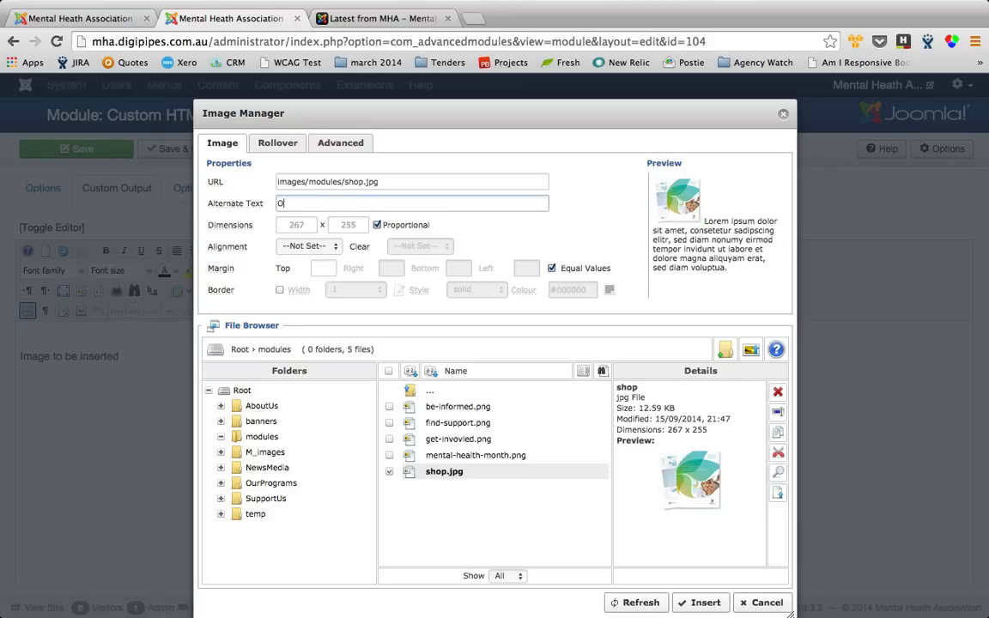
text(Our online stor)
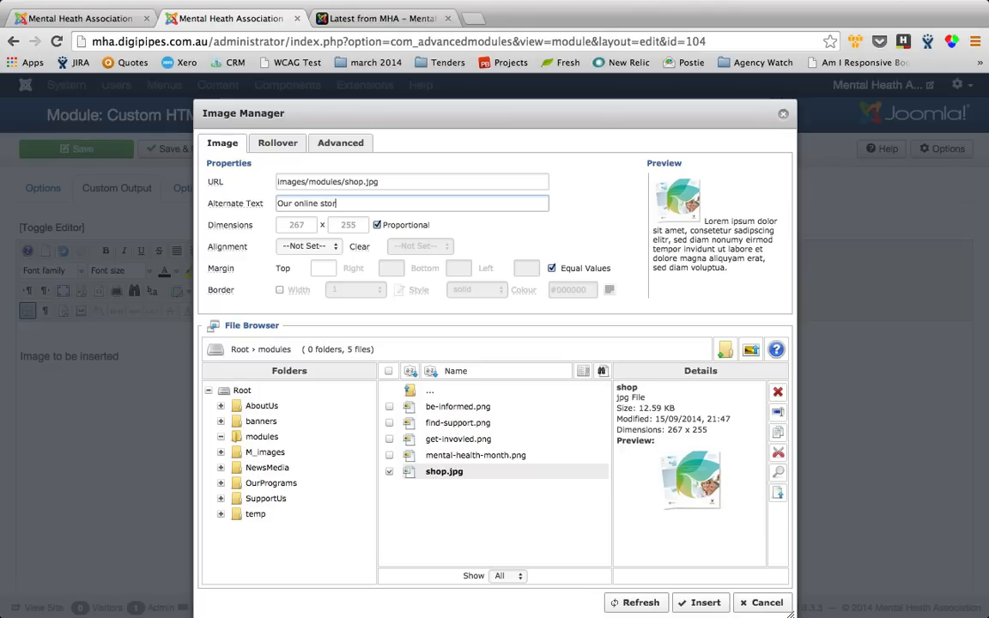
key(BackSpace)
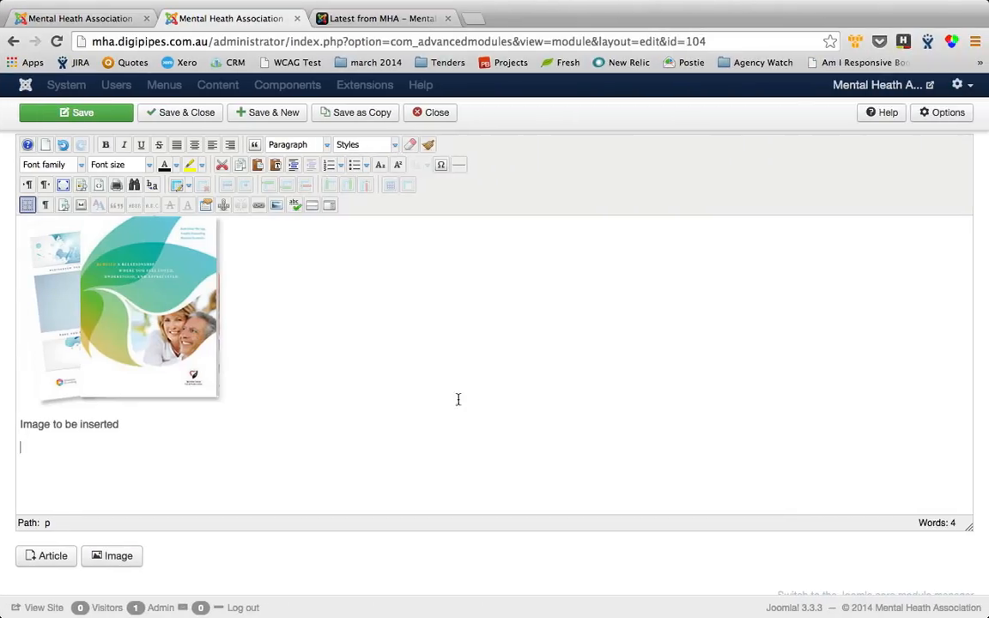
Add a 'Shop now' link pointing to '#' beneath the Our Shop image.
text(Shop now)
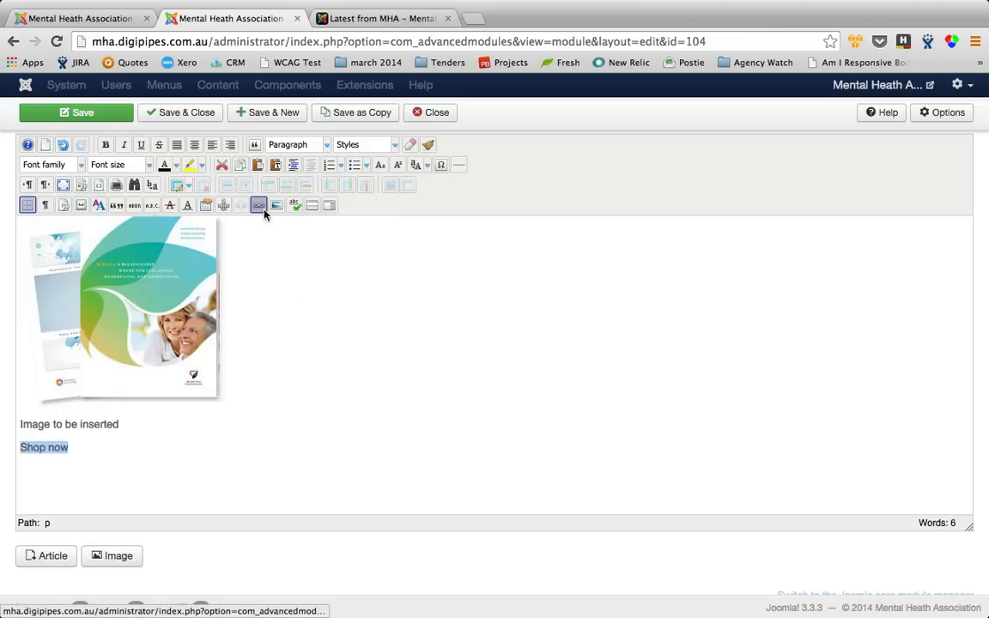
click(258, 204)
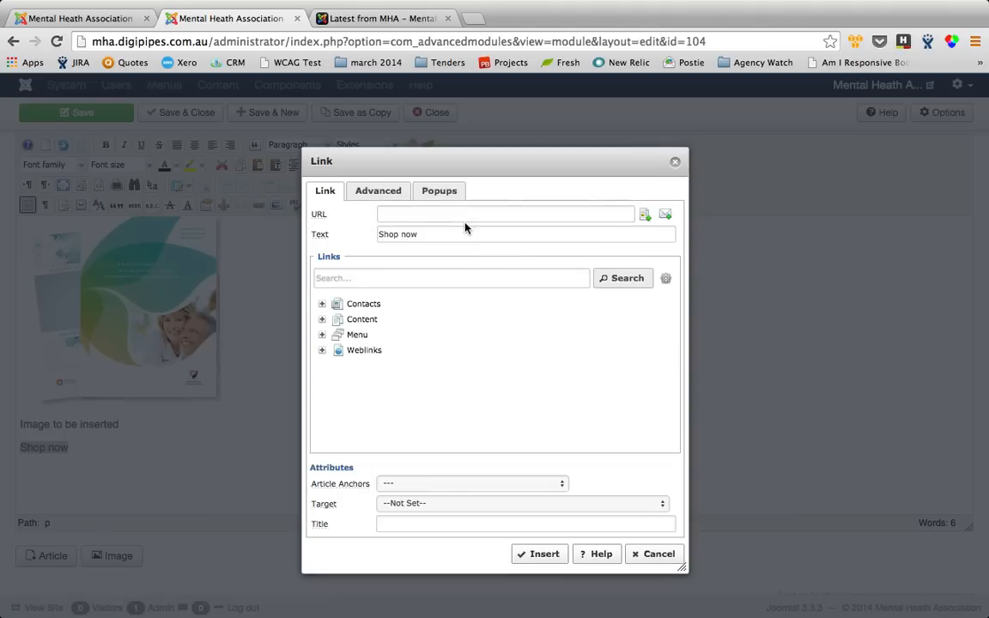
click(505, 213)
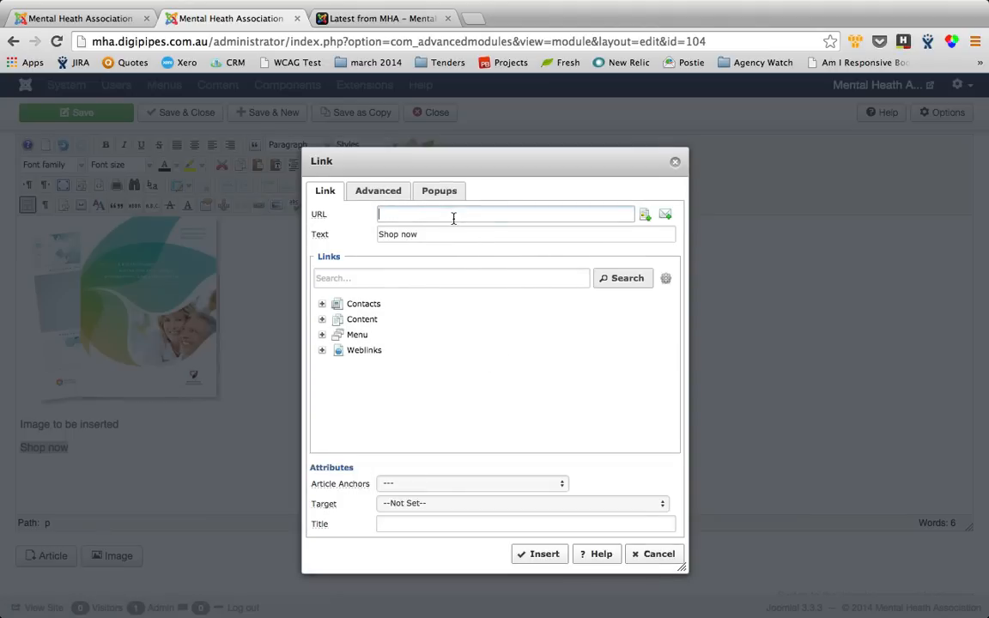
text(#)
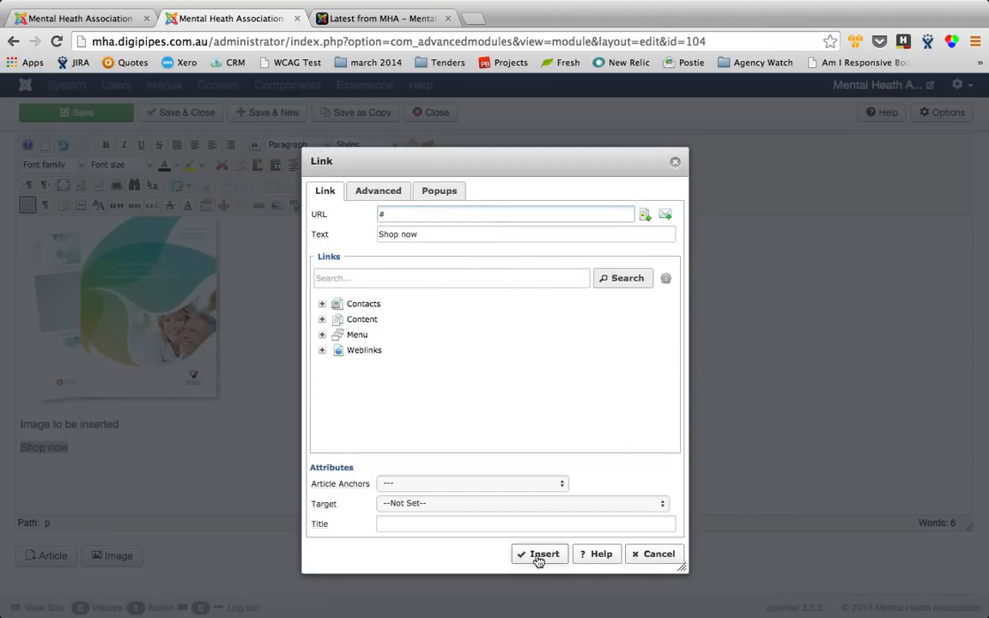
click(539, 553)
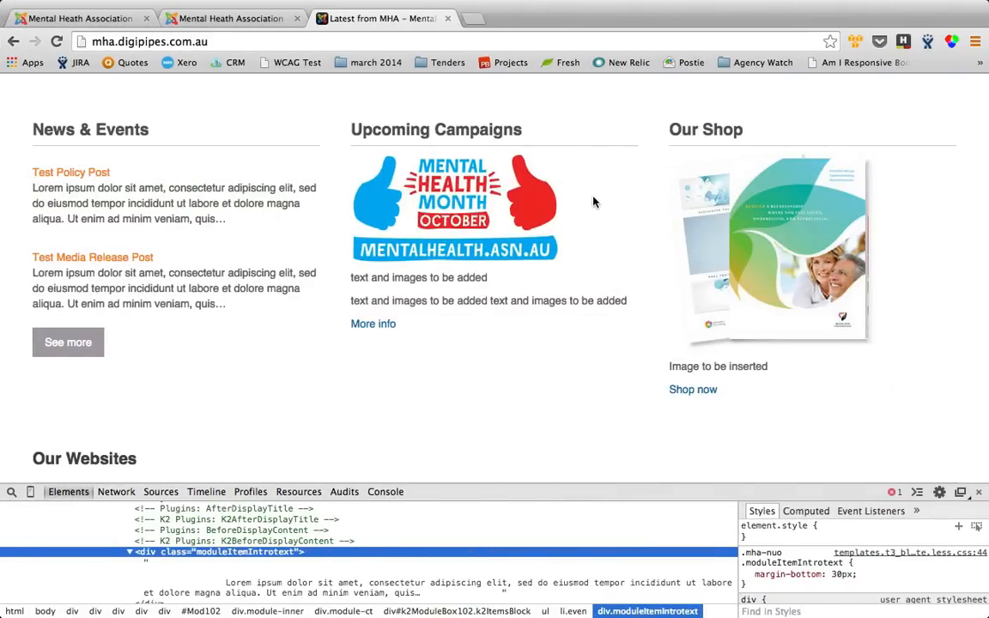
mouse_move(812, 237)
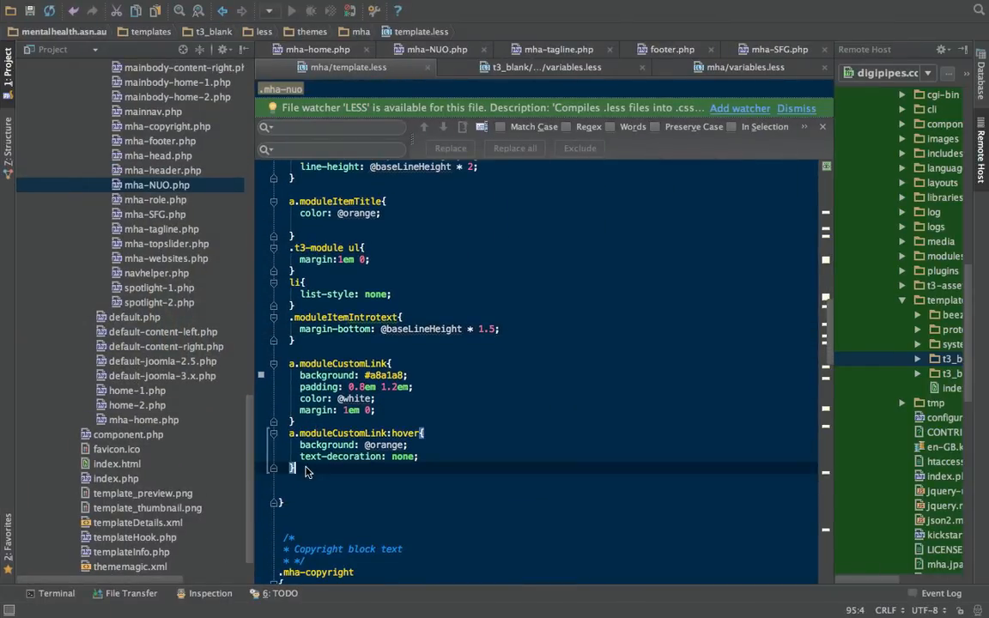
Add an img rule under .mha-nuo with display block and margin 0 auto.
text(img {)
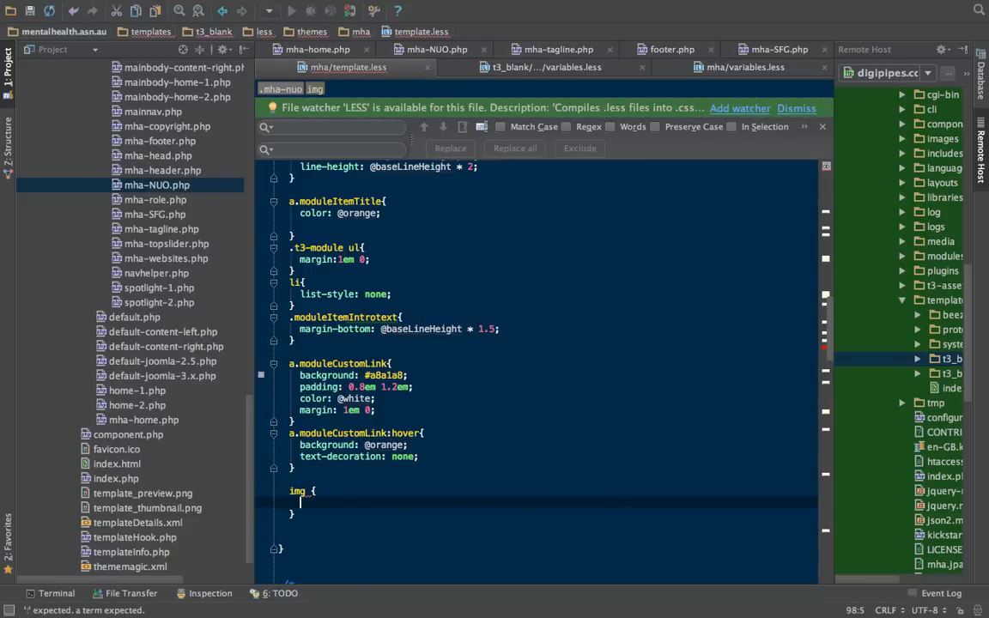
text(display:)
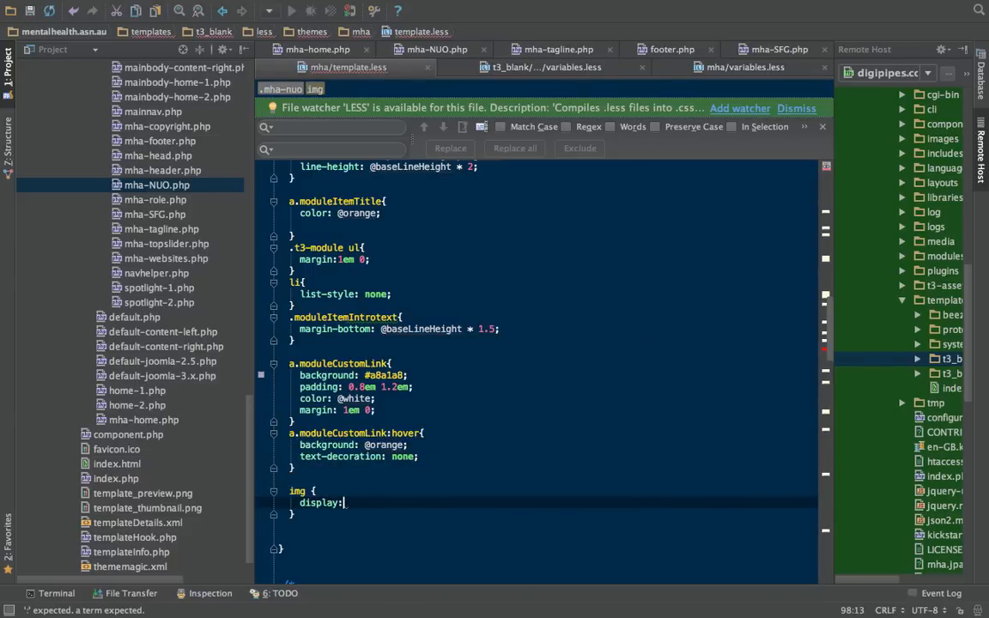
text(block;)
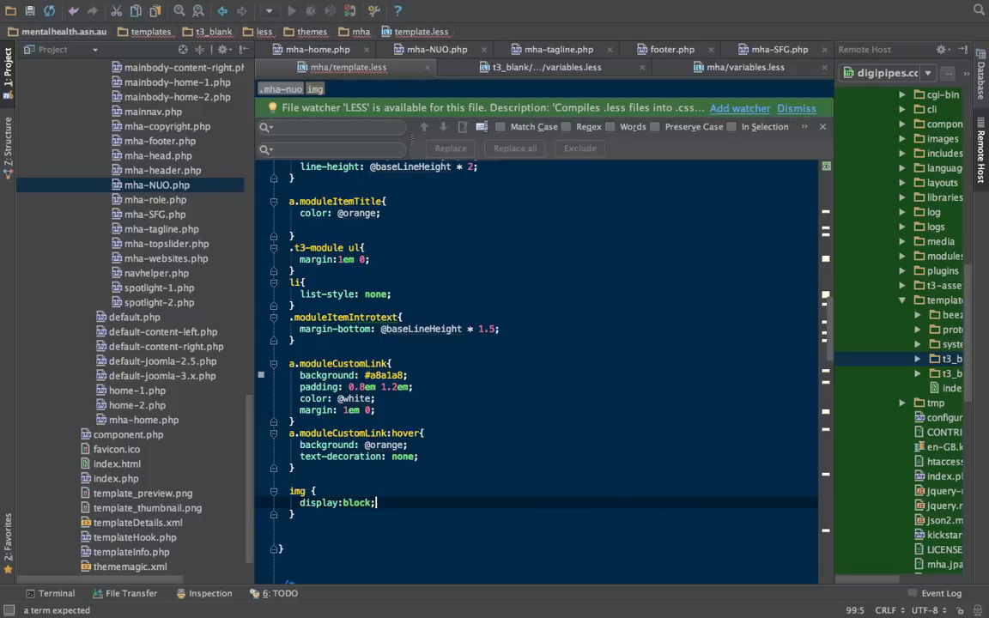
text(margin:)
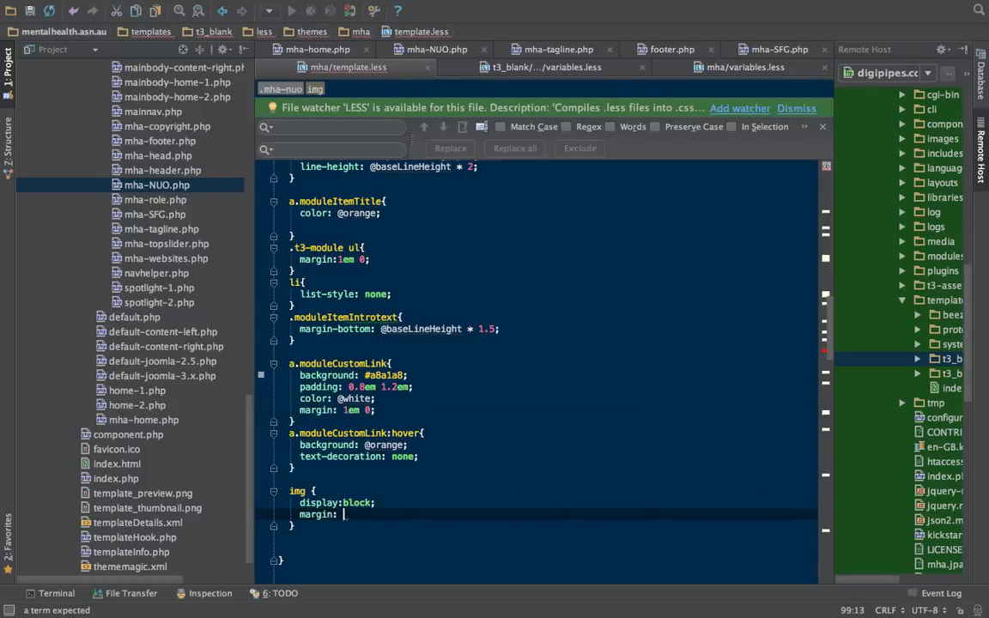
text(0 au)
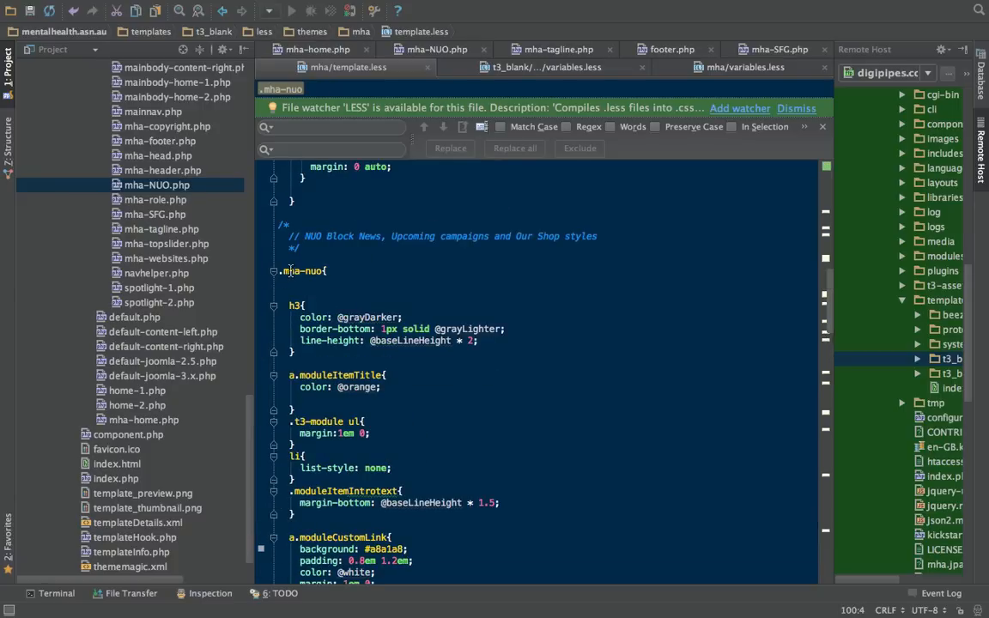
Select the moduleCustomLink class name in template.less to copy it.
scroll(down, 3)
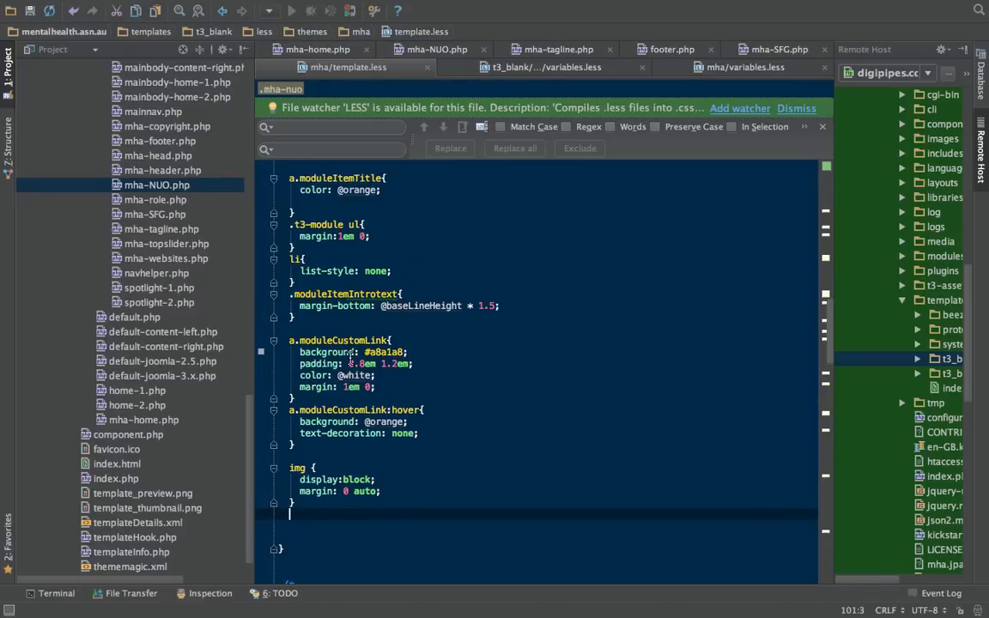
double_click(343, 339)
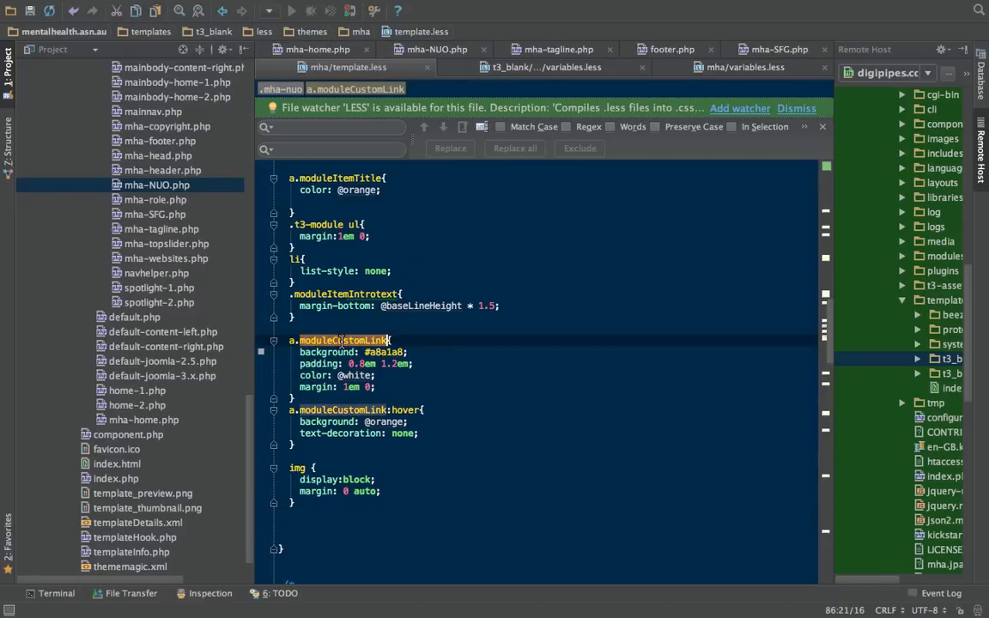
scroll(down, 3)
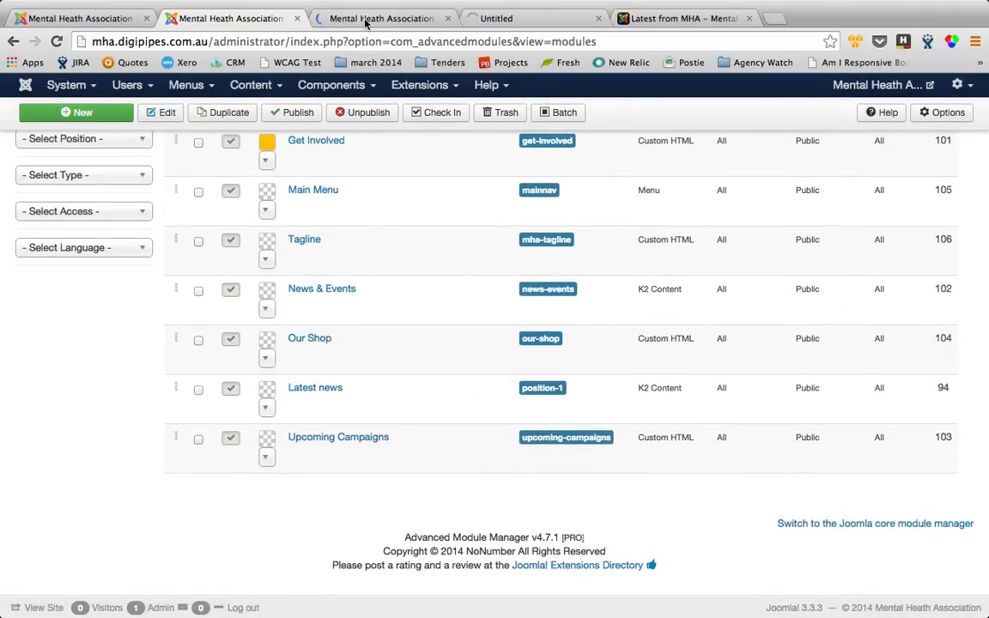
Reopen the Our Shop module and bring up its custom HTML content.
click(308, 336)
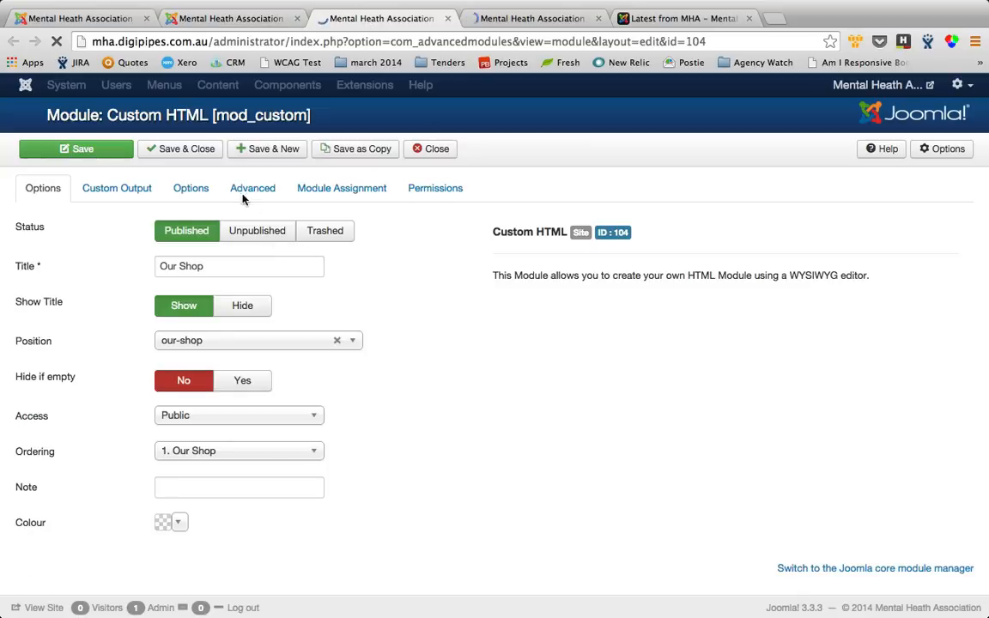
click(252, 187)
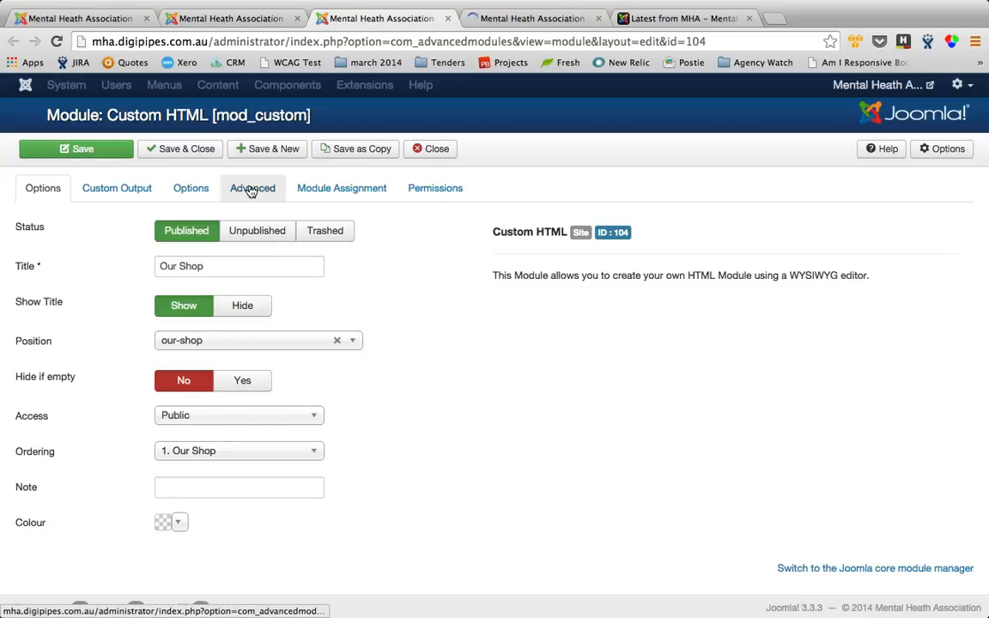
click(252, 187)
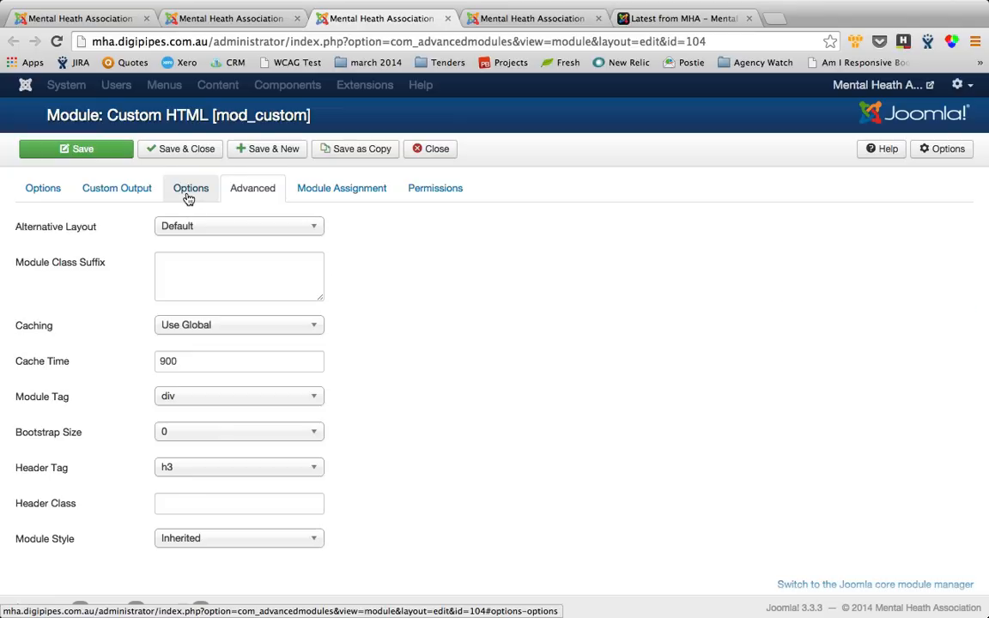
click(117, 187)
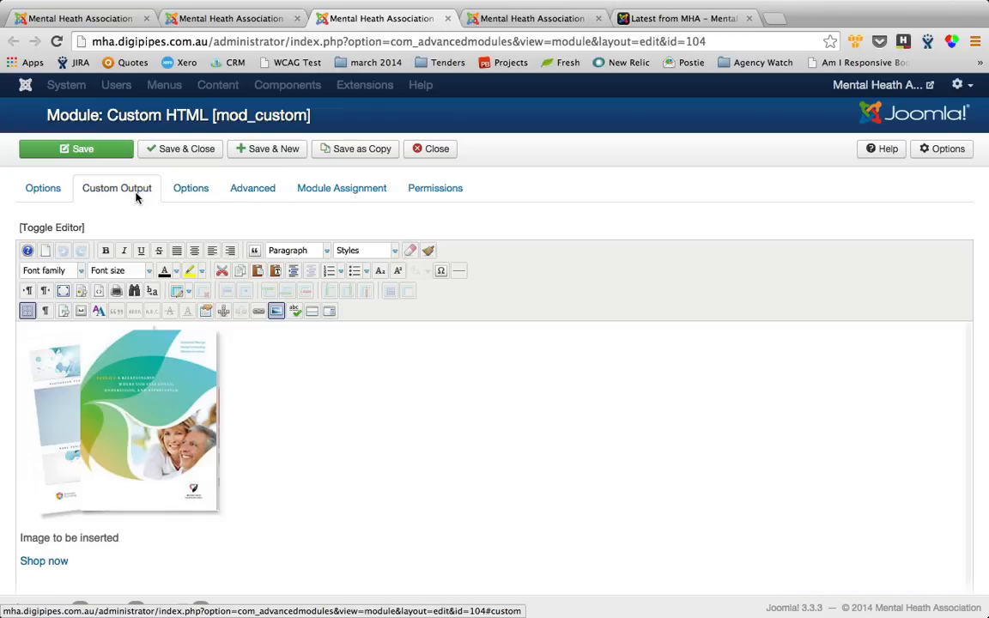
scroll(down, 3)
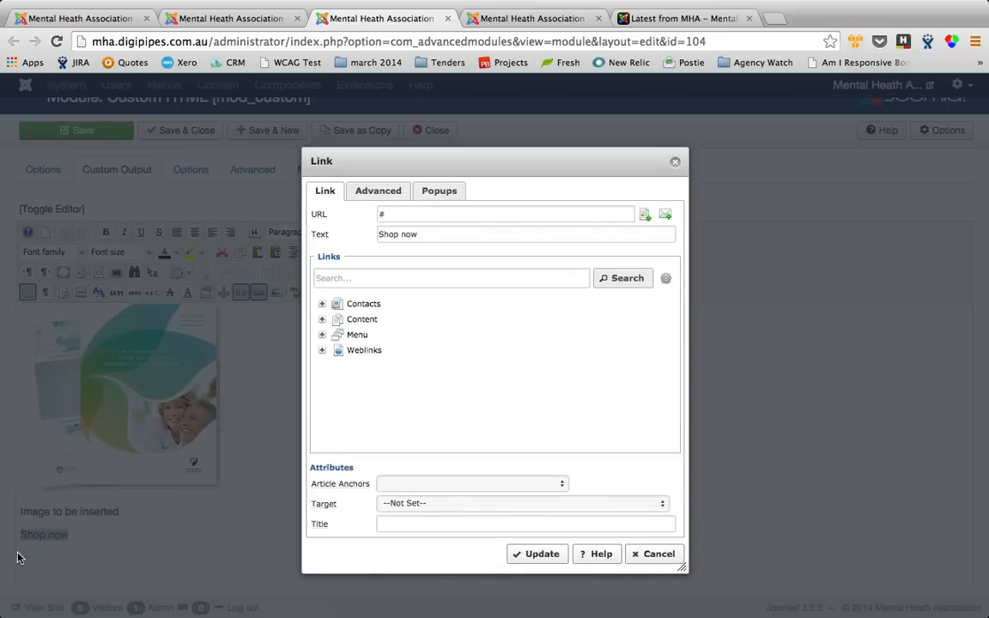
mouse_move(385, 183)
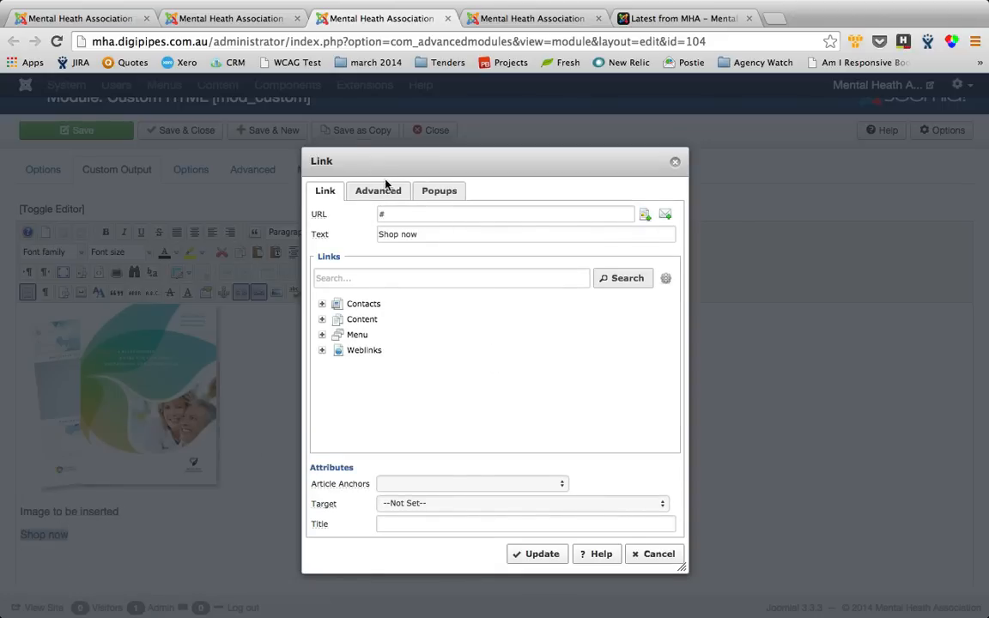
Give the 'Shop now' link the moduleCustomLink class via the link's Advanced attributes.
click(378, 191)
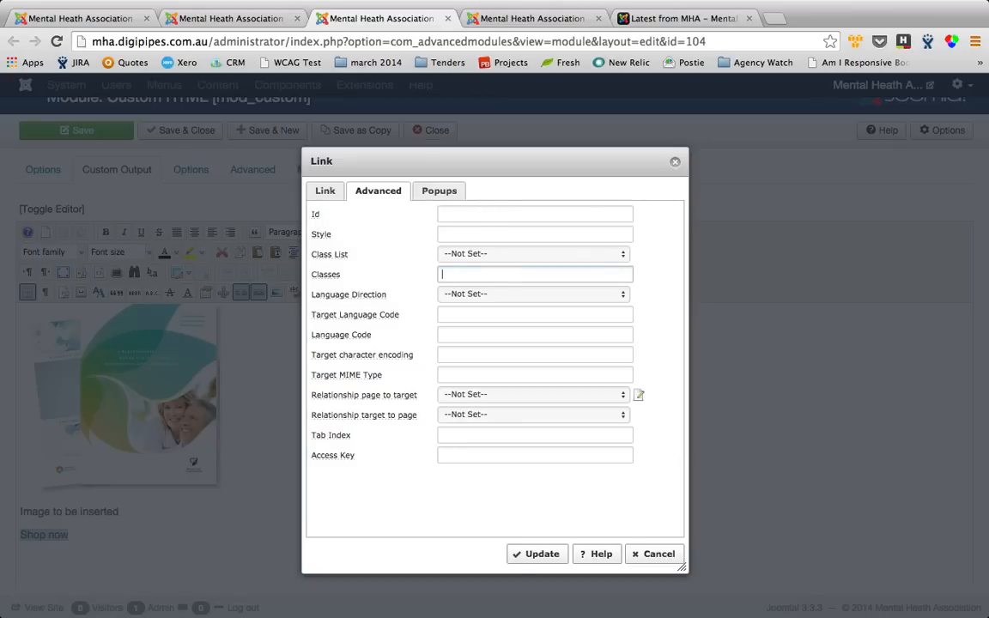
text(moduleCustomLink)
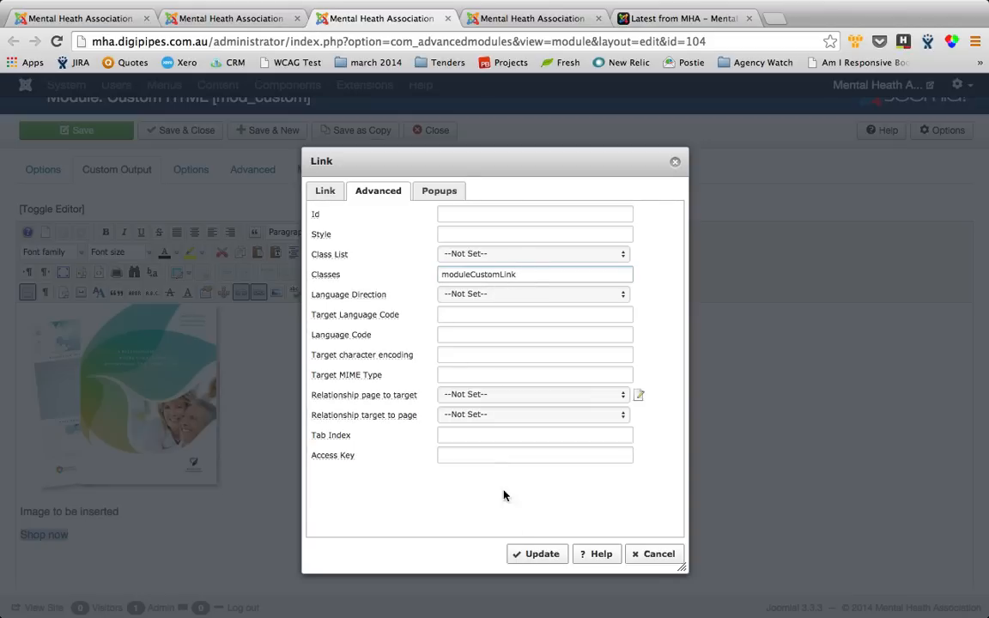
mouse_move(481, 477)
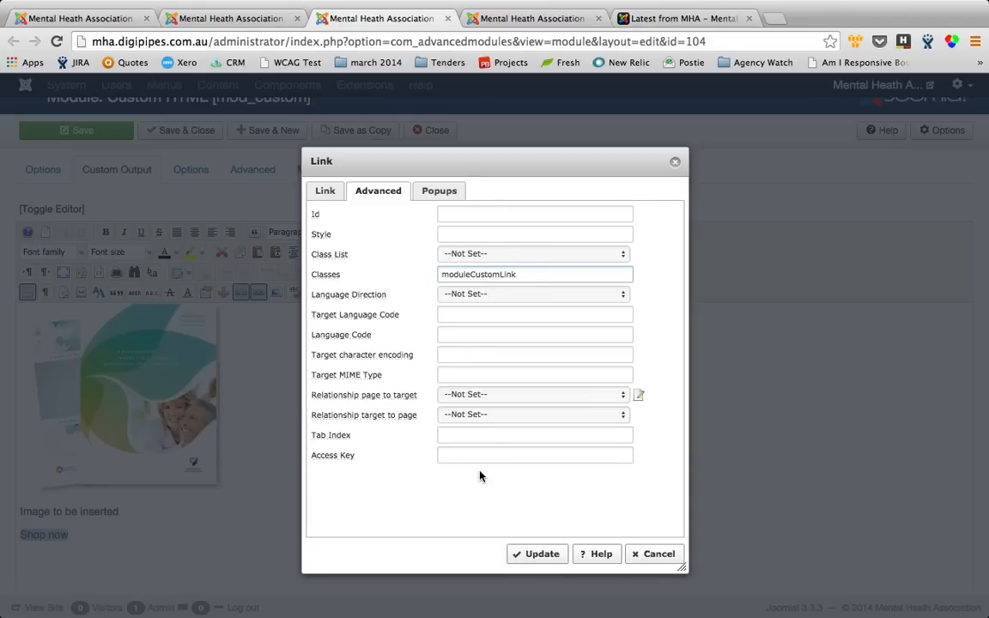
click(653, 553)
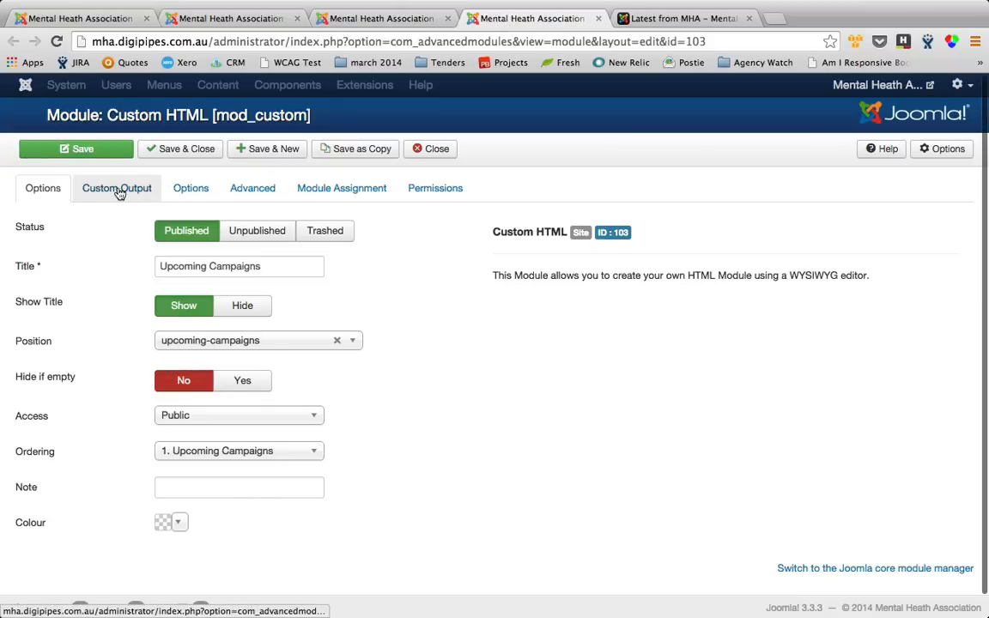
Give the Upcoming Campaigns 'More info' link the moduleCustomLink class.
click(117, 187)
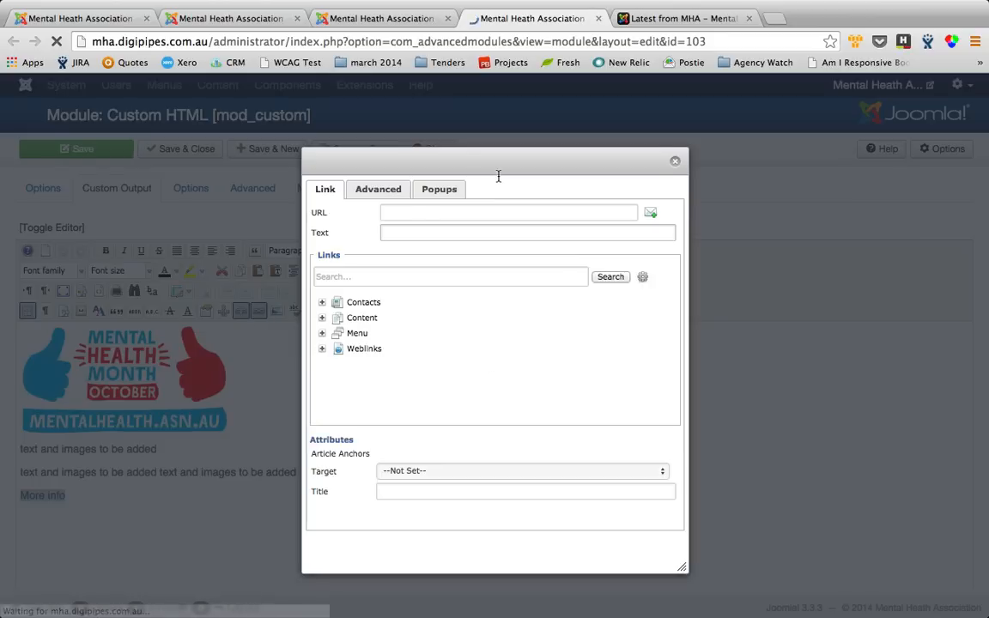
click(378, 189)
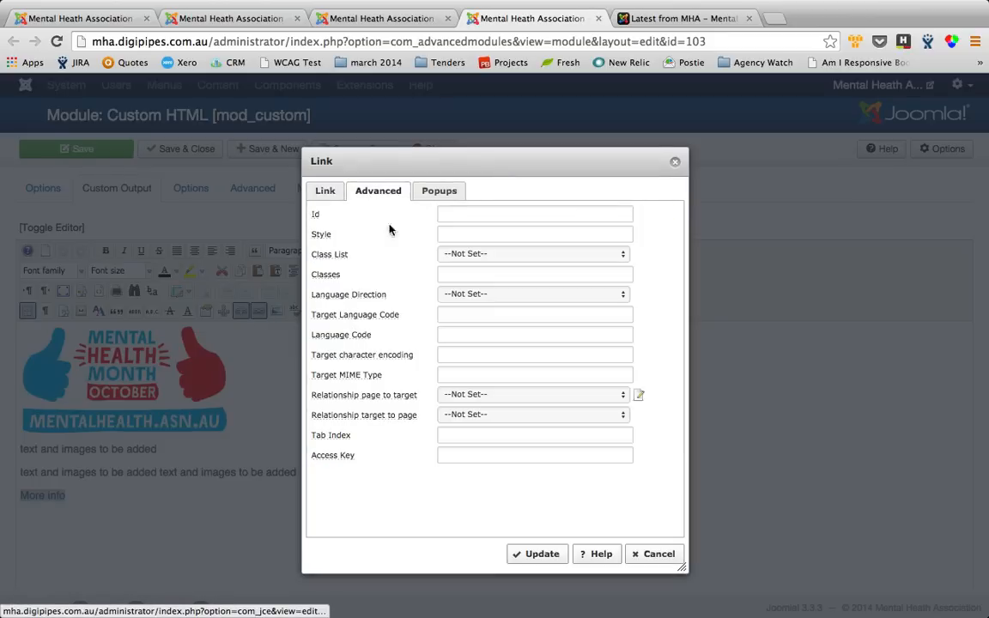
click(534, 274)
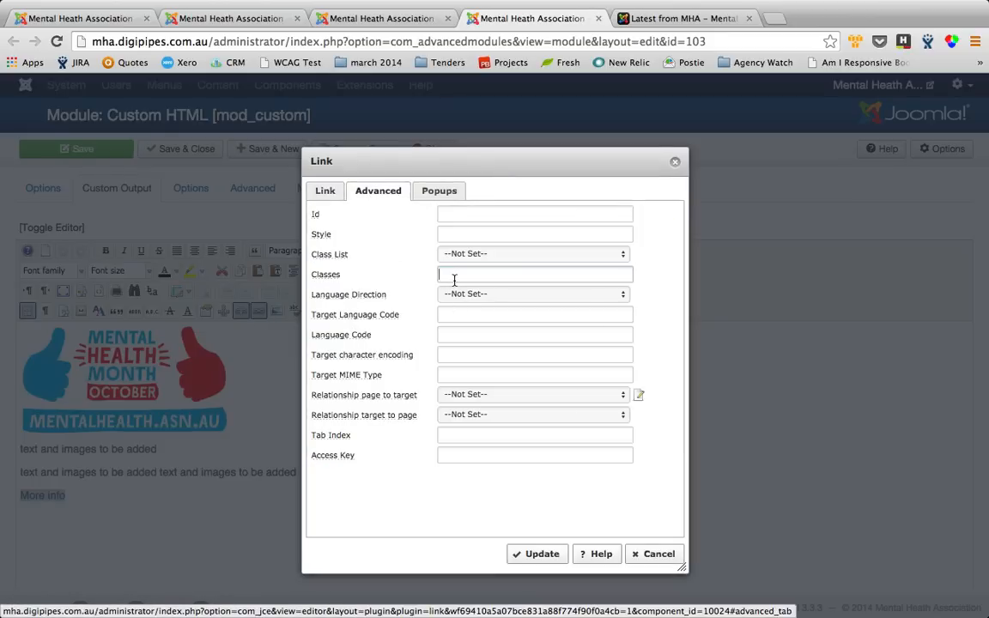
text(moduleCustomLink)
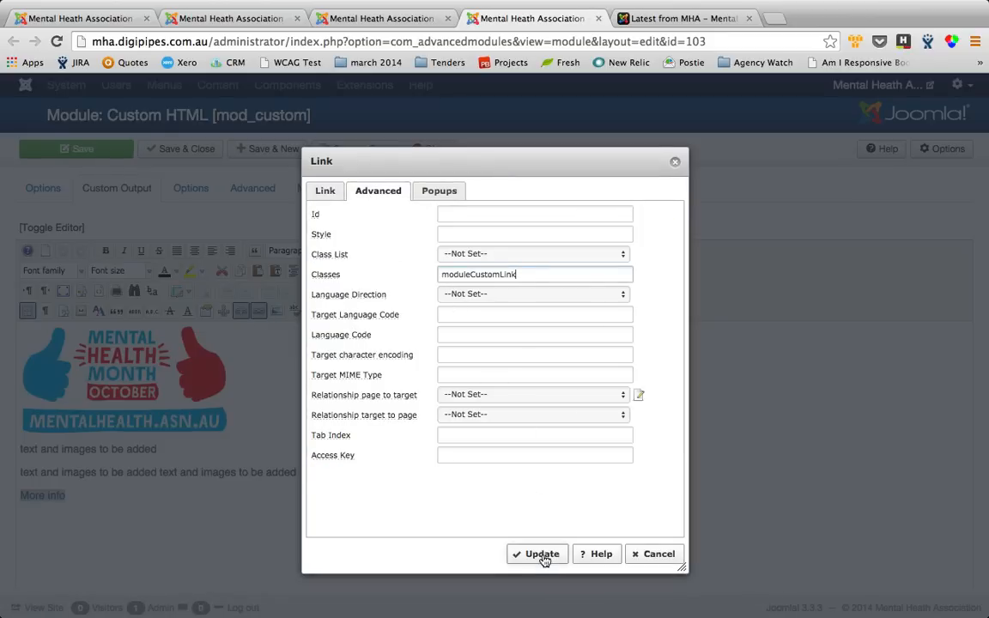
click(535, 553)
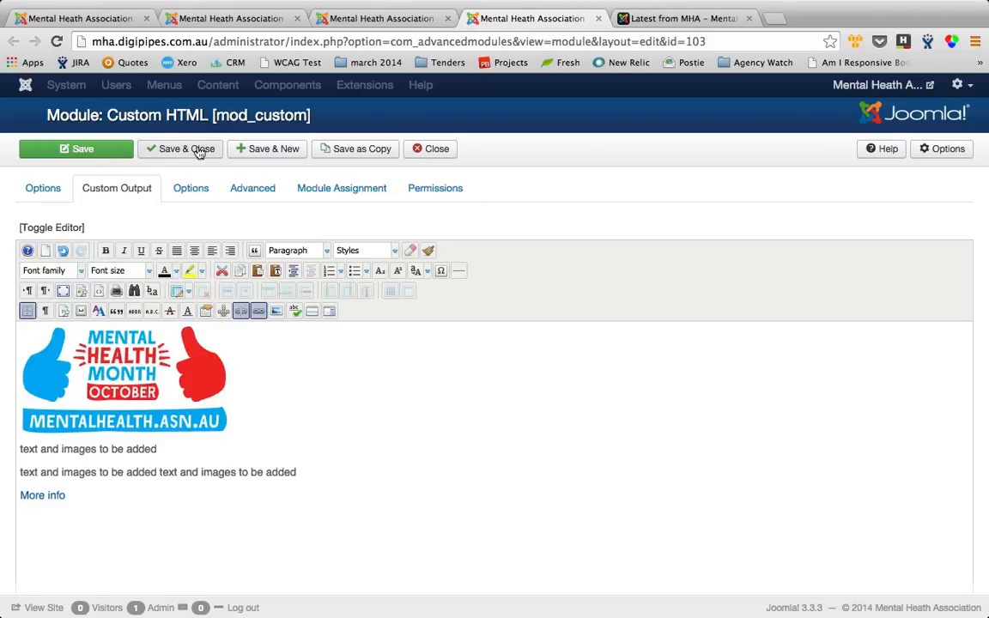
Save and close the module, then switch to the site front-end.
click(180, 148)
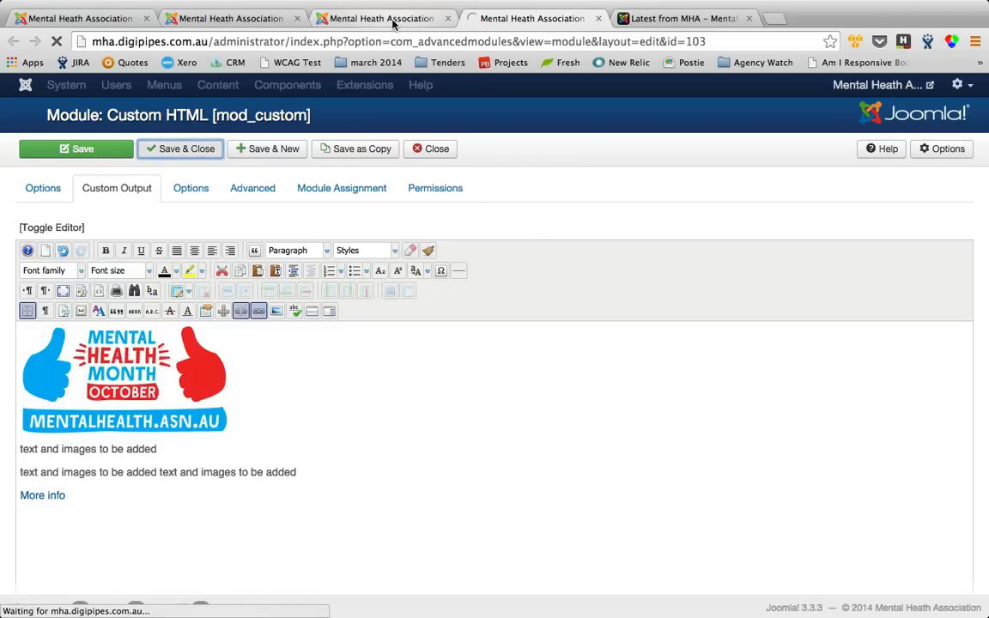
click(180, 148)
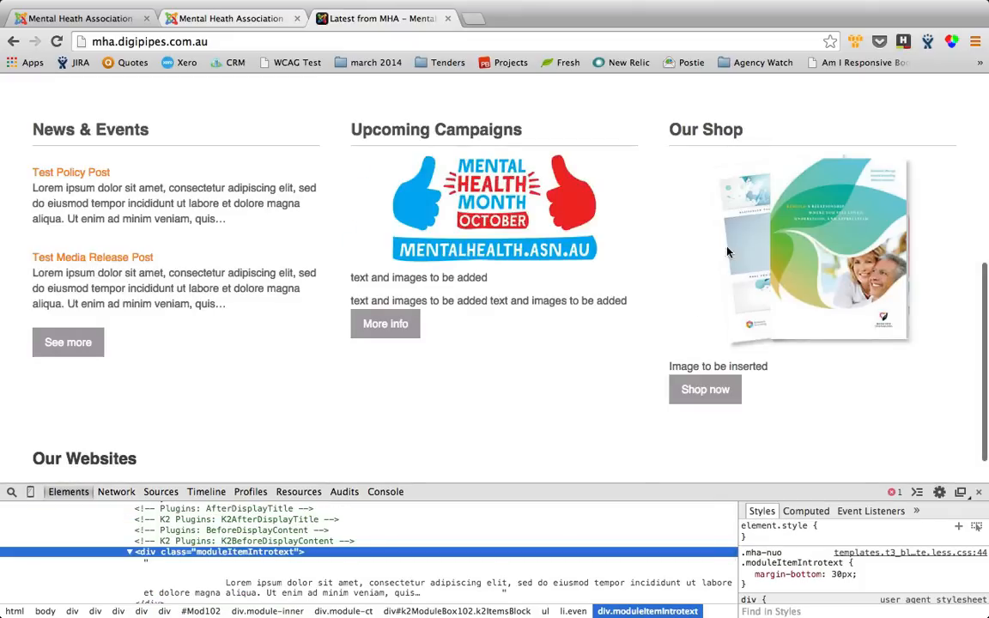
mouse_move(743, 336)
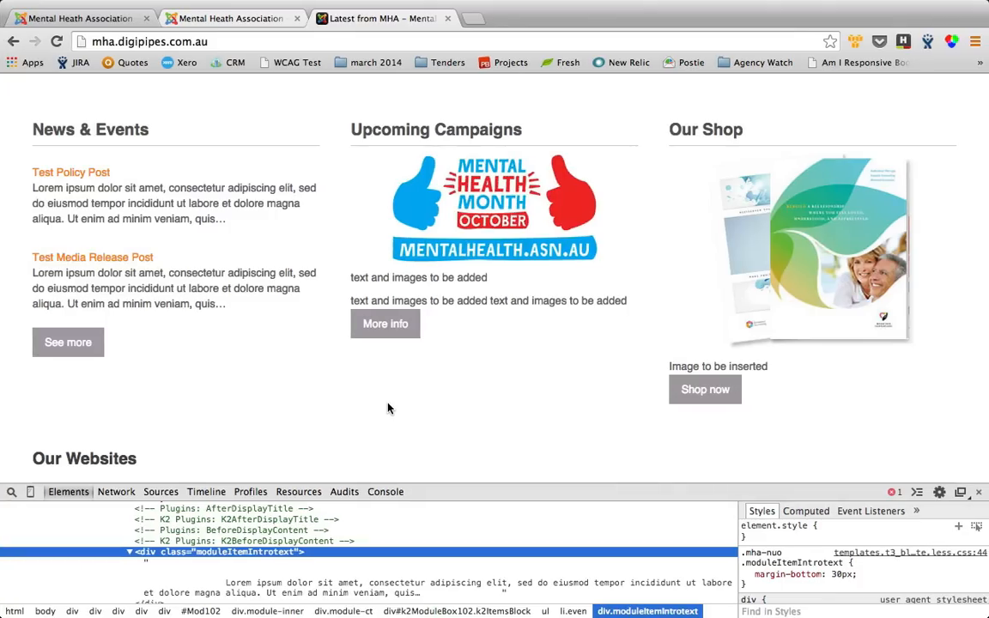
Reload the homepage to check the More info and Shop now grey buttons.
click(57, 41)
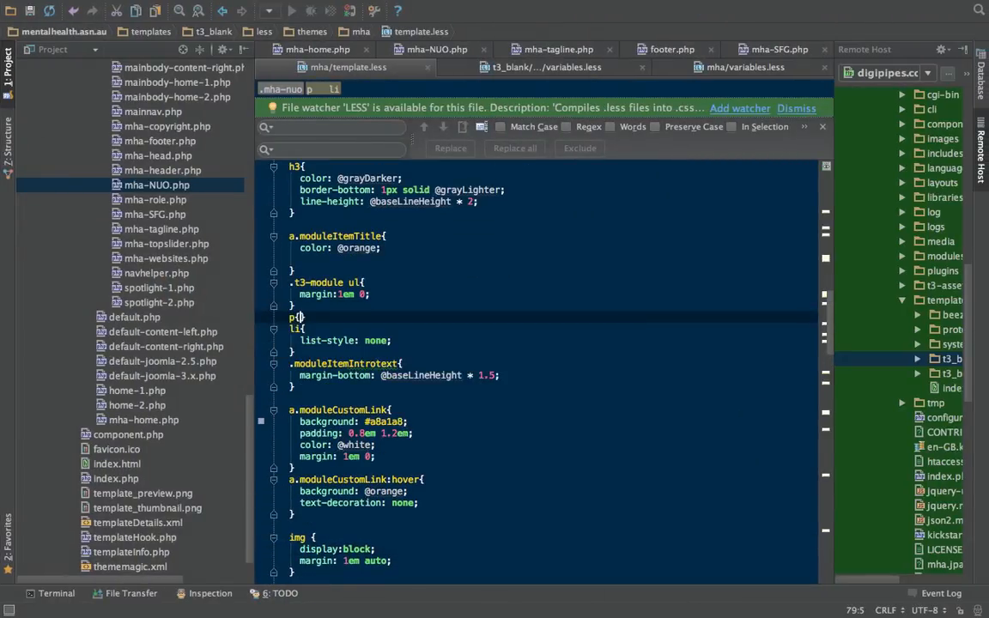
Give the p rule in template.less margin-bottom: 1em.
text(margin)
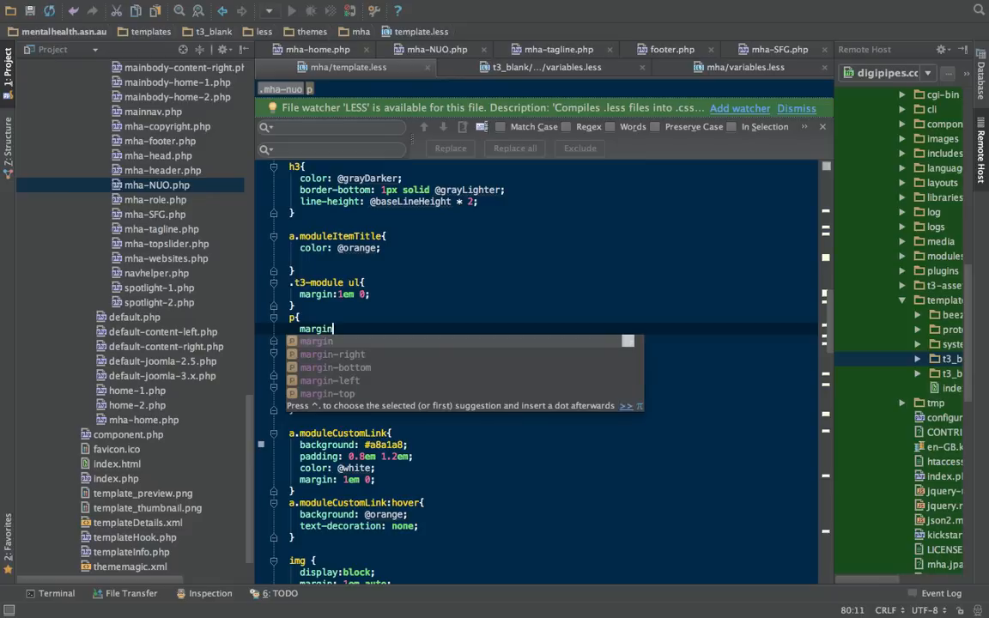
text(-bottom: 1;)
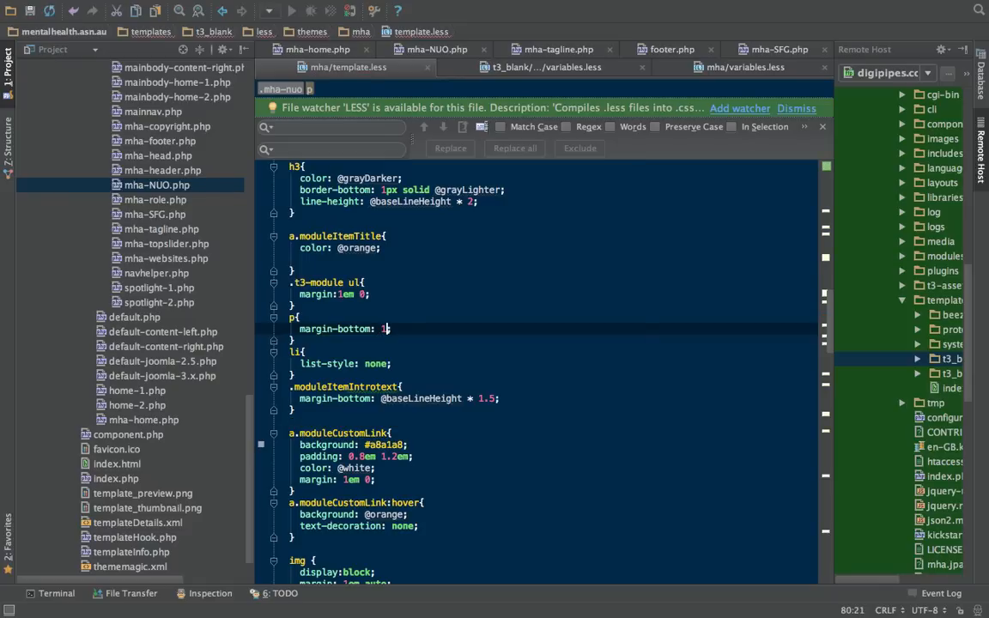
text(em)
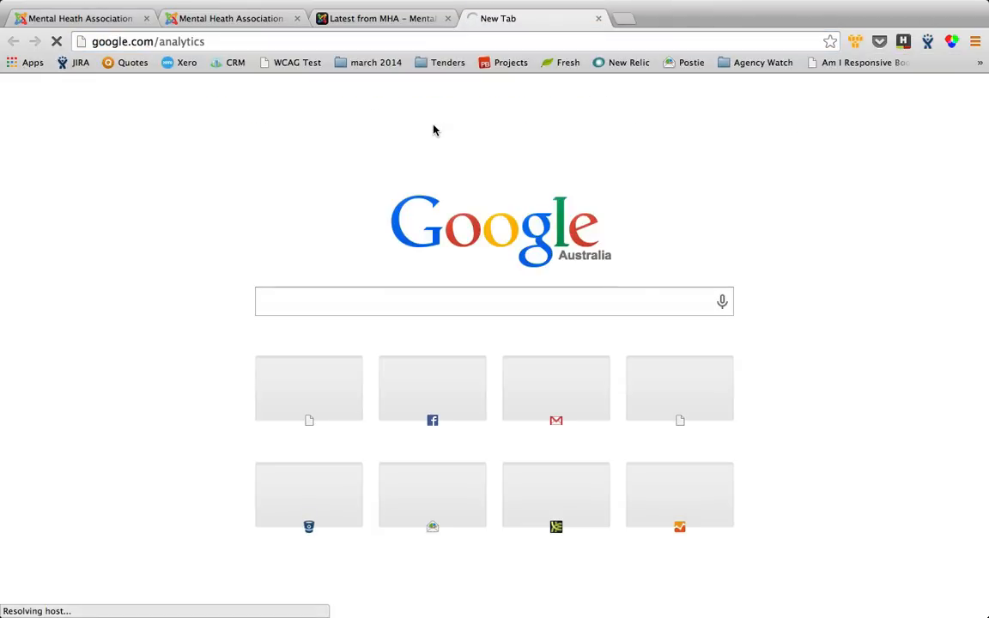
mouse_move(652, 113)
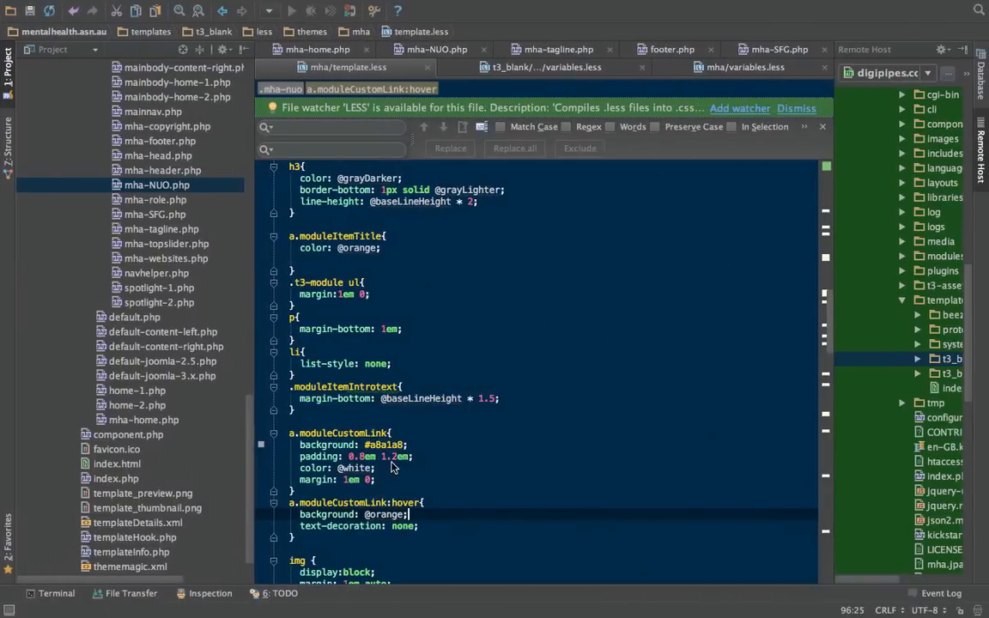
mouse_move(393, 511)
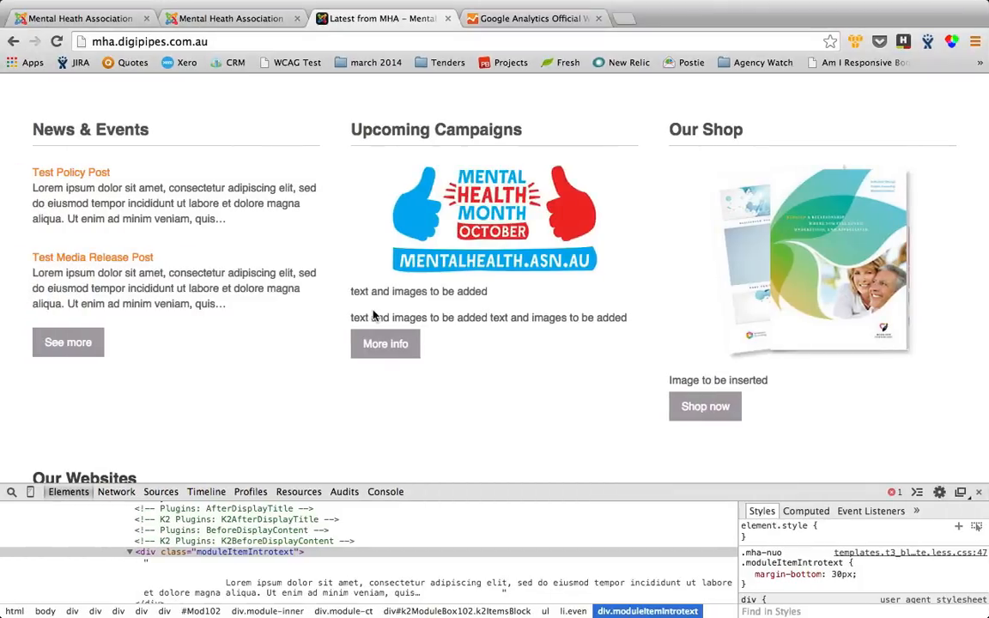
mouse_move(425, 330)
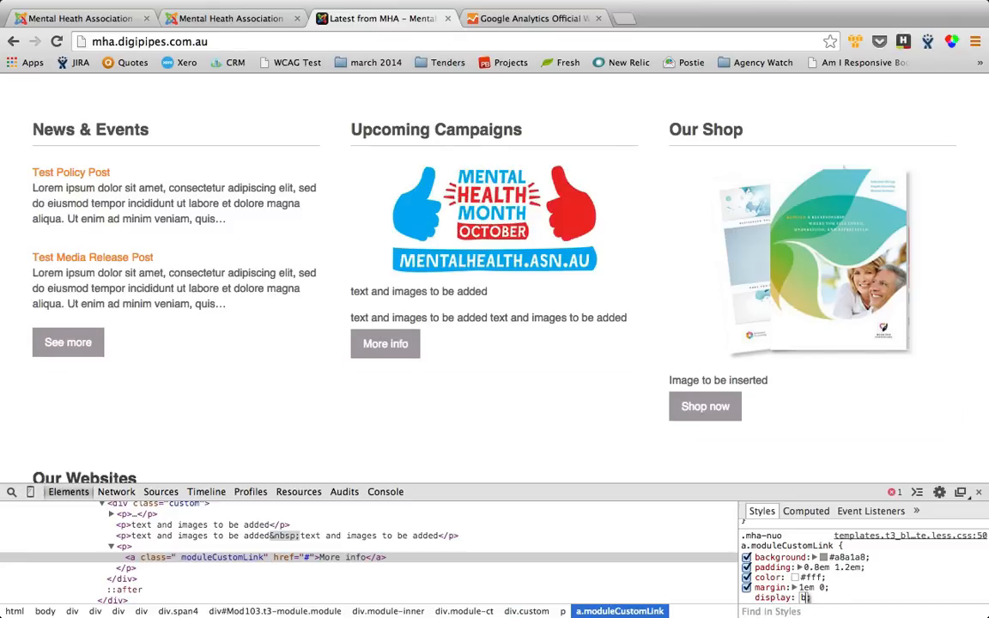
Set a.moduleCustomLink to display -webkit-inline-box in DevTools and scroll the homepage to check the buttons.
click(806, 597)
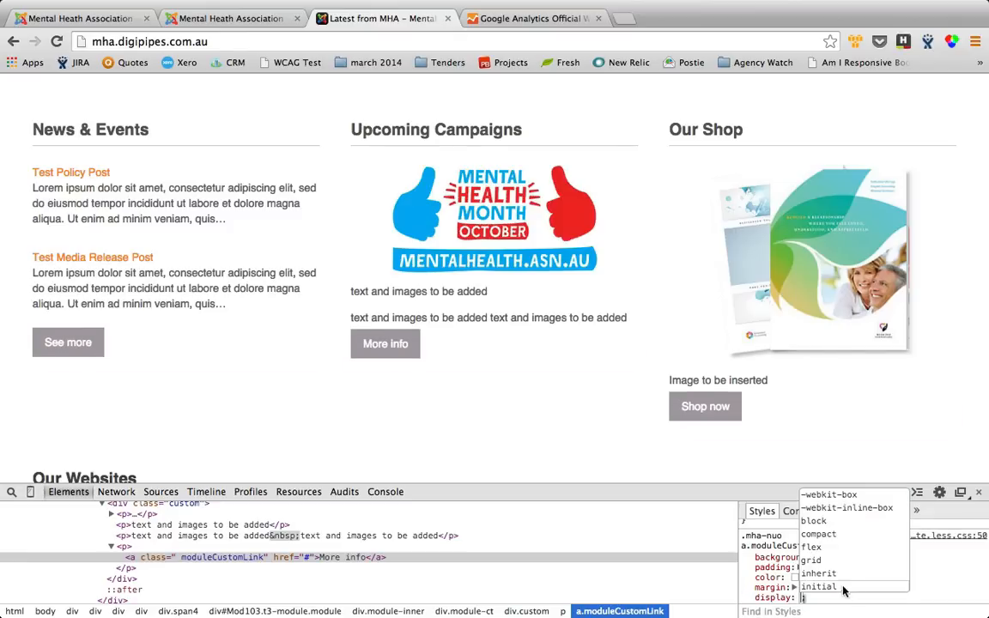
mouse_move(831, 574)
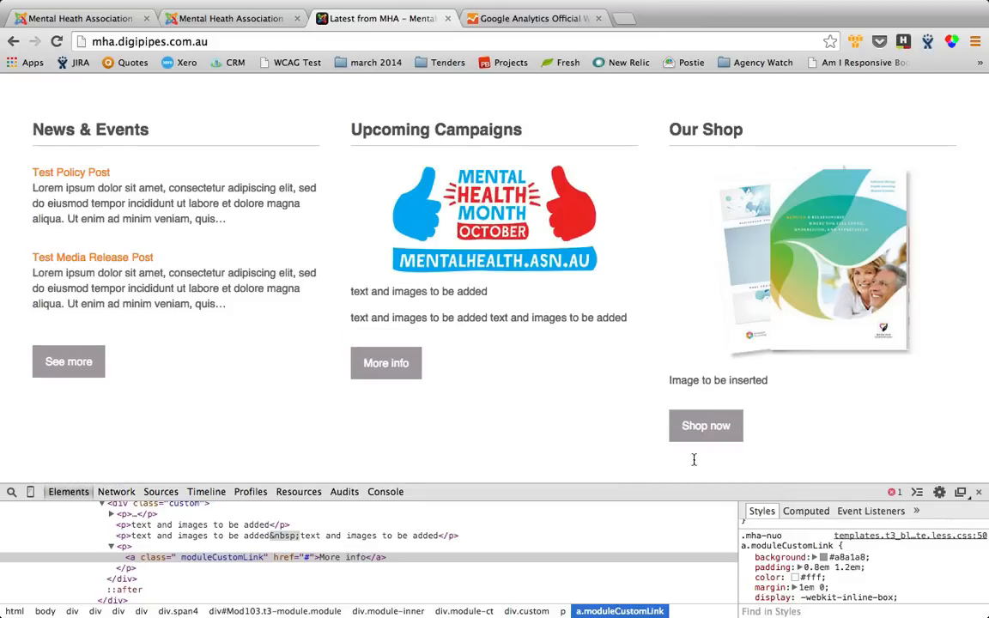
scroll(down, 3)
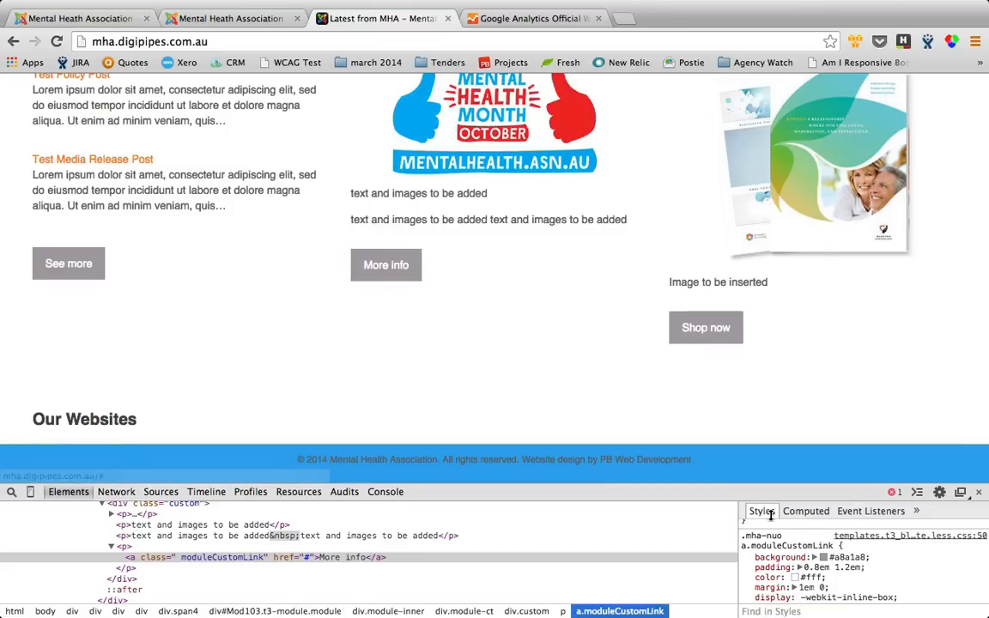
mouse_move(731, 412)
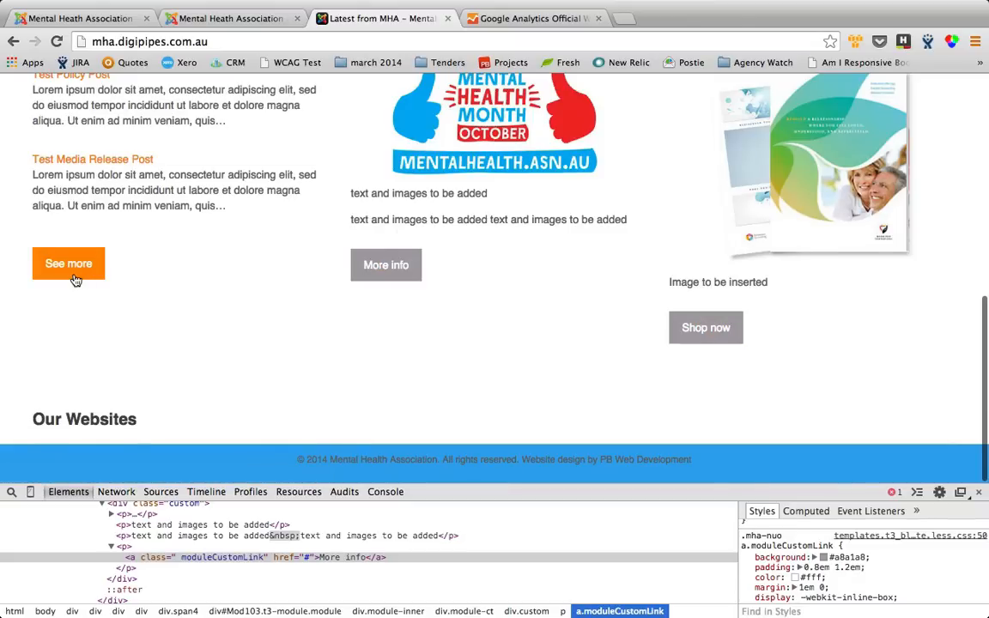
scroll(up, 3)
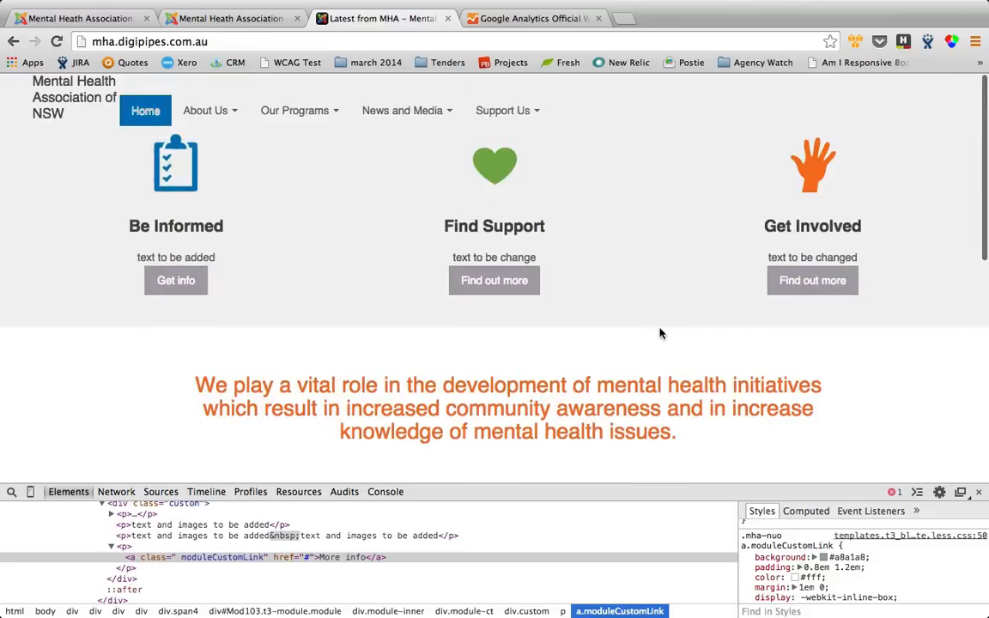
mouse_move(707, 247)
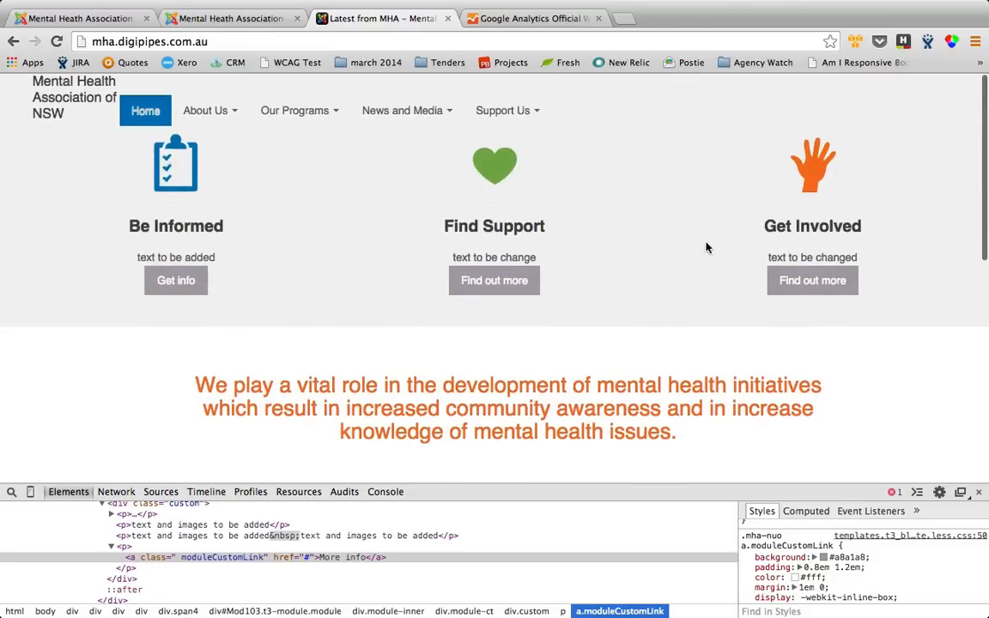
scroll(down, 3)
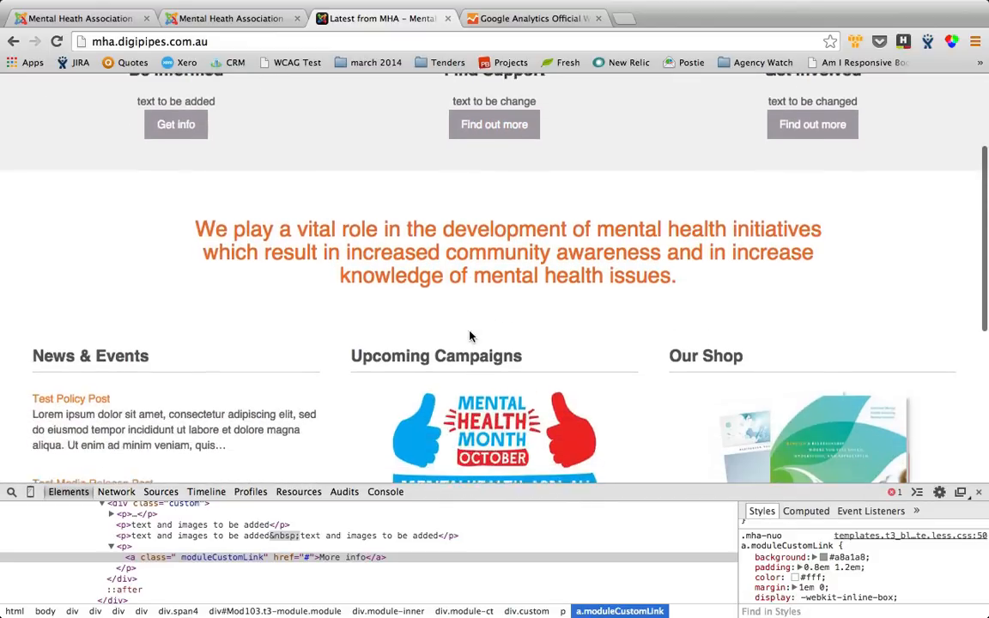
scroll(down, 3)
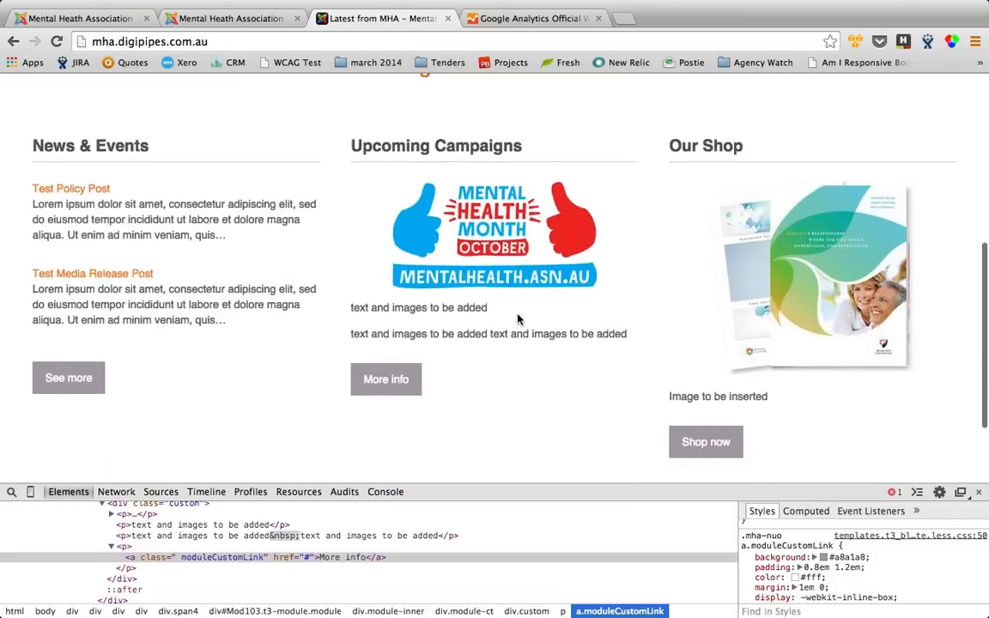
scroll(down, 3)
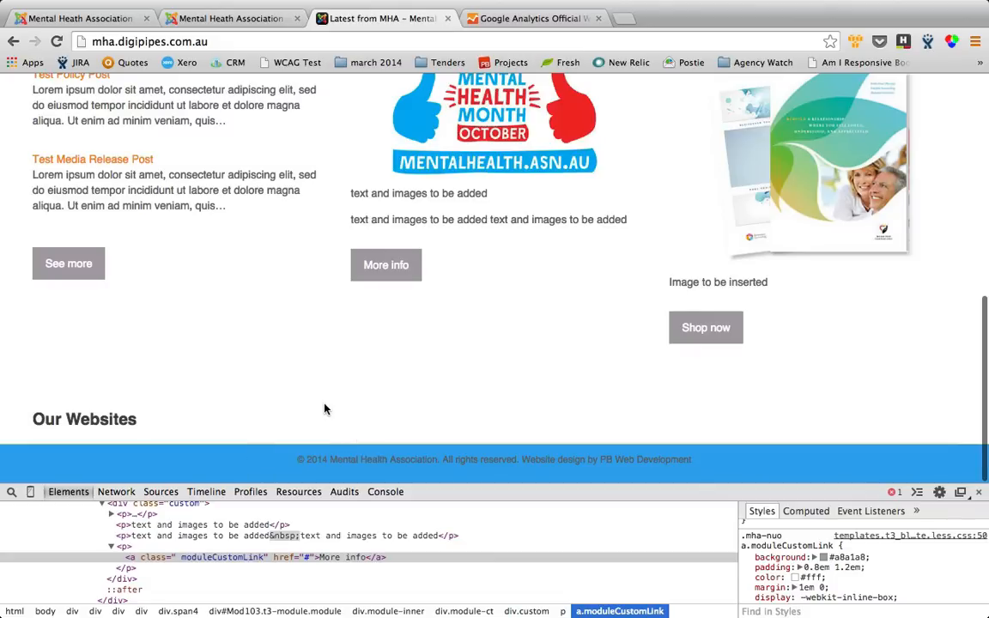
mouse_move(480, 338)
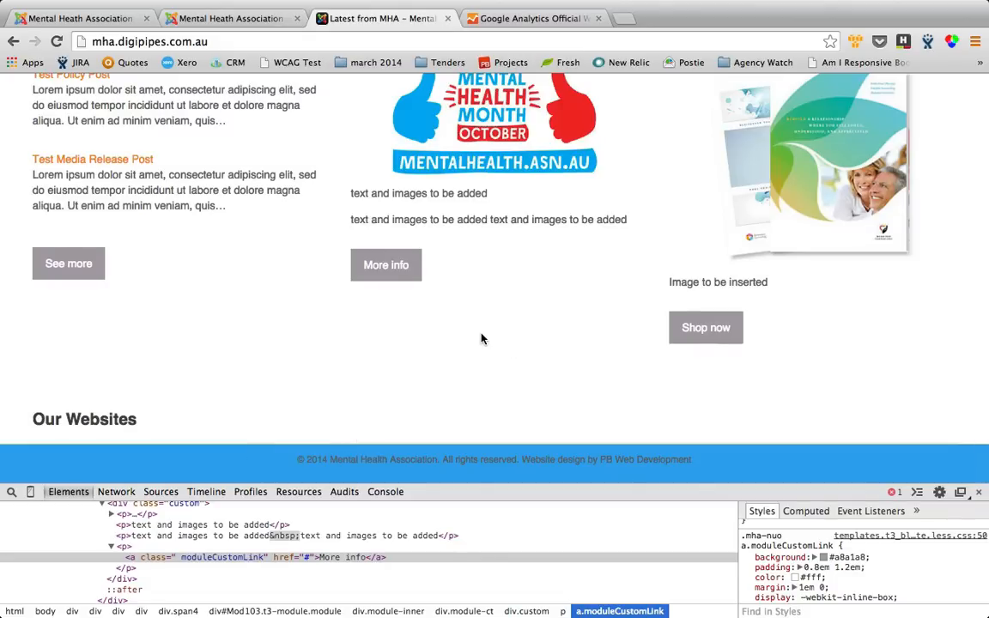
mouse_move(455, 351)
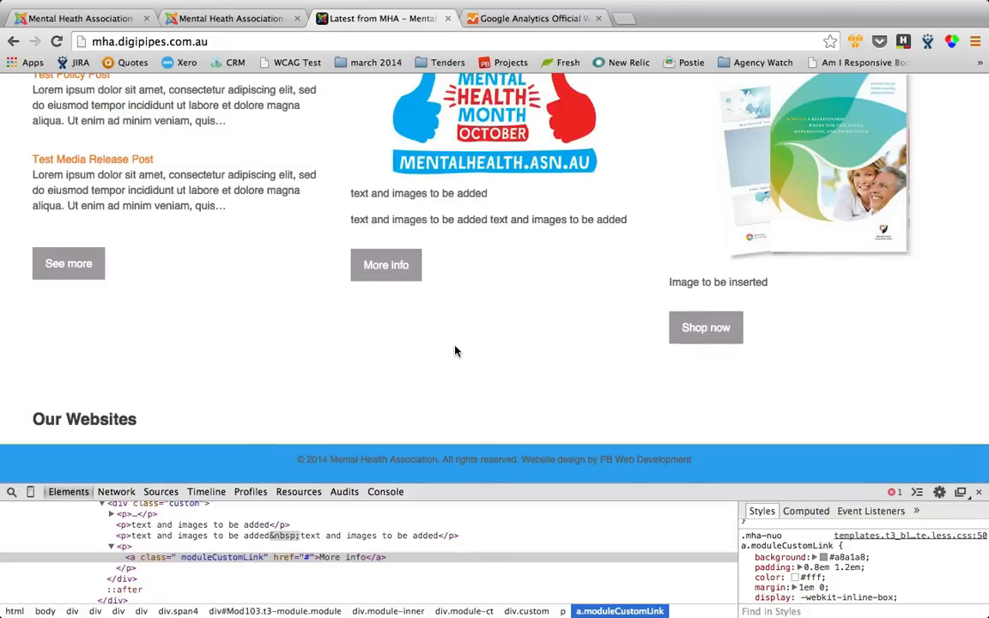